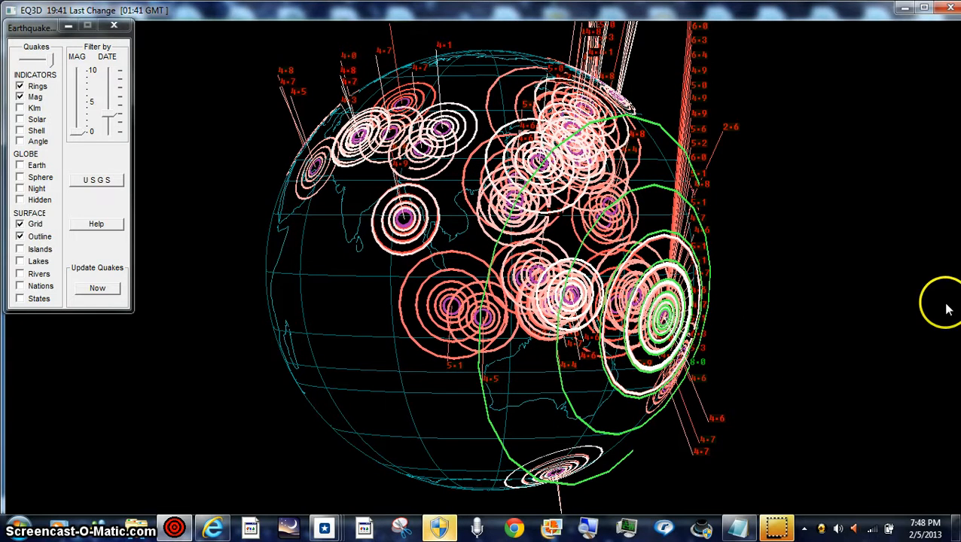
mouse_move(227, 523)
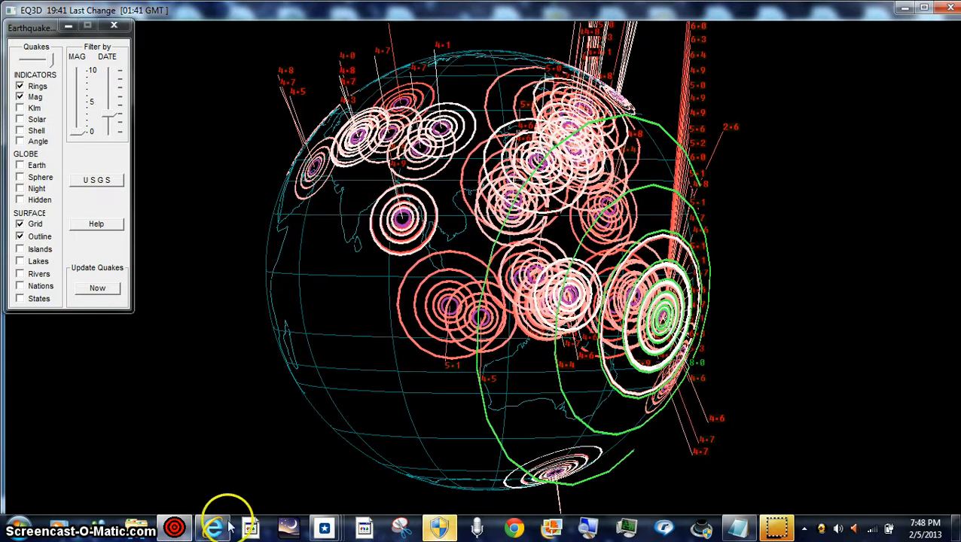
Step: Bring Internet Explorer forward and show the Tsunami tab of the USGS Santa Cruz Islands M8.0 page
click(214, 527)
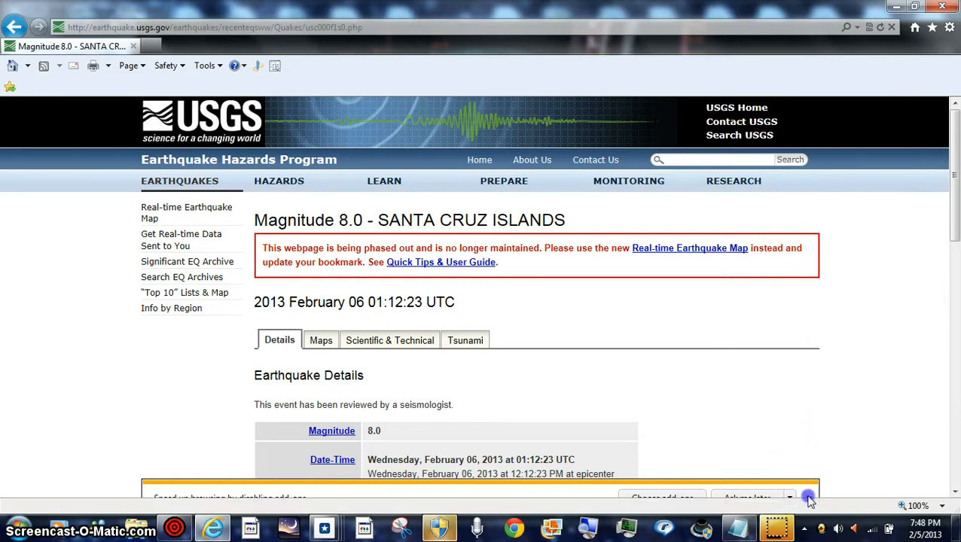
scroll(down, 3)
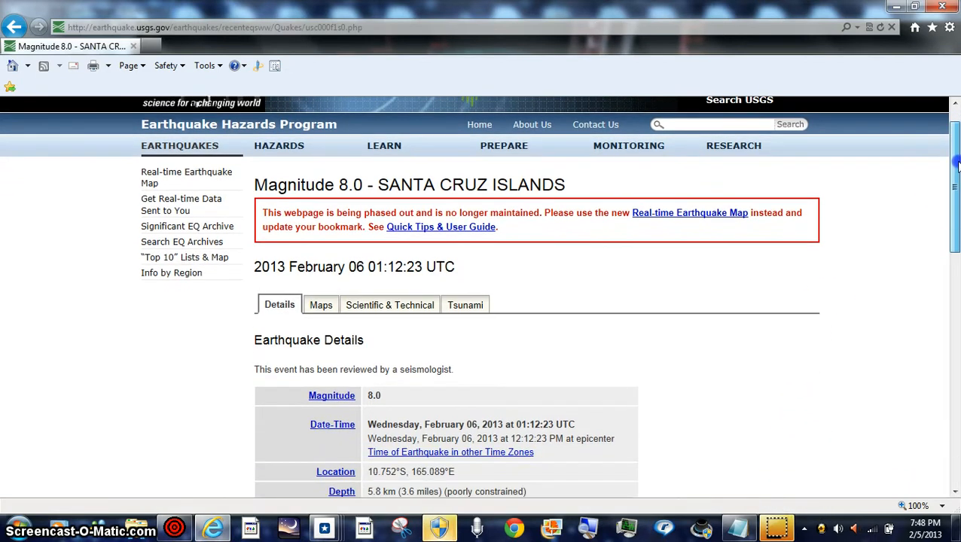
scroll(down, 3)
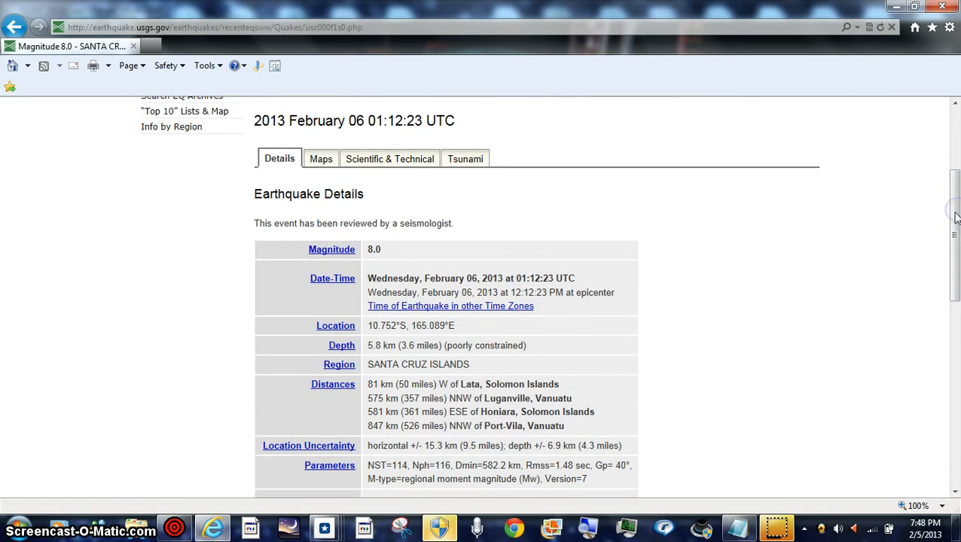
click(465, 159)
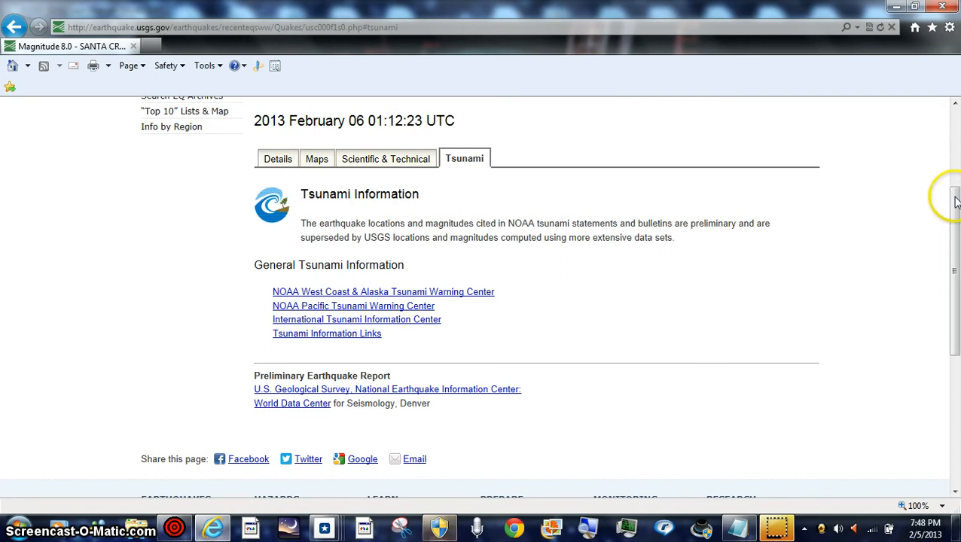
scroll(down, 3)
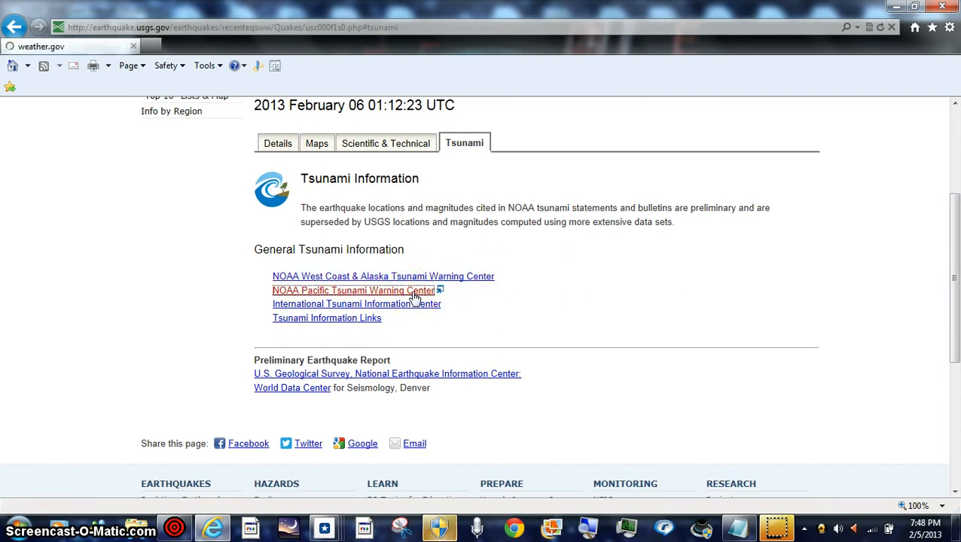
Step: Open the Pacific Tsunami Warning Center site and select the Santa Cruz Islands Event #1 star
click(354, 290)
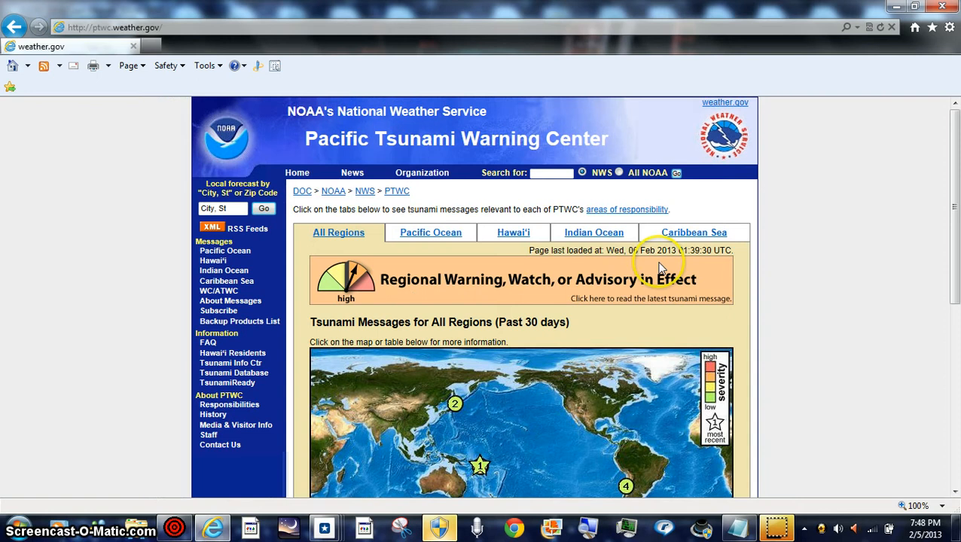
scroll(down, 3)
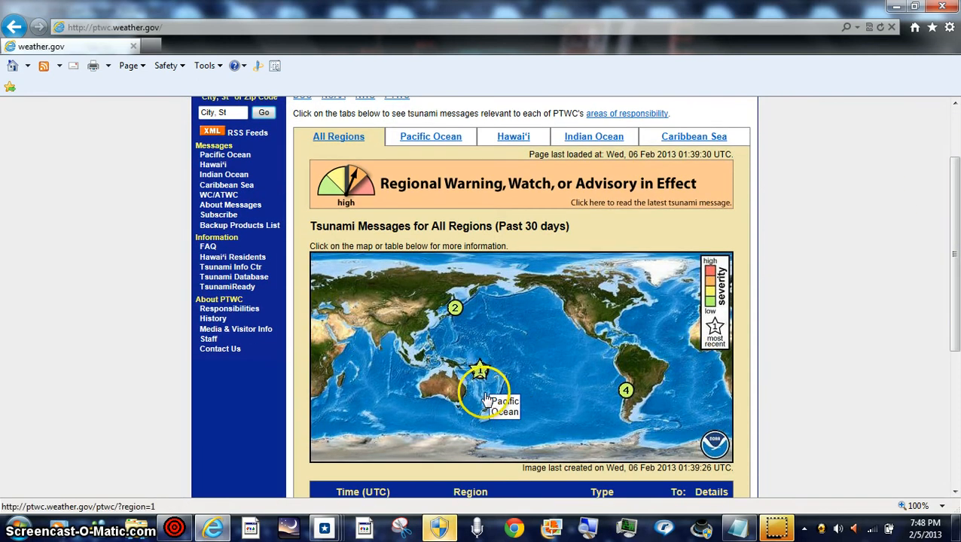
click(480, 369)
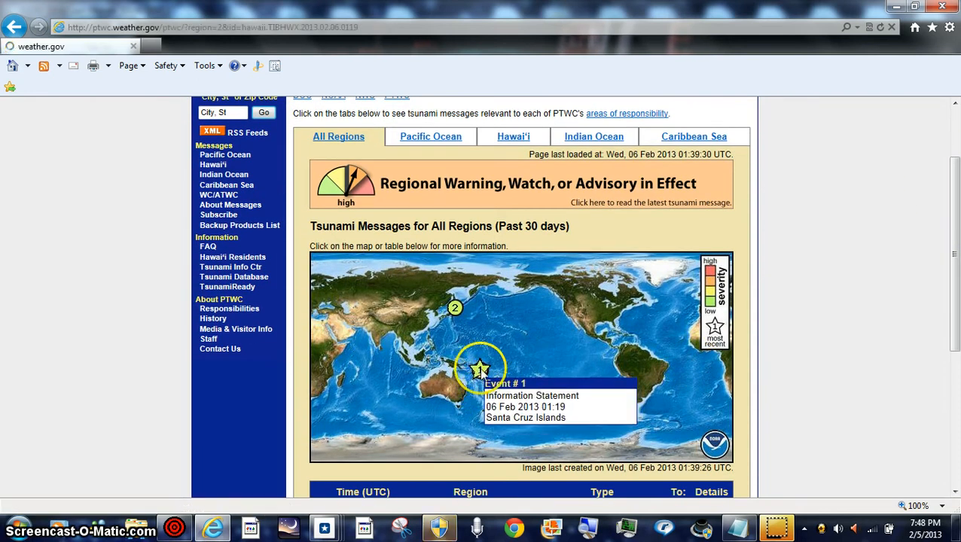
click(479, 369)
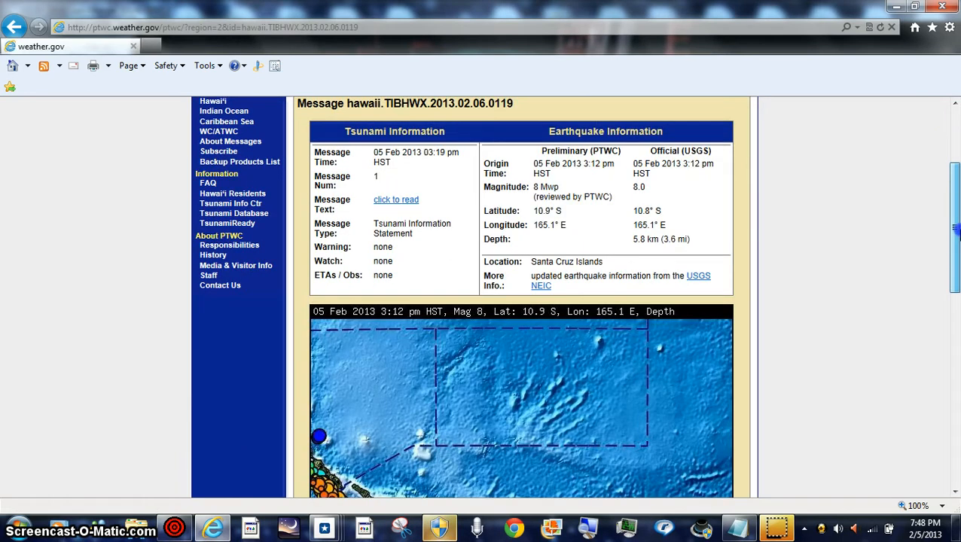
Step: Read through the Santa Cruz Islands message and map, then go back
scroll(down, 3)
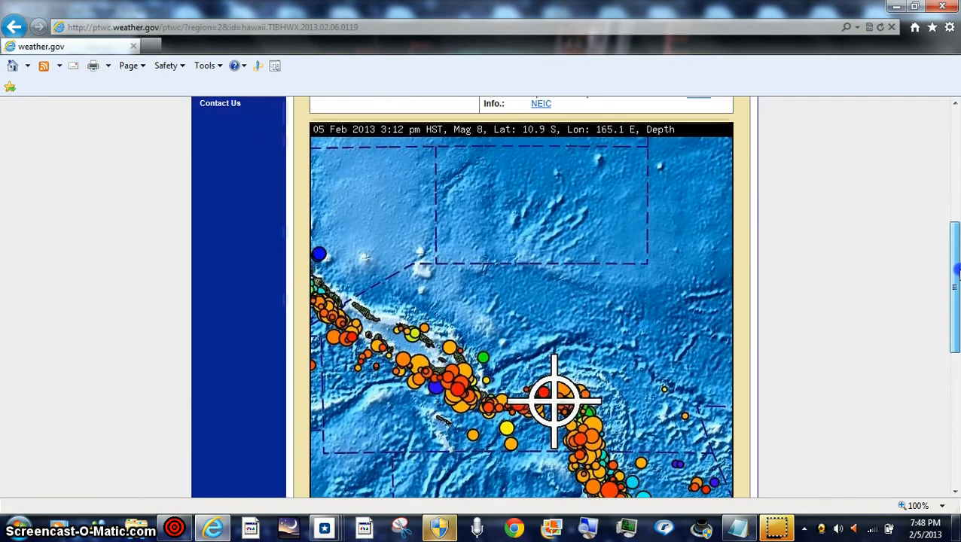
scroll(down, 3)
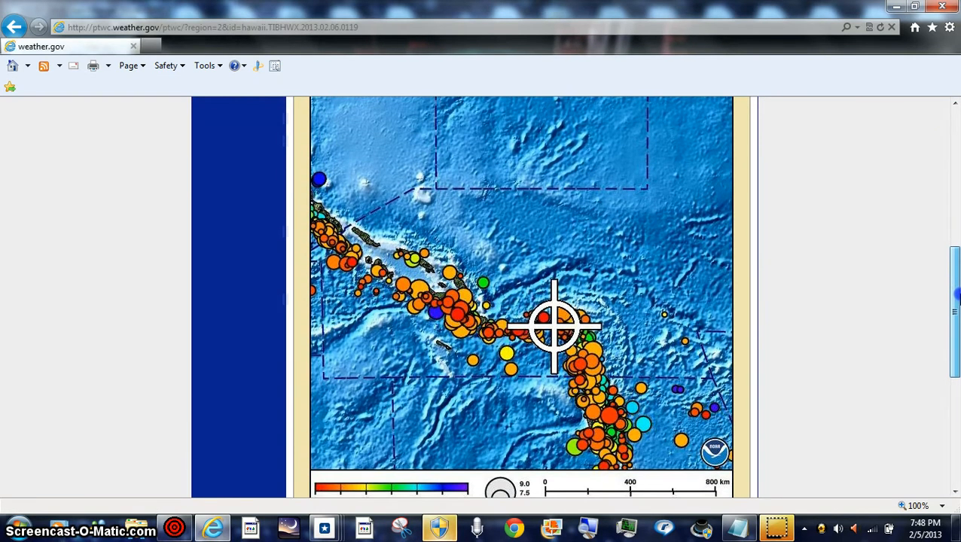
scroll(up, 3)
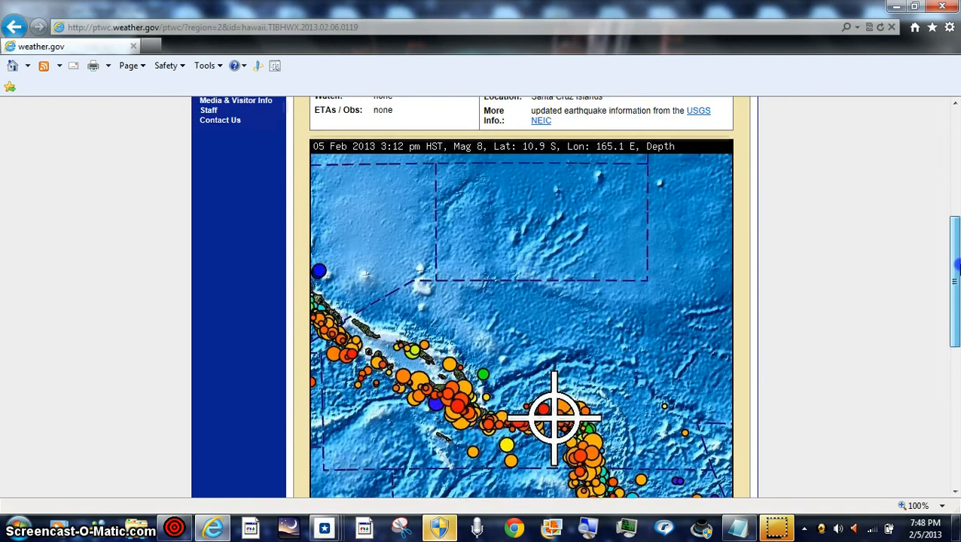
scroll(up, 3)
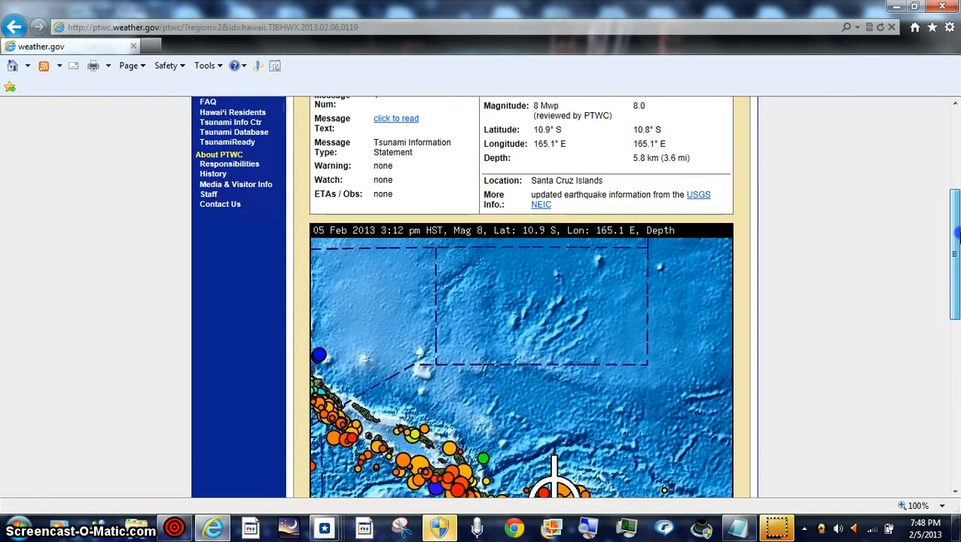
scroll(up, 3)
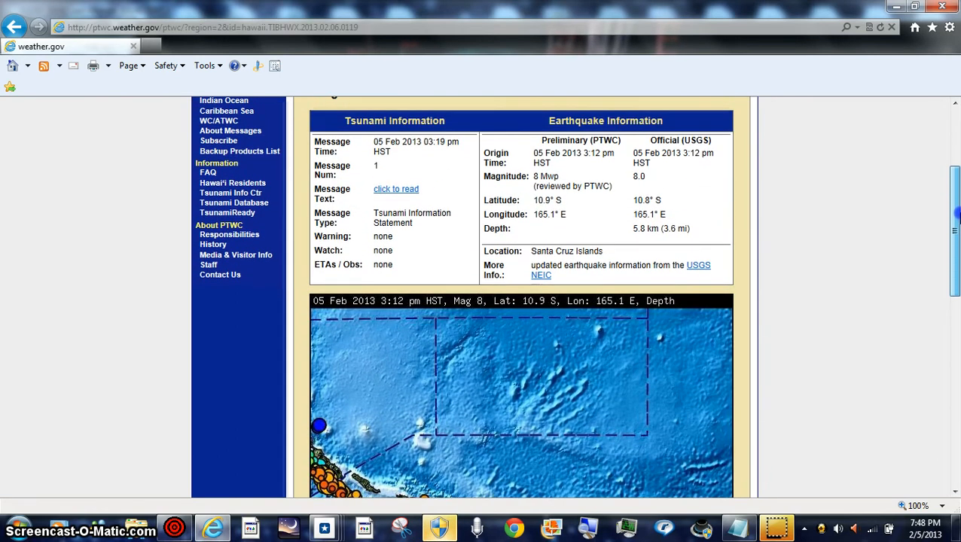
scroll(up, 3)
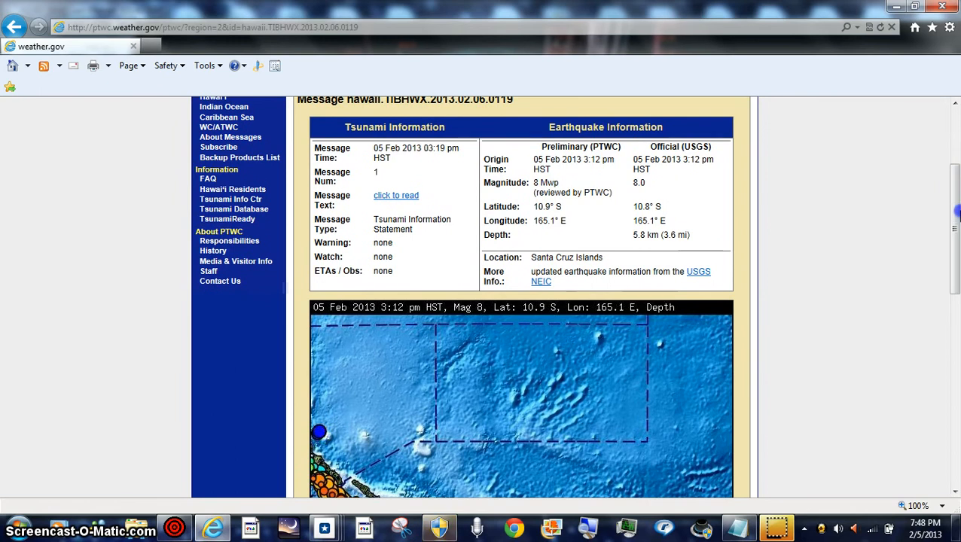
scroll(up, 3)
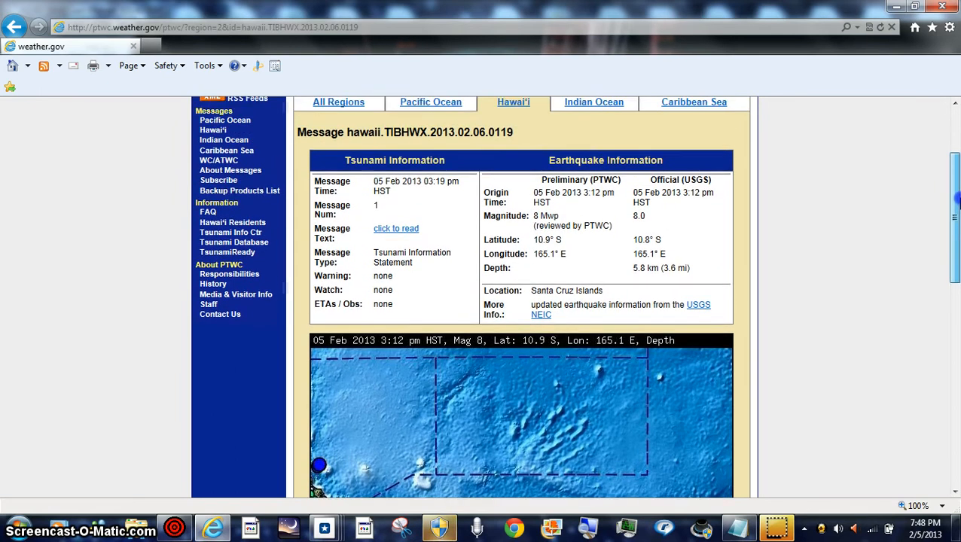
scroll(up, 3)
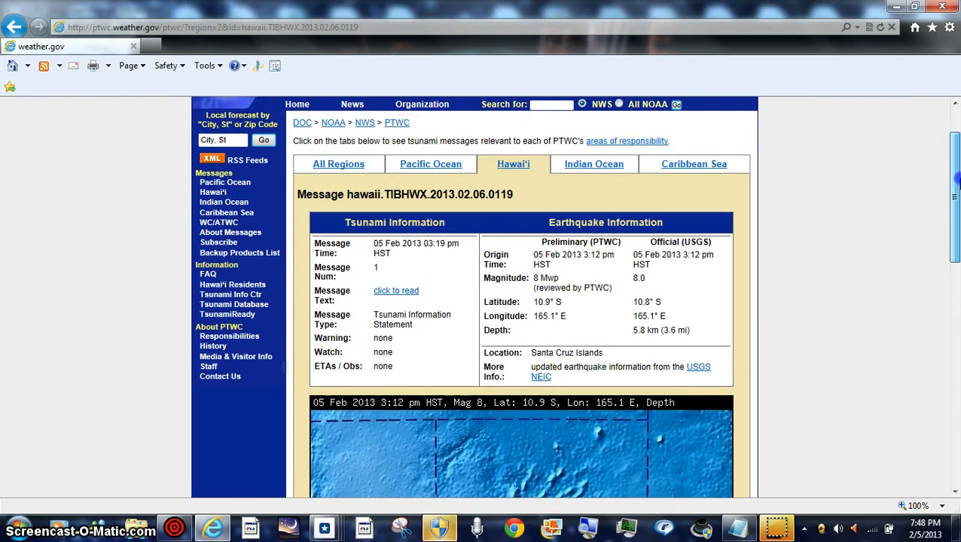
scroll(up, 3)
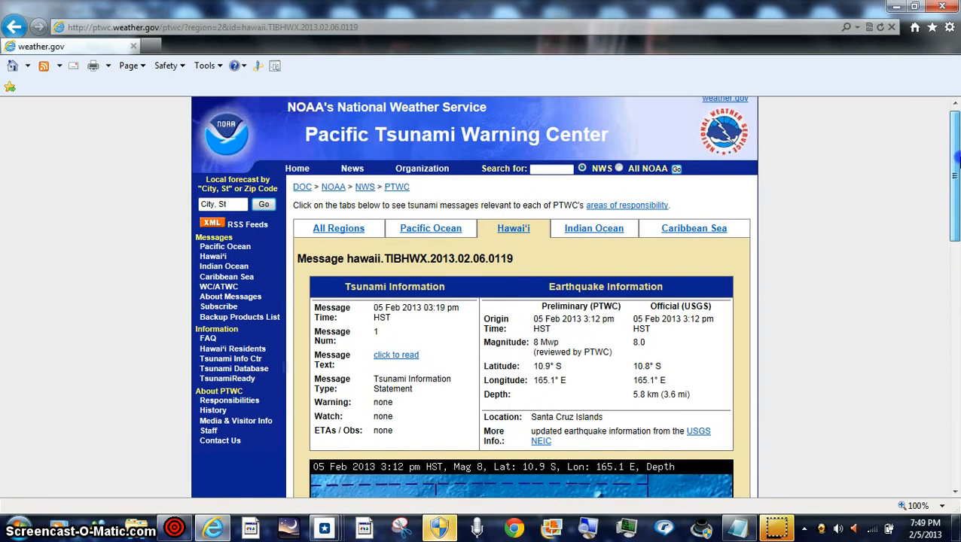
scroll(up, 3)
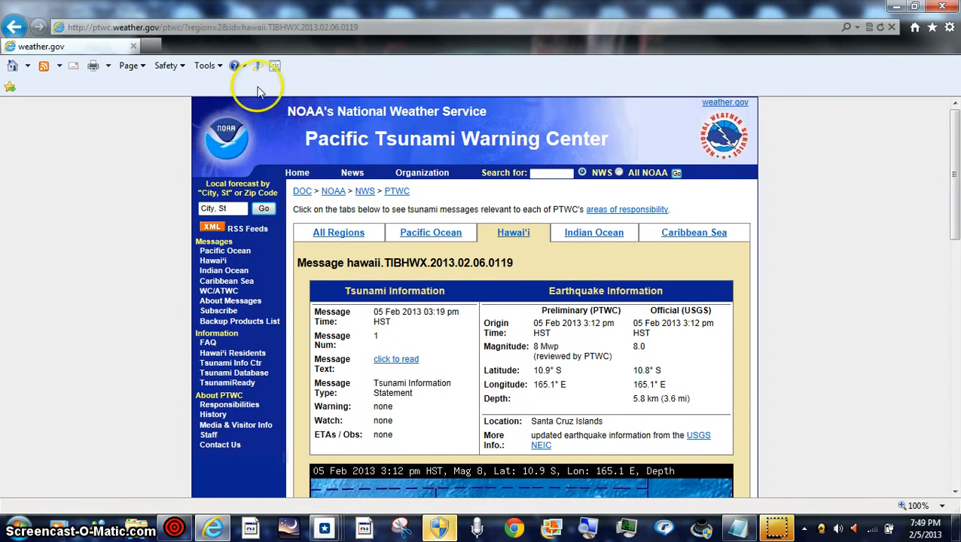
click(15, 27)
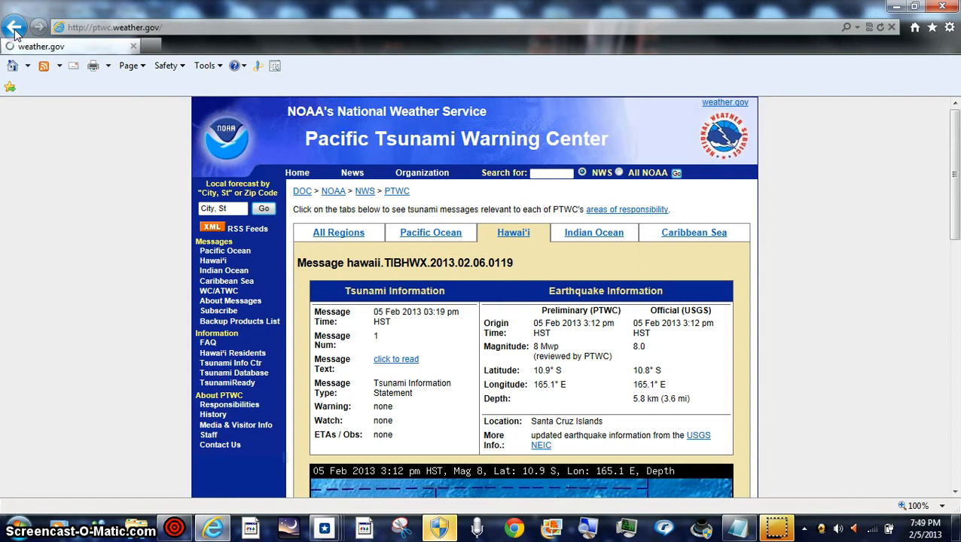
Step: Return to the USGS Santa Cruz Islands event page and select its quake title
click(15, 27)
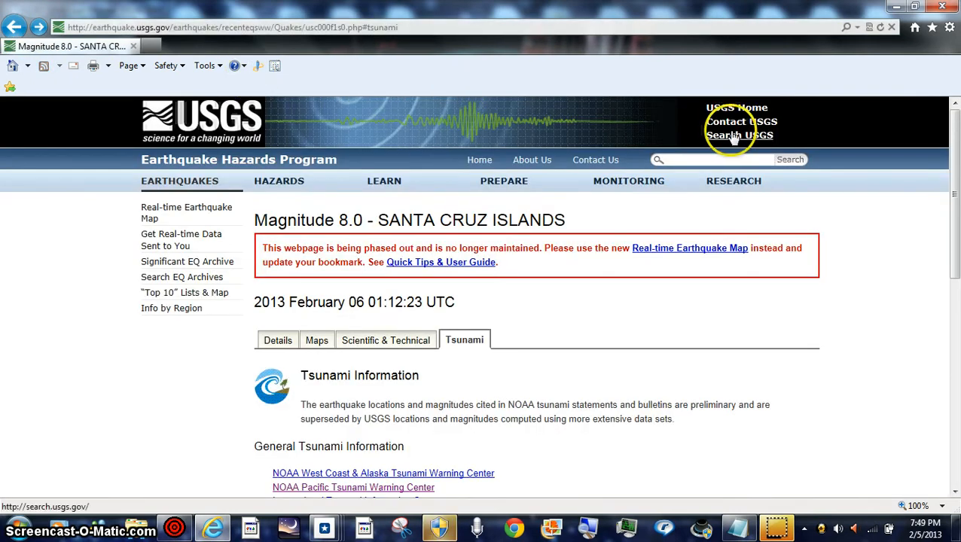
scroll(down, 3)
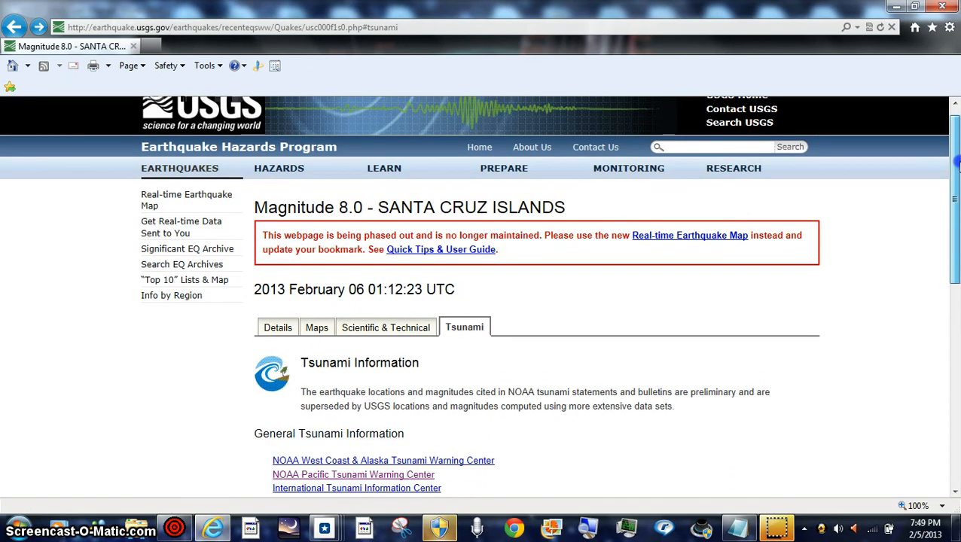
scroll(up, 3)
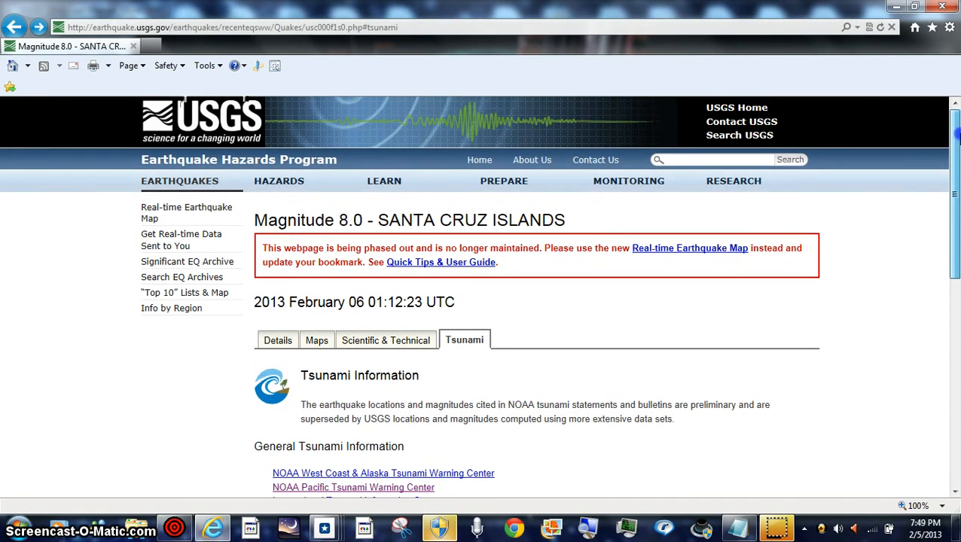
mouse_move(662, 215)
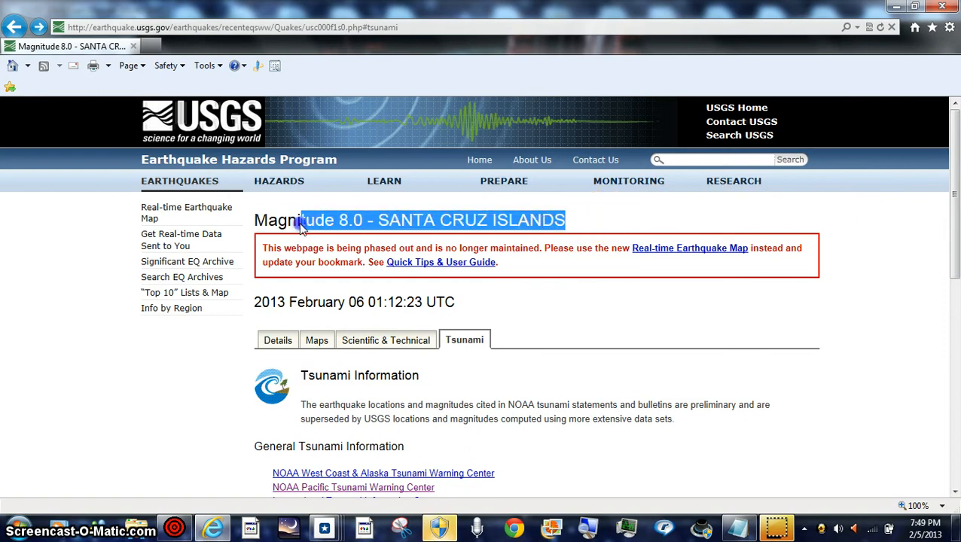
click(576, 220)
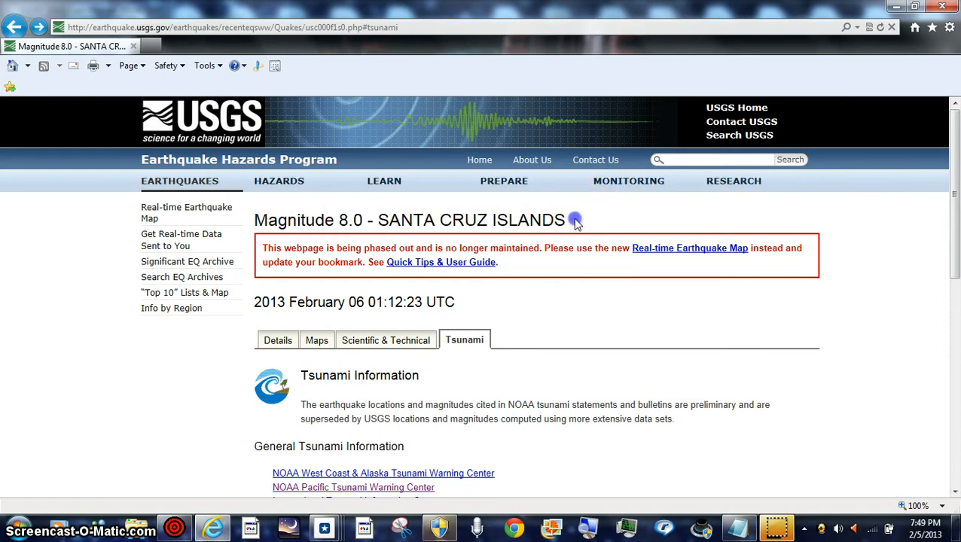
triple_click(410, 220)
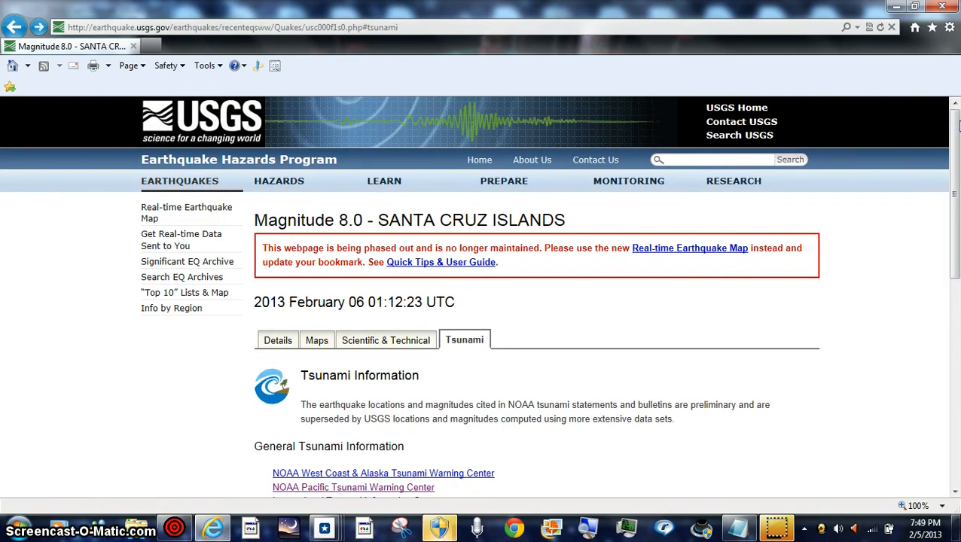
Step: Scroll through the Tsunami tab's NOAA warning center links
scroll(down, 3)
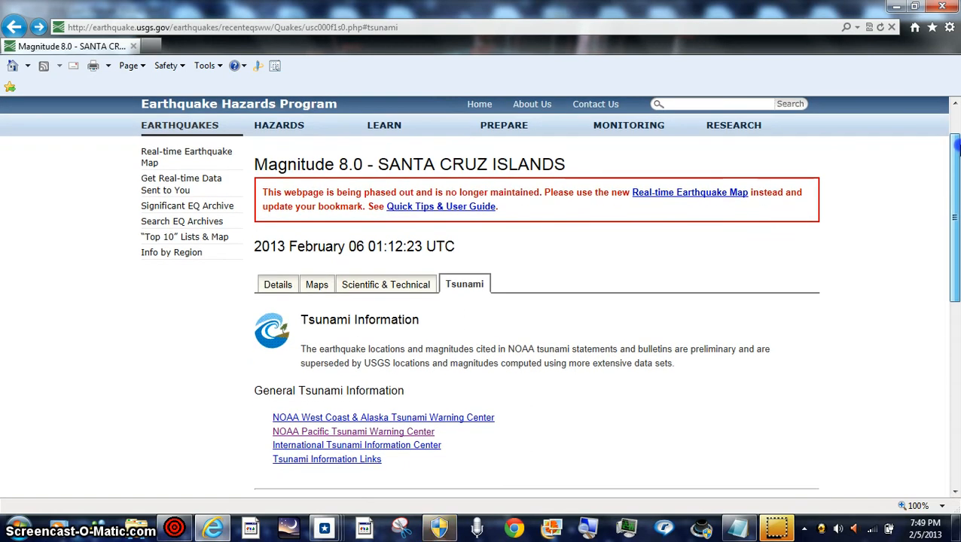
scroll(up, 3)
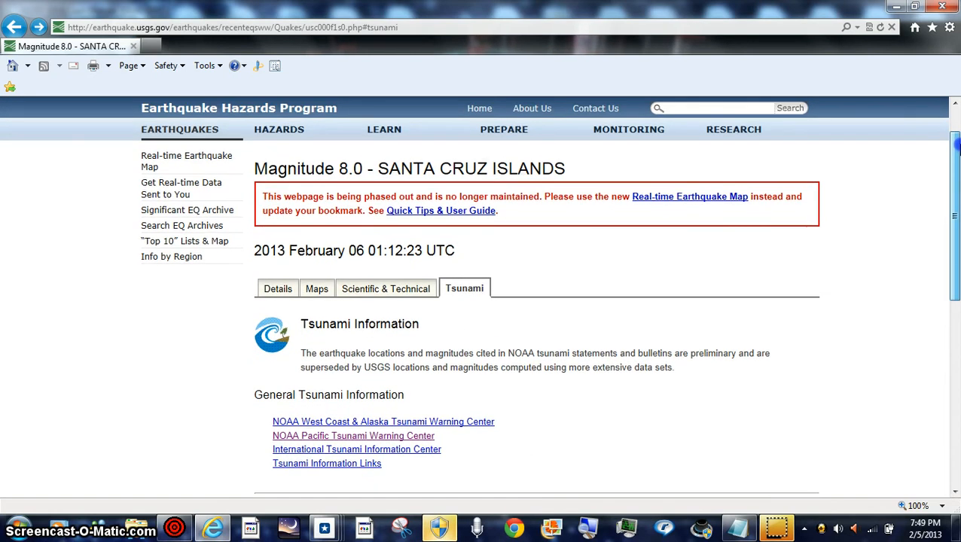
scroll(up, 3)
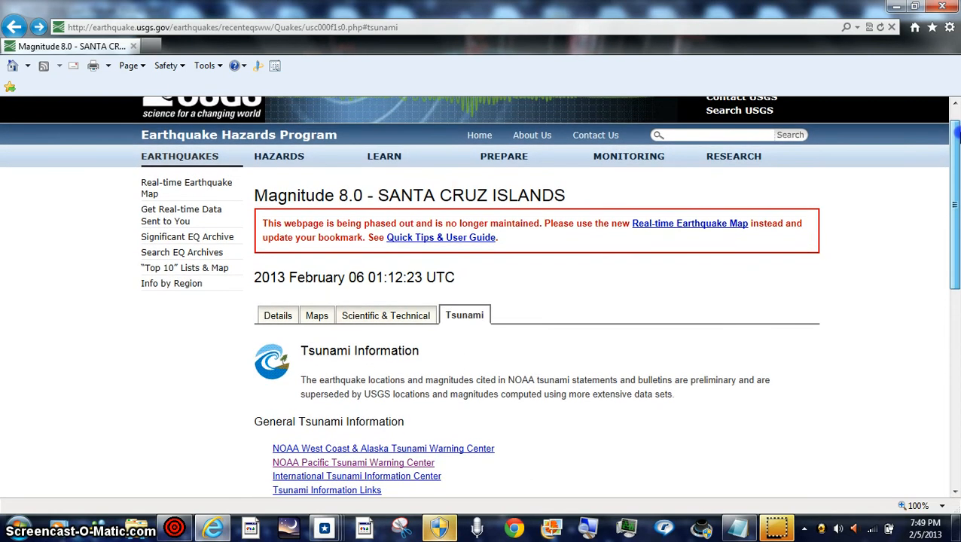
scroll(up, 3)
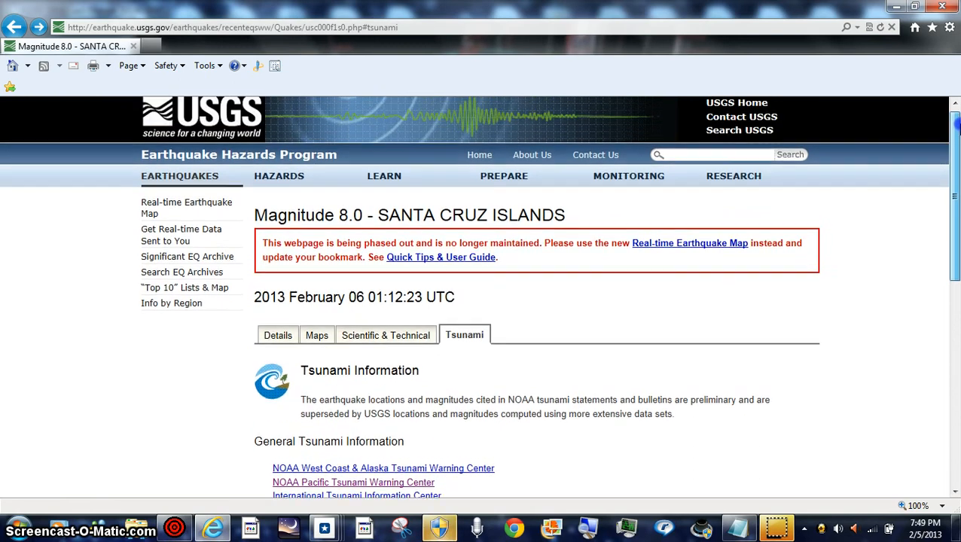
scroll(down, 3)
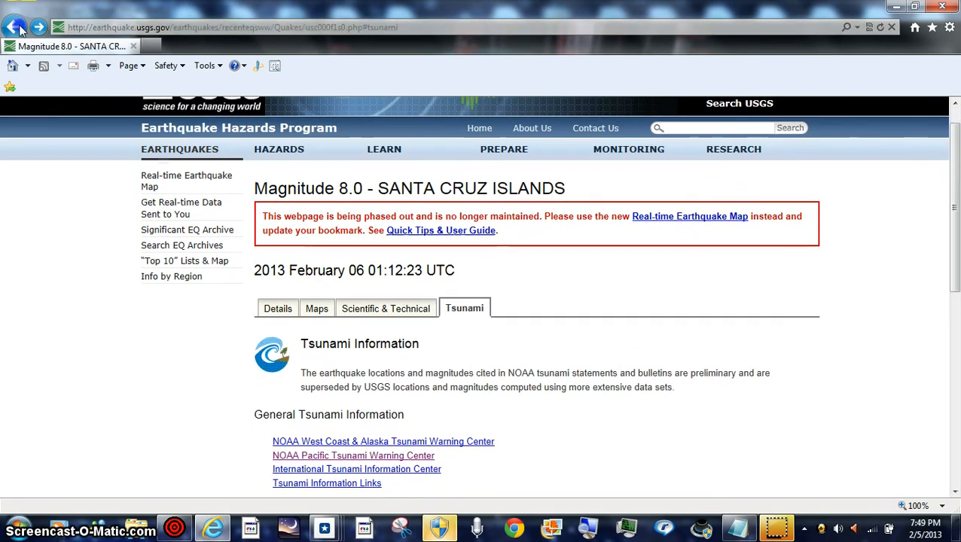
Step: Go back to the USGS past-7-days world earthquake list, scroll it, then go forward again
click(13, 27)
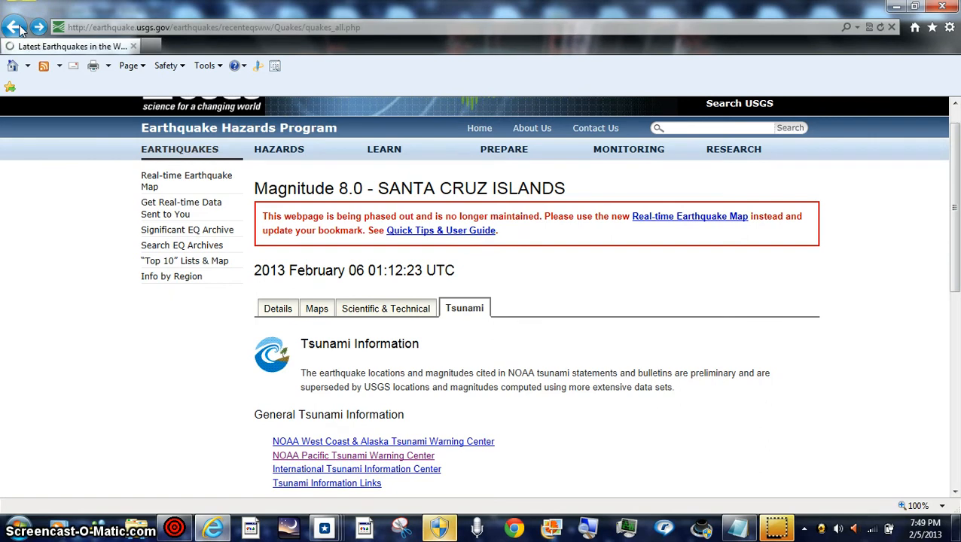
click(13, 27)
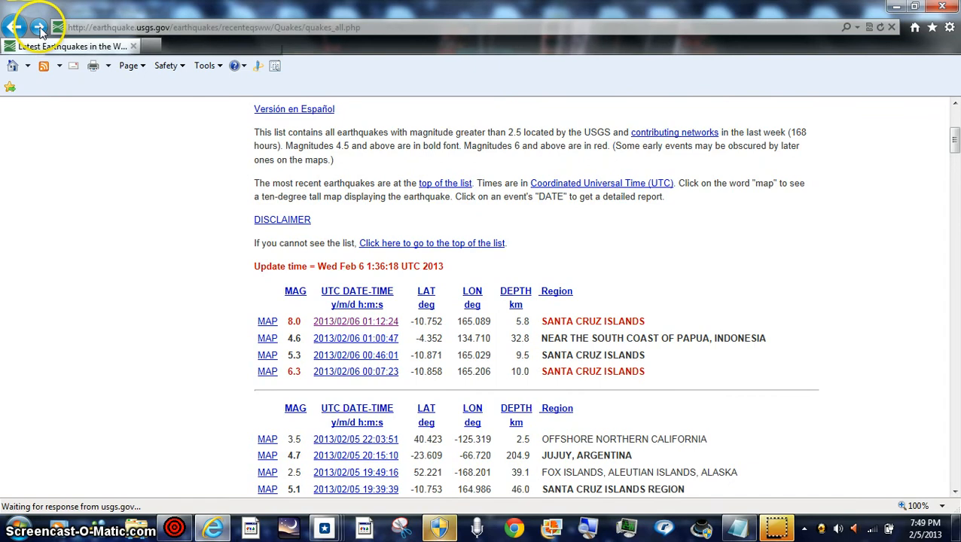
scroll(up, 3)
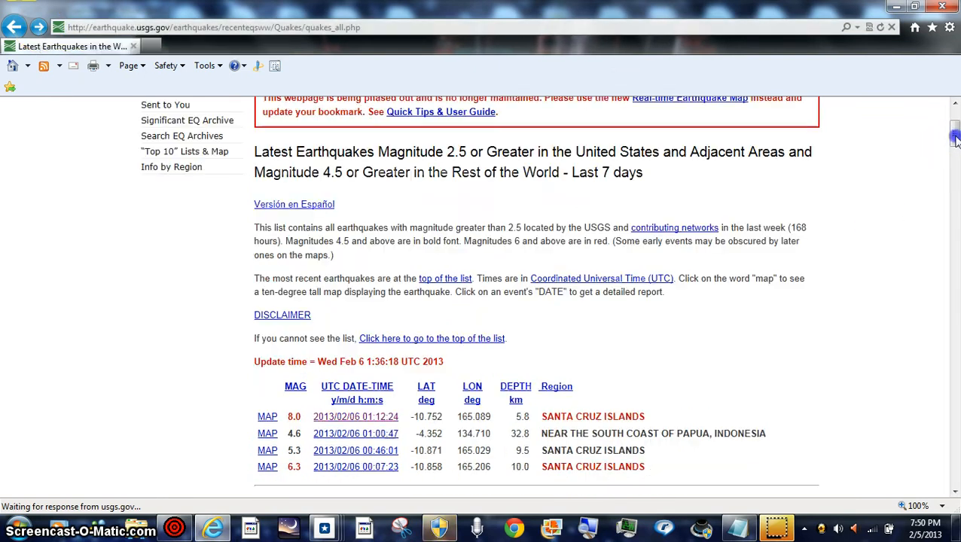
scroll(up, 3)
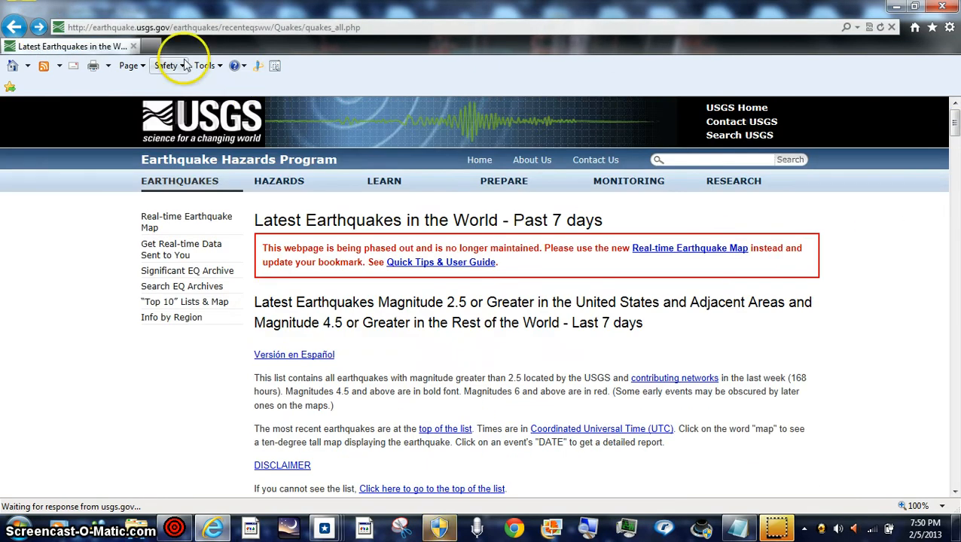
click(15, 28)
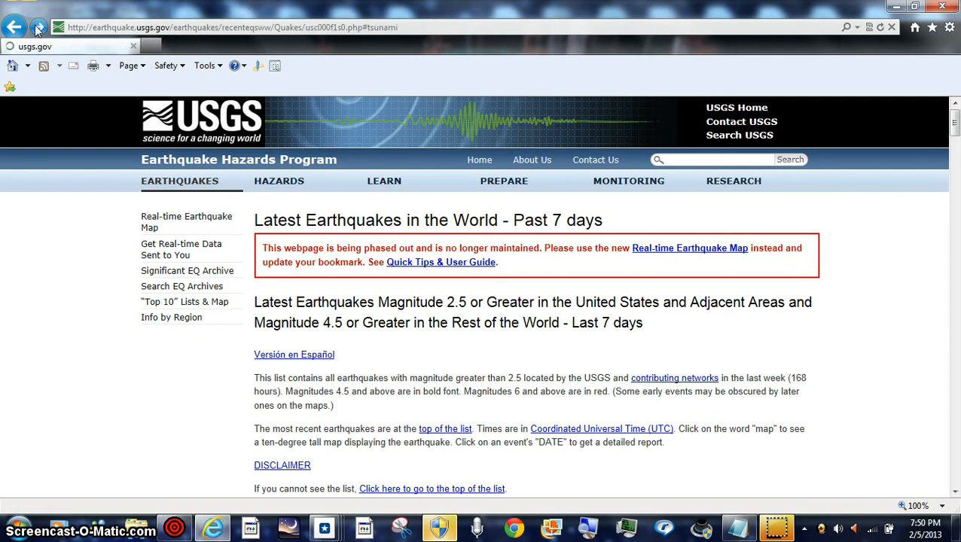
Step: Go forward to the PTWC page and scroll down to its message table
click(15, 27)
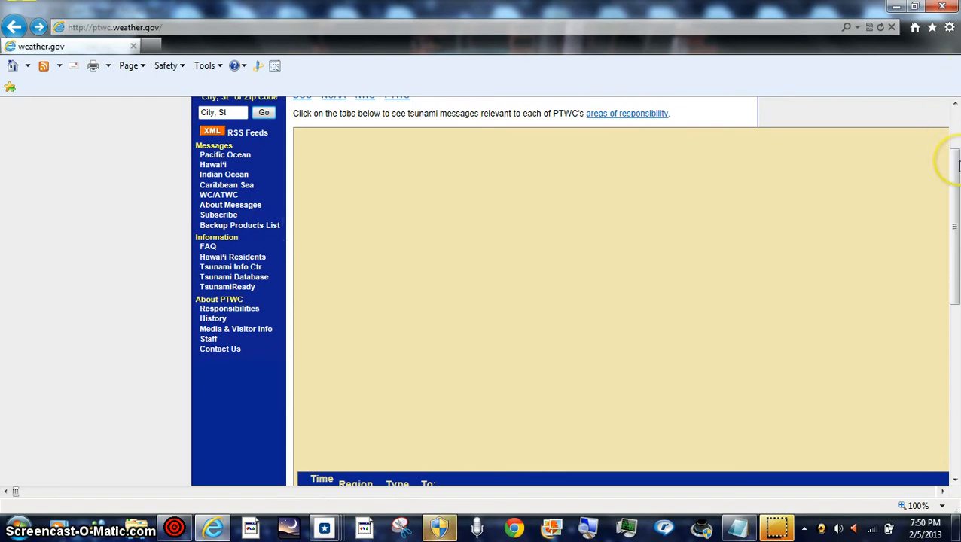
mouse_move(957, 169)
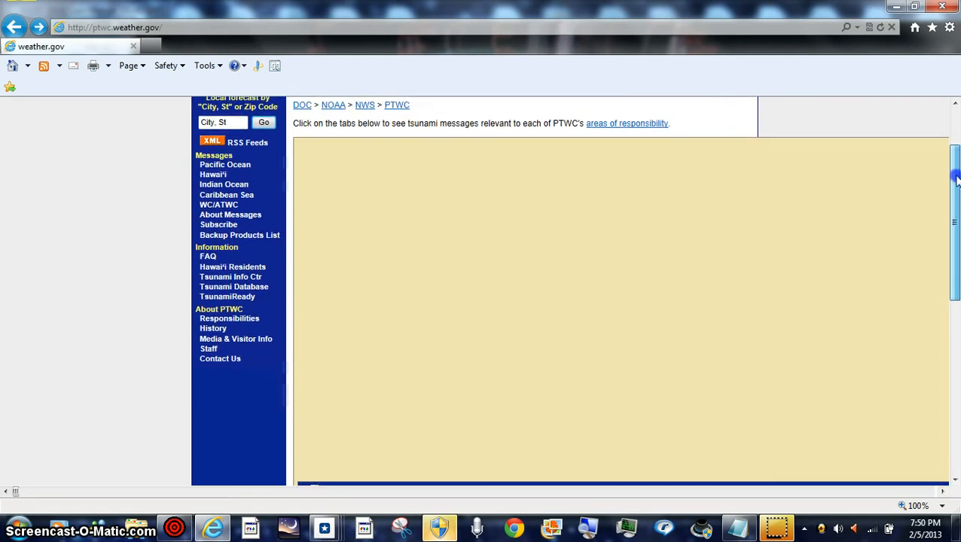
scroll(down, 3)
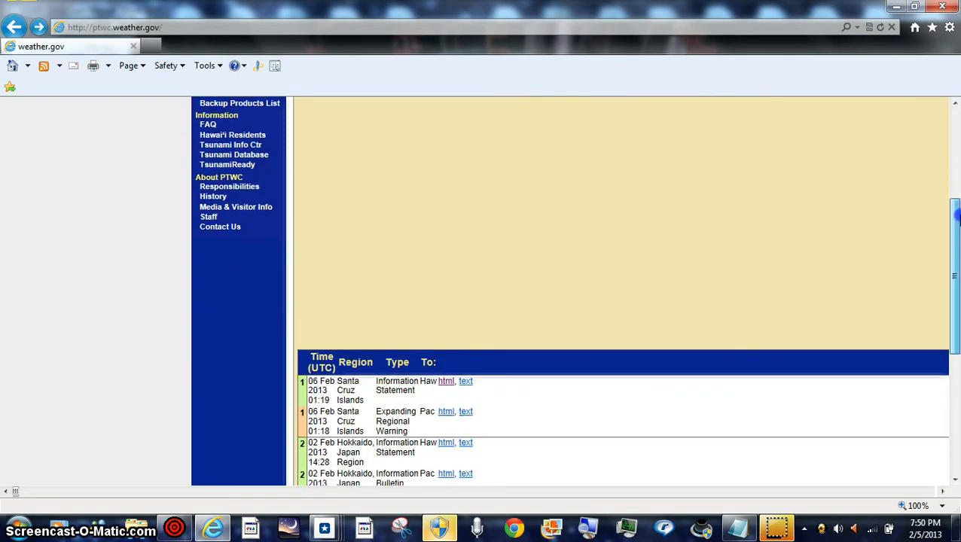
scroll(down, 3)
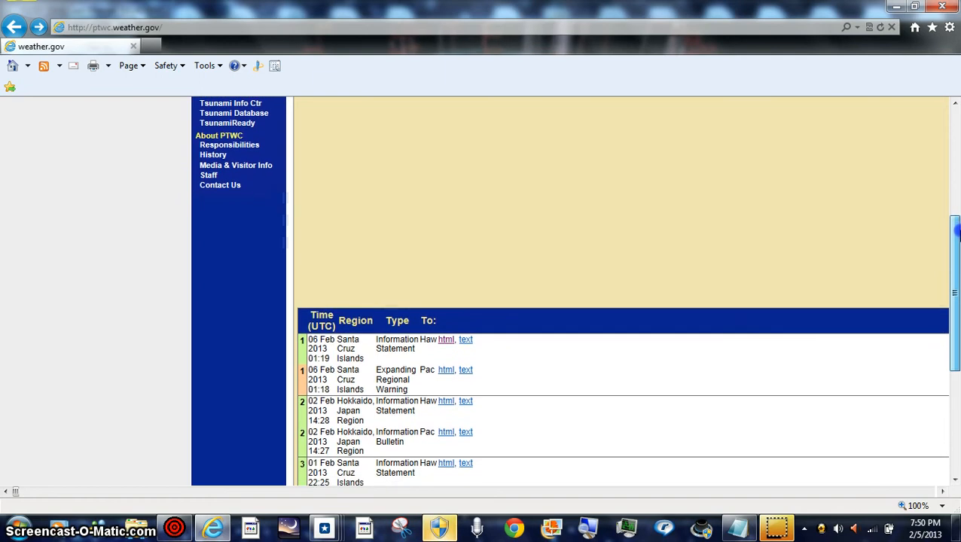
scroll(down, 3)
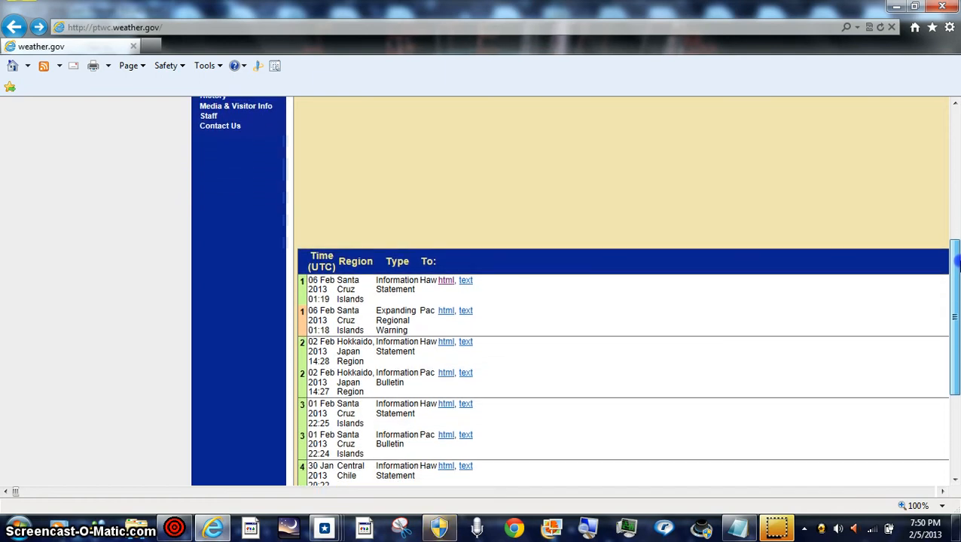
scroll(down, 3)
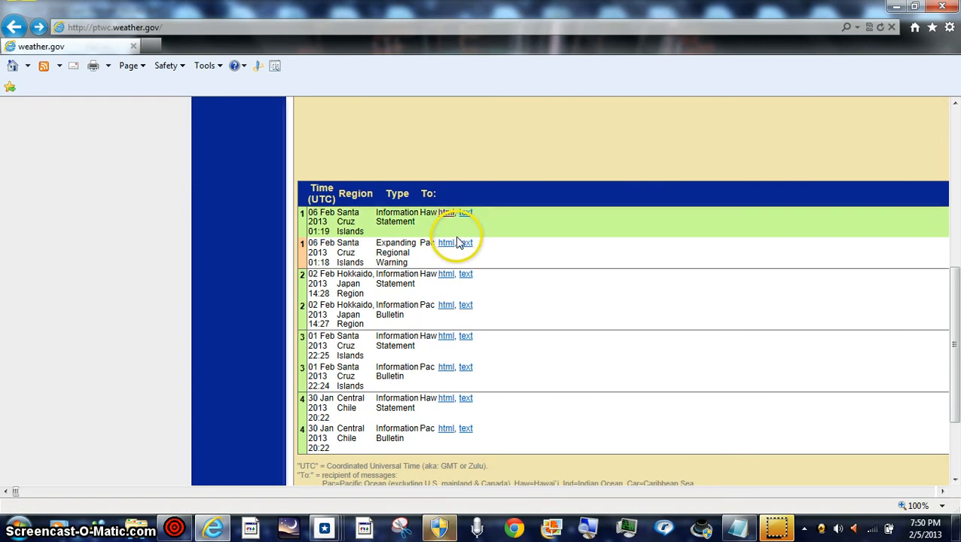
mouse_move(446, 249)
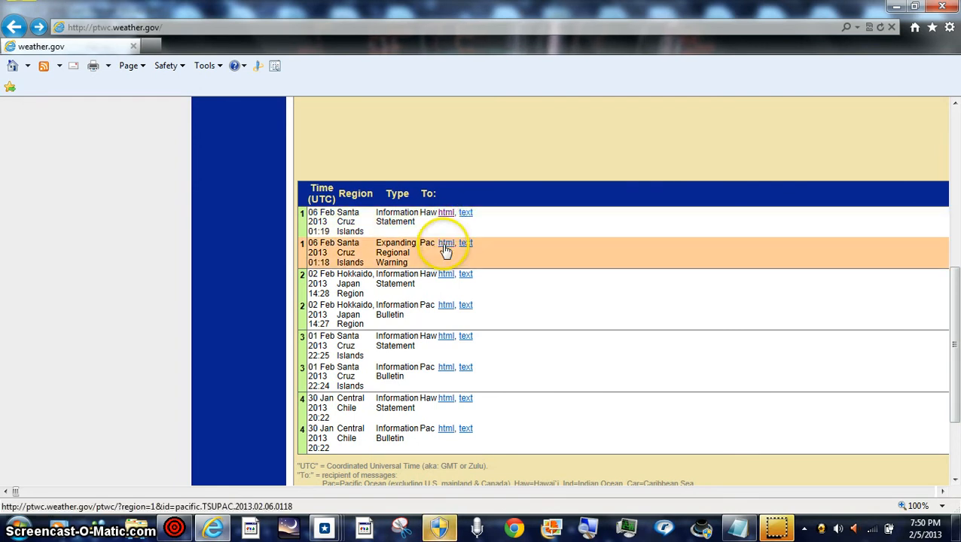
mouse_move(446, 247)
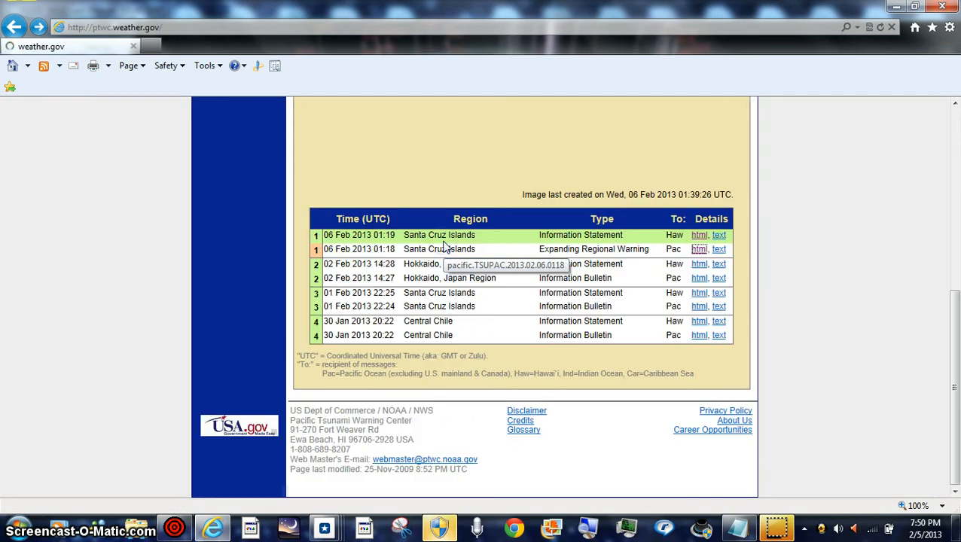
Step: Open the 06 Feb 01:18 Expanding Regional Warning html message and scroll through it
click(699, 248)
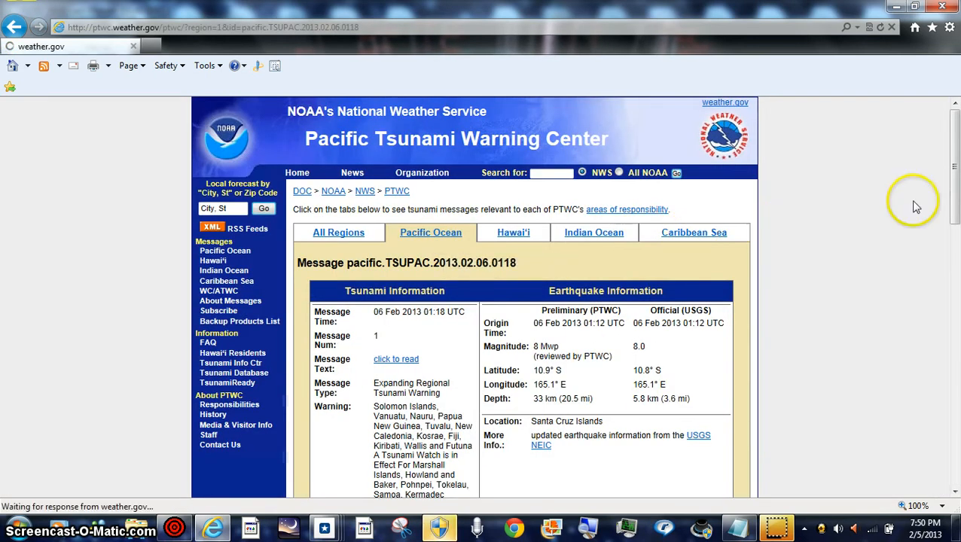
scroll(down, 3)
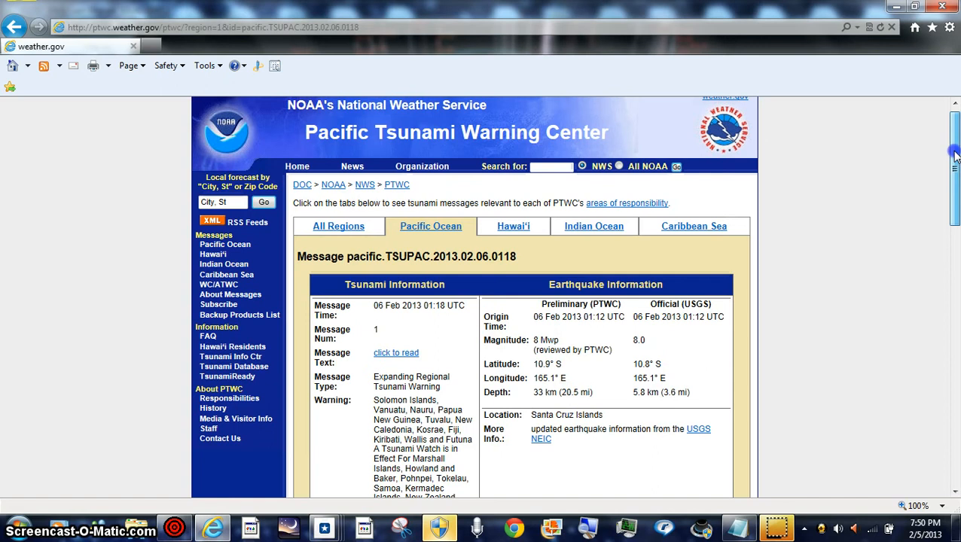
scroll(down, 3)
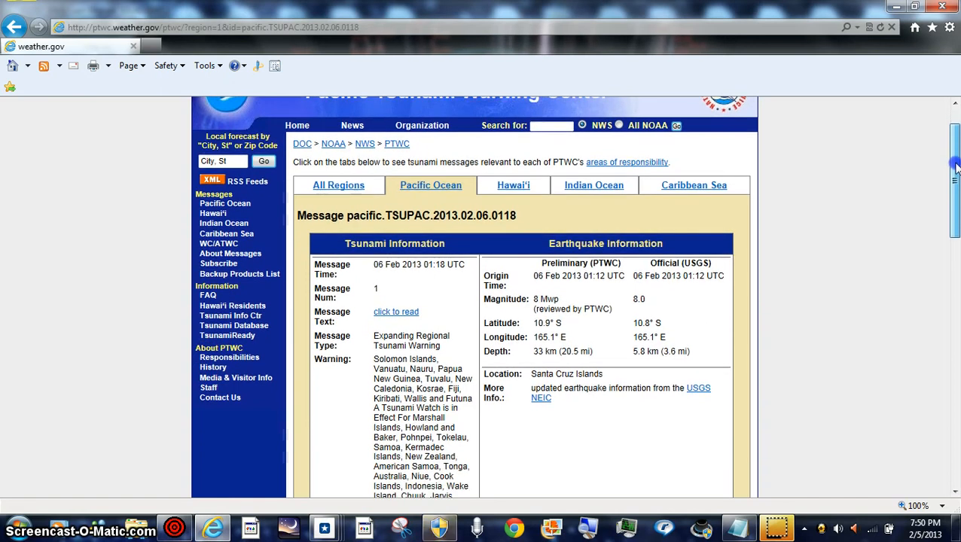
scroll(down, 3)
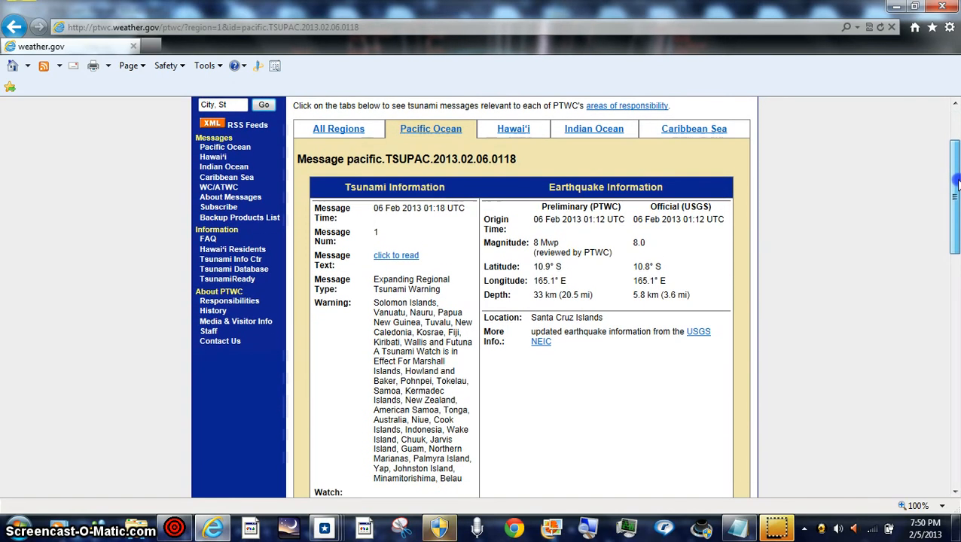
scroll(down, 3)
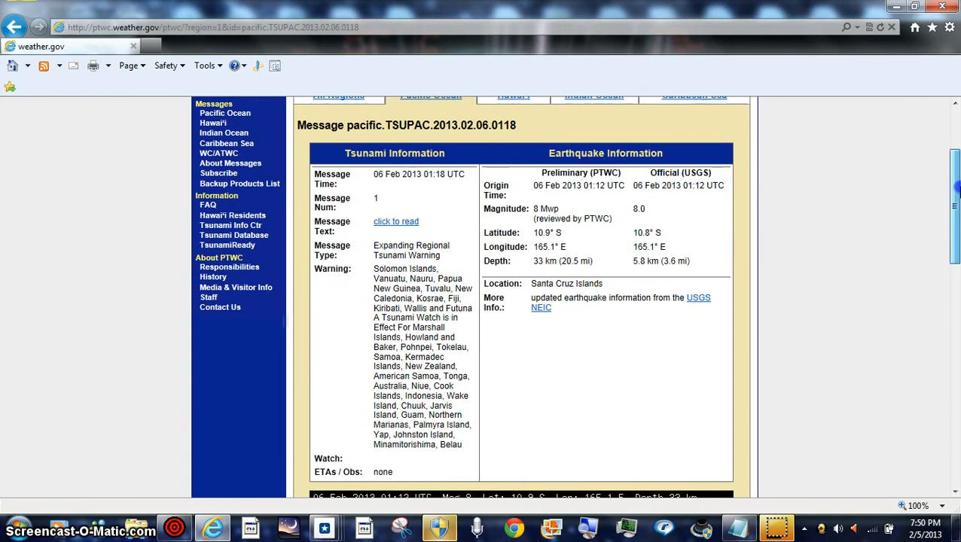
scroll(down, 3)
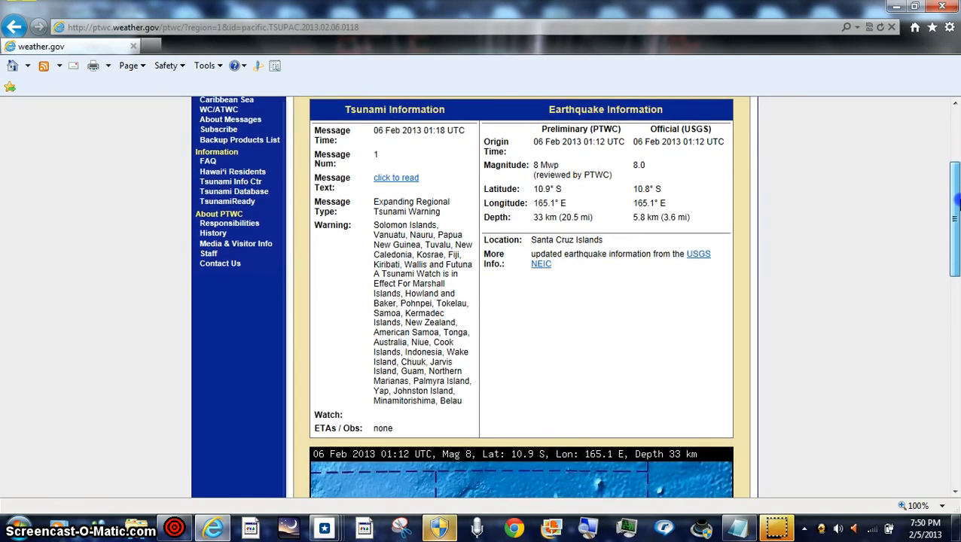
mouse_move(339, 428)
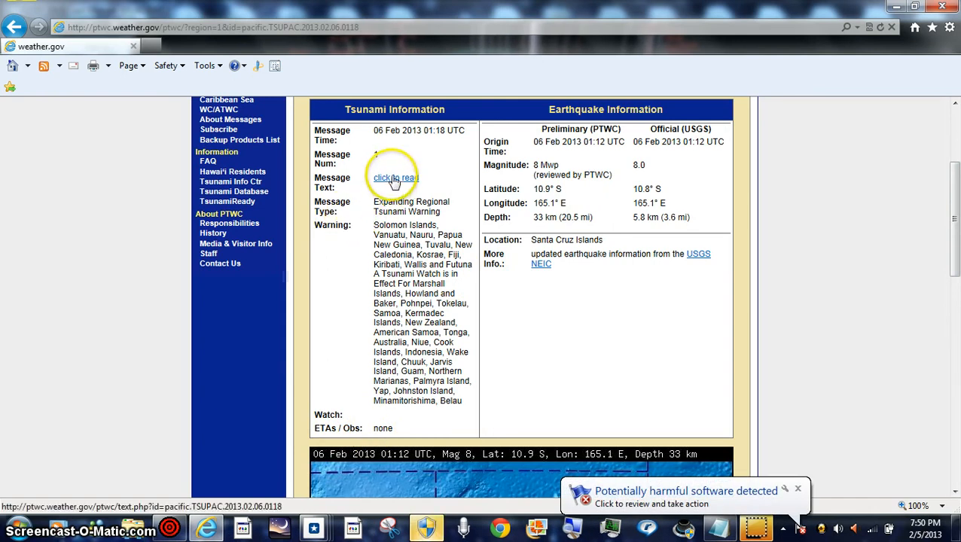
Step: Read the bulletin's forecast-point arrival table down to the closing note on continued bulletins
click(394, 177)
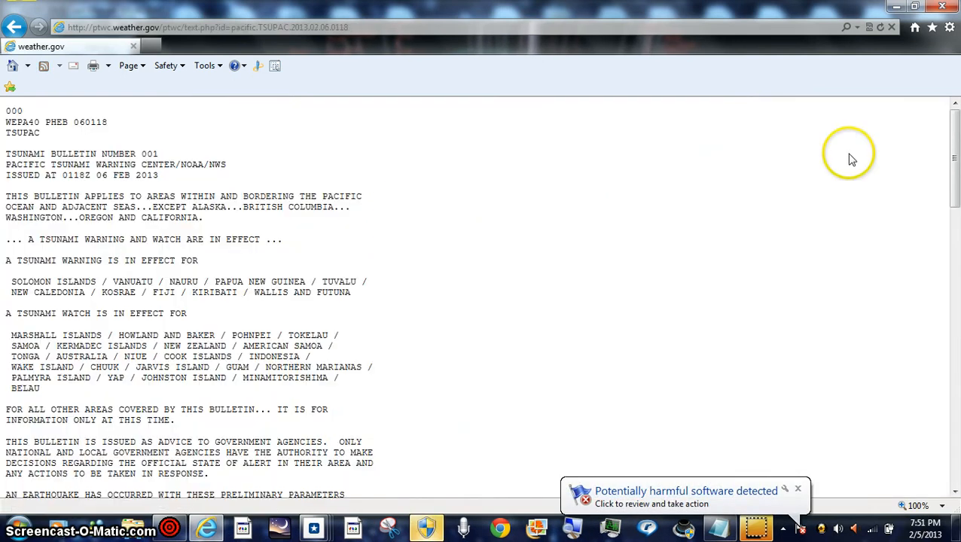
scroll(down, 3)
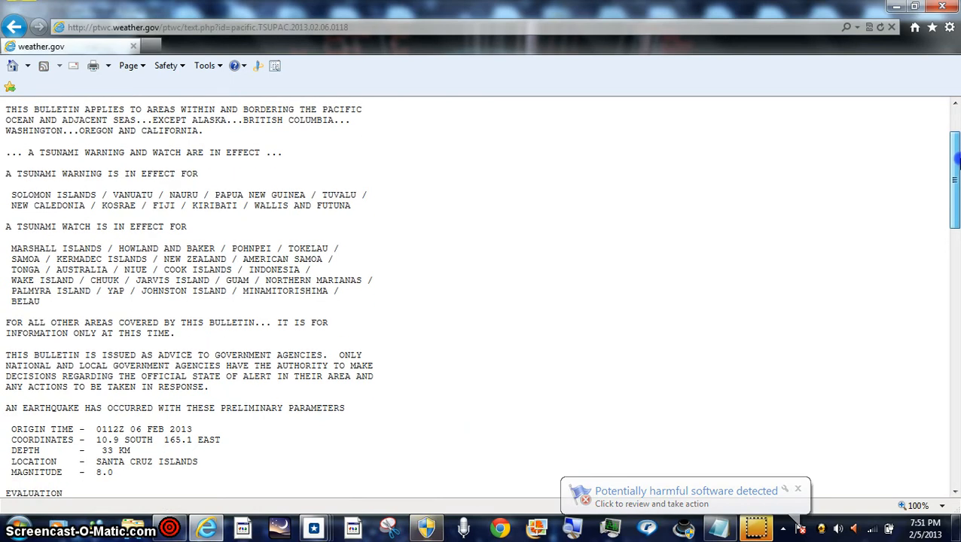
scroll(down, 3)
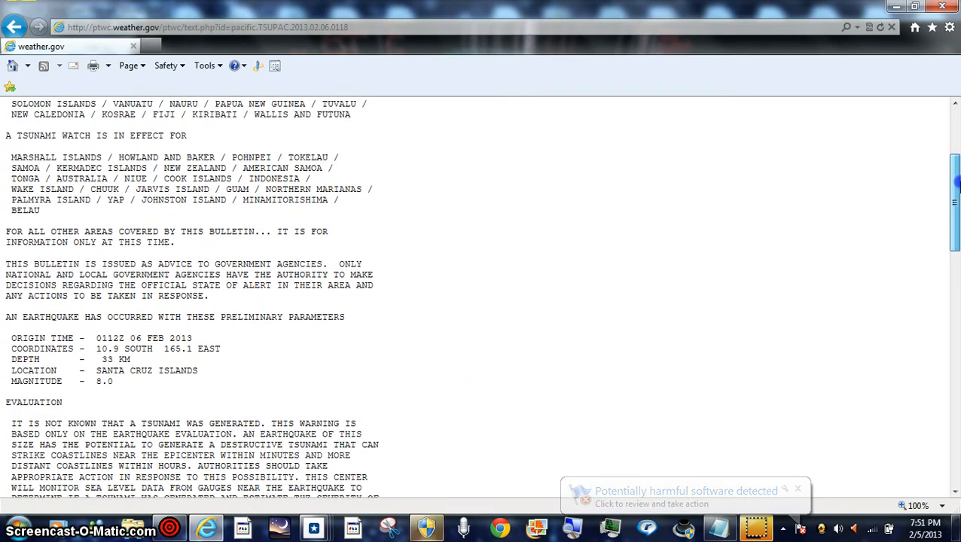
scroll(down, 3)
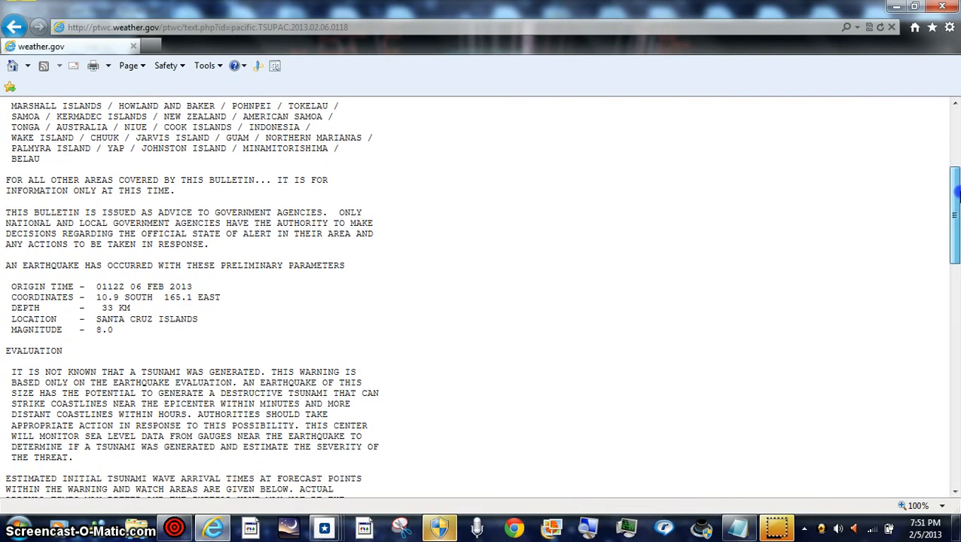
scroll(down, 3)
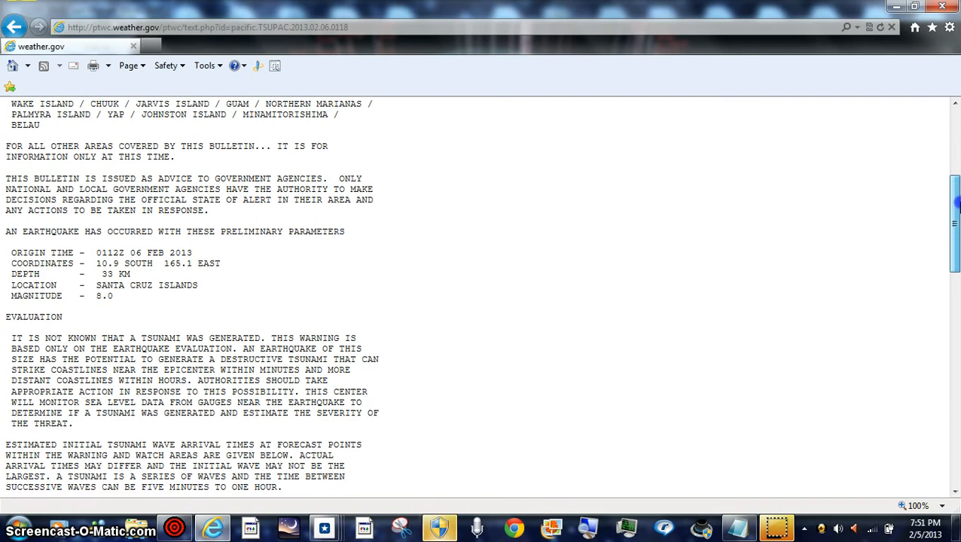
scroll(down, 3)
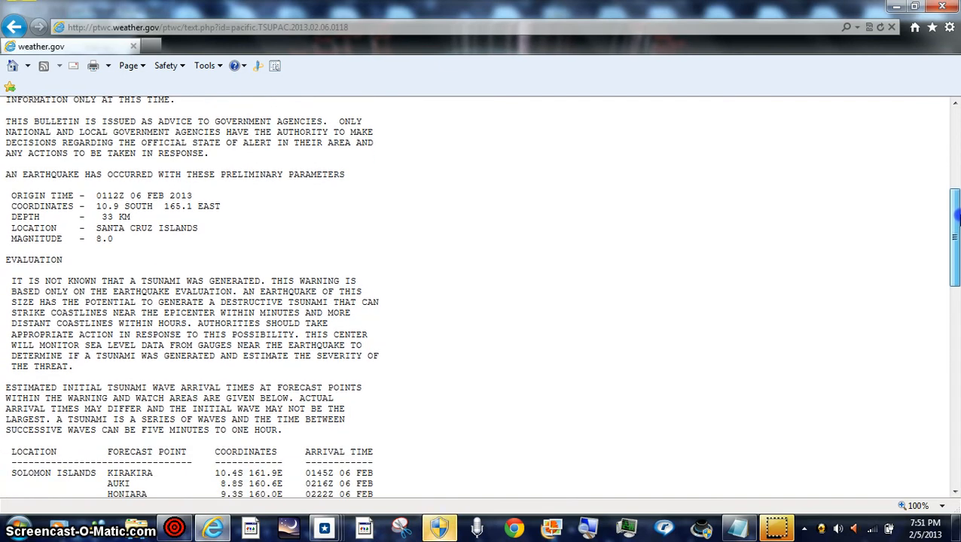
scroll(down, 3)
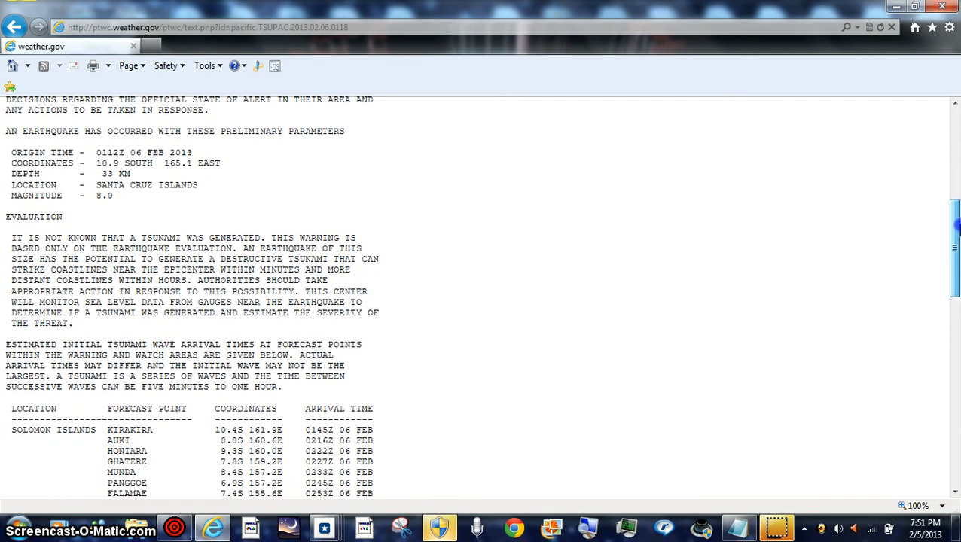
scroll(down, 3)
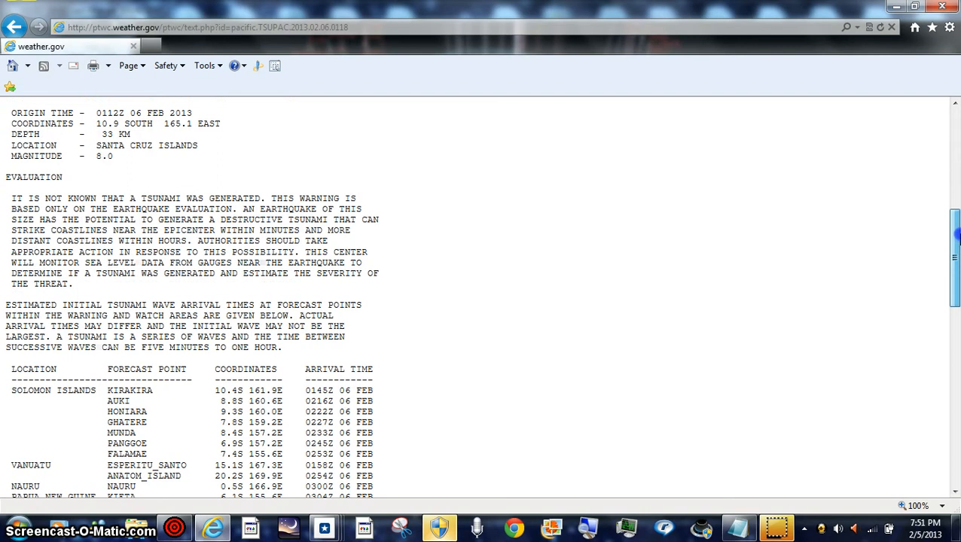
scroll(down, 3)
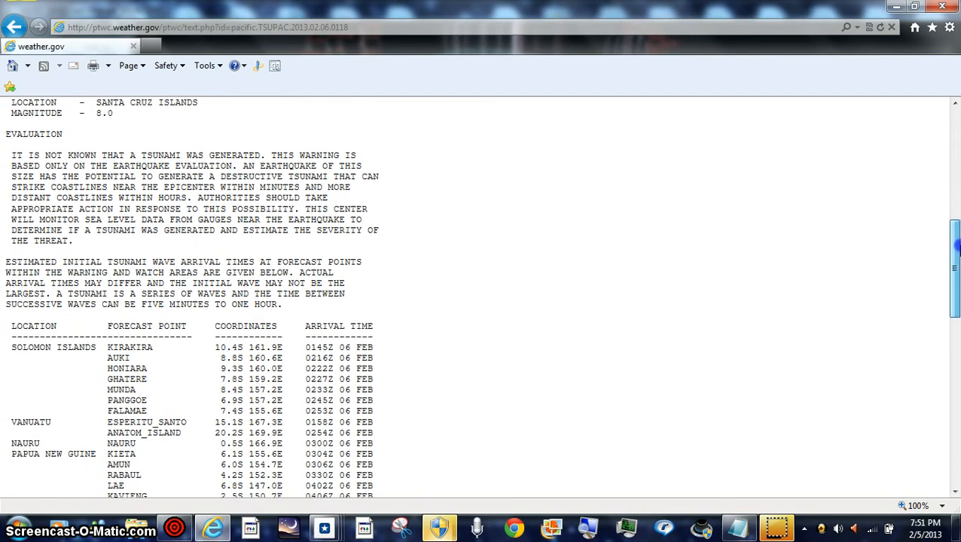
scroll(down, 3)
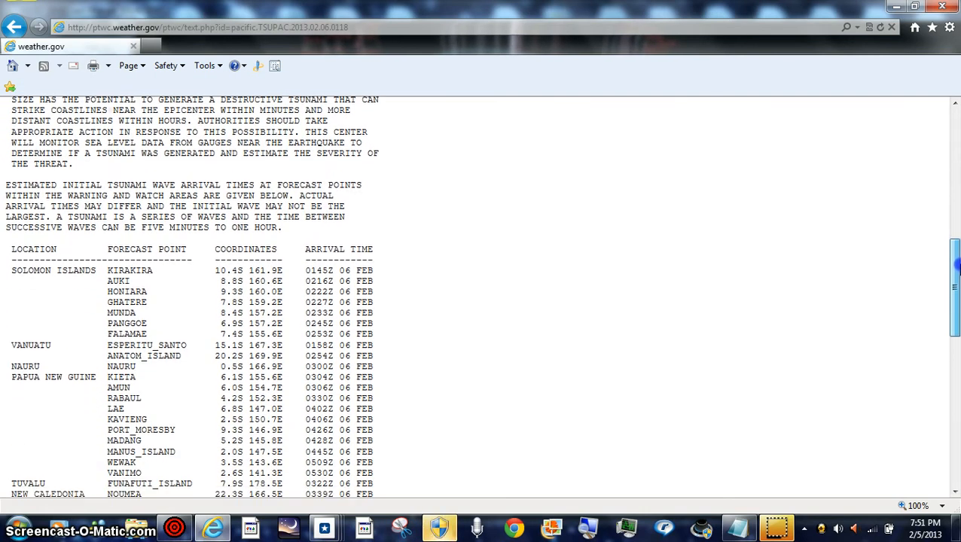
scroll(down, 3)
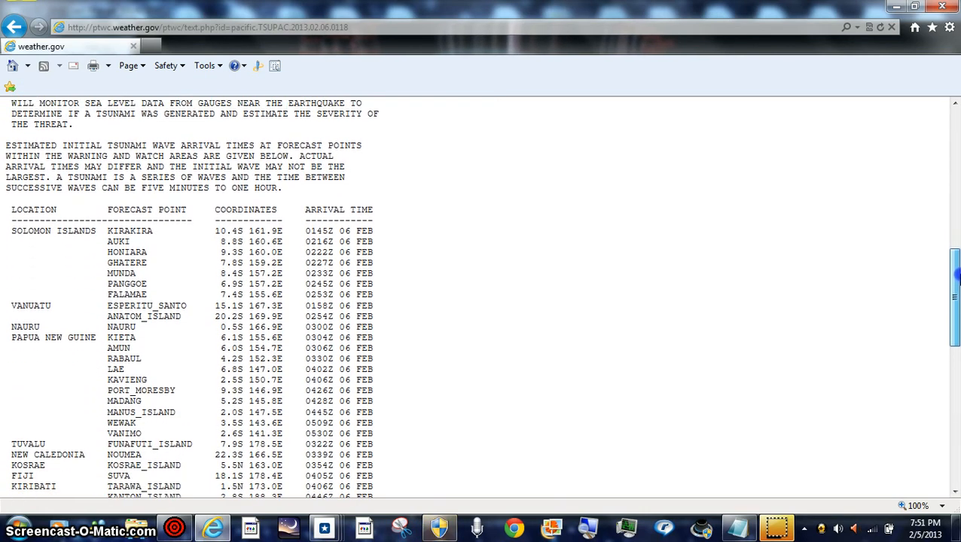
scroll(down, 3)
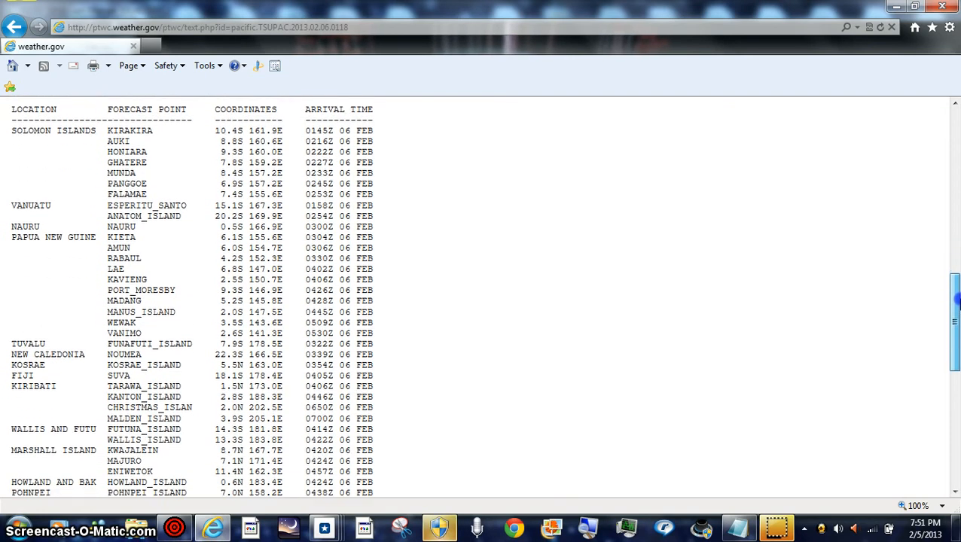
scroll(down, 3)
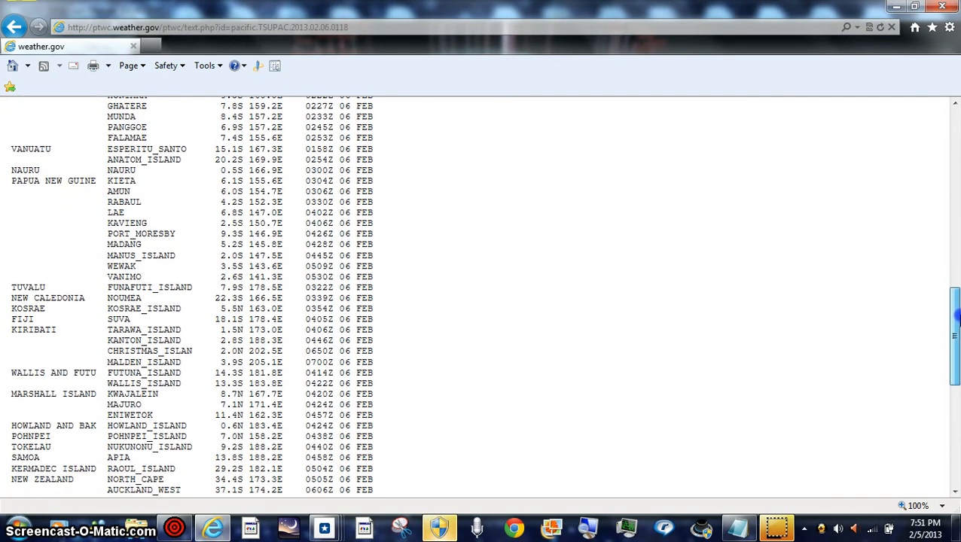
scroll(down, 3)
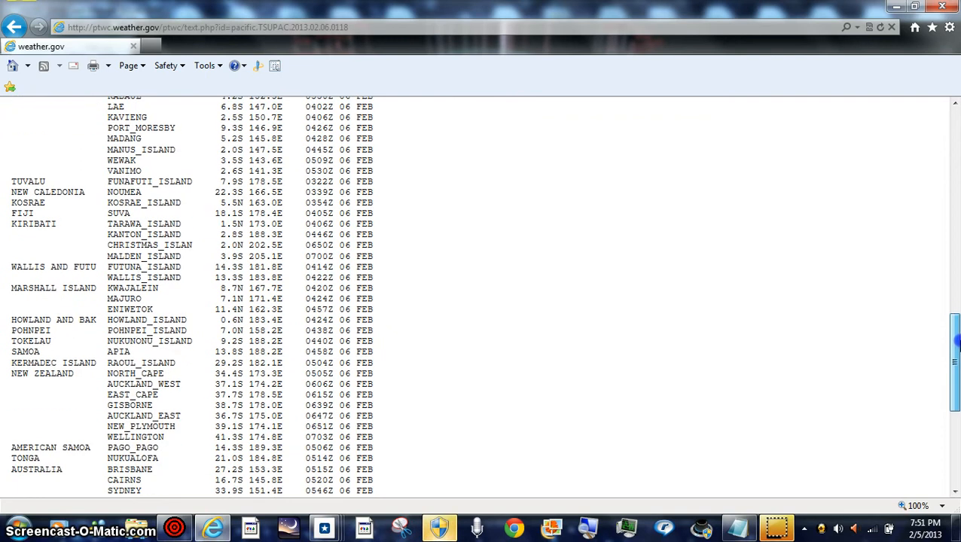
scroll(down, 3)
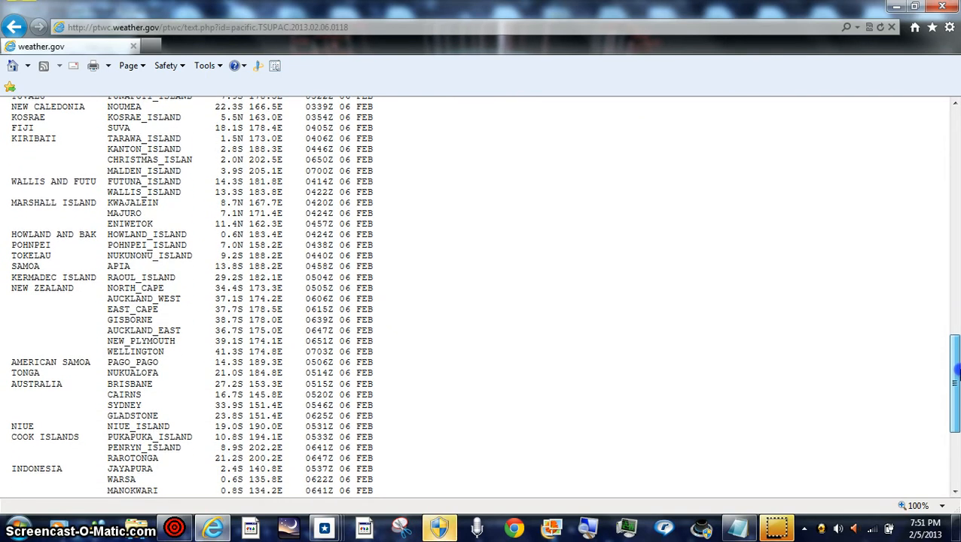
scroll(down, 3)
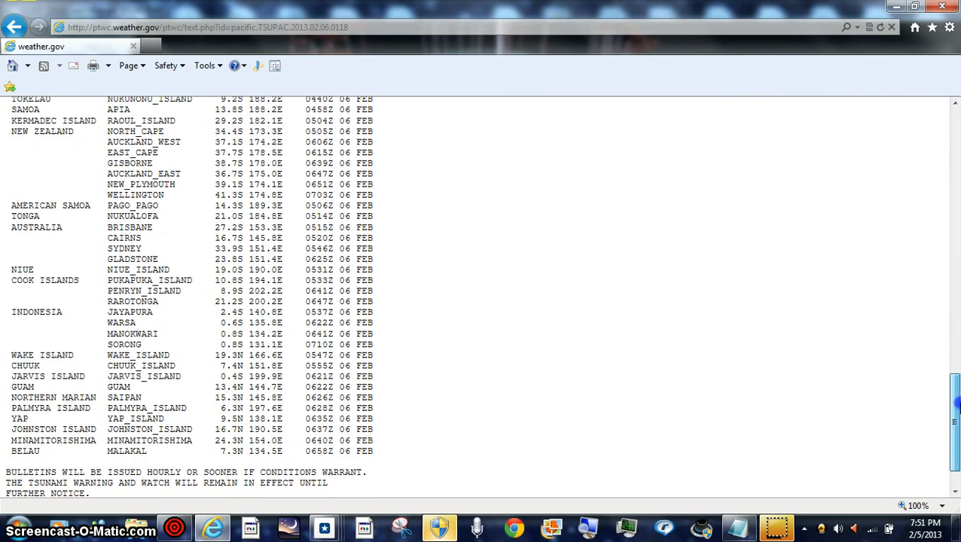
scroll(down, 3)
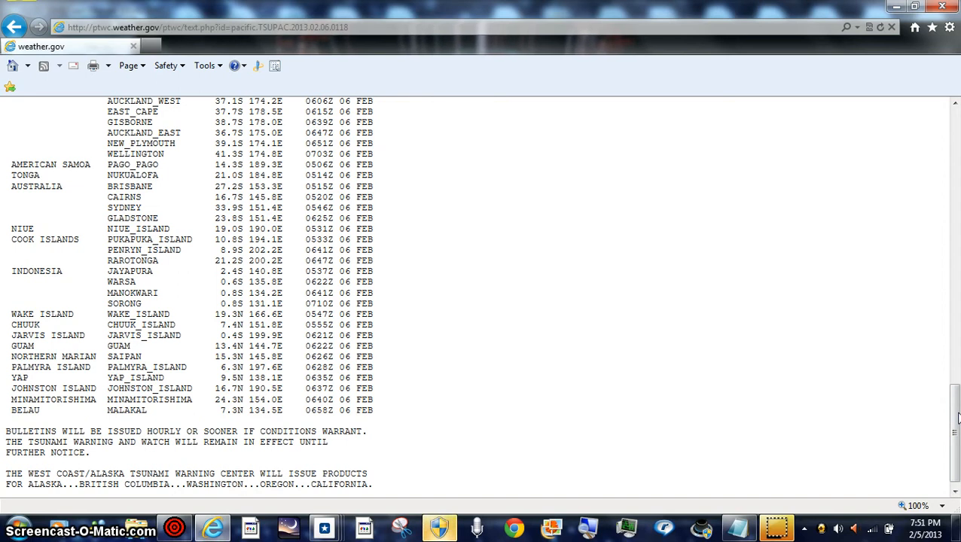
Step: Scroll the TSUPAC bulletin through its arrival-time table and end notes, then back to the header
scroll(down, 3)
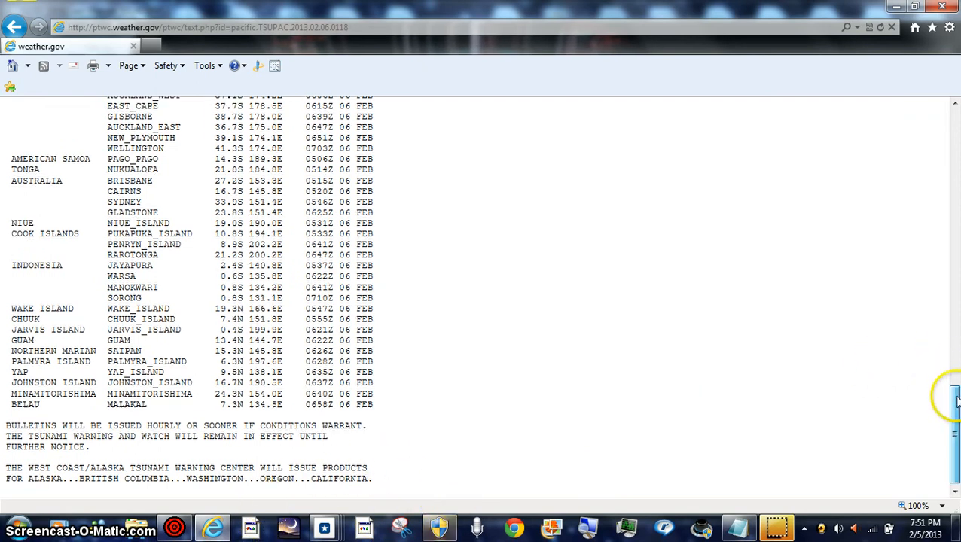
scroll(up, 3)
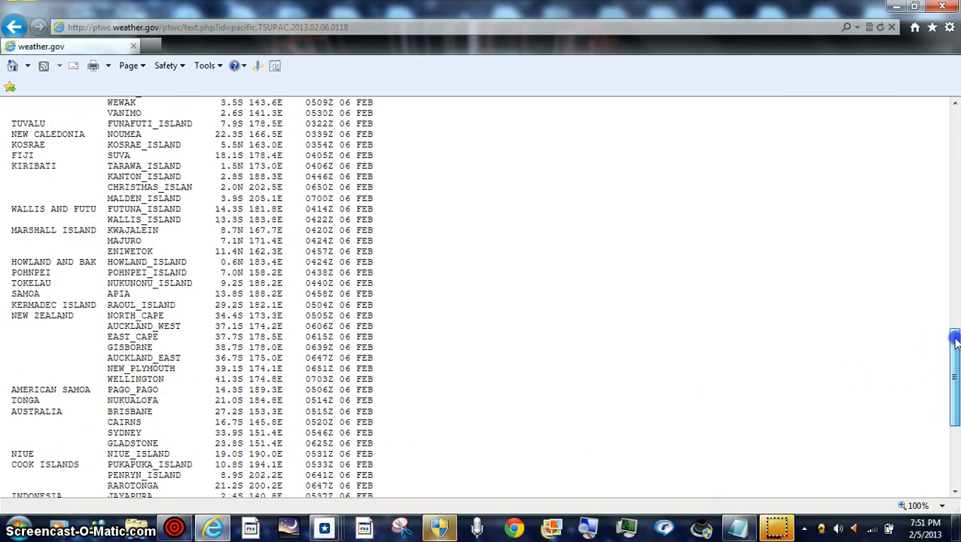
scroll(up, 3)
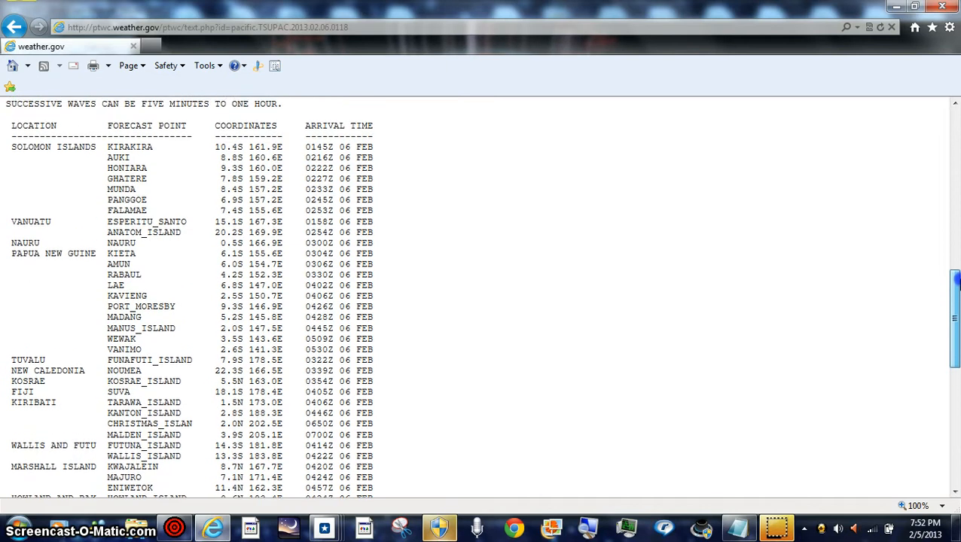
scroll(up, 3)
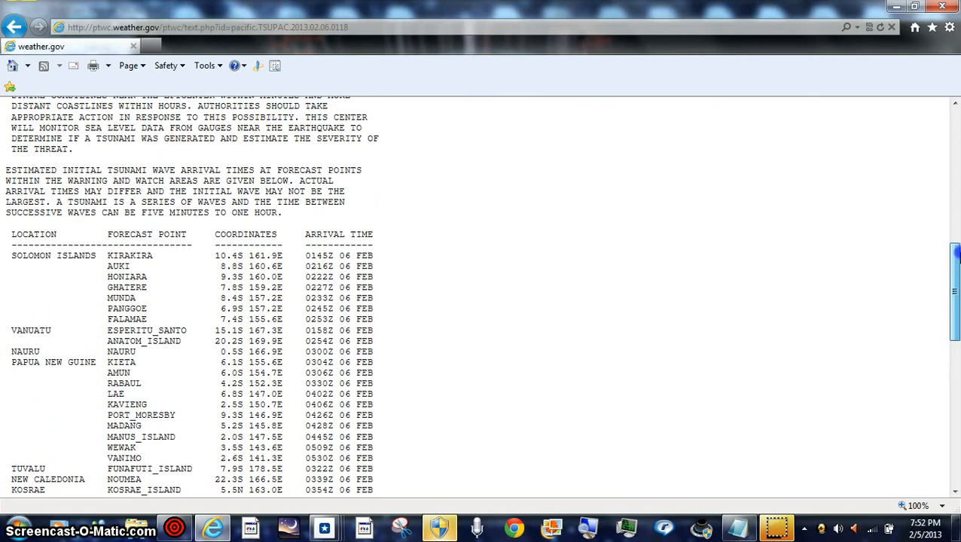
scroll(down, 3)
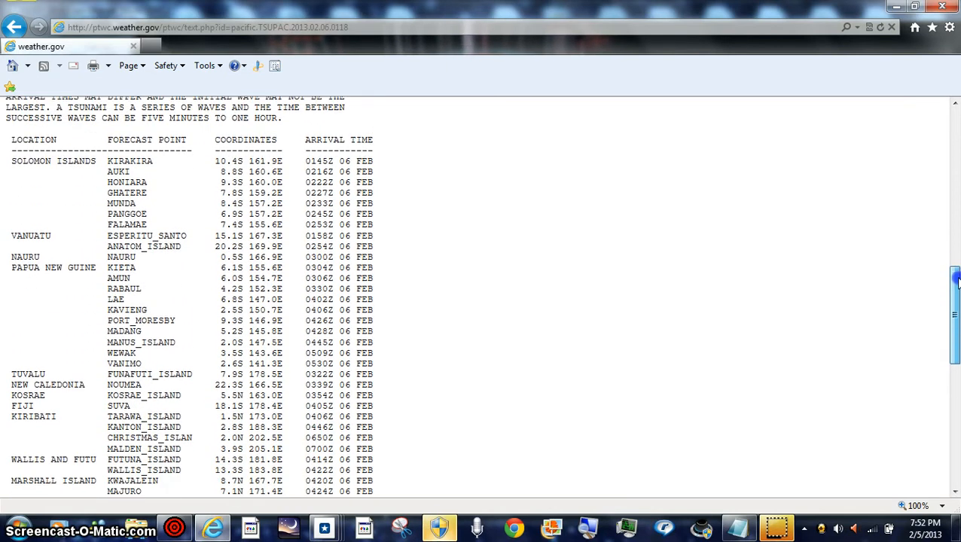
scroll(down, 3)
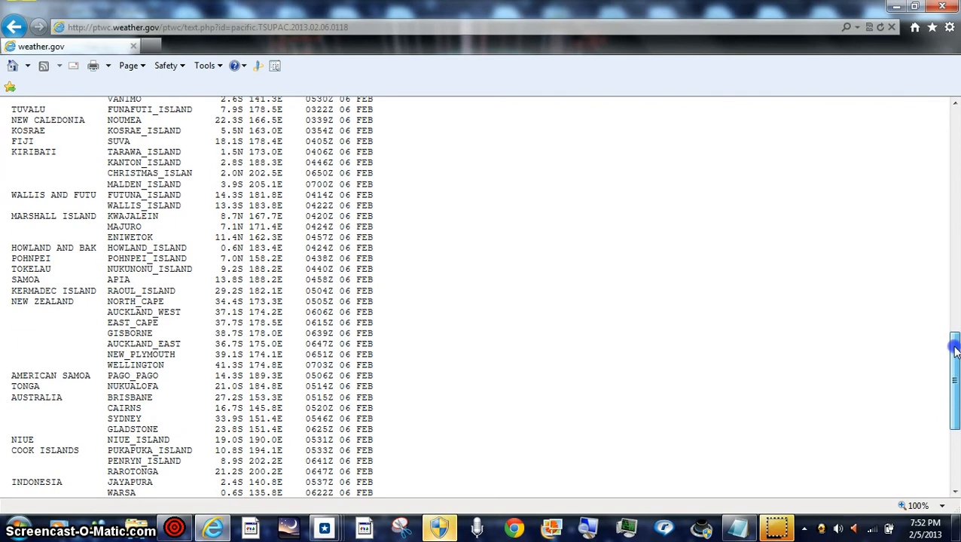
scroll(down, 3)
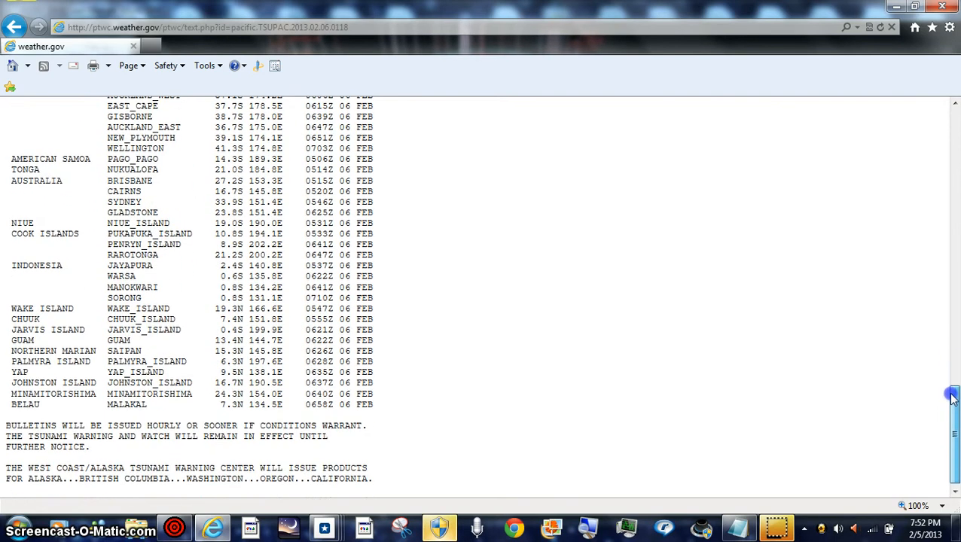
scroll(up, 3)
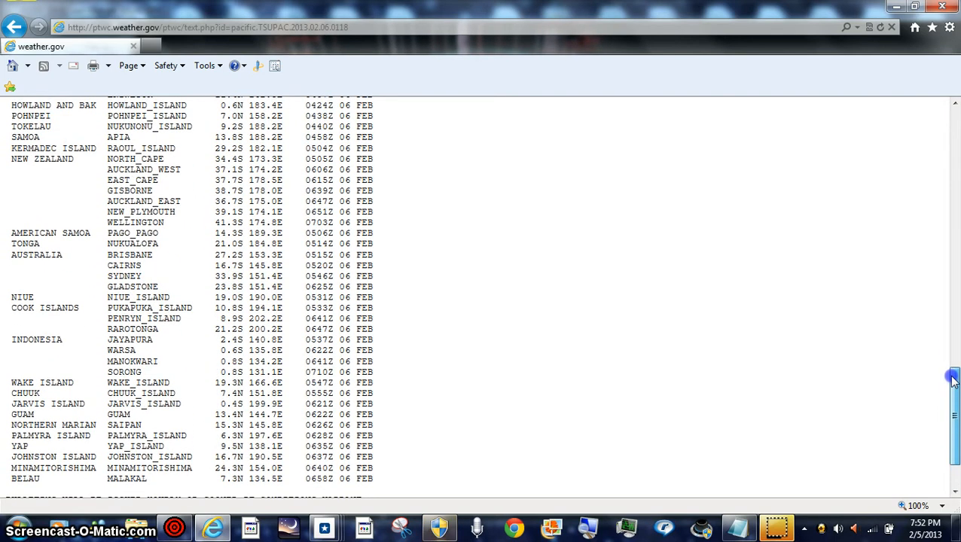
scroll(up, 3)
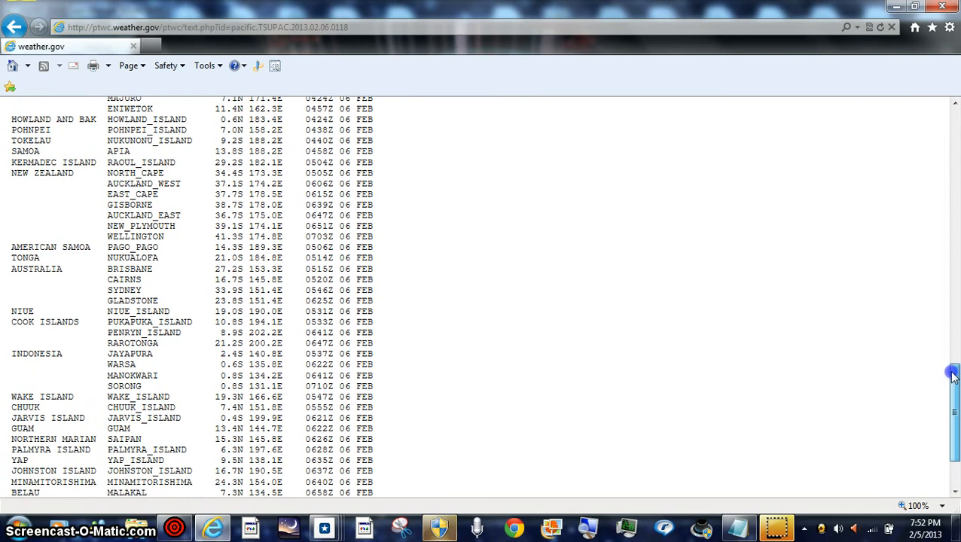
scroll(up, 3)
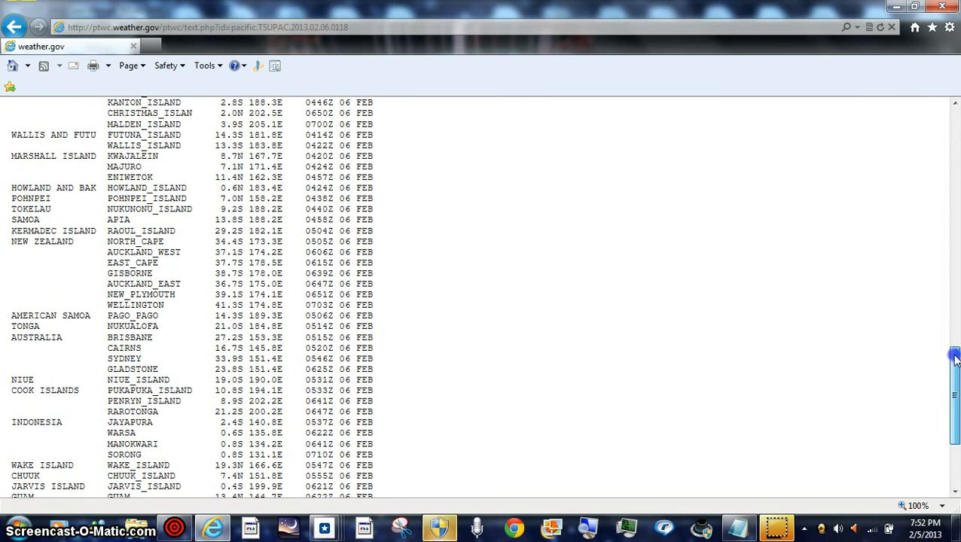
scroll(up, 3)
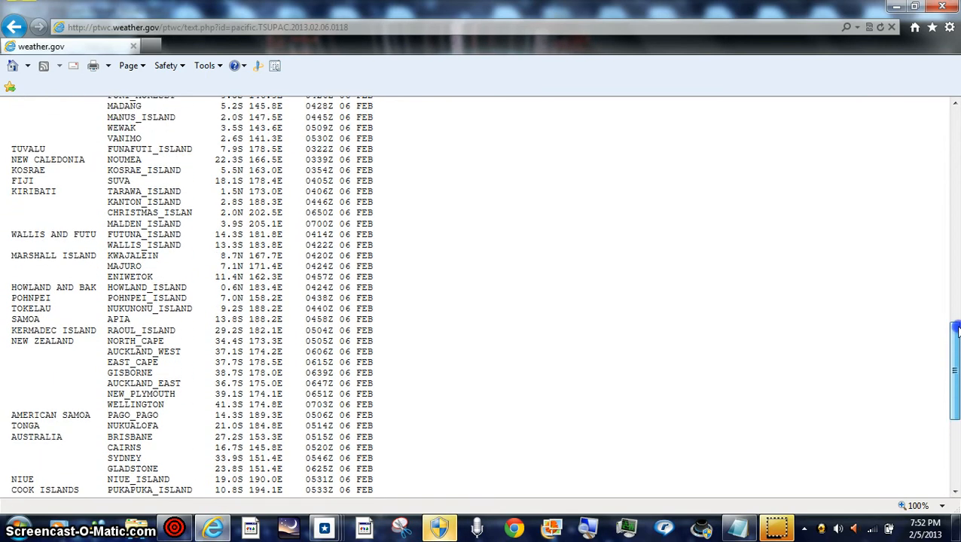
scroll(up, 3)
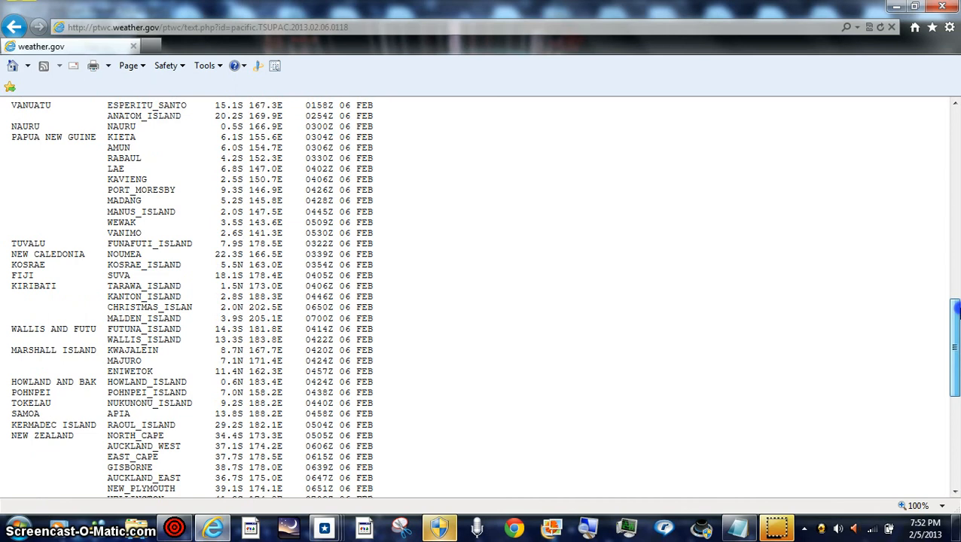
scroll(up, 3)
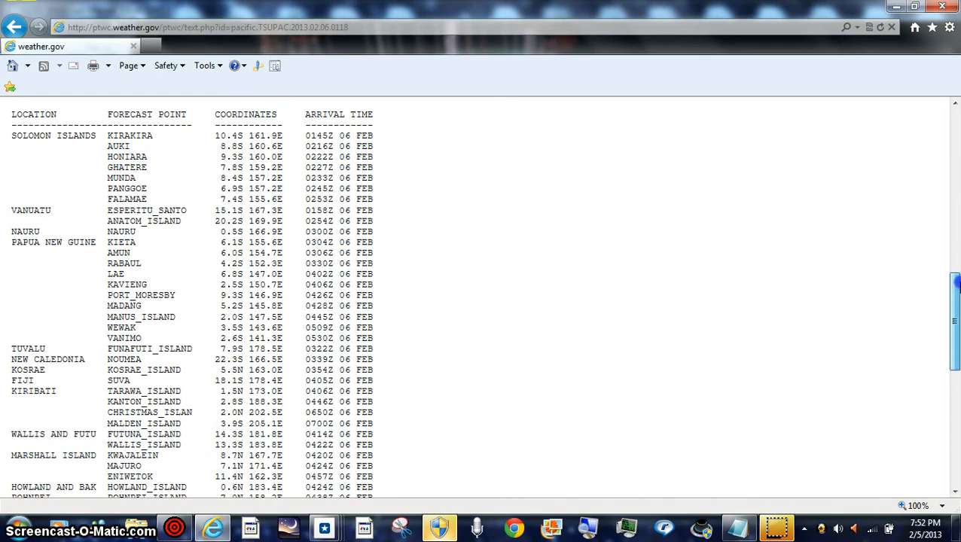
scroll(down, 3)
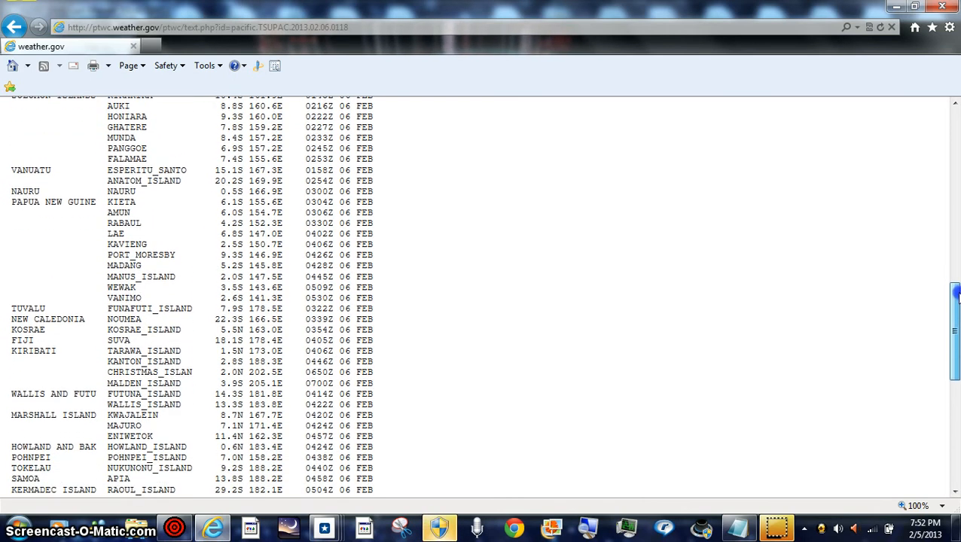
scroll(down, 3)
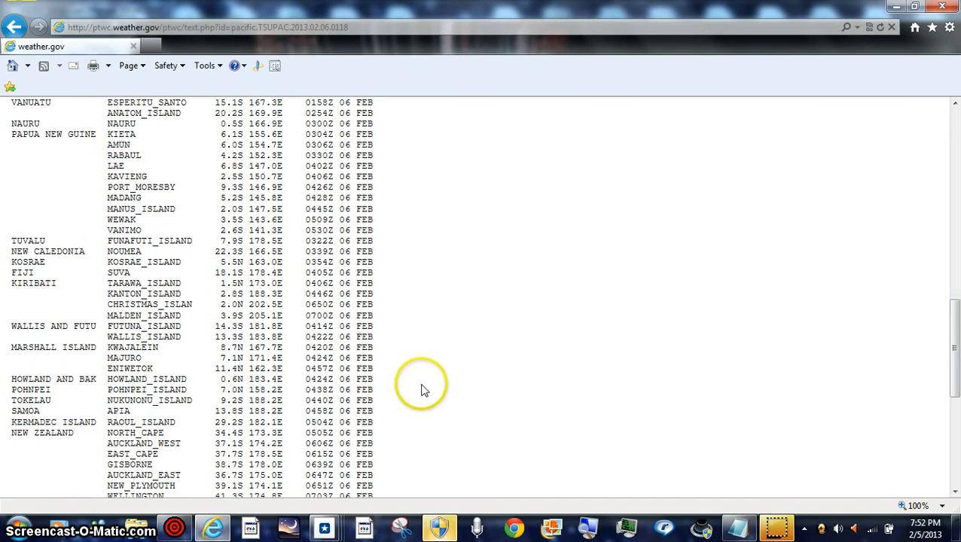
mouse_move(579, 416)
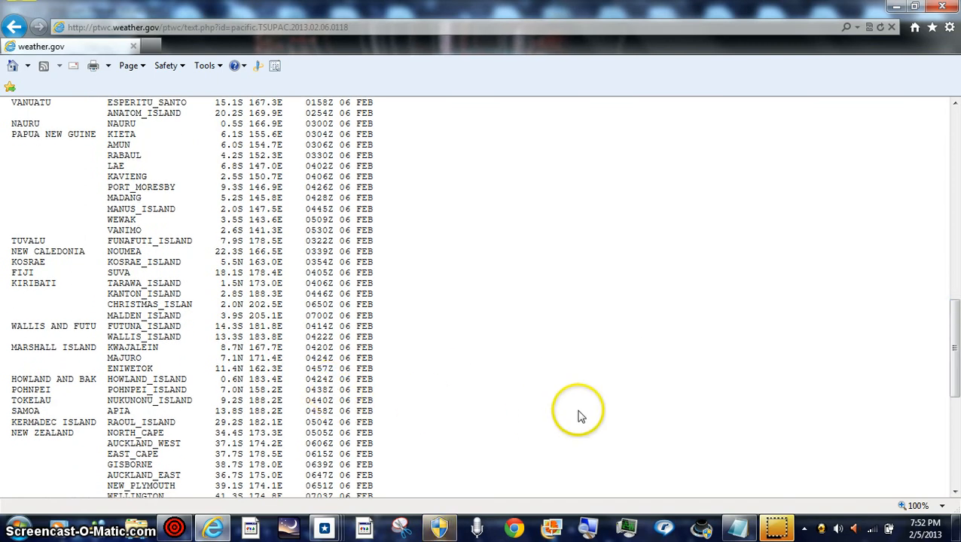
scroll(down, 3)
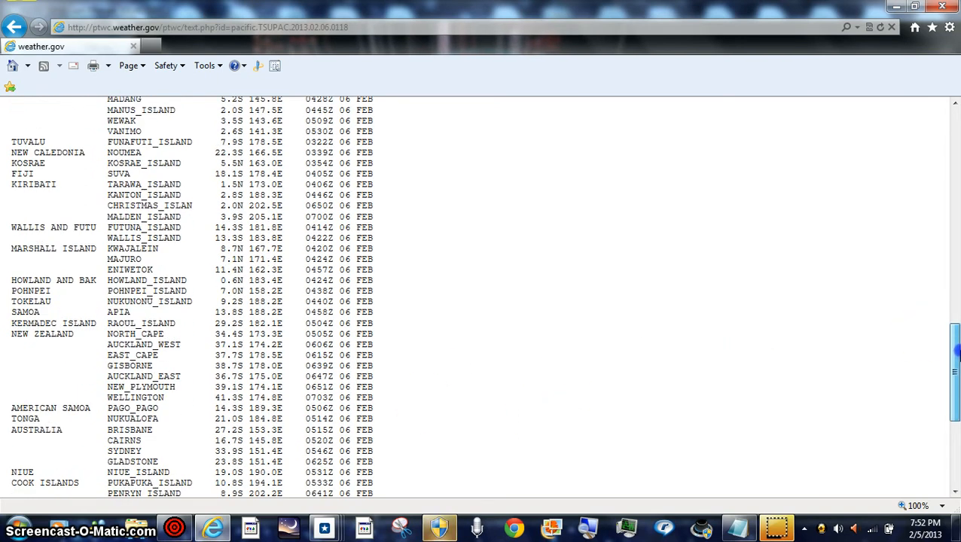
scroll(down, 3)
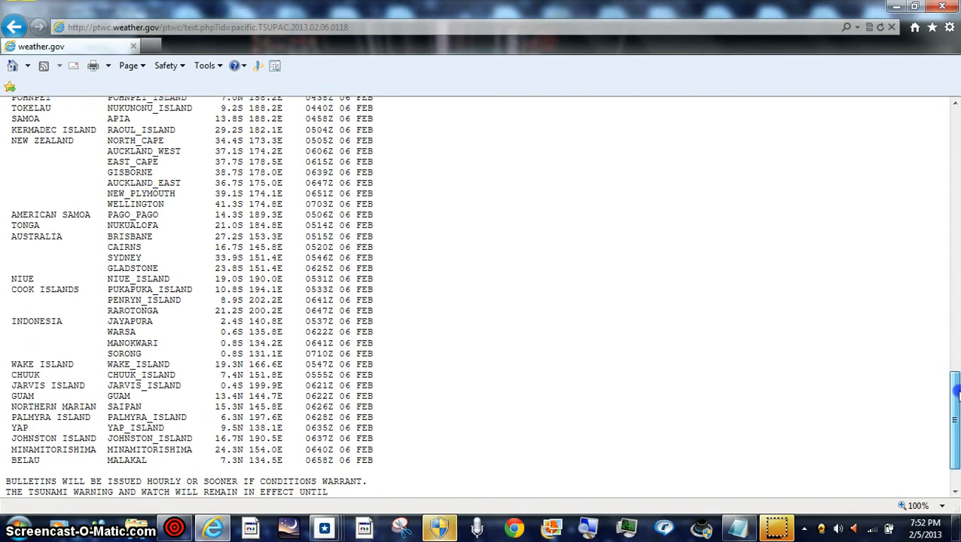
scroll(down, 3)
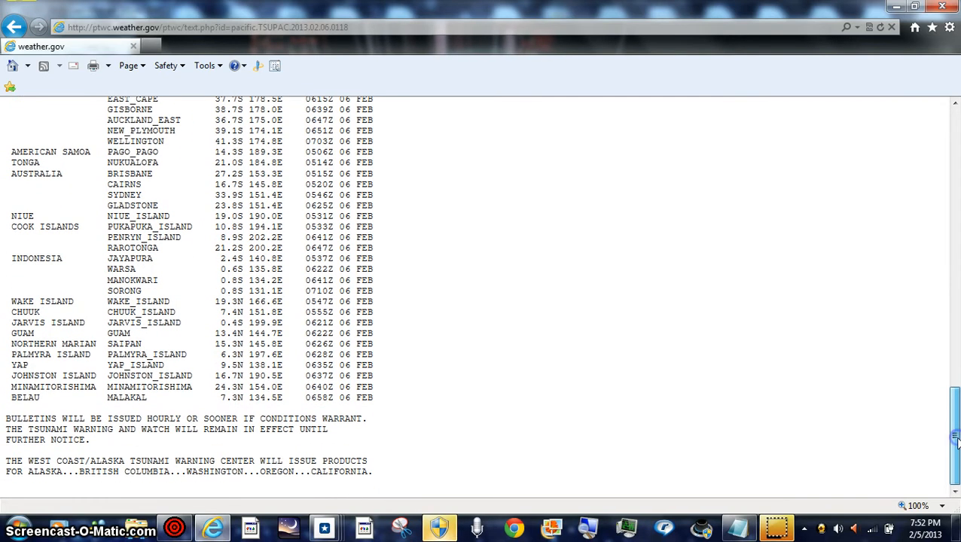
scroll(up, 3)
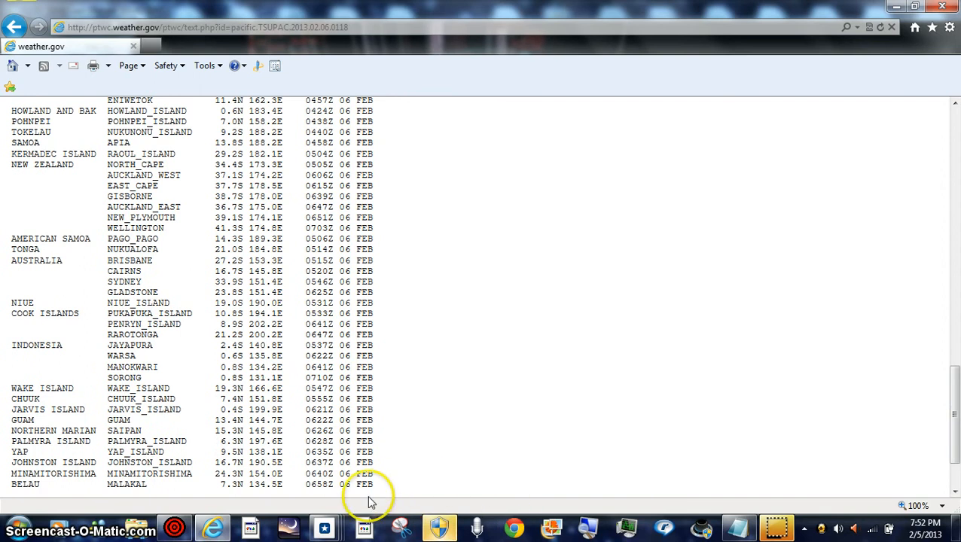
mouse_move(335, 497)
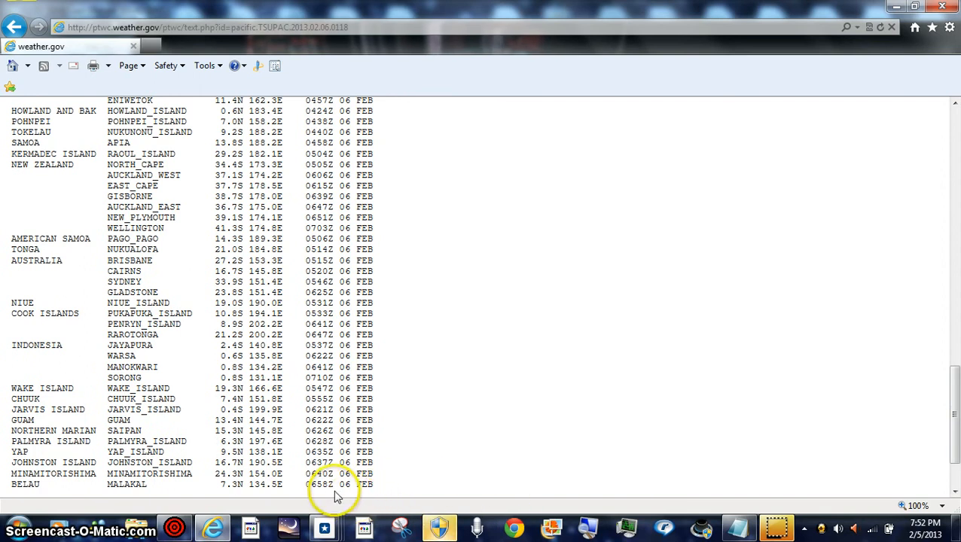
mouse_move(957, 354)
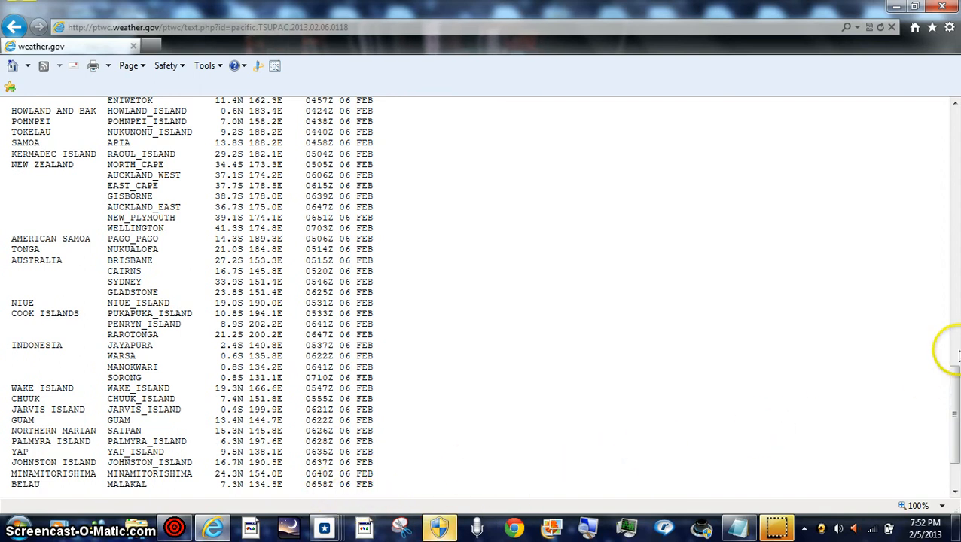
scroll(up, 3)
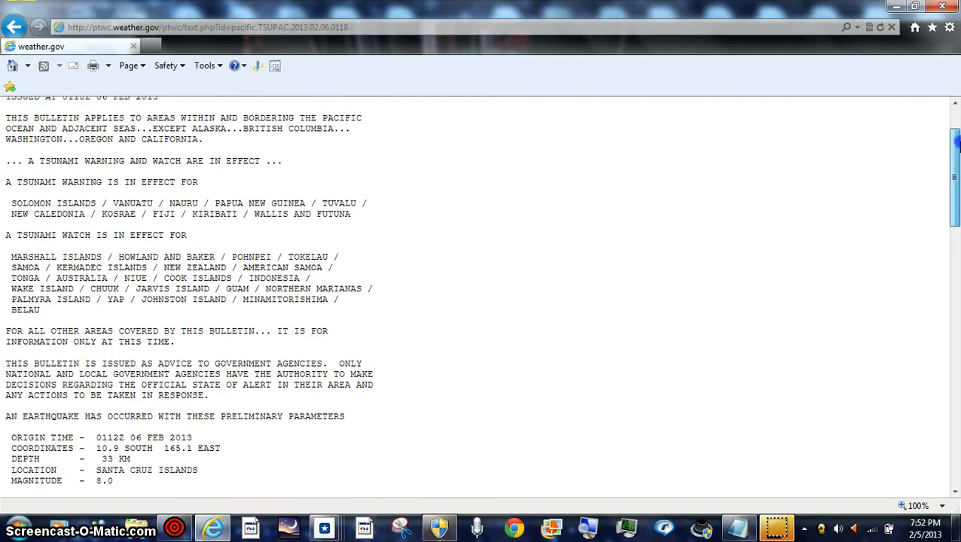
scroll(up, 3)
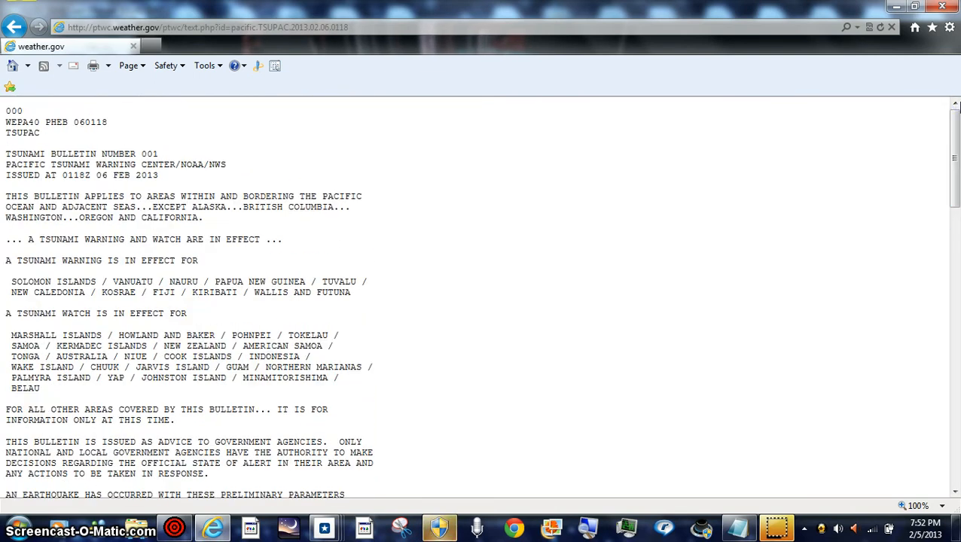
mouse_move(128, 273)
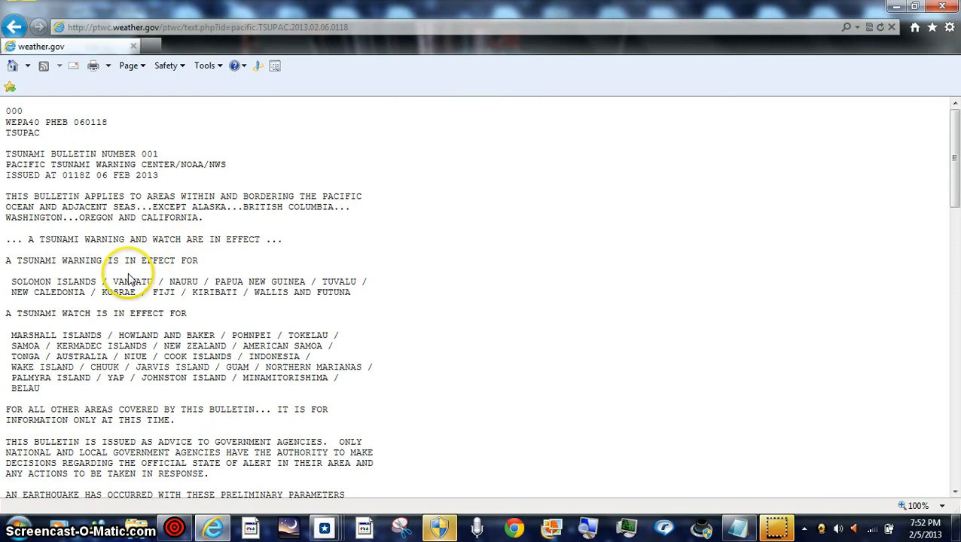
mouse_move(198, 273)
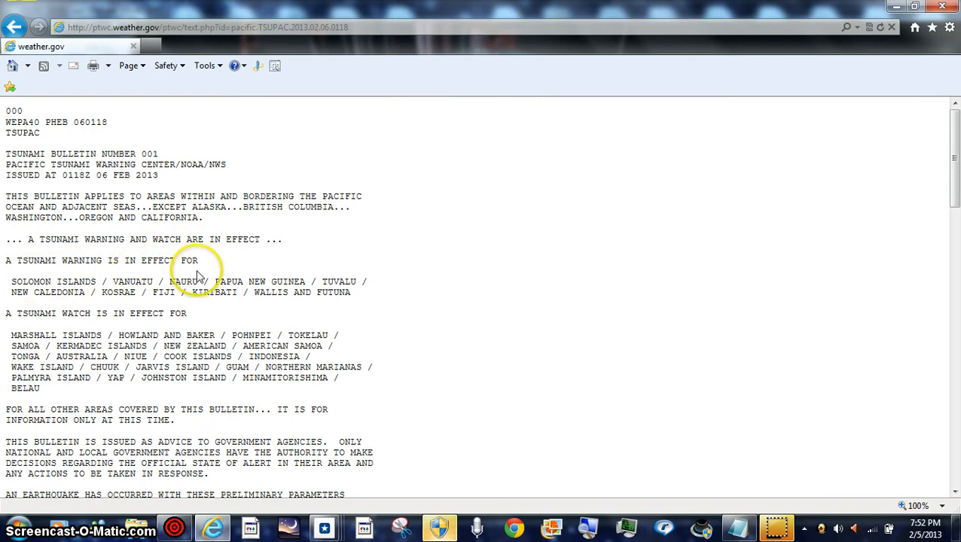
mouse_move(376, 315)
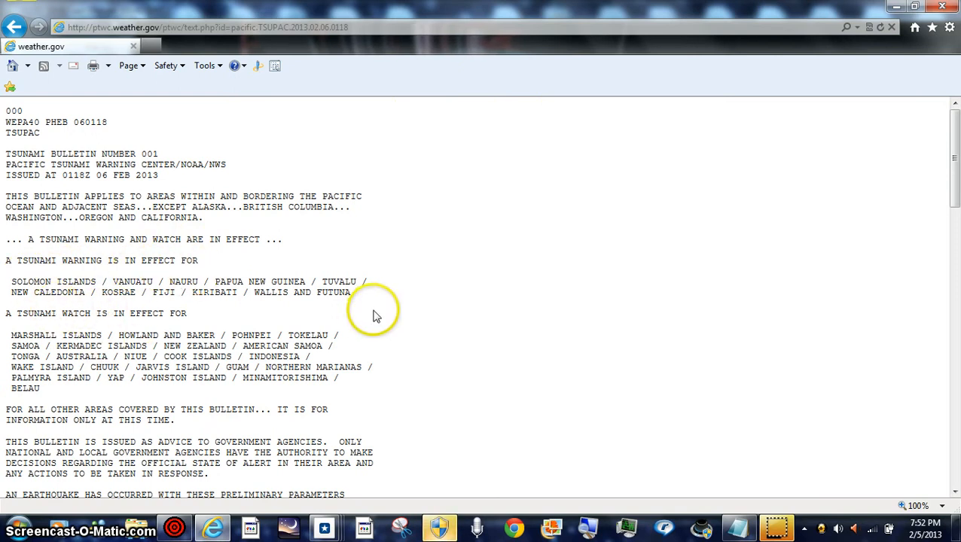
mouse_move(95, 374)
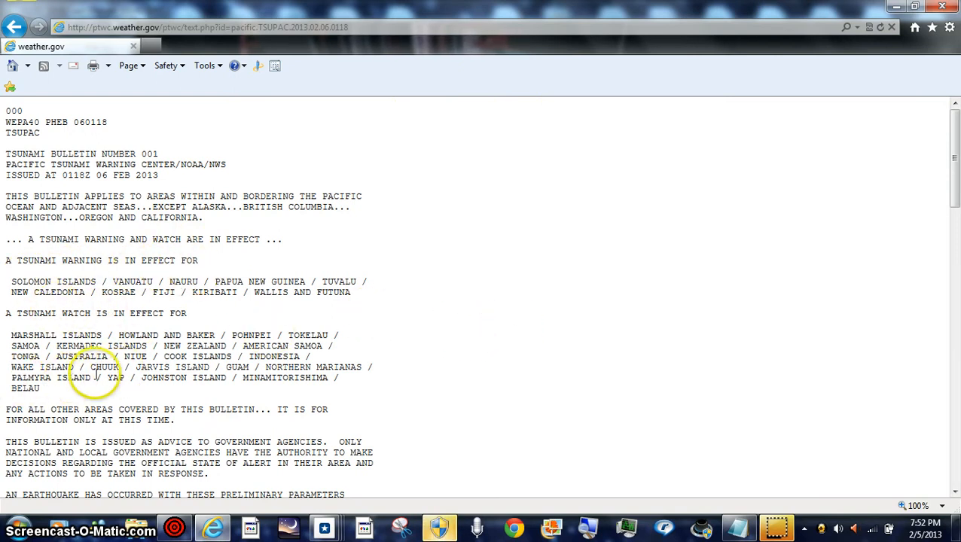
mouse_move(934, 181)
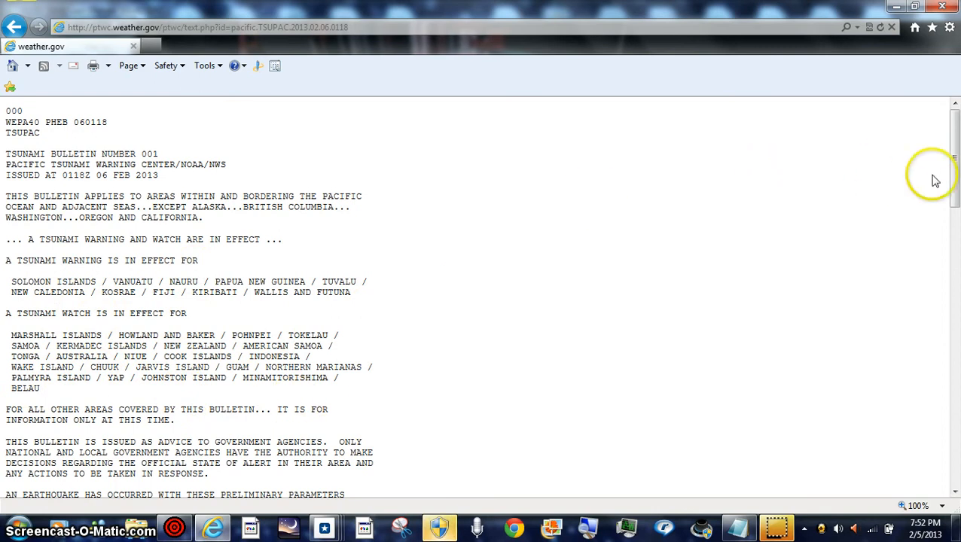
scroll(down, 3)
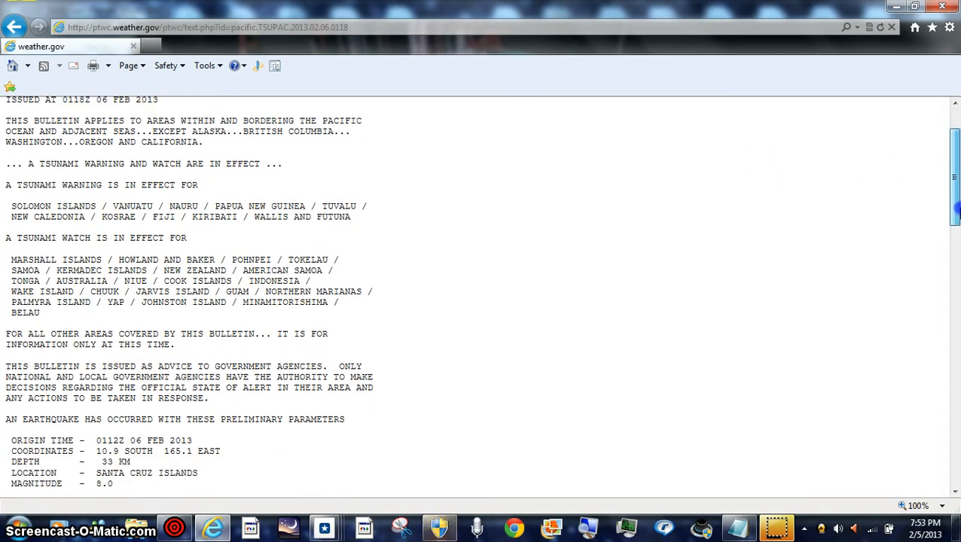
scroll(down, 3)
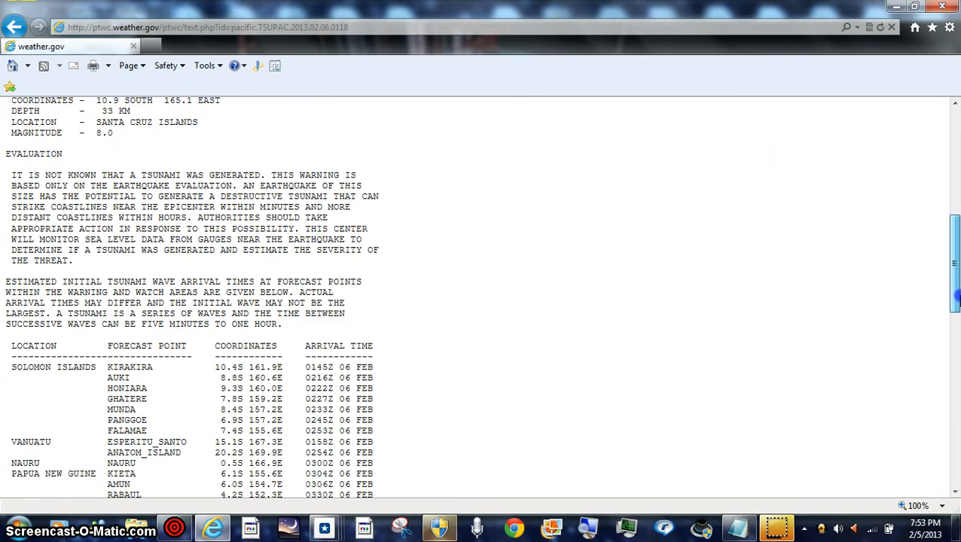
scroll(down, 3)
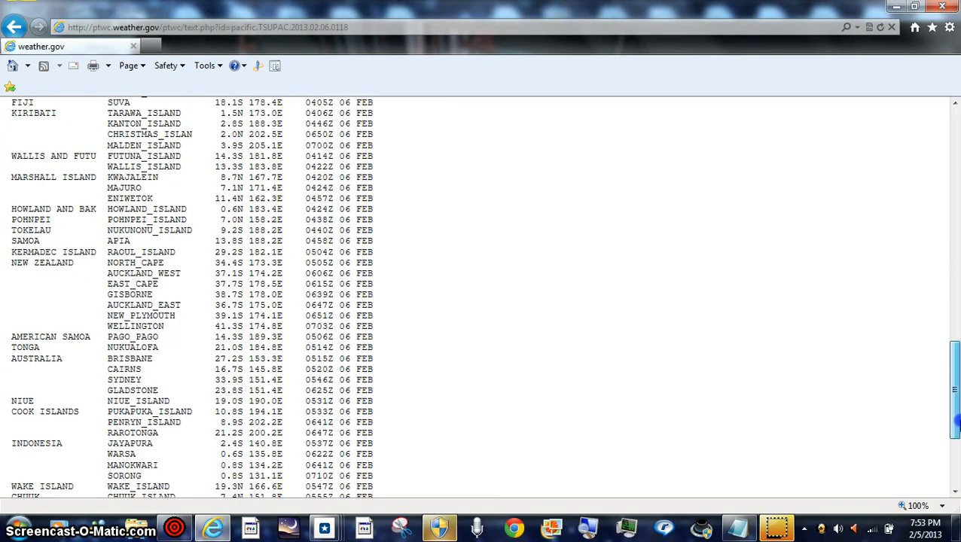
scroll(down, 3)
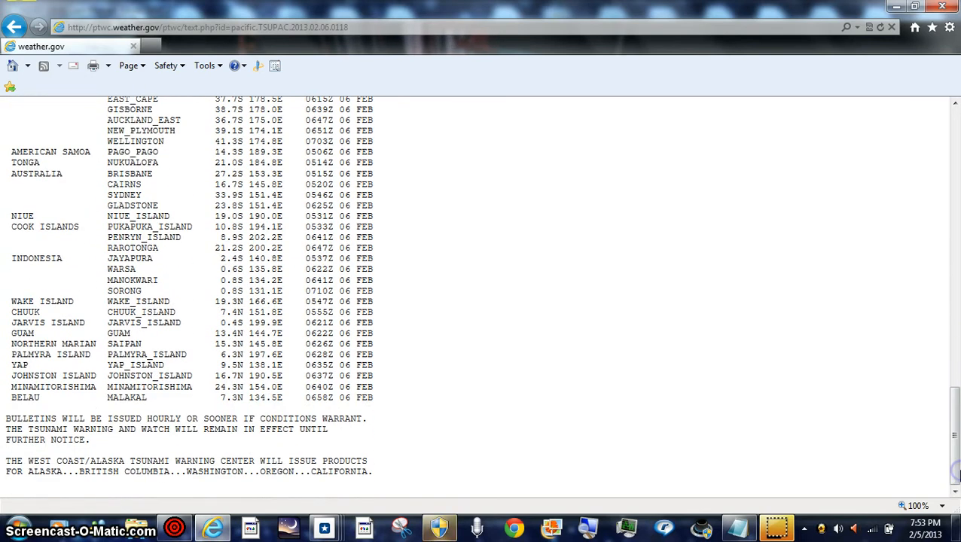
scroll(up, 3)
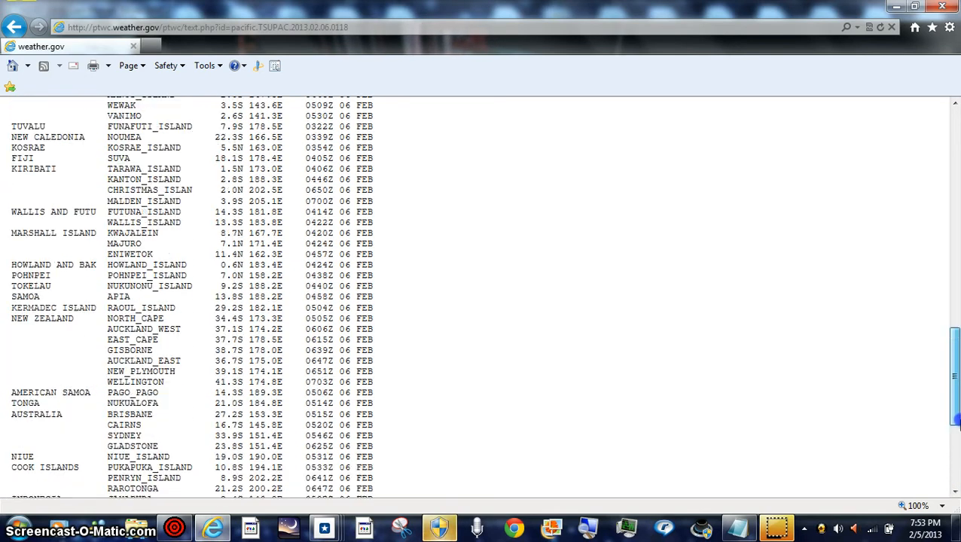
scroll(up, 3)
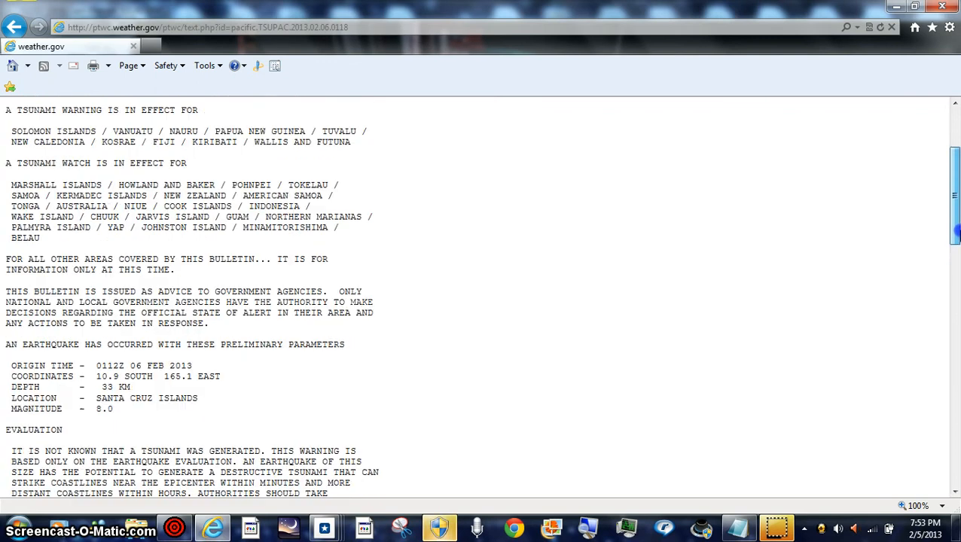
scroll(up, 3)
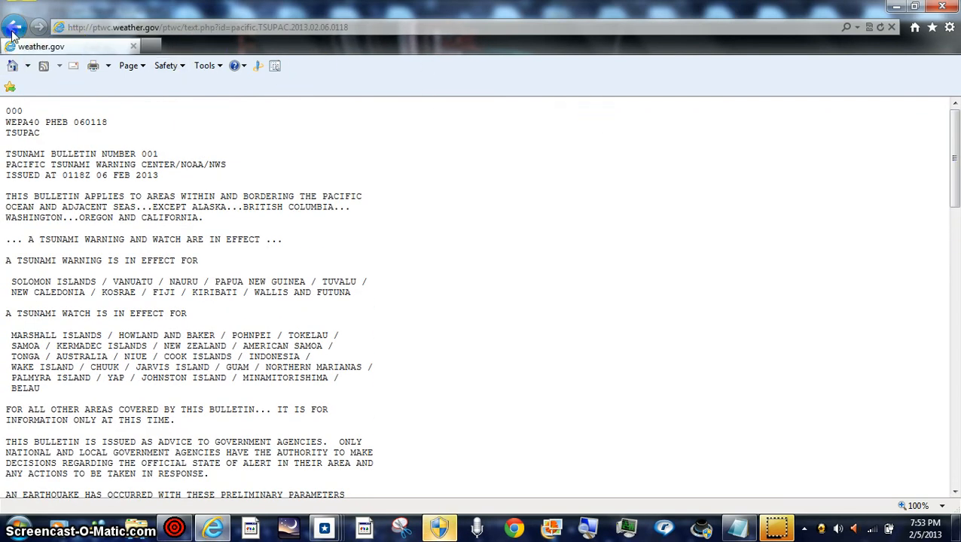
Step: Return to the PTWC overview and view the Hawai'i and Pacific Ocean message tabs
click(14, 27)
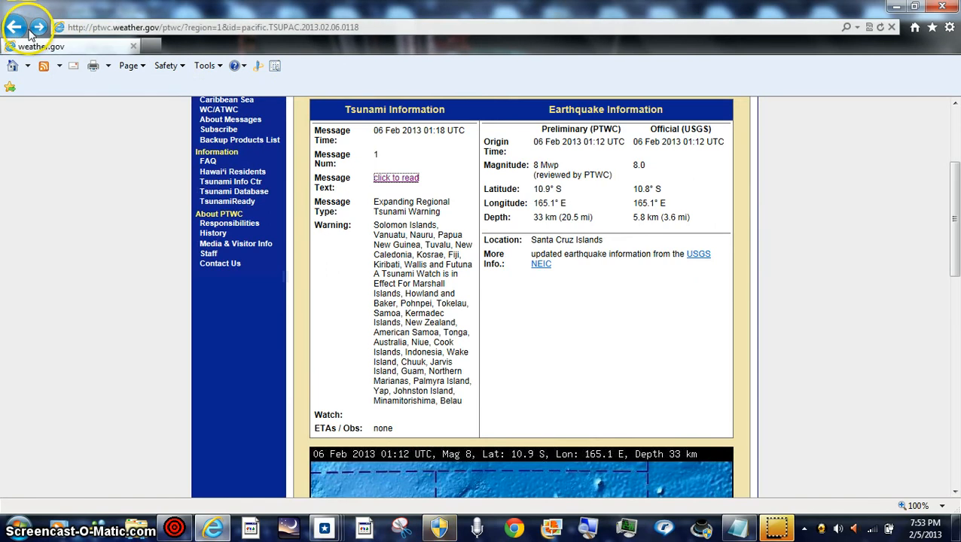
click(15, 27)
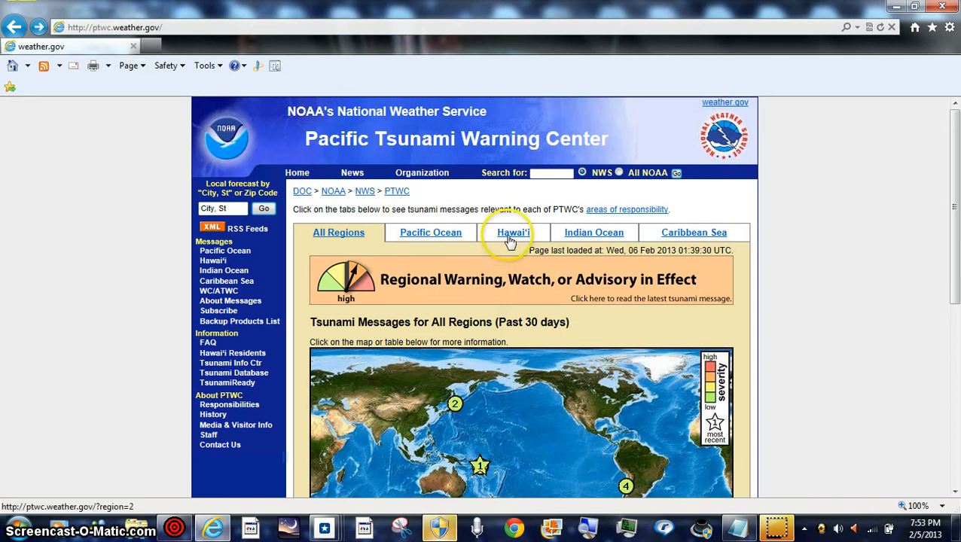
click(514, 232)
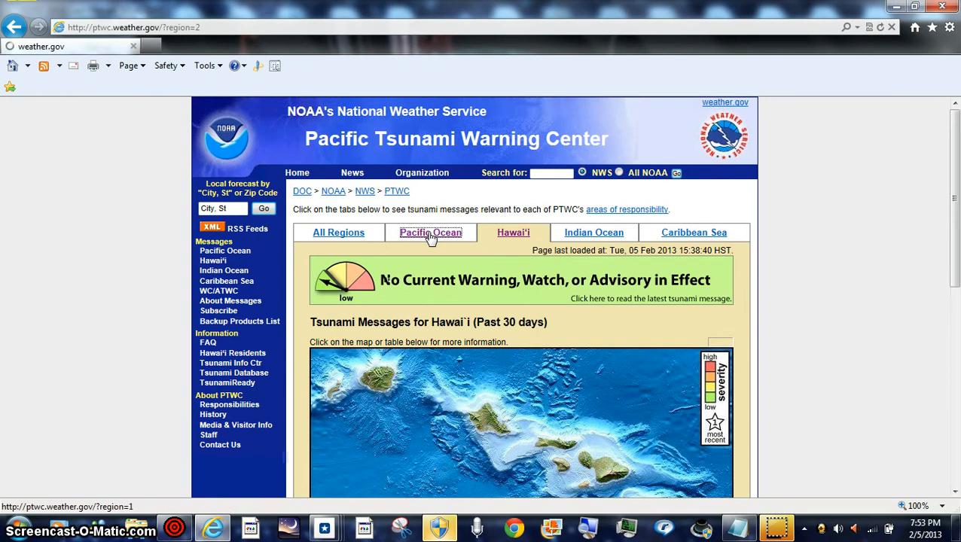
click(430, 232)
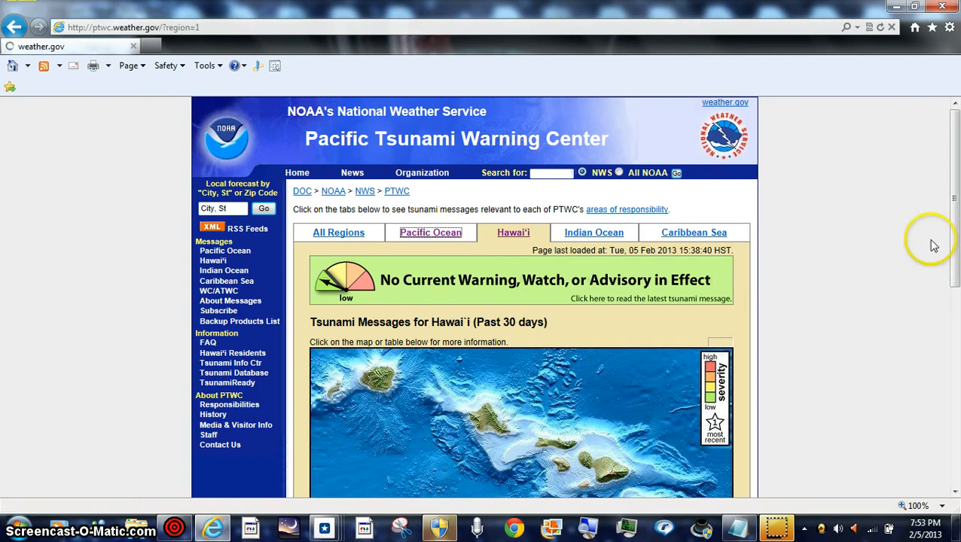
click(430, 232)
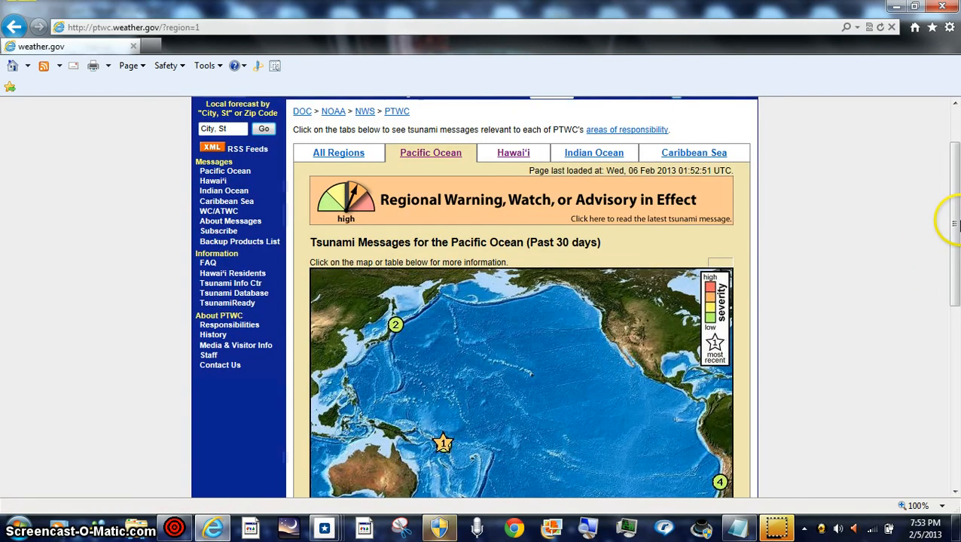
Step: Scroll the Pacific Ocean message table, then return via Hawai'i to All Regions
scroll(down, 3)
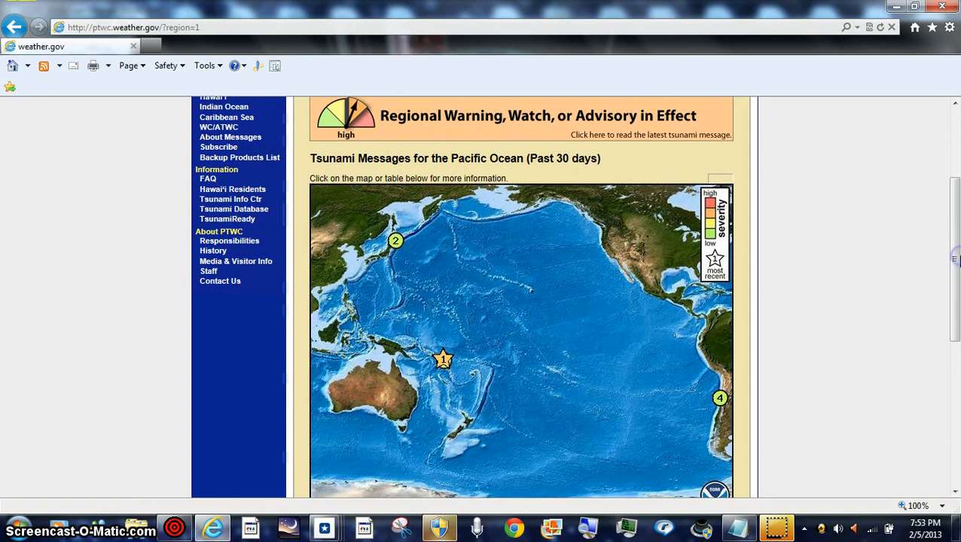
mouse_move(685, 301)
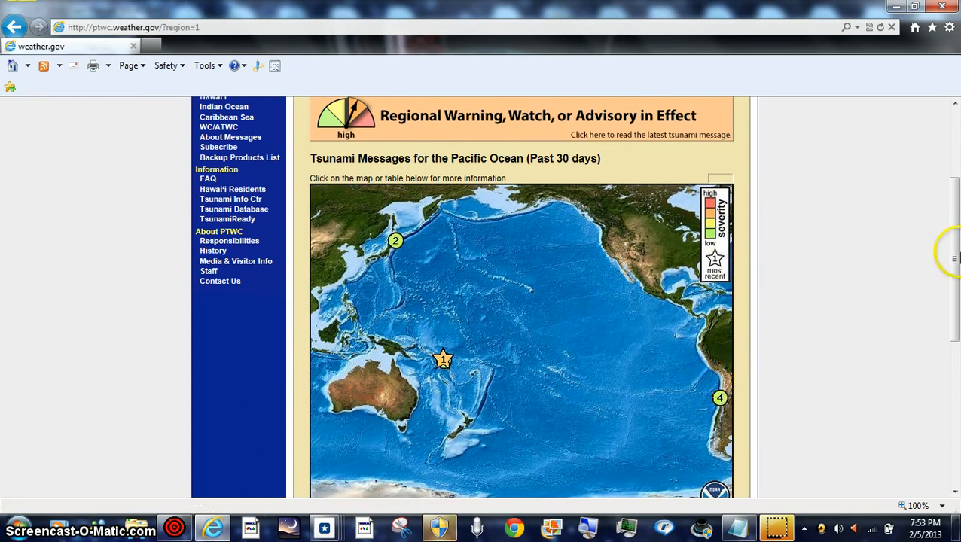
scroll(down, 3)
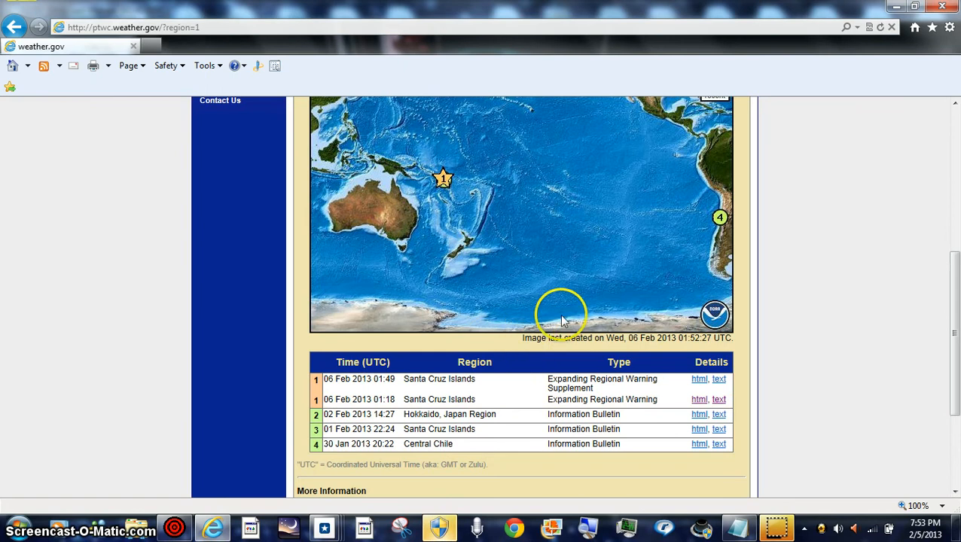
scroll(up, 3)
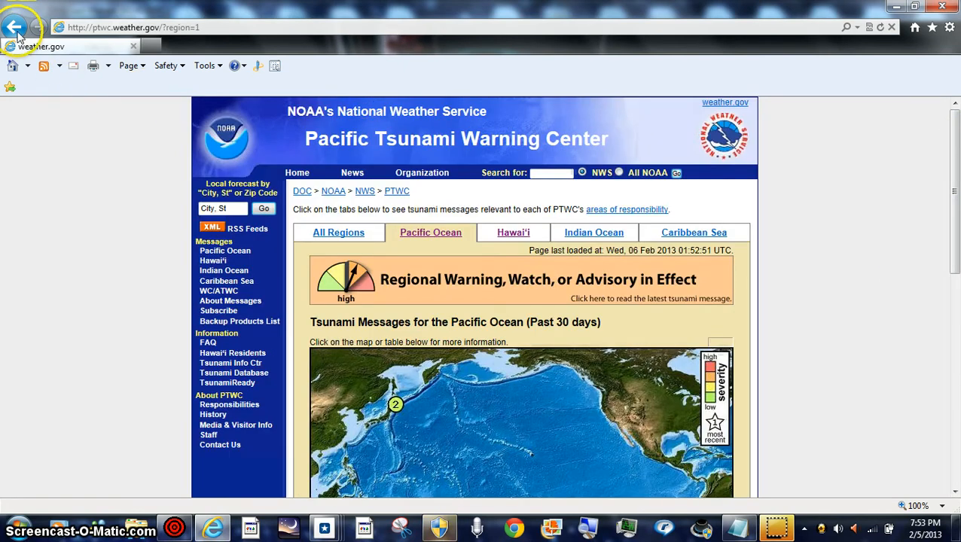
click(513, 232)
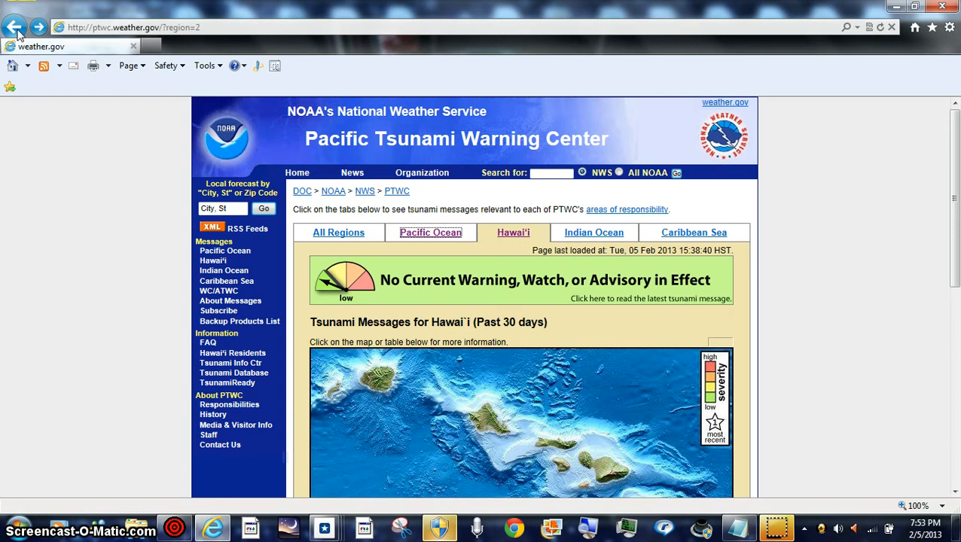
click(15, 27)
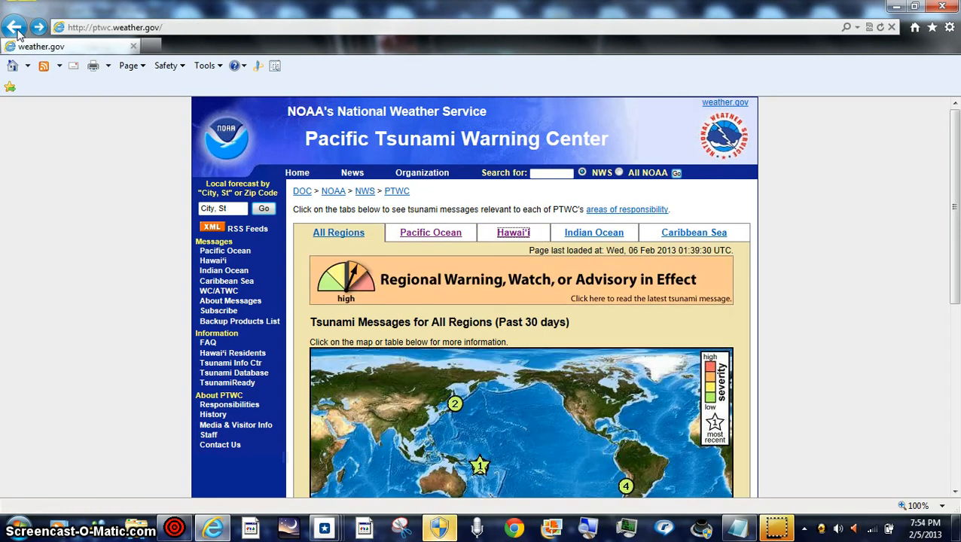
click(15, 27)
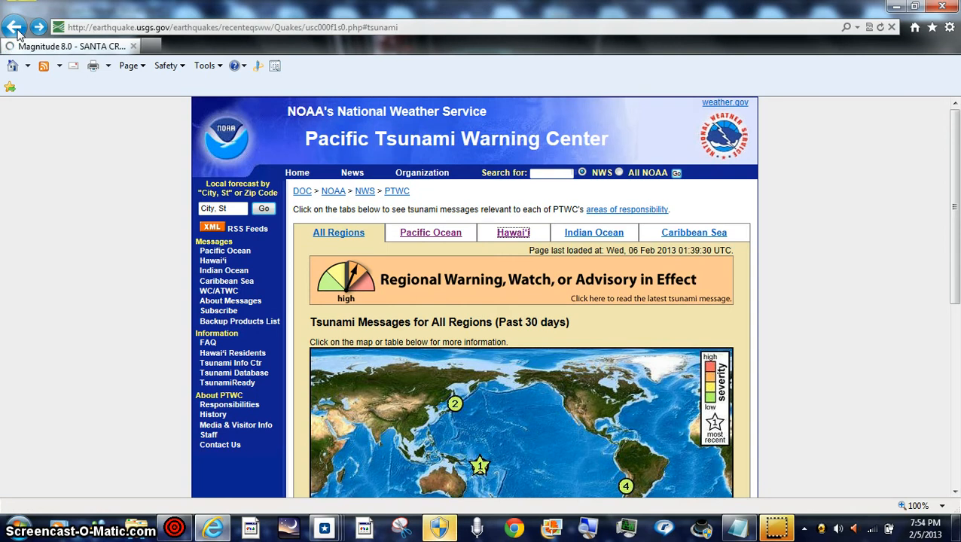
click(15, 27)
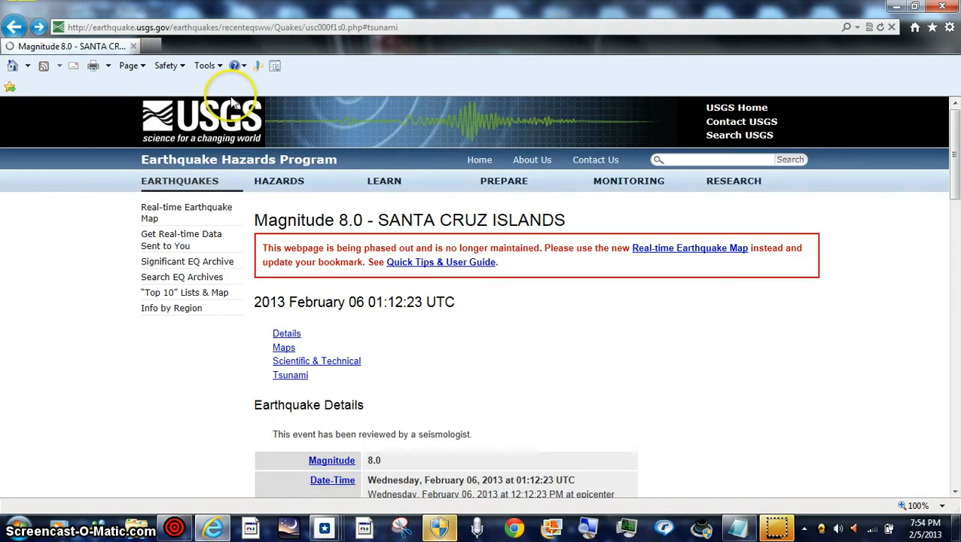
click(290, 375)
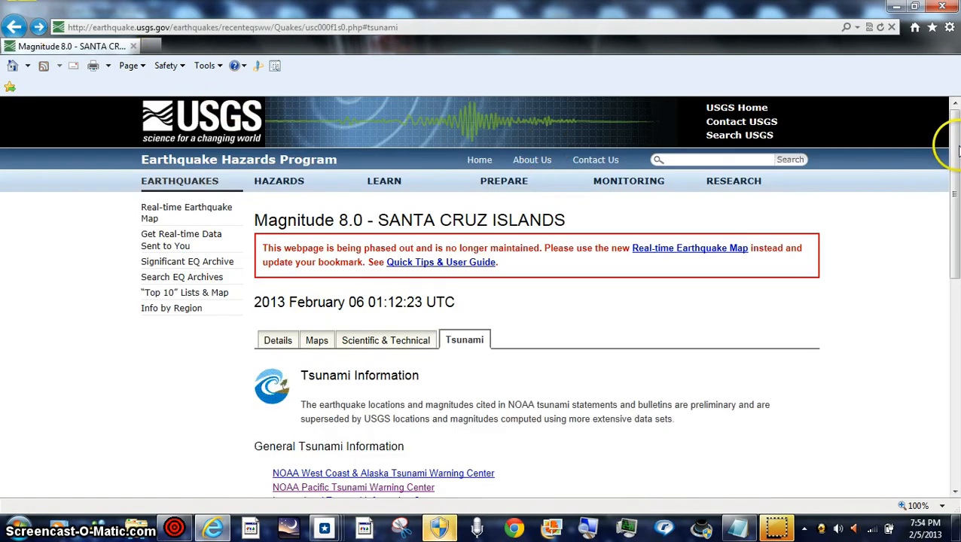
scroll(down, 3)
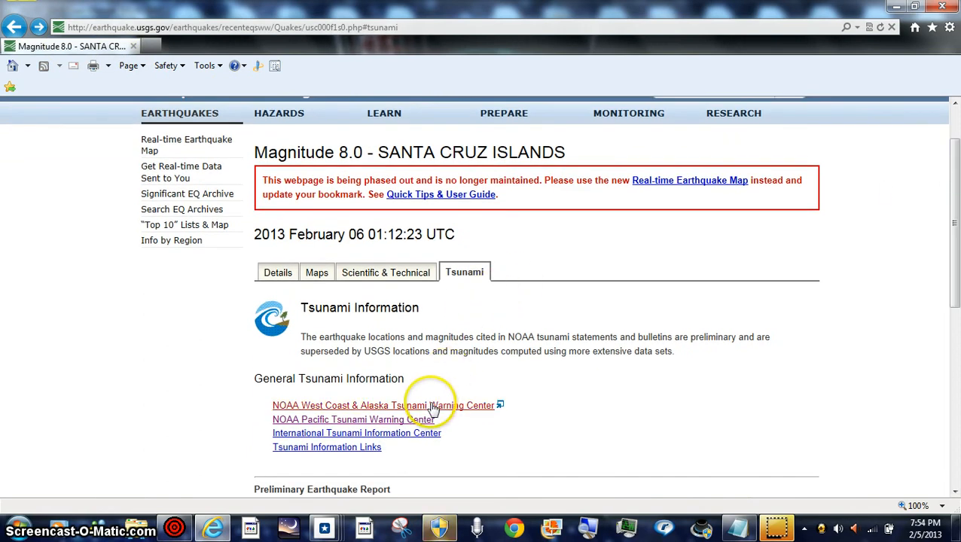
click(383, 406)
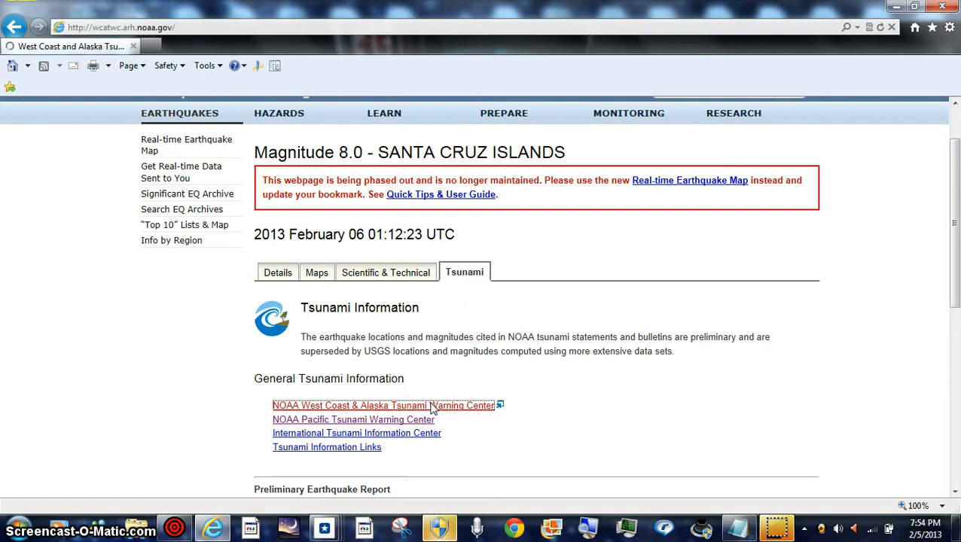
click(383, 406)
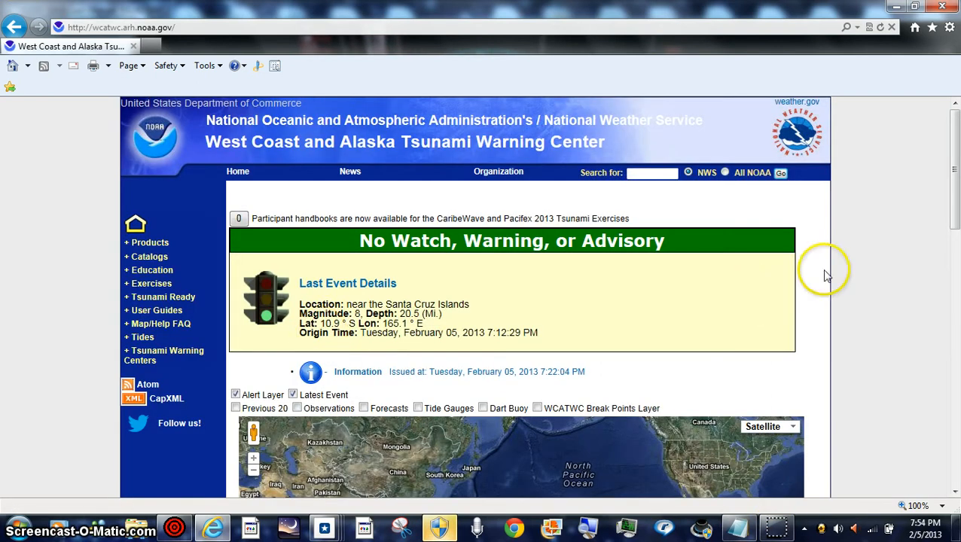
scroll(down, 3)
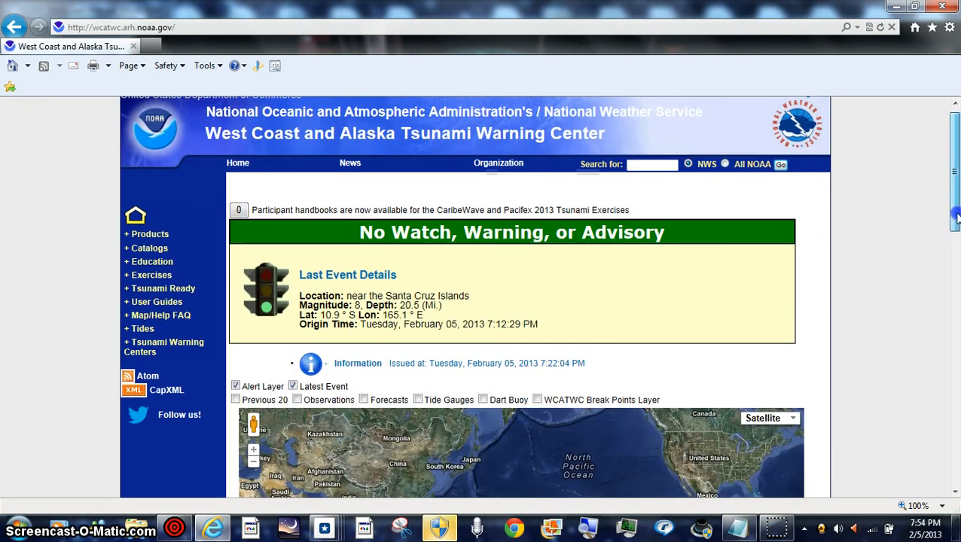
scroll(down, 3)
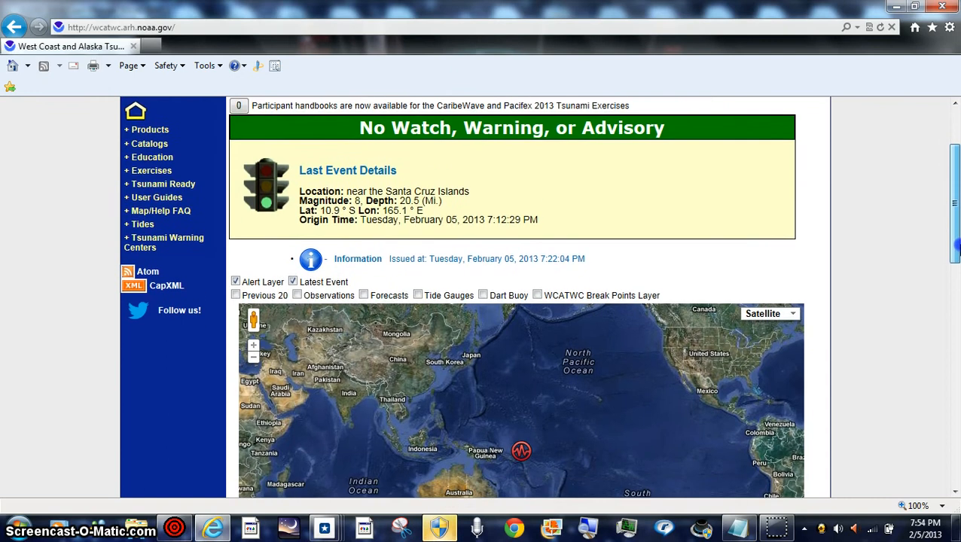
scroll(down, 3)
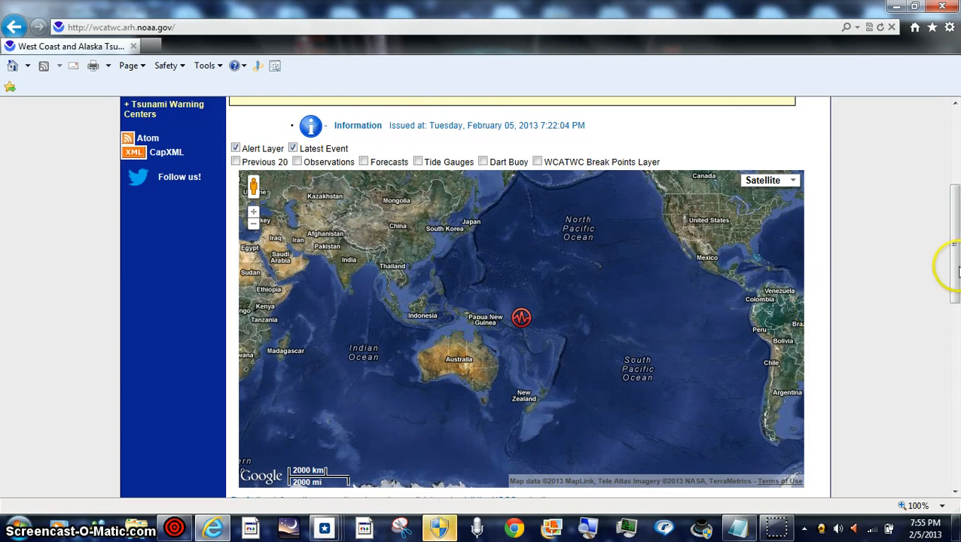
scroll(down, 3)
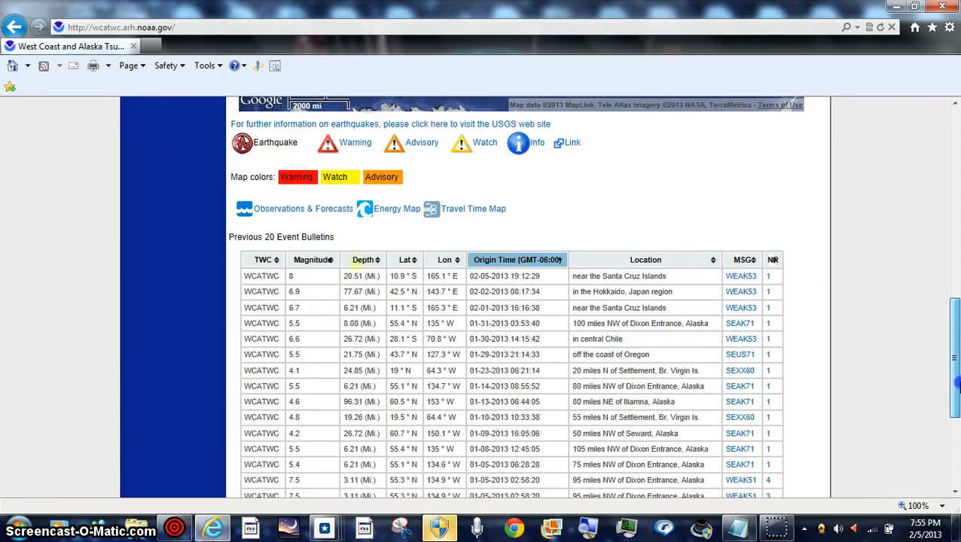
scroll(up, 3)
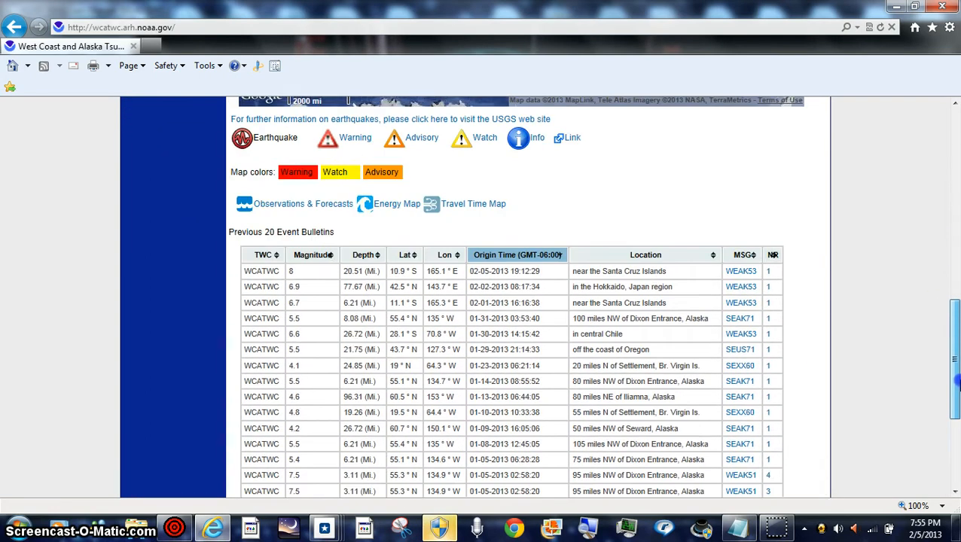
scroll(up, 3)
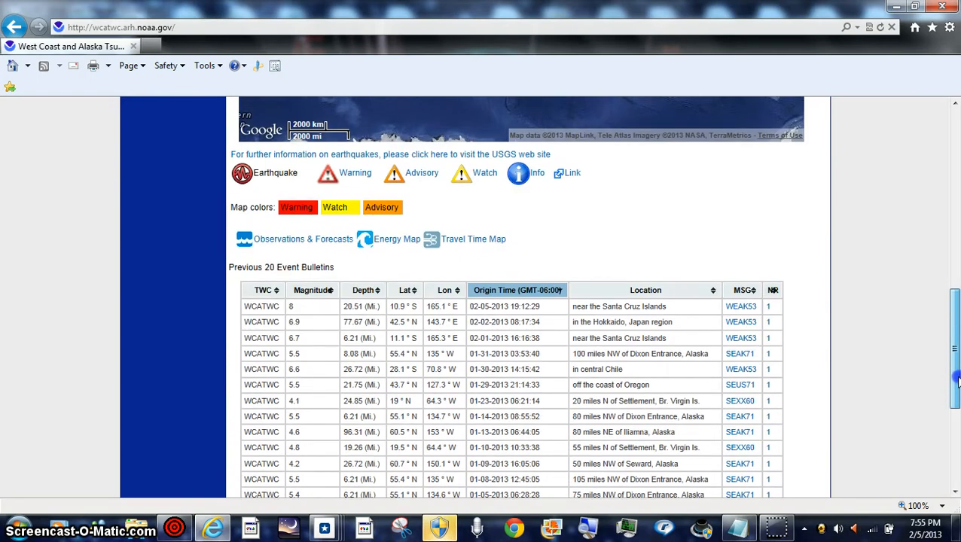
scroll(down, 3)
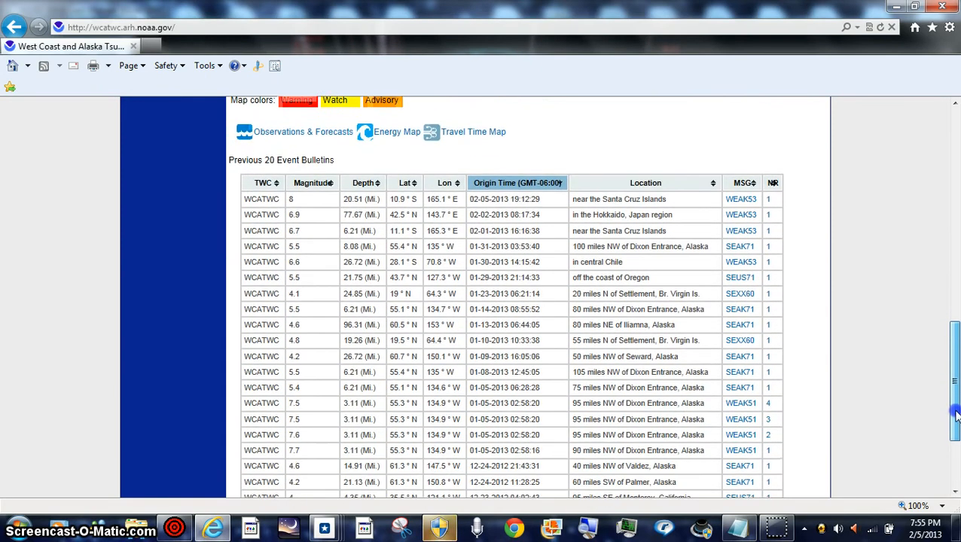
scroll(up, 3)
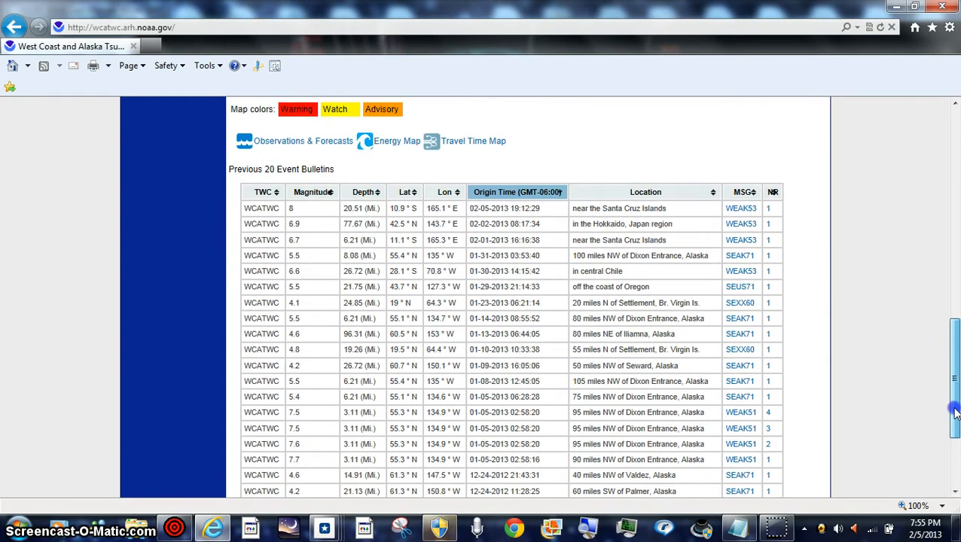
scroll(up, 3)
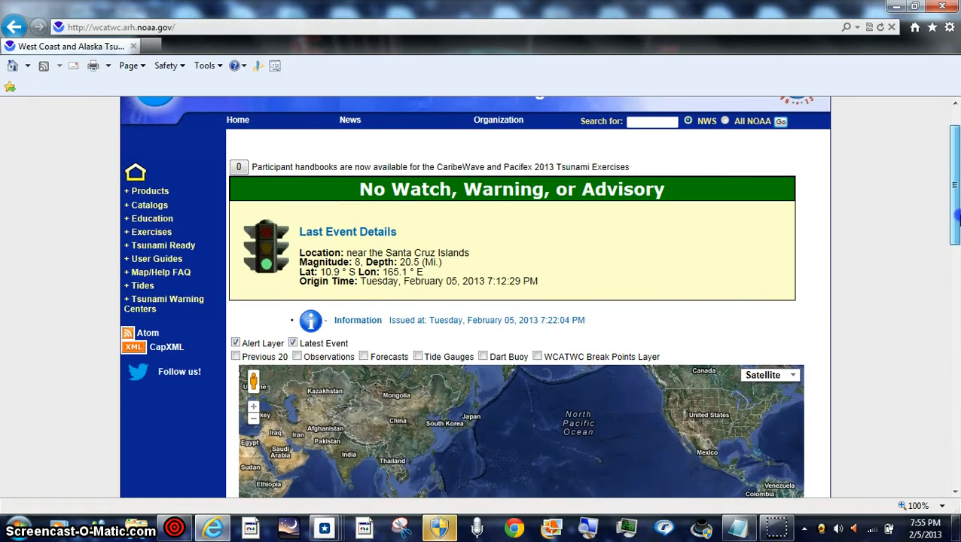
scroll(up, 3)
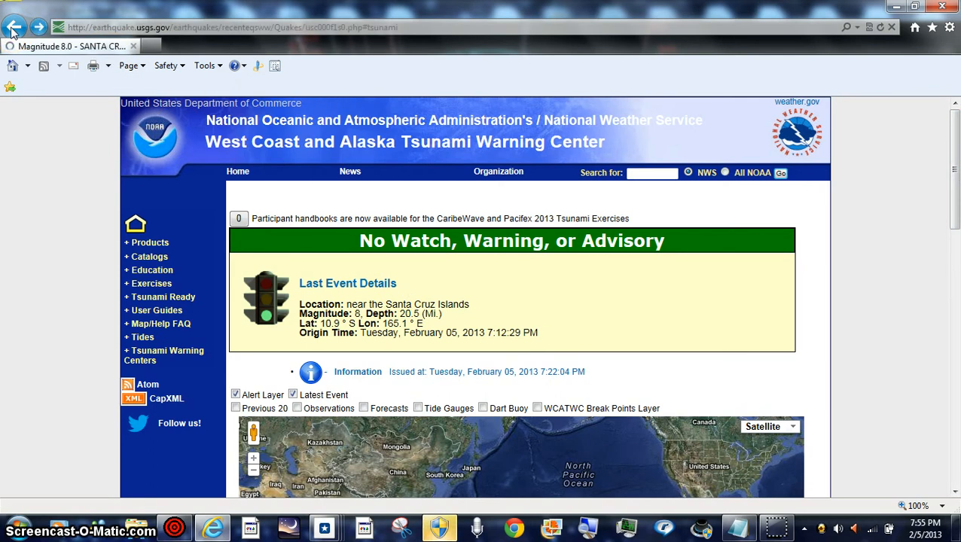
Step: Go back to the USGS Magnitude 8.0 Santa Cruz Islands page and scroll its tsunami information
click(13, 27)
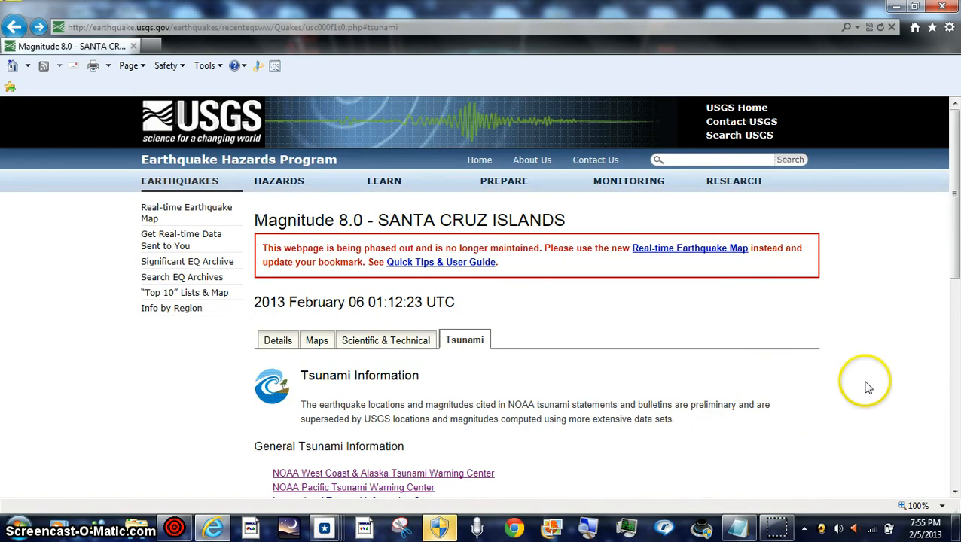
scroll(down, 3)
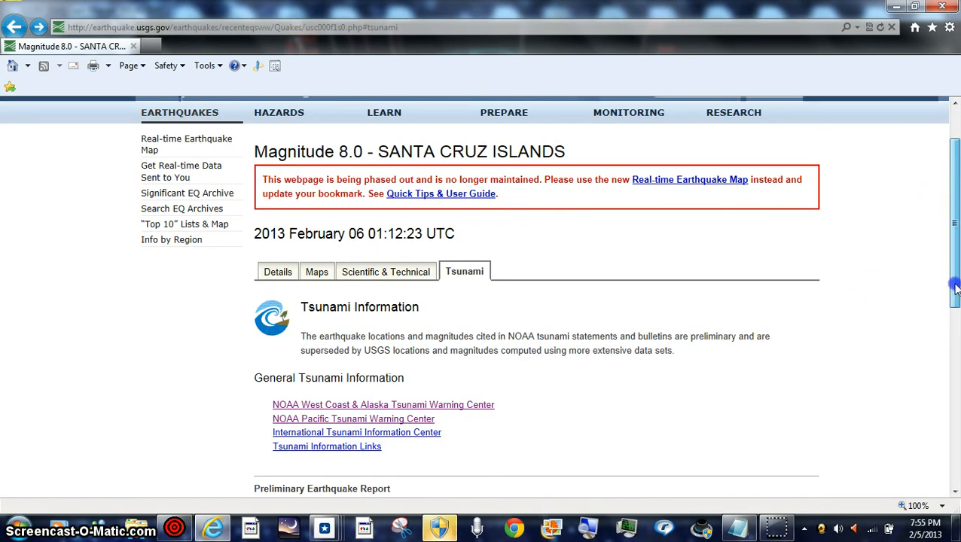
mouse_move(417, 432)
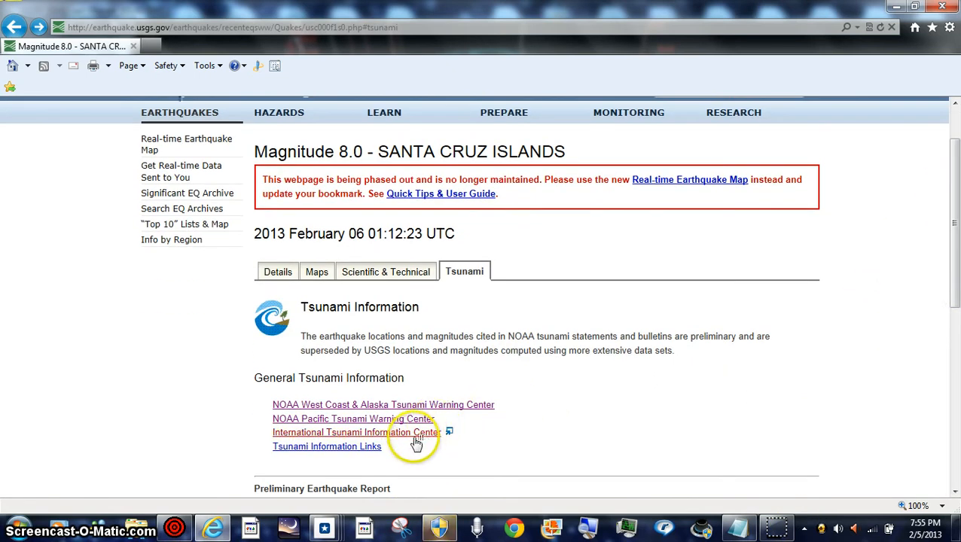
mouse_move(188, 224)
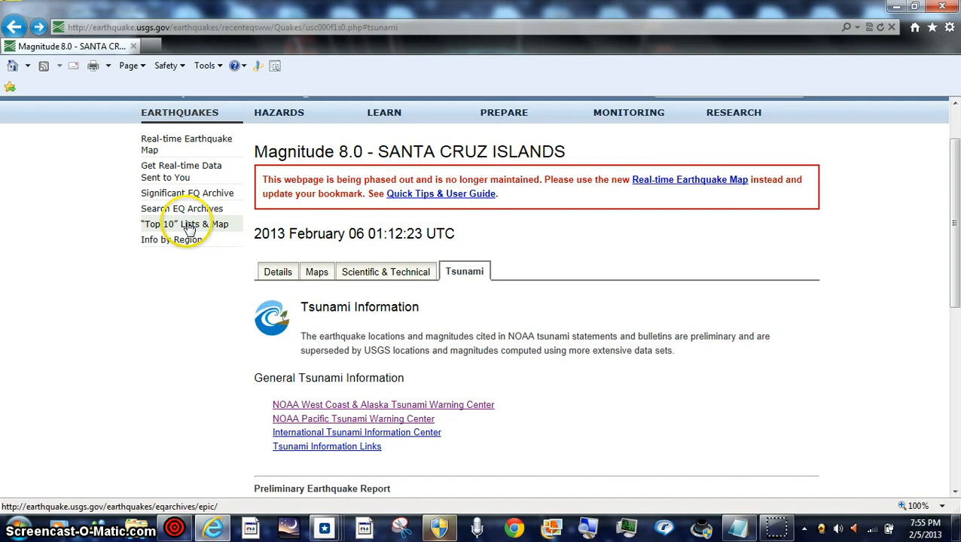
mouse_move(151, 273)
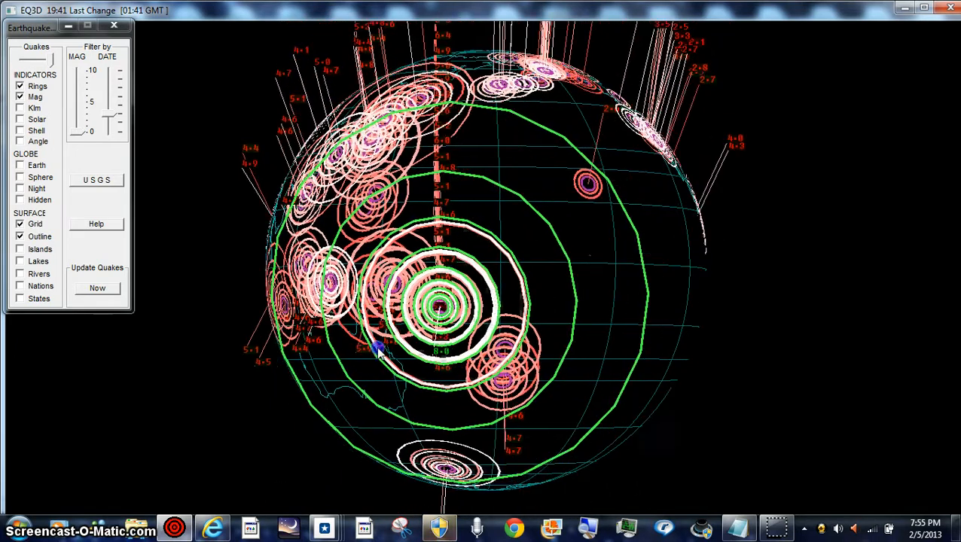
Step: Drag the EQ3D globe twice to centre the magnitude 8 quake's green rings, then switch to Internet Explorer
drag(377, 350, 565, 335)
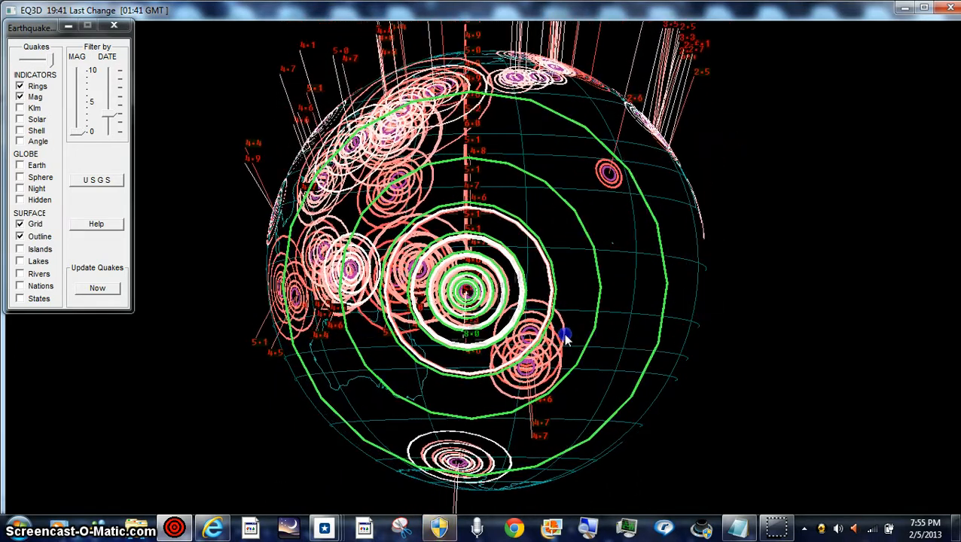
drag(564, 335, 504, 339)
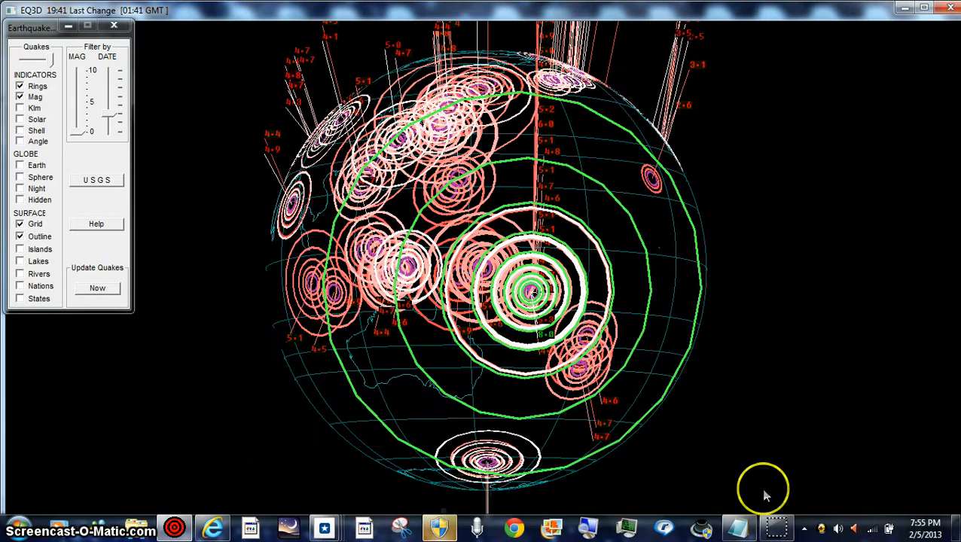
mouse_move(776, 525)
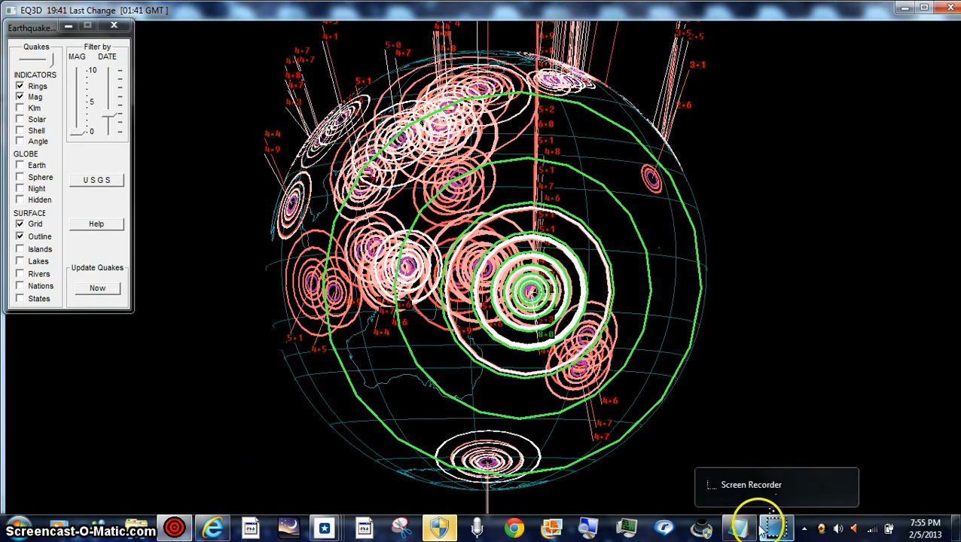
mouse_move(777, 527)
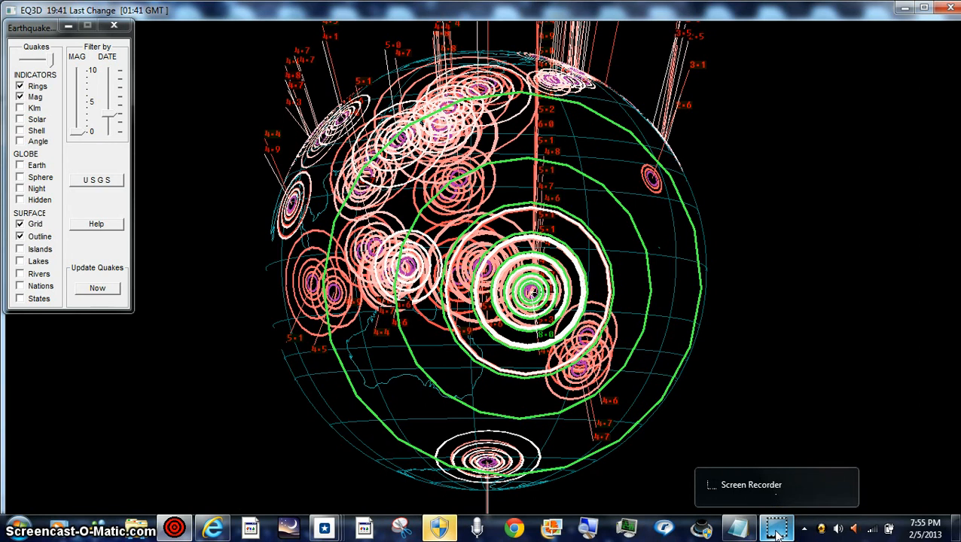
click(213, 527)
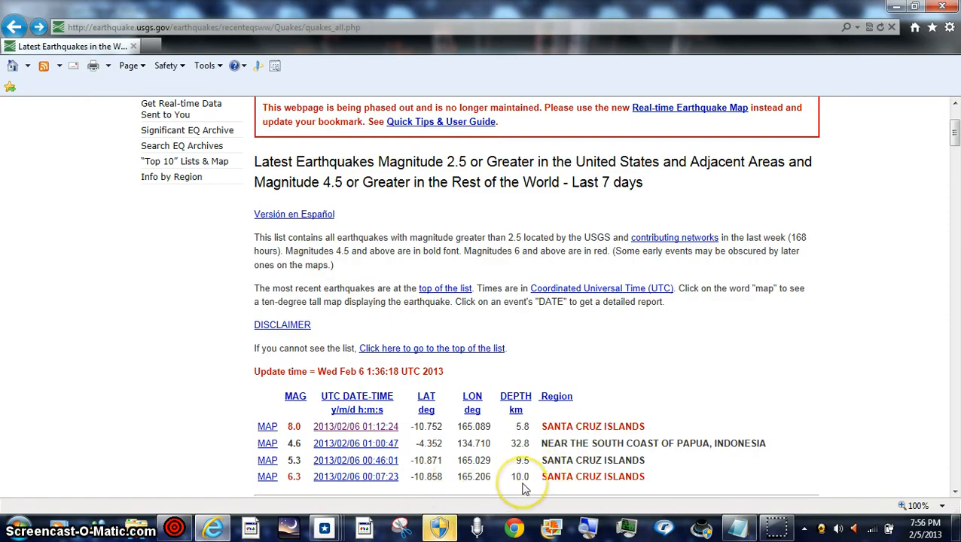
mouse_move(518, 437)
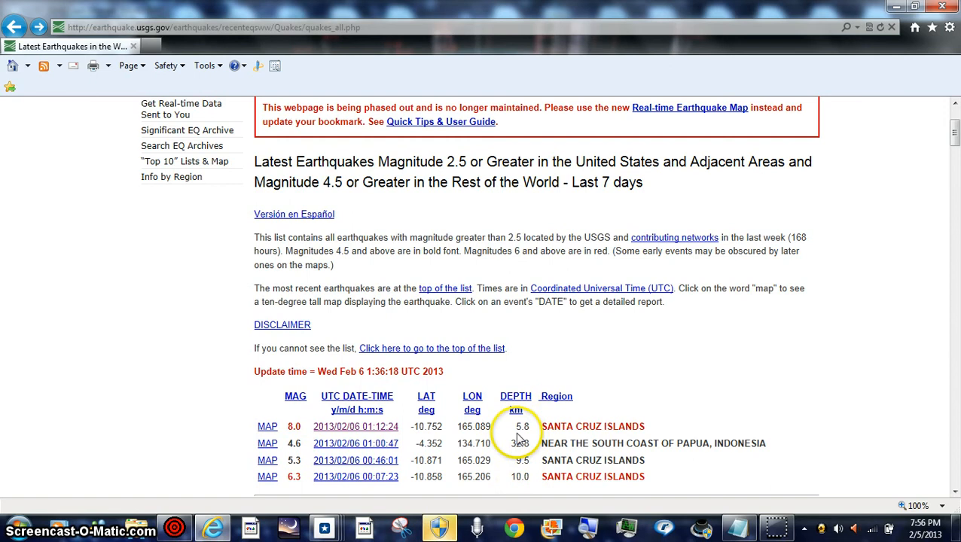
mouse_move(286, 443)
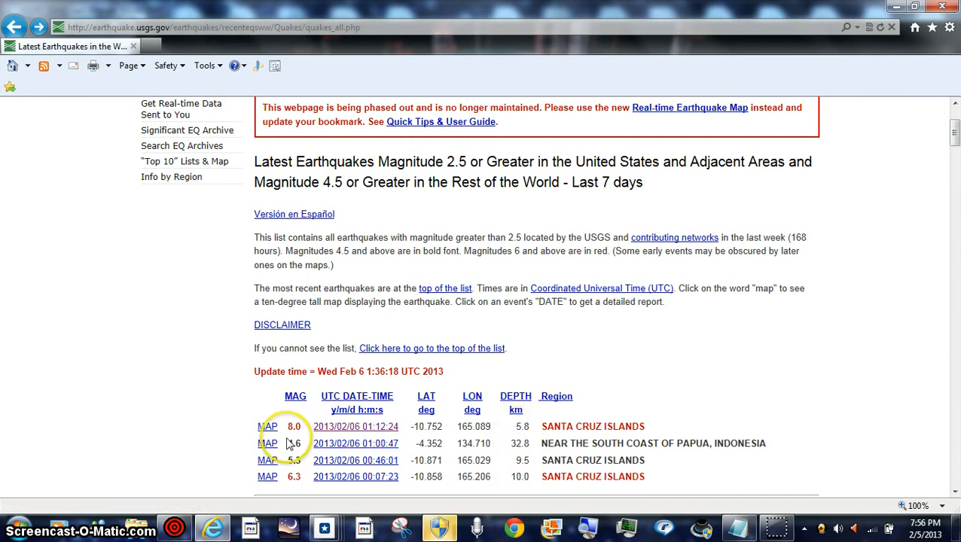
Step: Scroll the USGS 7-day list past the first four quakes down to Ryukyu Islands, Japan
scroll(down, 3)
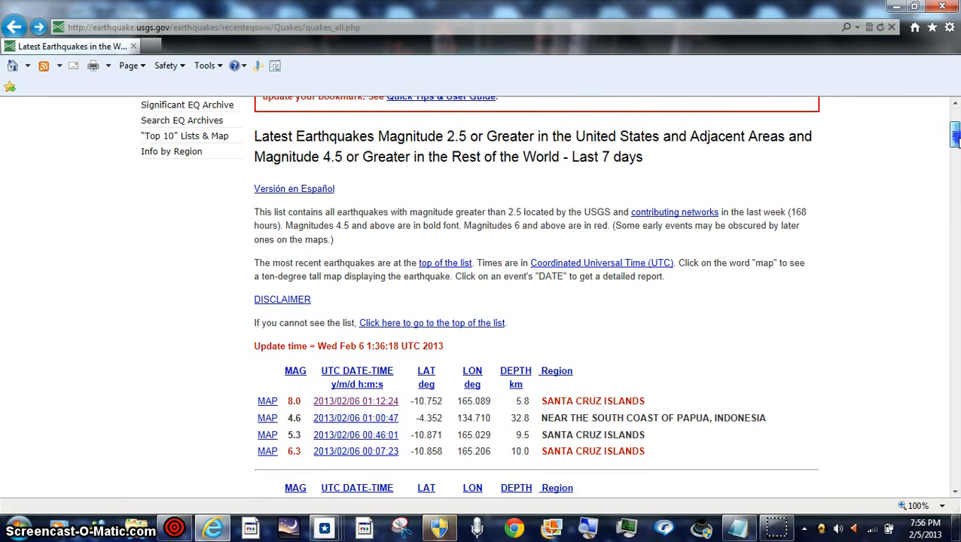
scroll(down, 3)
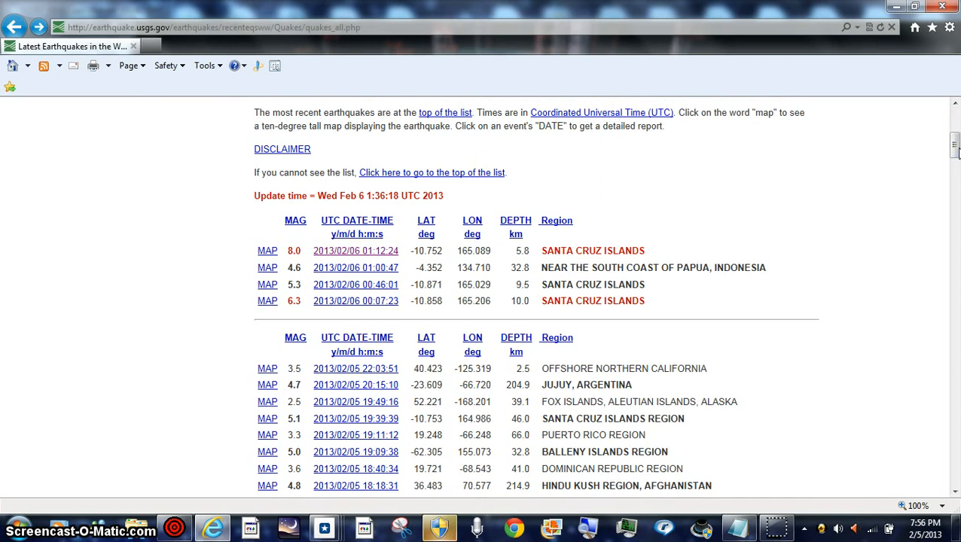
scroll(down, 3)
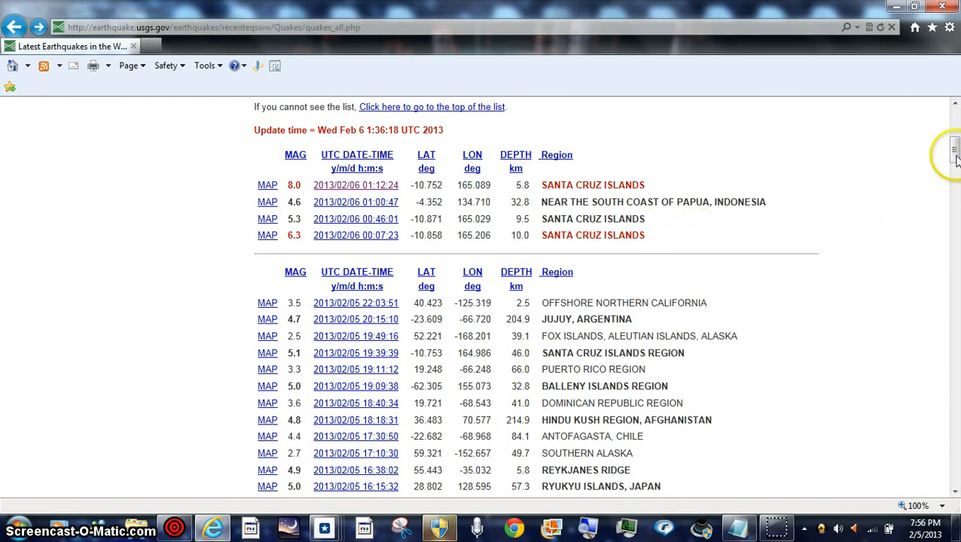
scroll(down, 3)
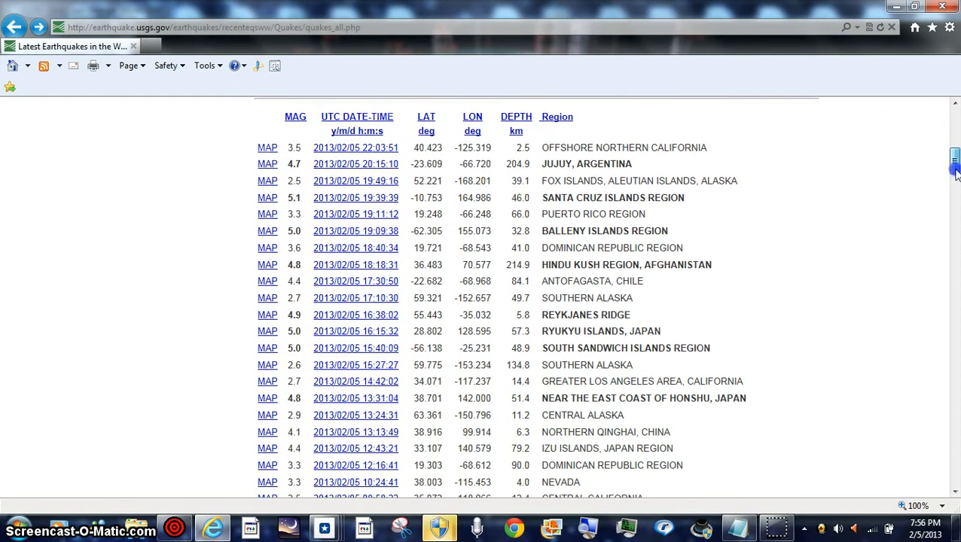
scroll(down, 3)
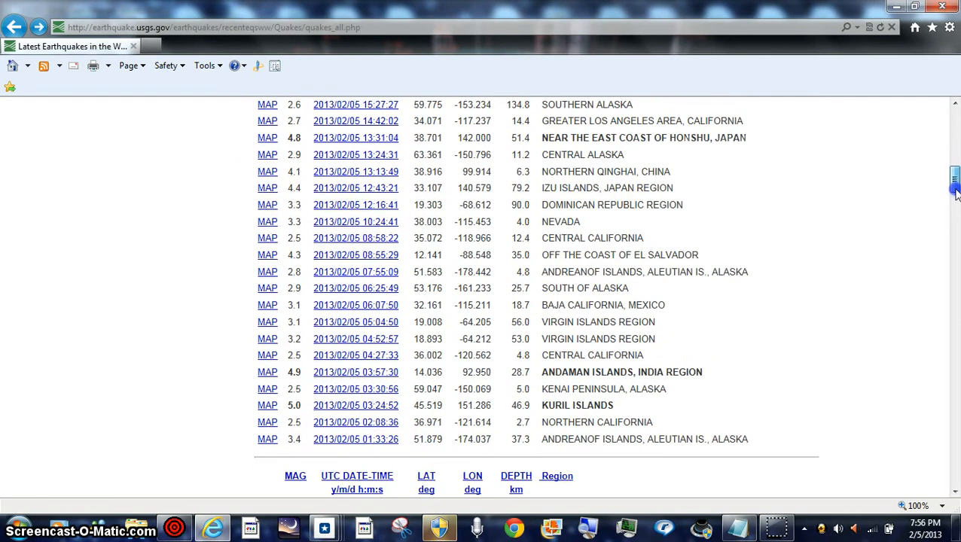
scroll(down, 3)
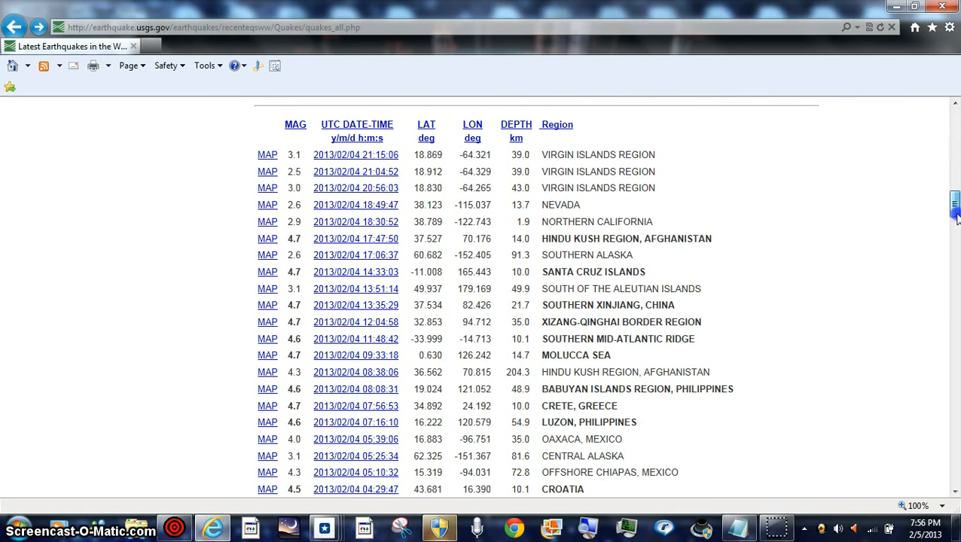
scroll(down, 3)
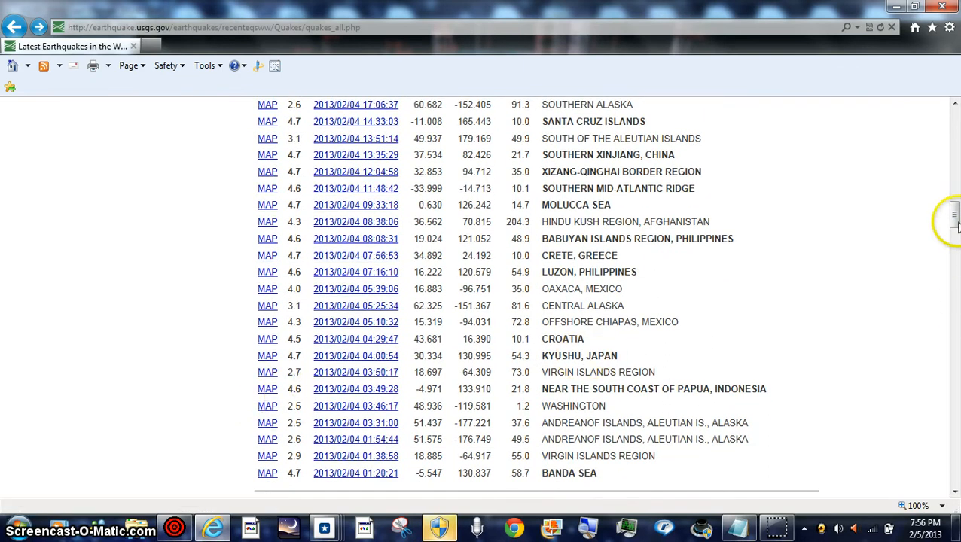
scroll(down, 3)
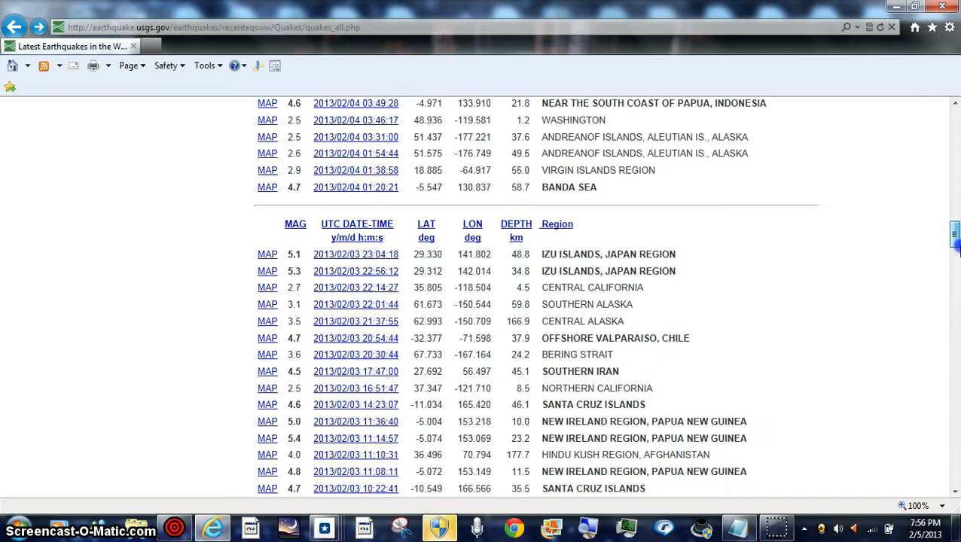
scroll(down, 3)
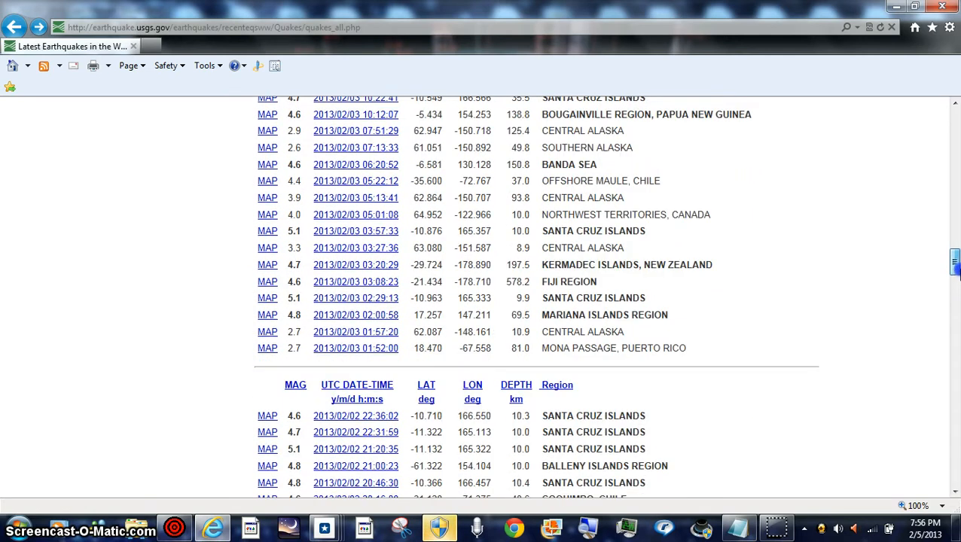
scroll(down, 3)
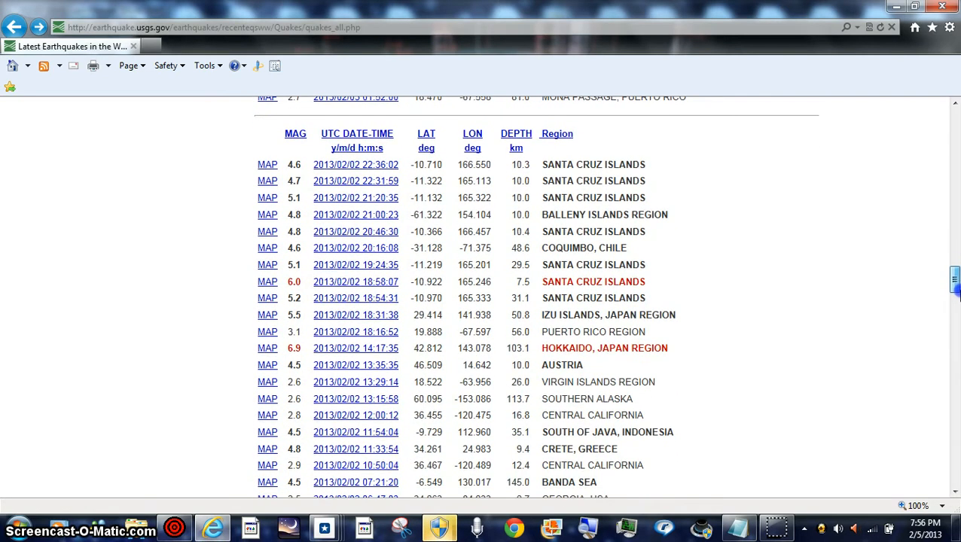
scroll(down, 3)
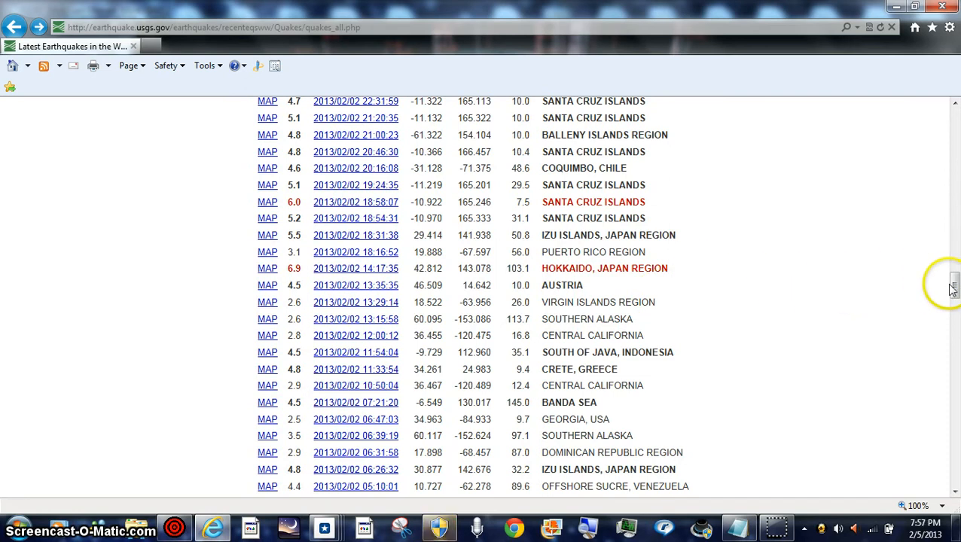
scroll(down, 3)
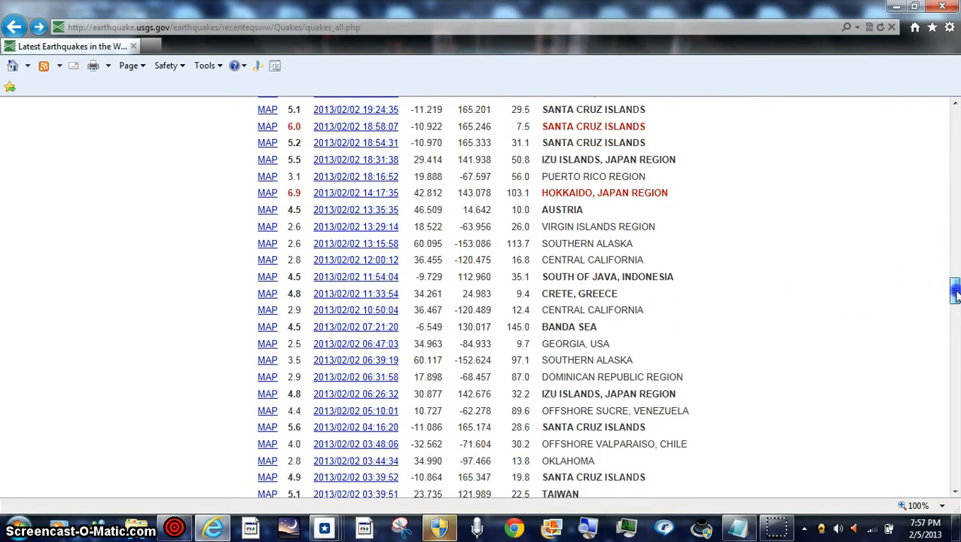
scroll(down, 3)
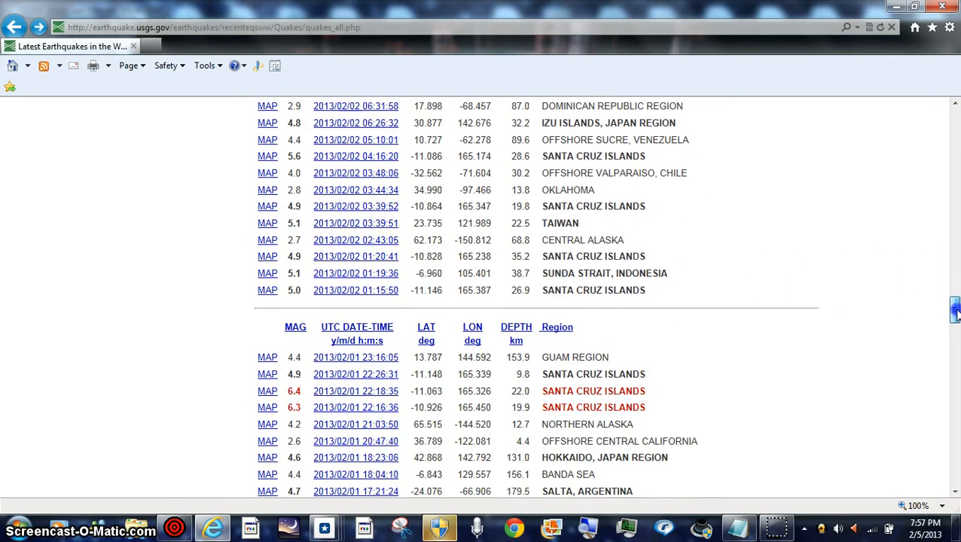
scroll(down, 3)
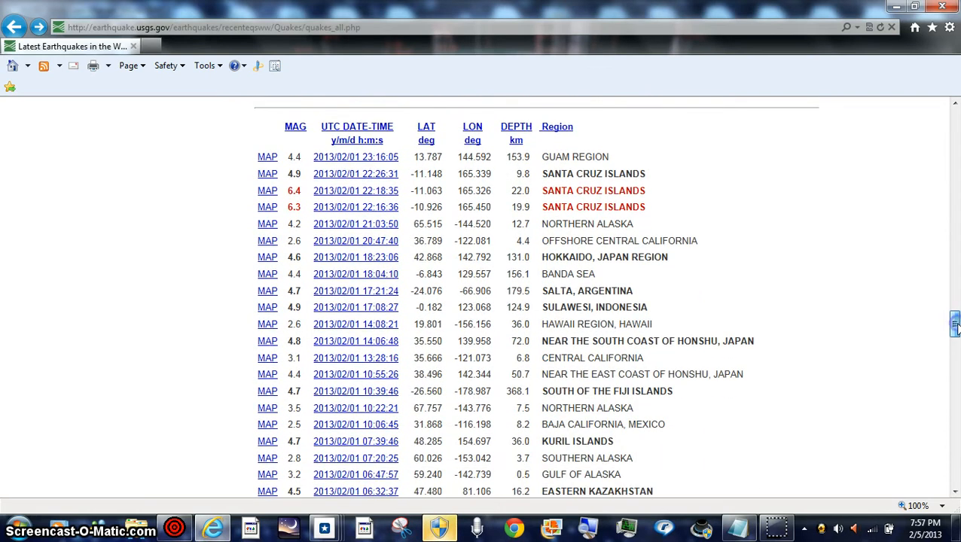
scroll(down, 3)
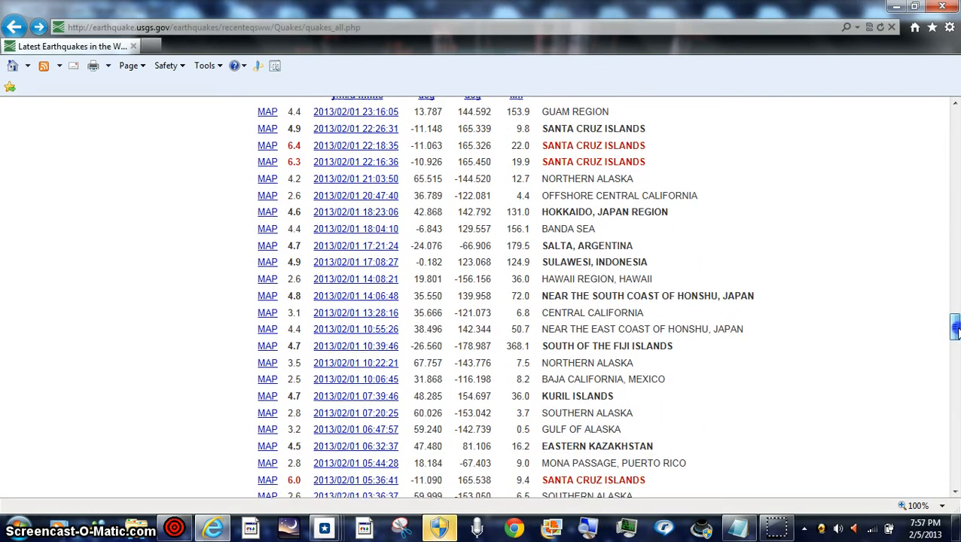
scroll(down, 3)
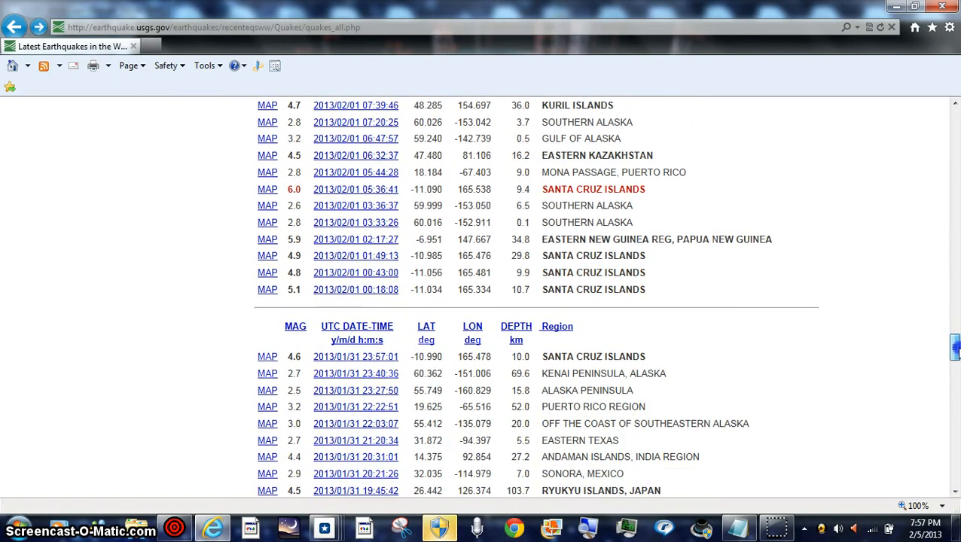
scroll(down, 3)
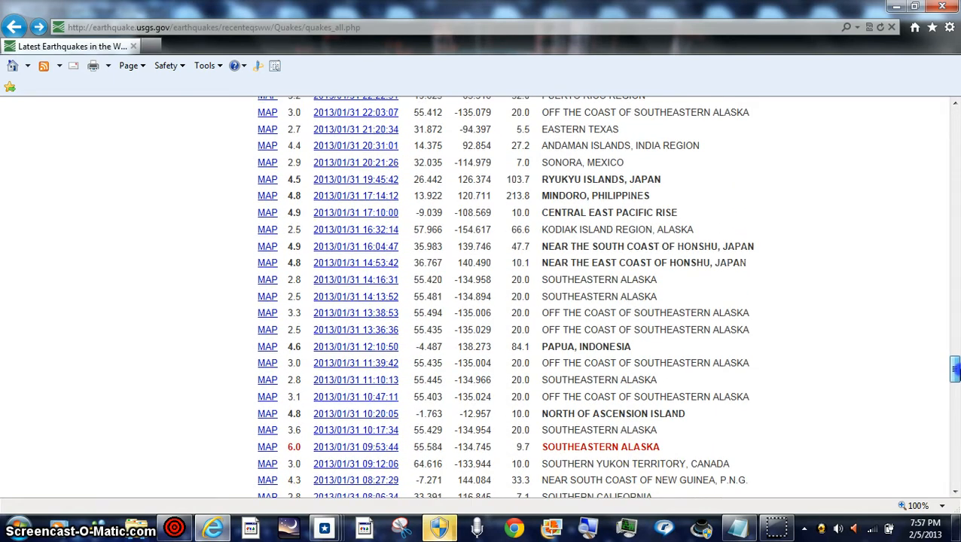
scroll(down, 3)
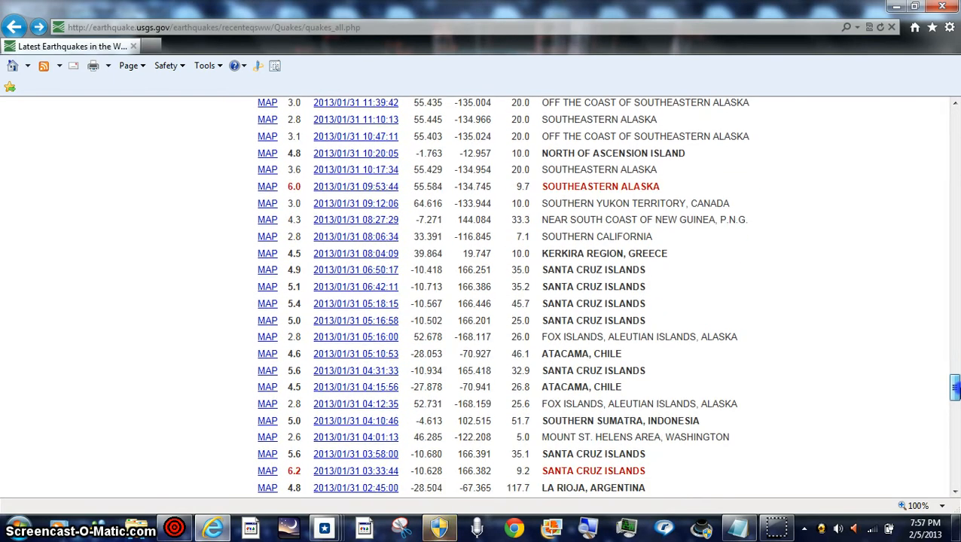
scroll(down, 3)
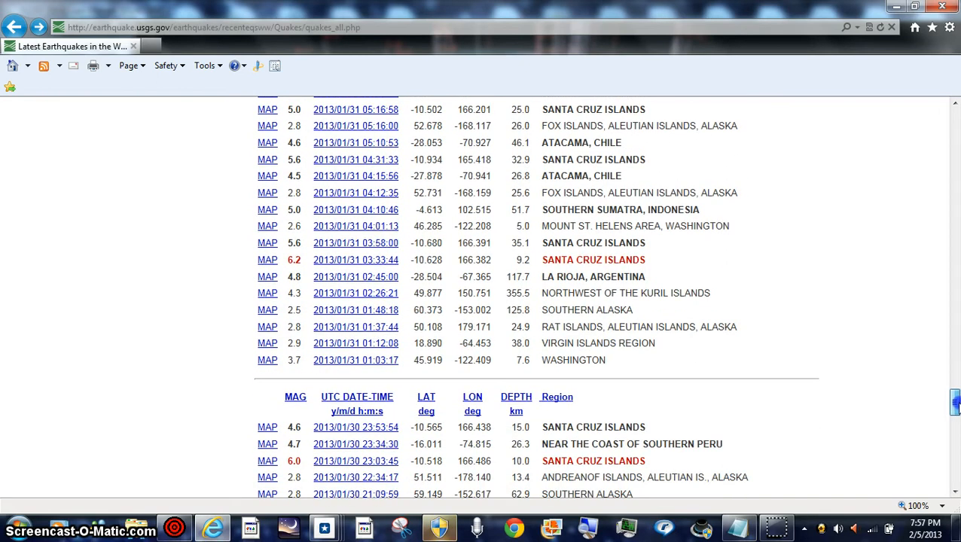
scroll(down, 3)
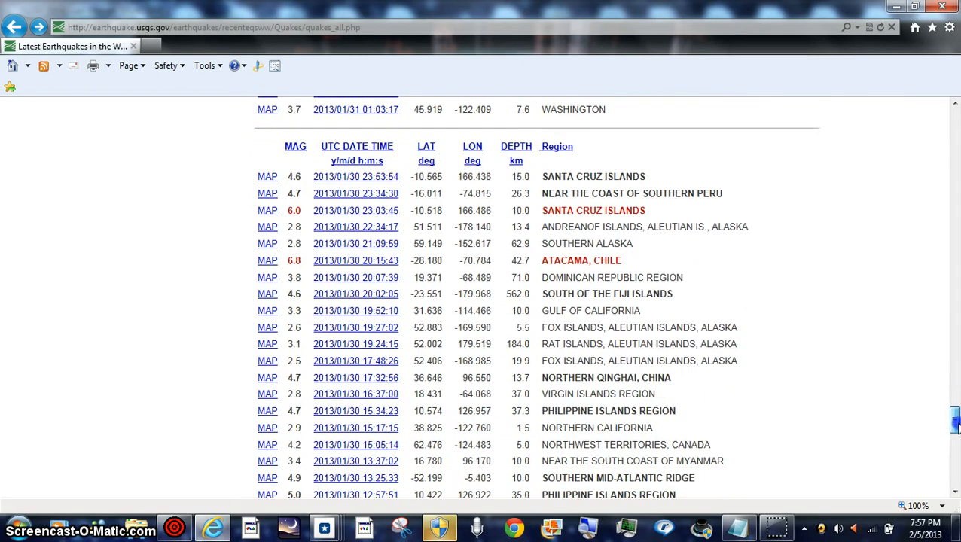
scroll(down, 3)
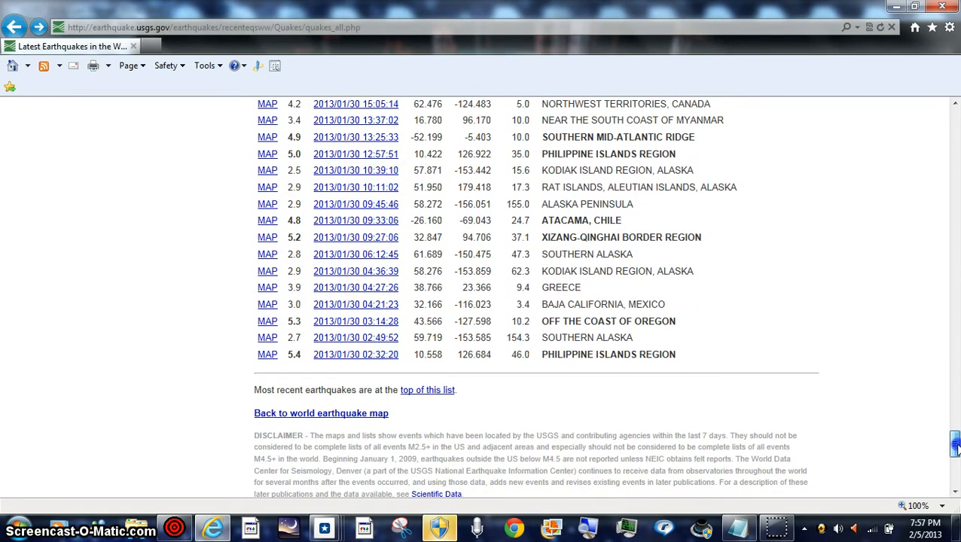
scroll(up, 3)
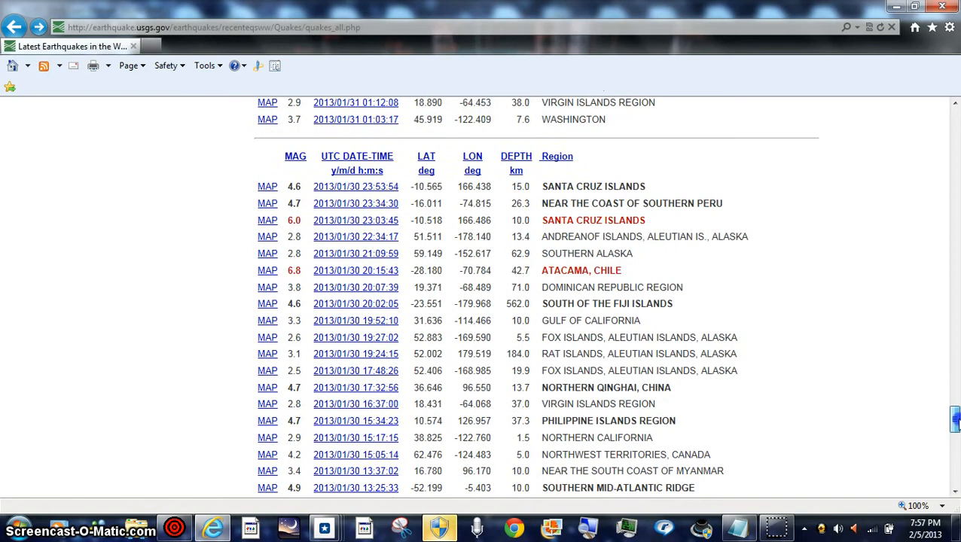
scroll(up, 3)
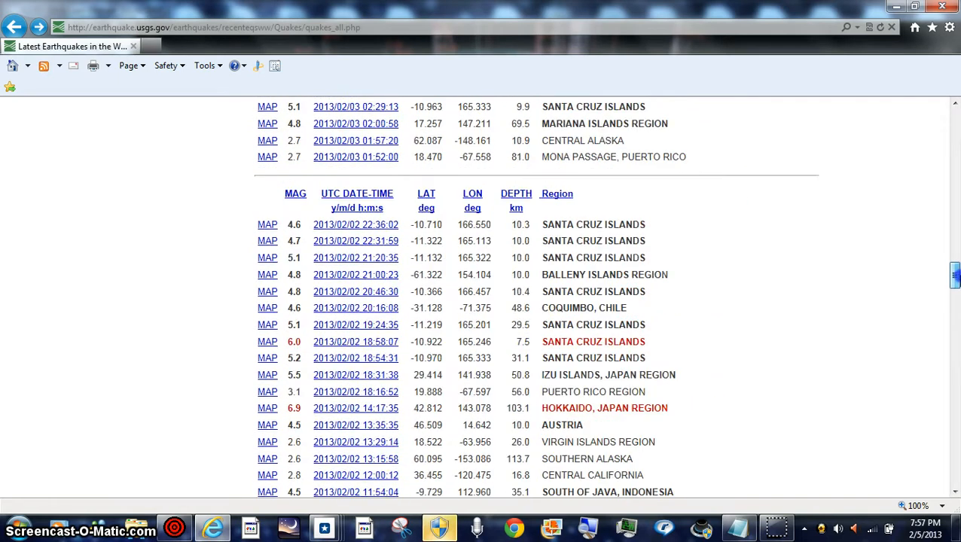
scroll(up, 3)
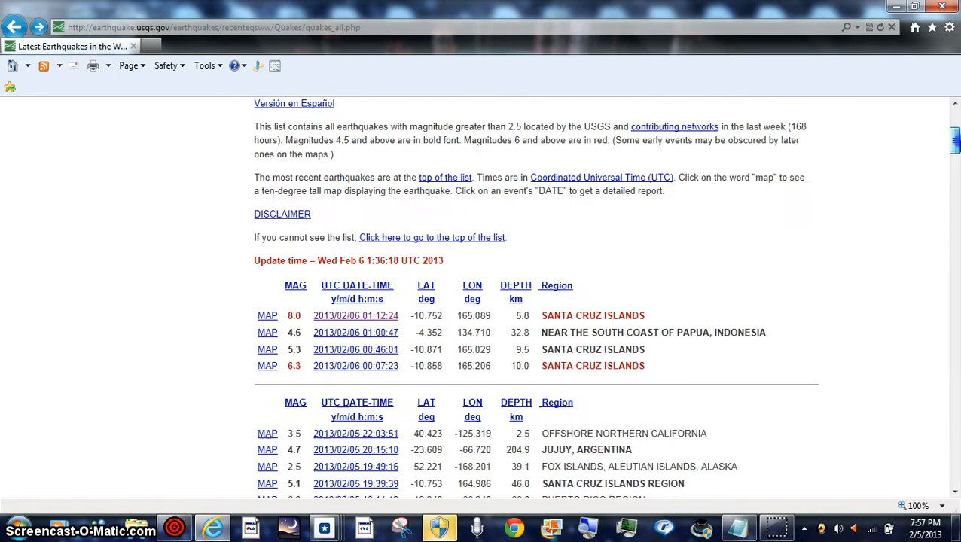
scroll(up, 3)
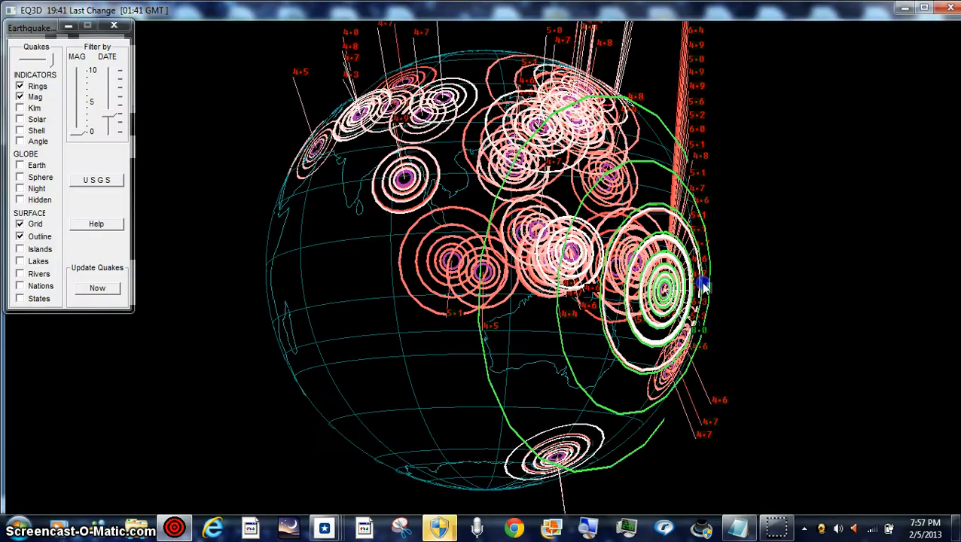
Step: Drag the EQ3D globe westward from the Santa Cruz cluster past Africa to the Americas
drag(704, 287, 625, 312)
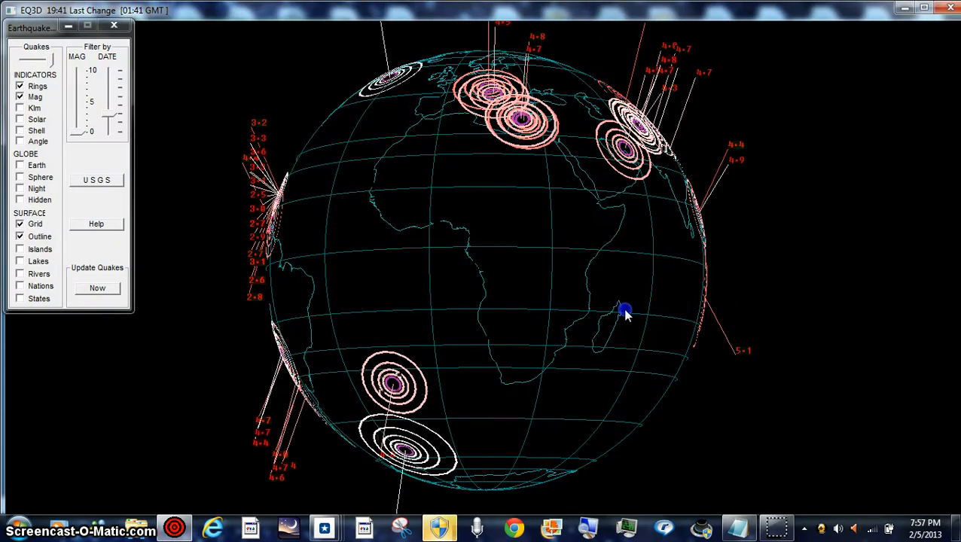
drag(625, 313, 655, 336)
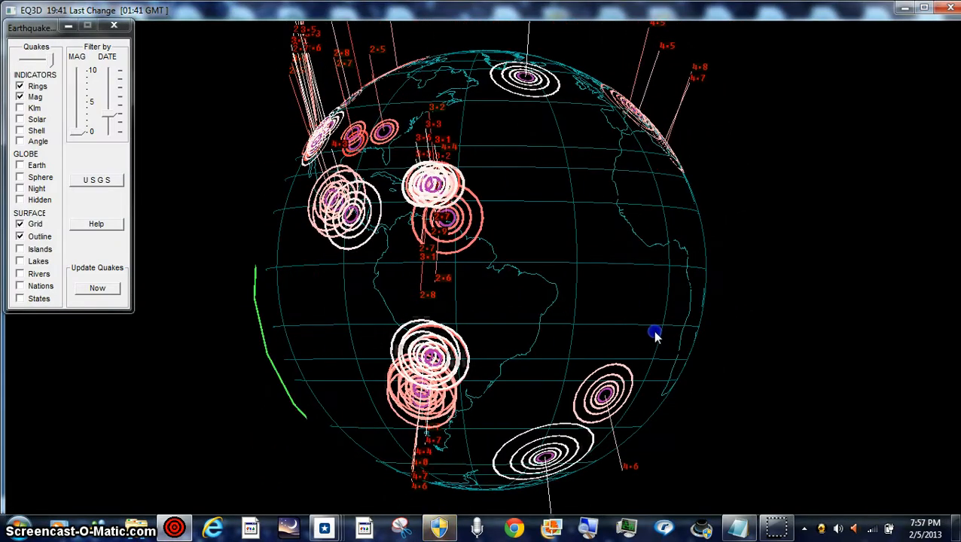
drag(655, 333, 606, 361)
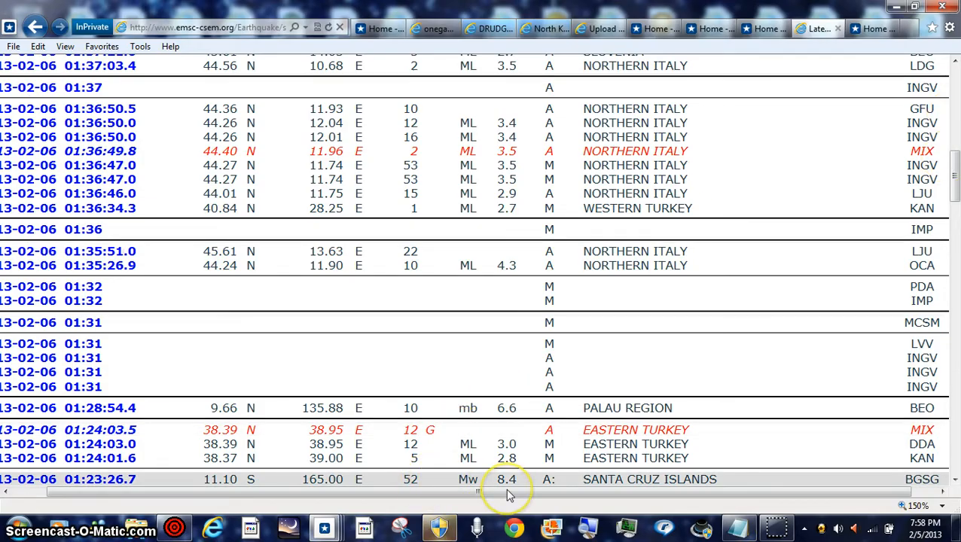
Step: Scroll down the EMSC latest data contributions list through the recent quake reports
scroll(down, 3)
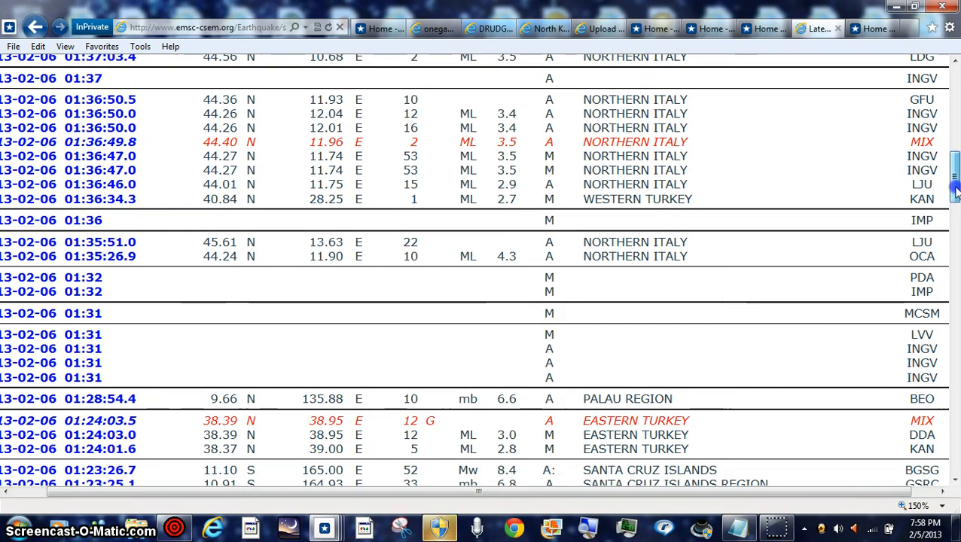
scroll(down, 3)
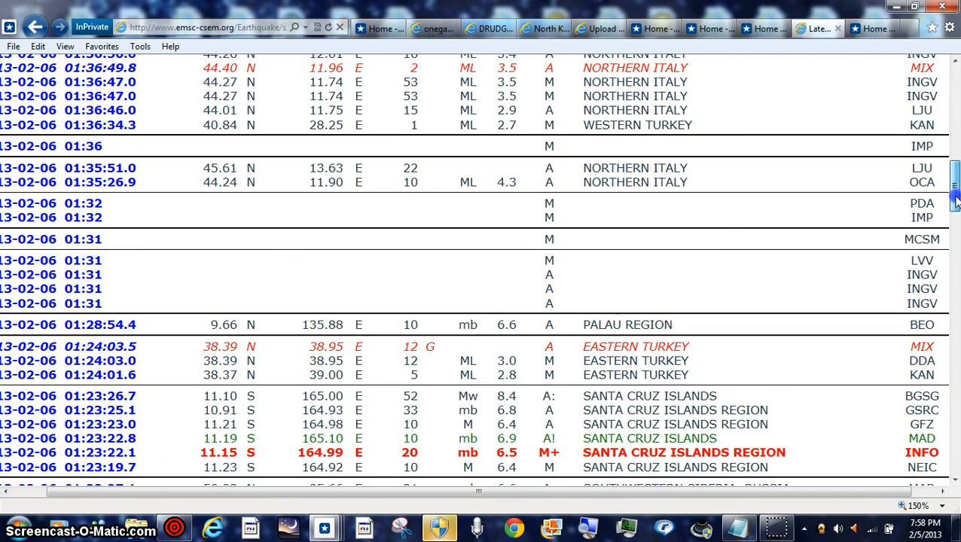
scroll(down, 3)
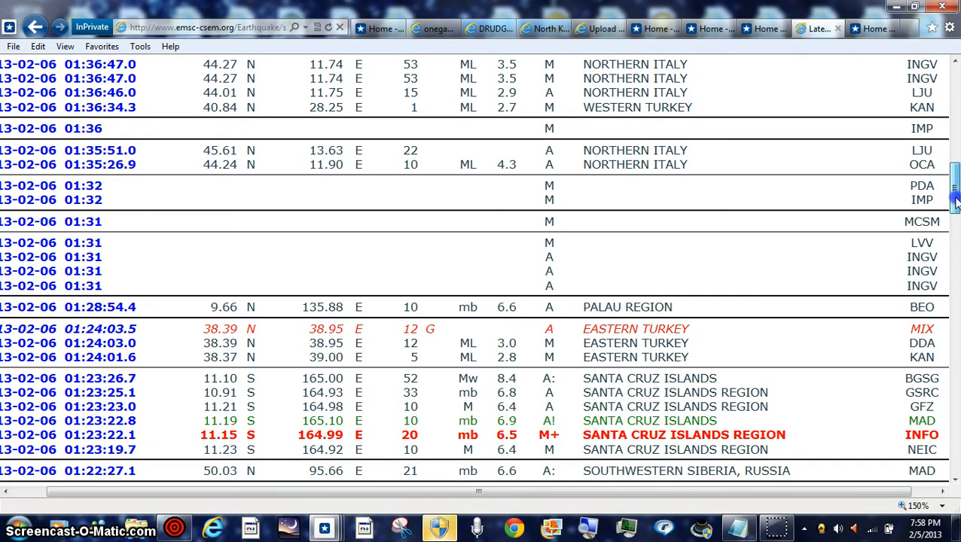
scroll(down, 3)
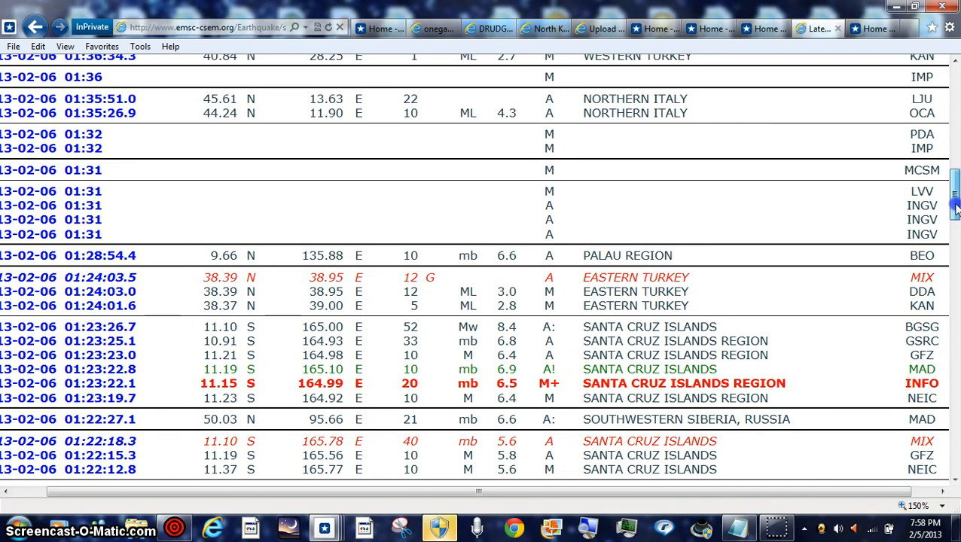
scroll(down, 3)
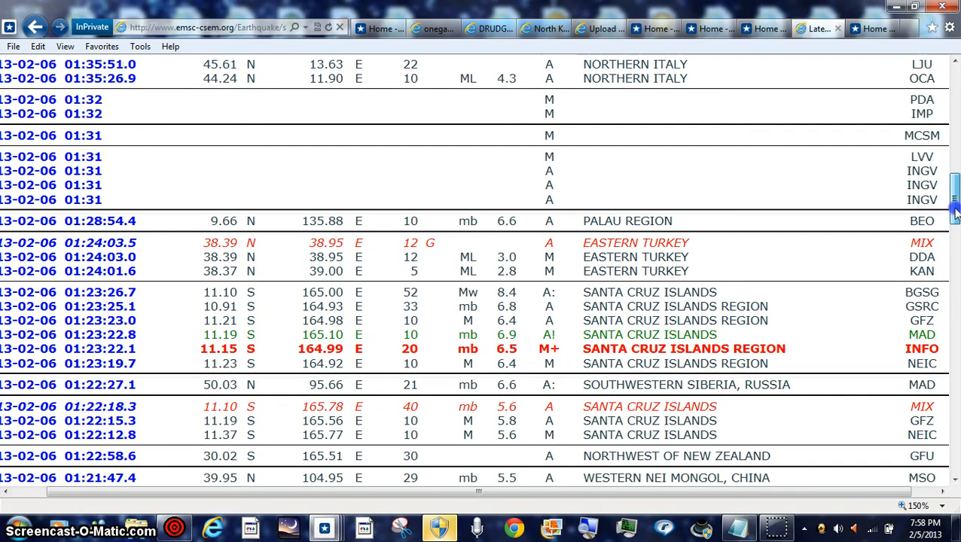
scroll(down, 3)
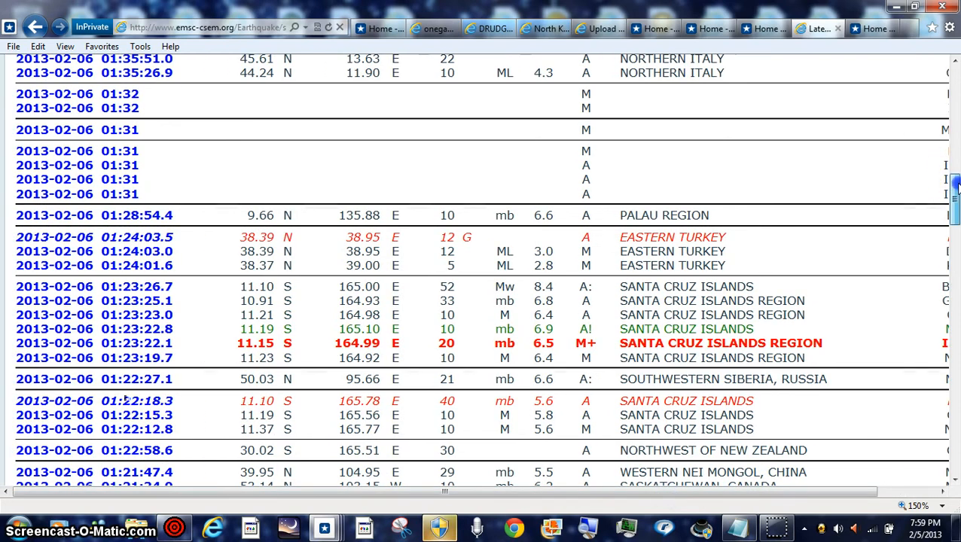
scroll(down, 3)
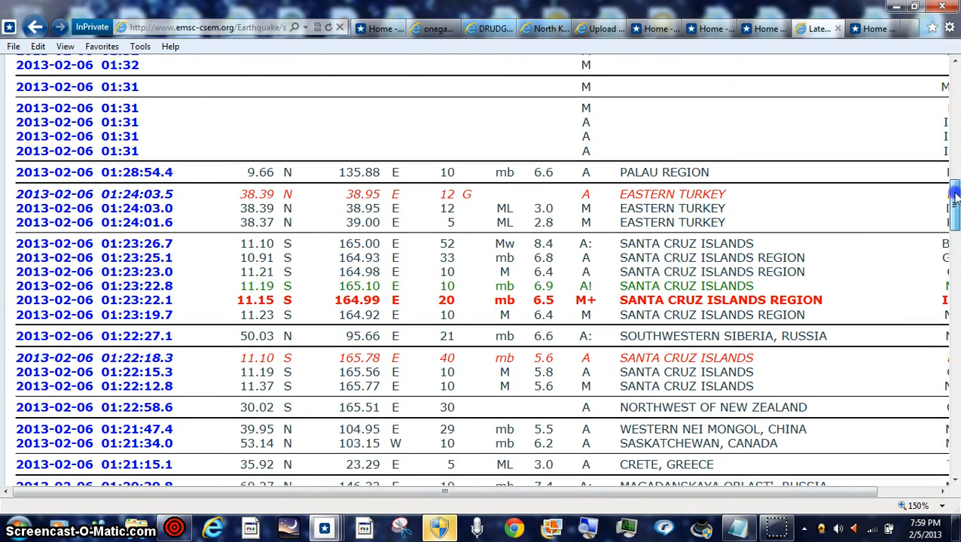
scroll(down, 3)
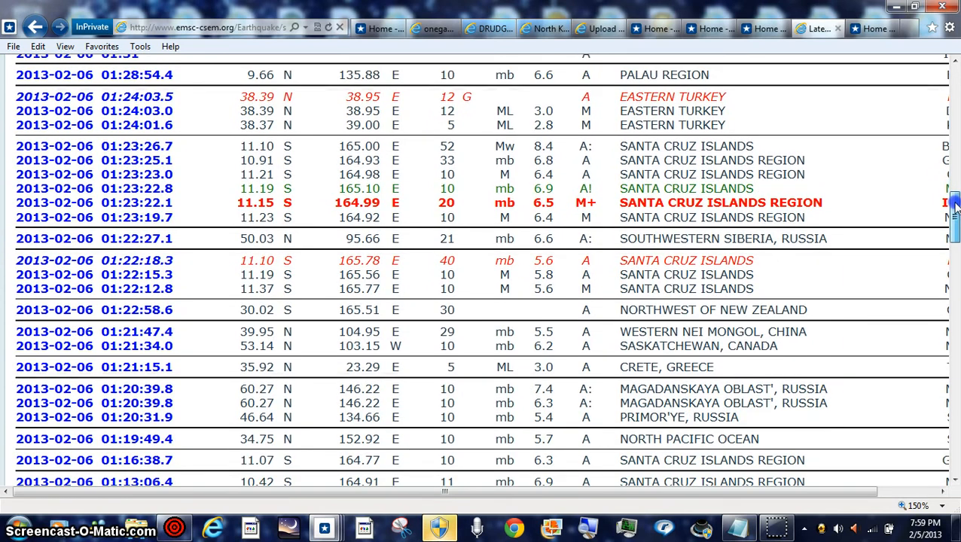
scroll(down, 3)
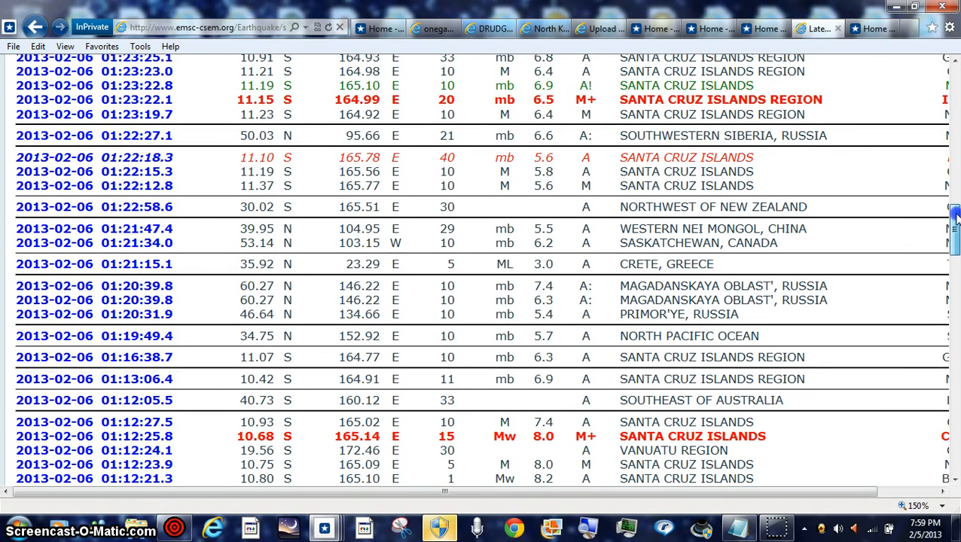
scroll(down, 3)
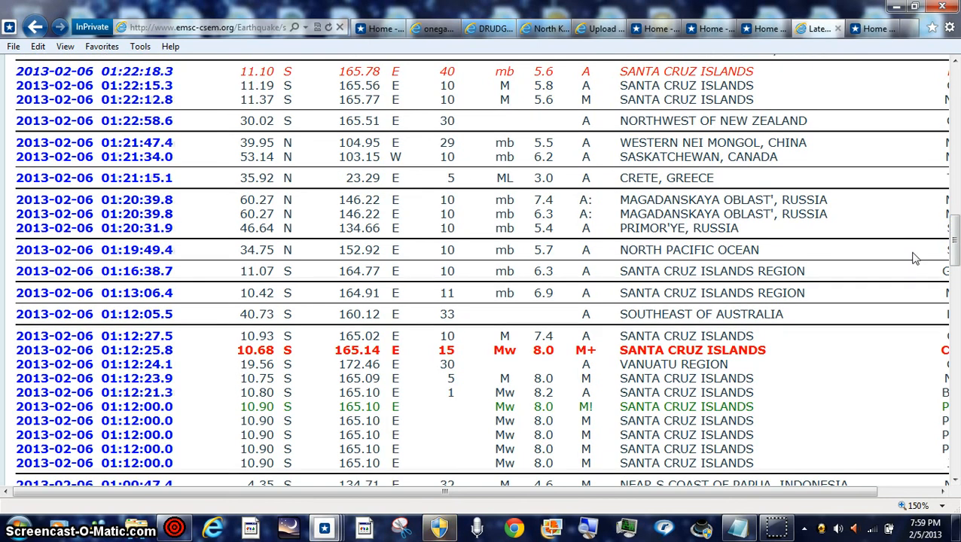
mouse_move(475, 392)
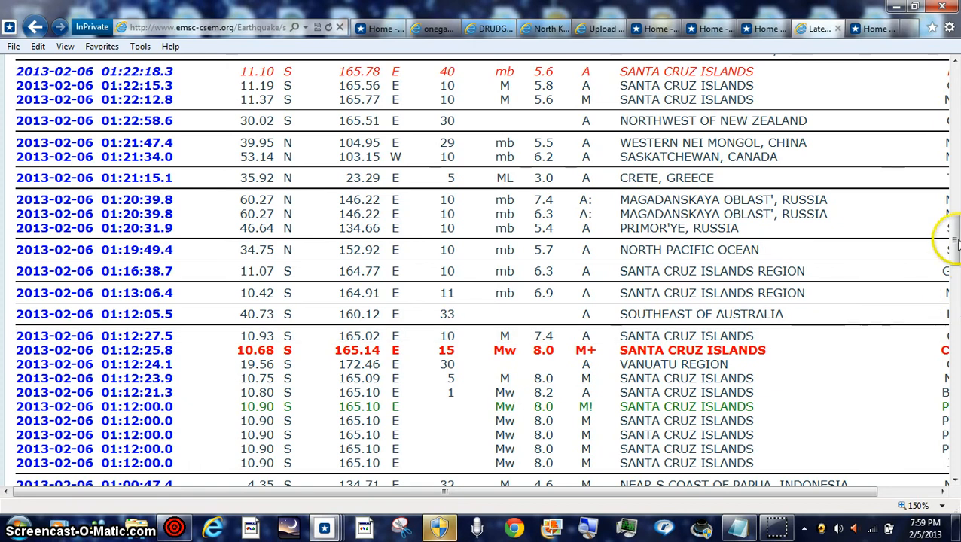
scroll(down, 3)
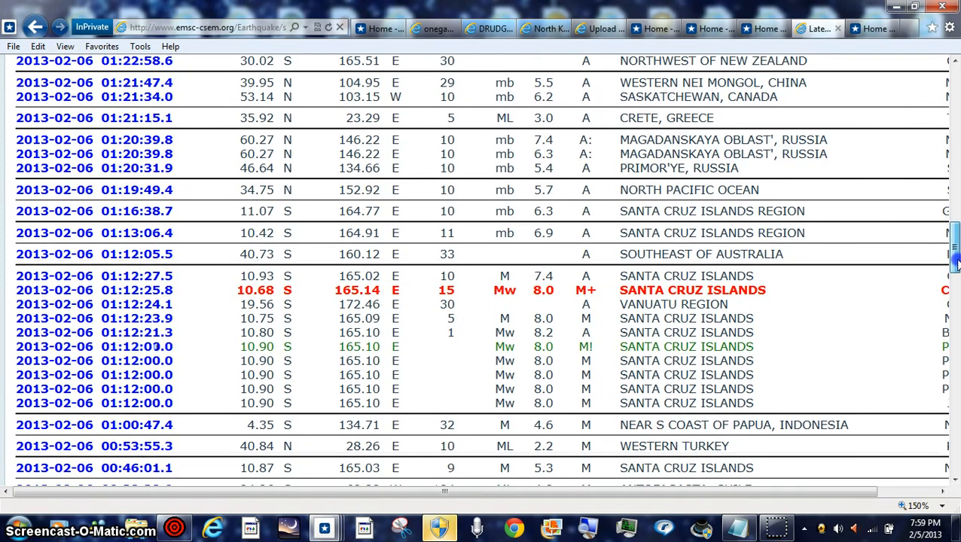
scroll(down, 3)
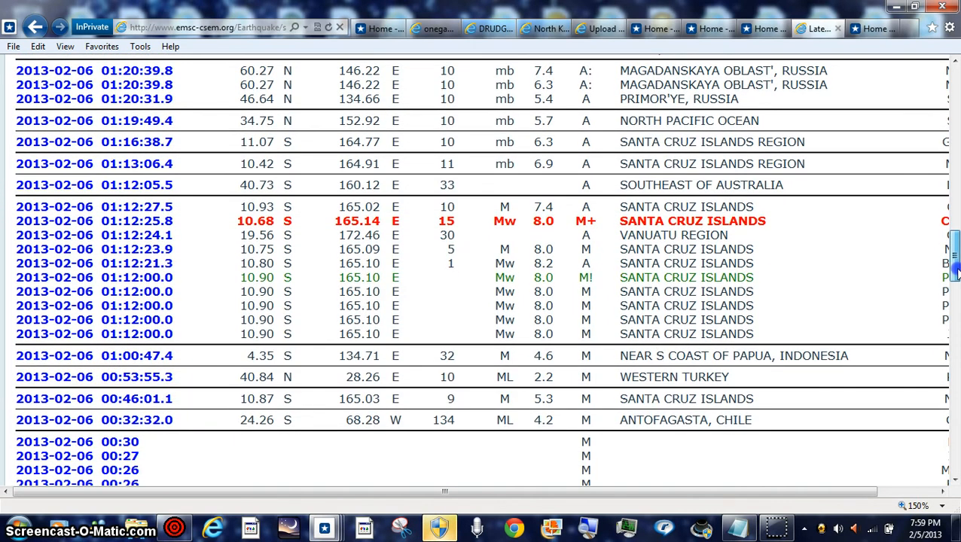
scroll(down, 3)
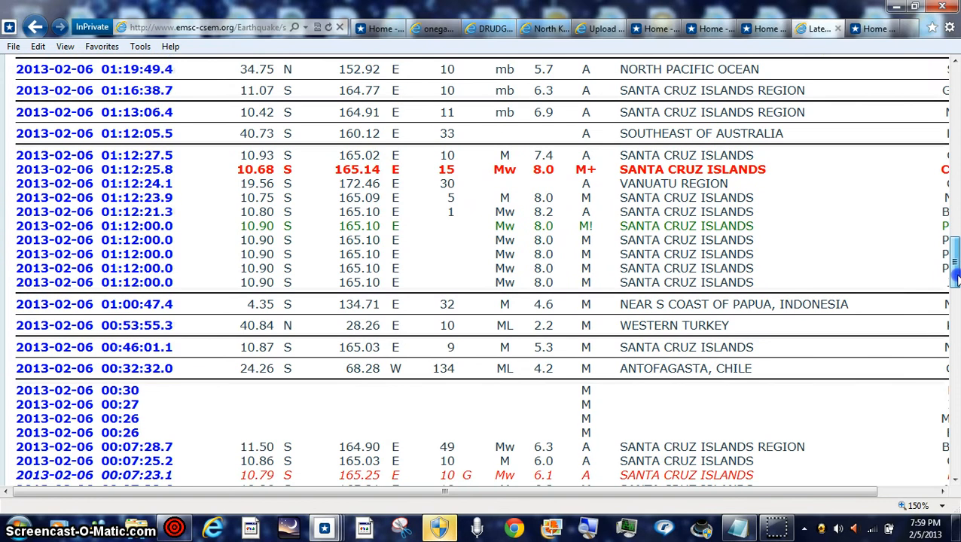
scroll(down, 3)
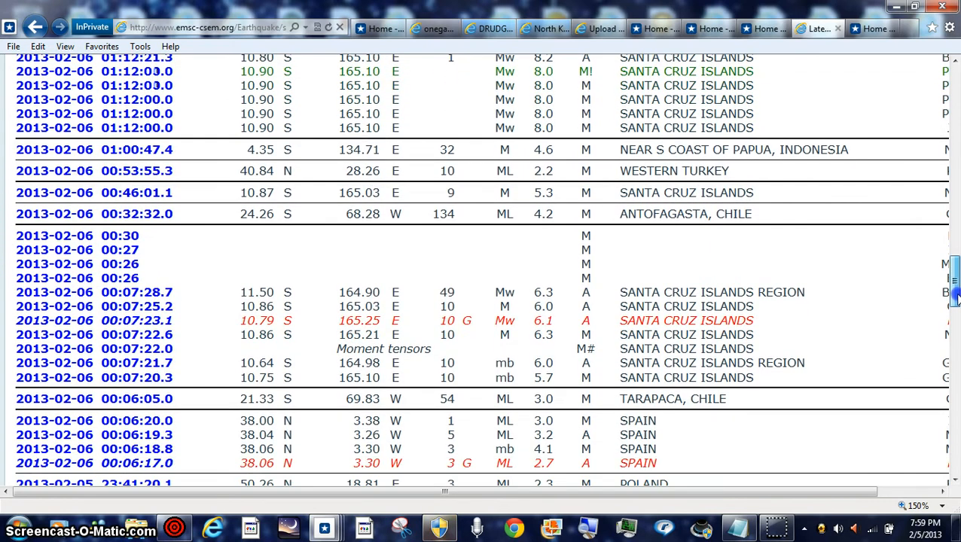
scroll(down, 3)
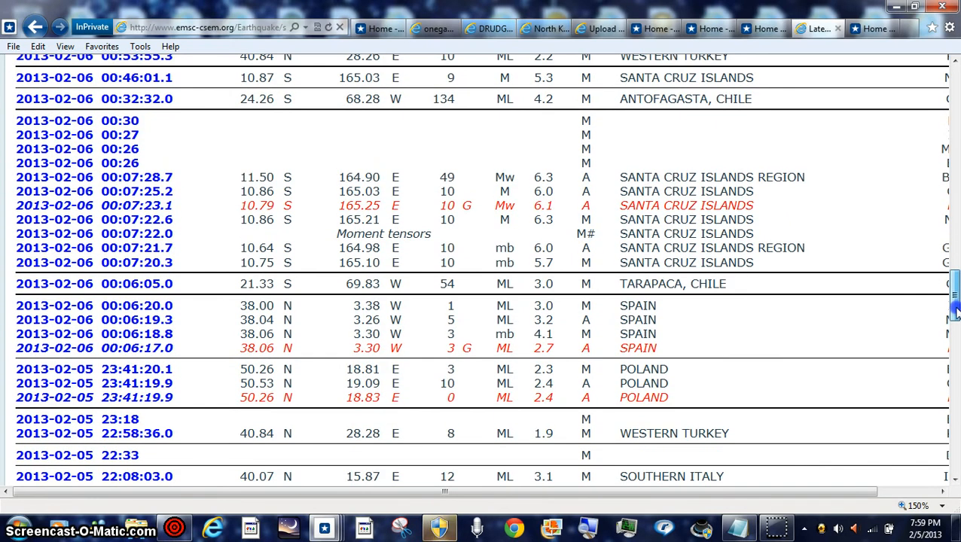
scroll(down, 3)
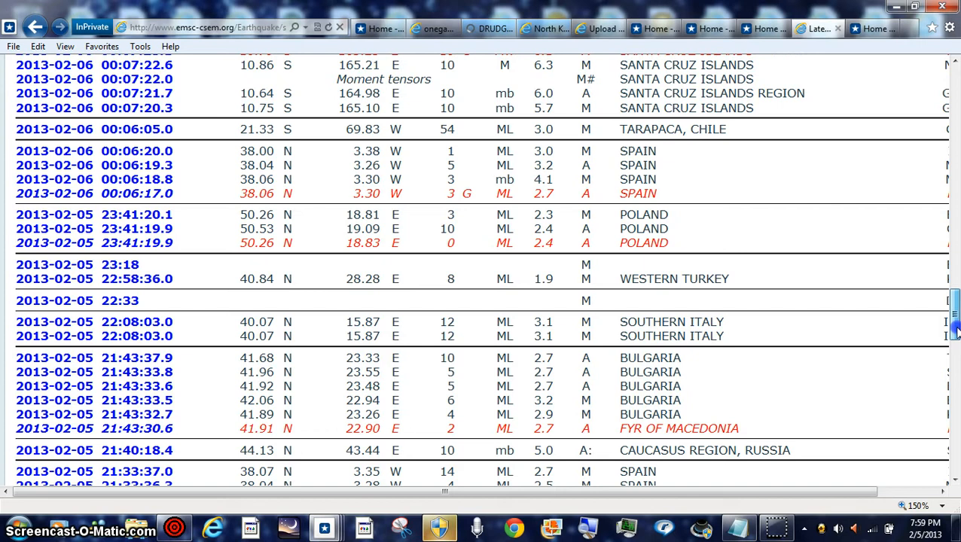
scroll(down, 3)
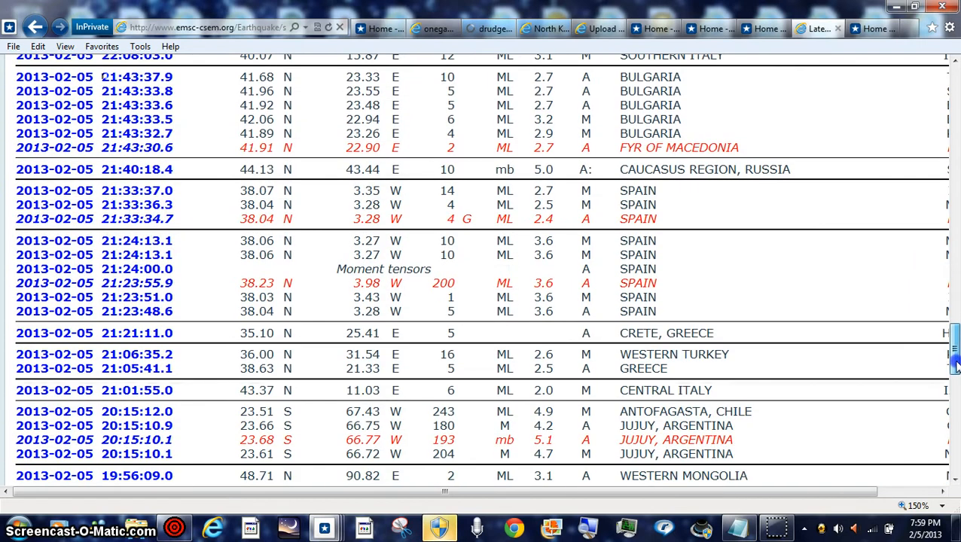
scroll(down, 3)
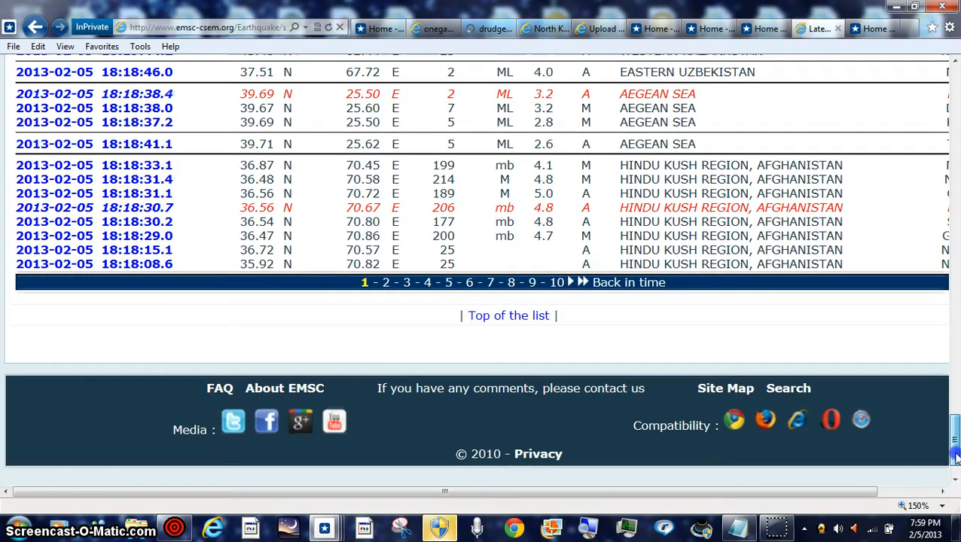
Step: Scroll back and forth to reach the Santa Cruz Islands Mw 8.0 record from 01:12
scroll(up, 3)
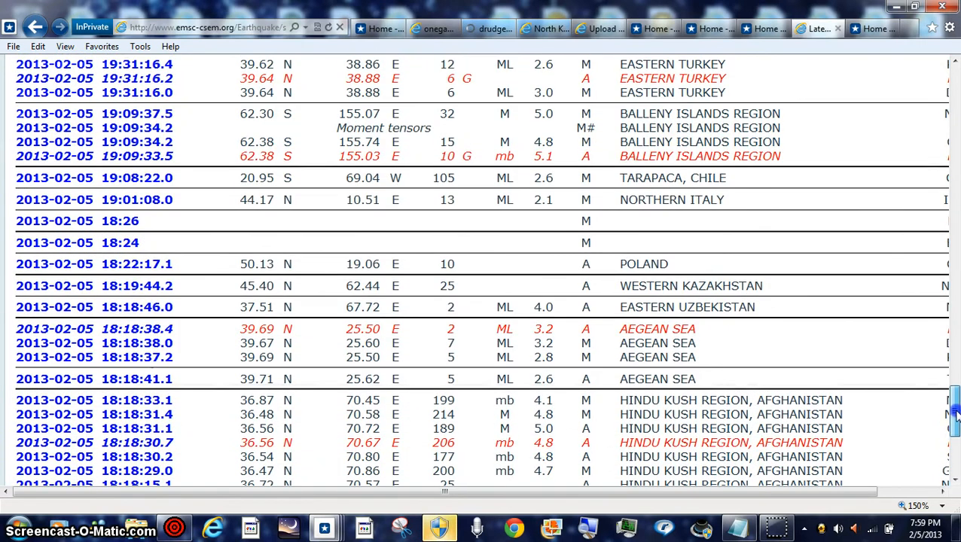
scroll(up, 3)
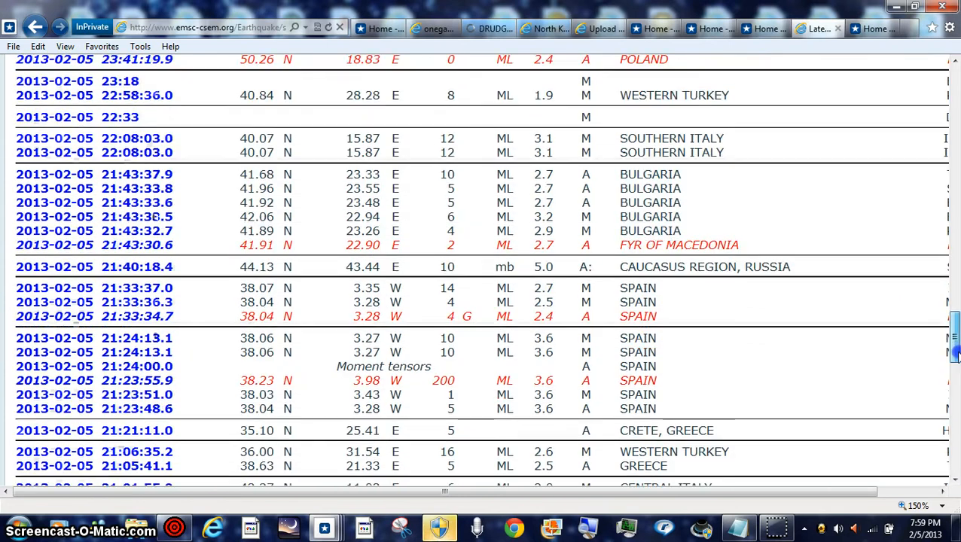
scroll(up, 3)
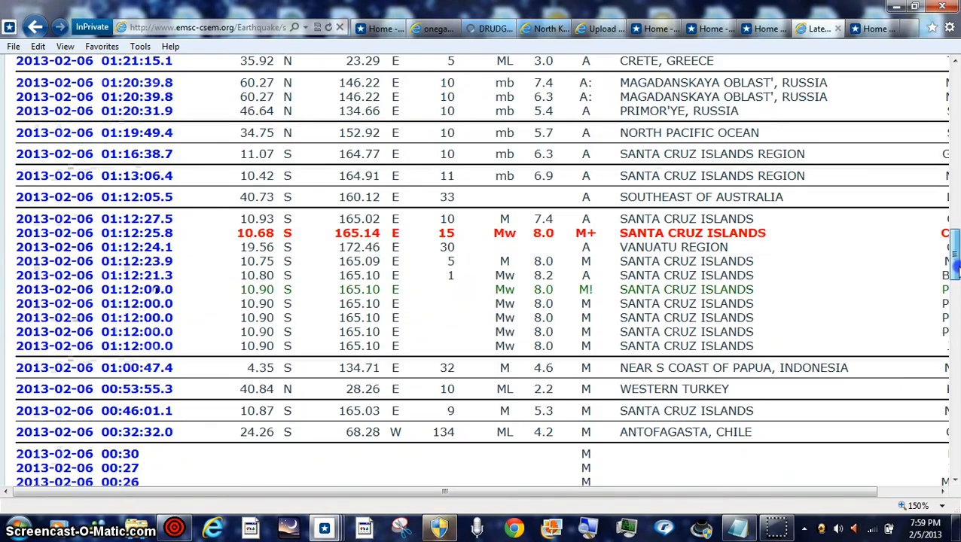
scroll(up, 3)
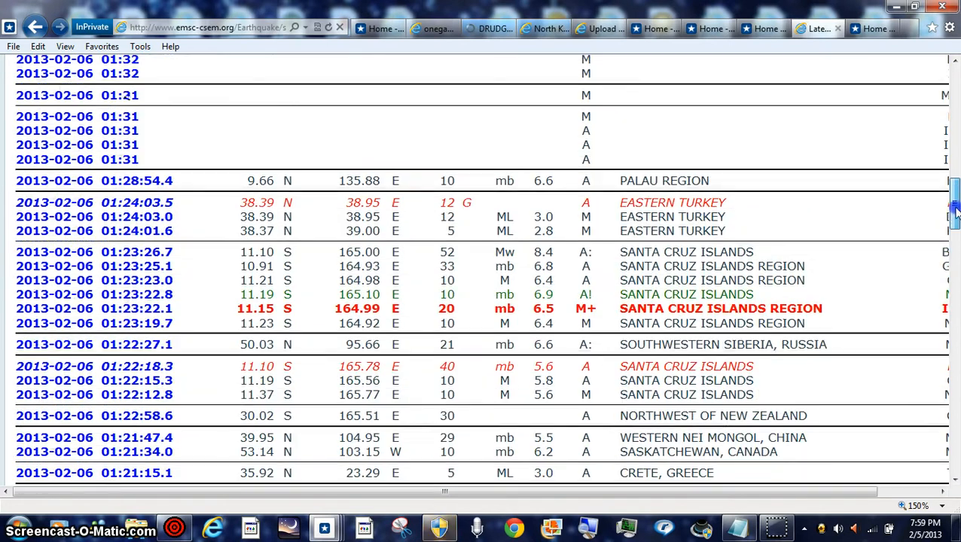
scroll(up, 3)
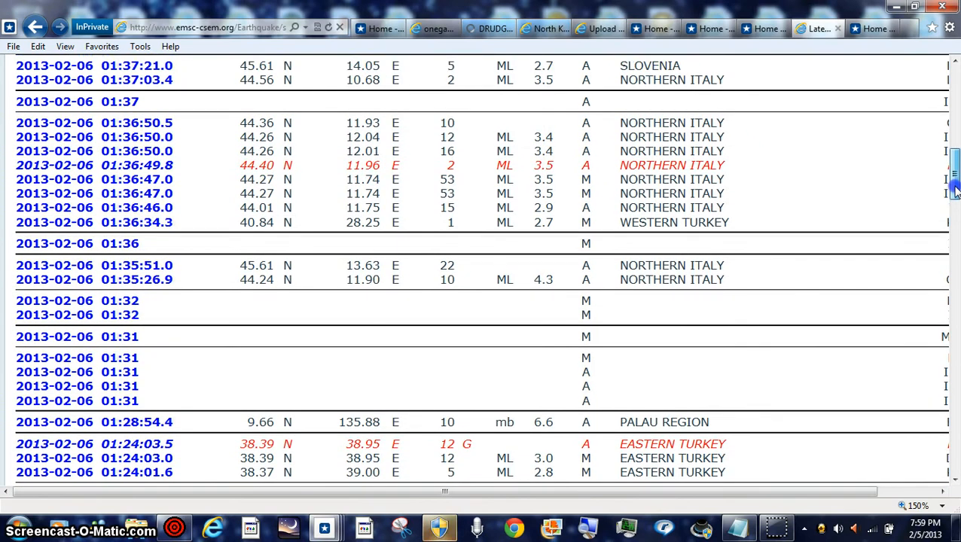
scroll(down, 3)
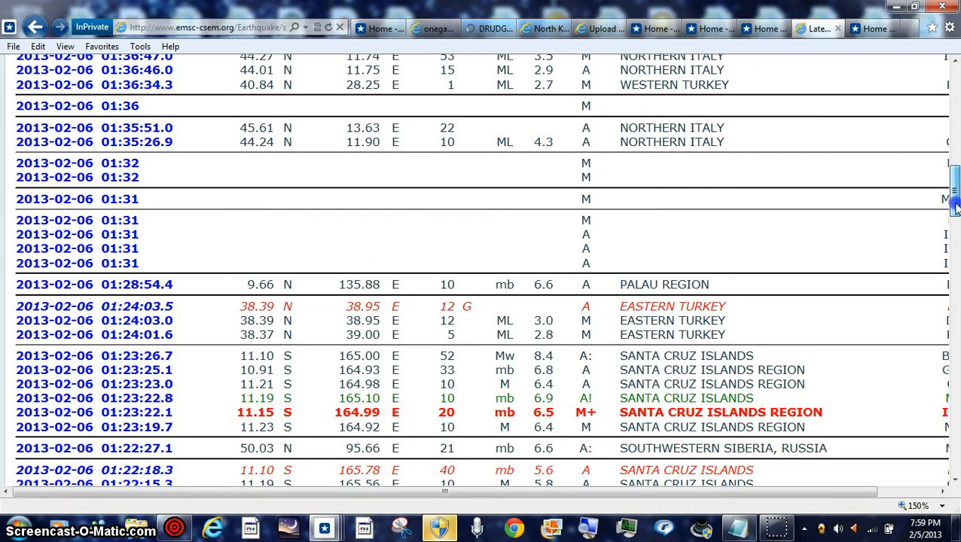
scroll(down, 3)
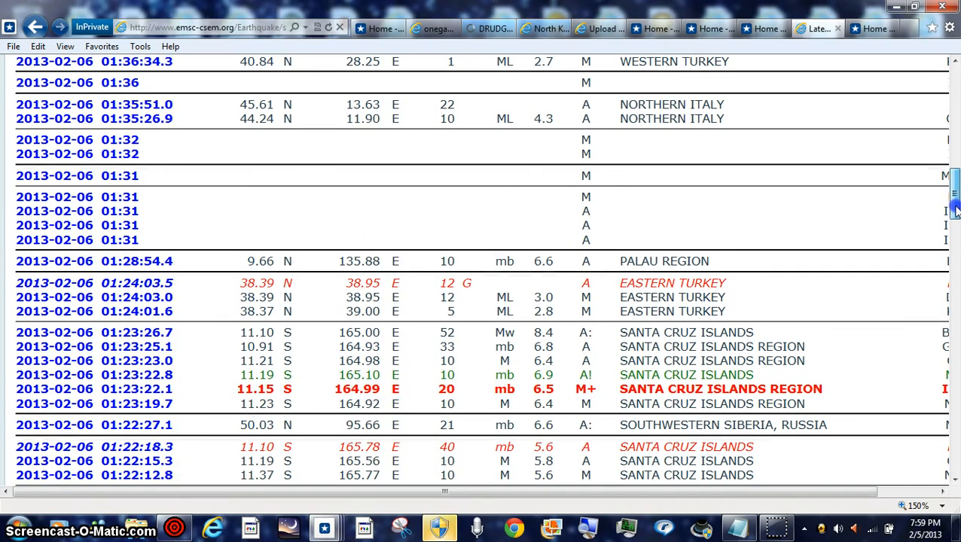
scroll(up, 3)
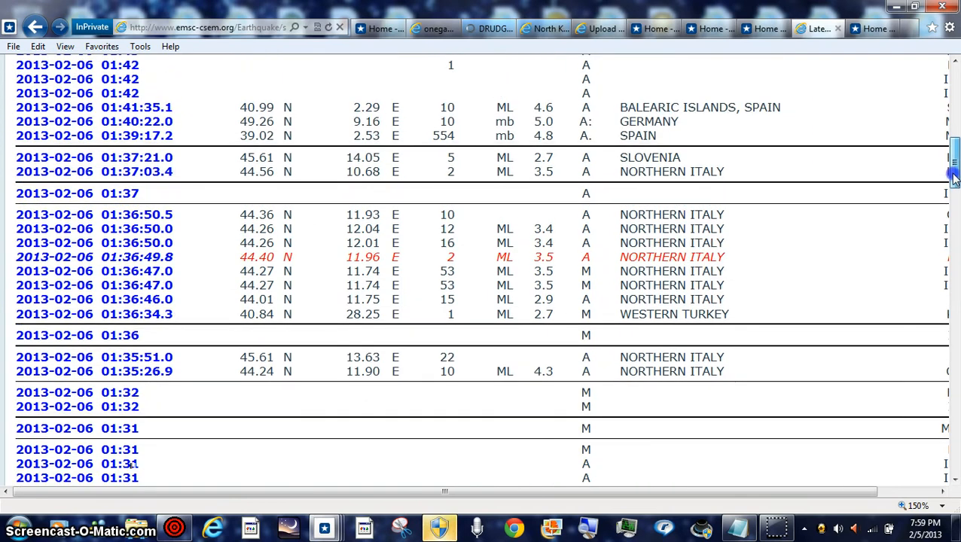
scroll(down, 3)
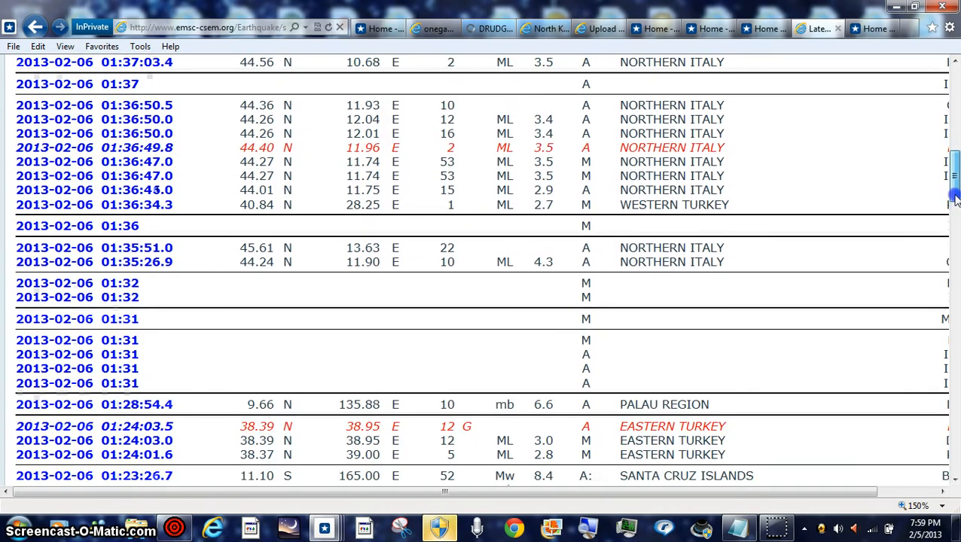
scroll(down, 3)
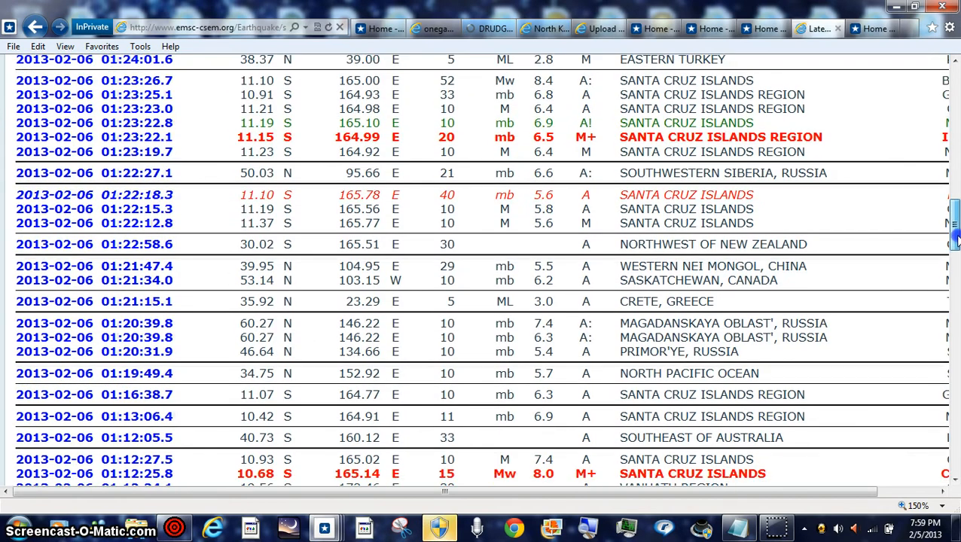
scroll(down, 3)
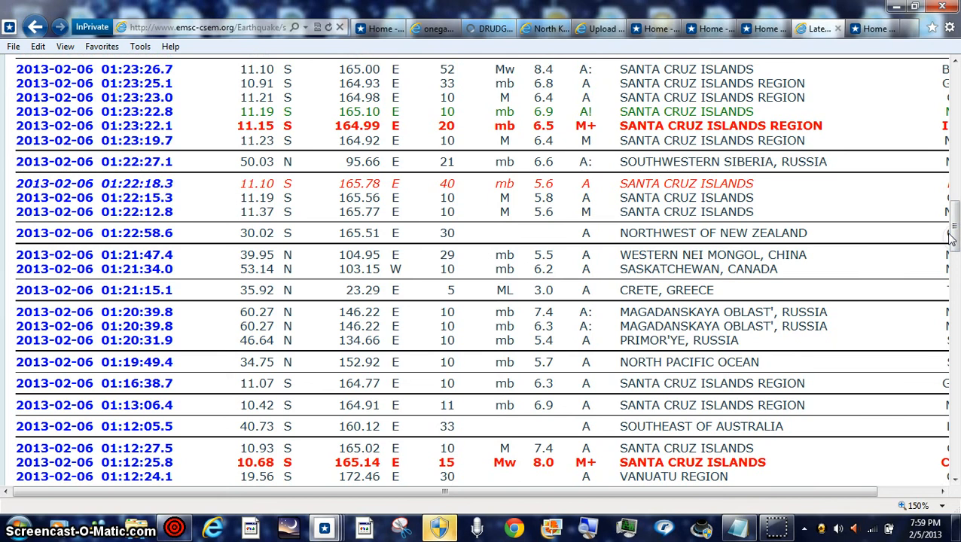
mouse_move(474, 86)
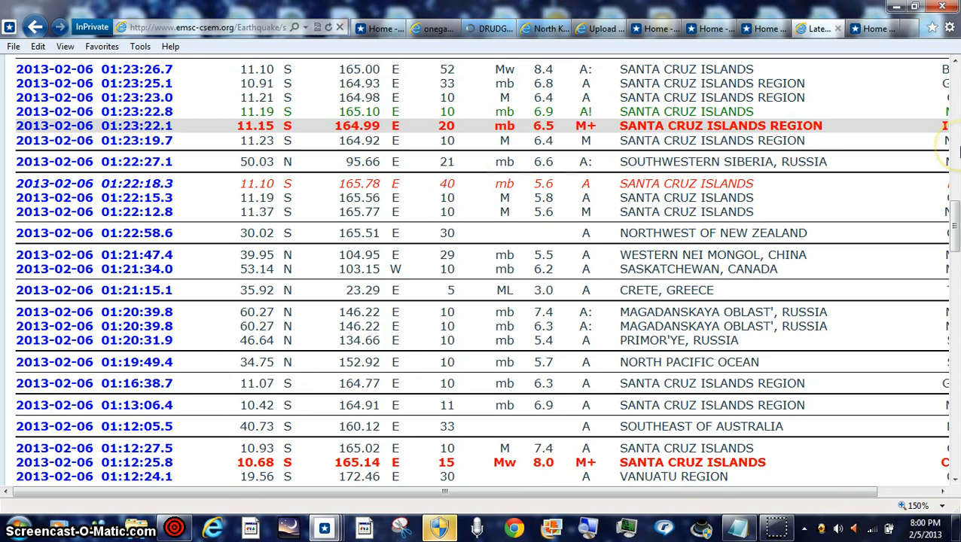
Step: Scroll the reloaded EMSC contributions page back up to its header and disclaimer
scroll(down, 3)
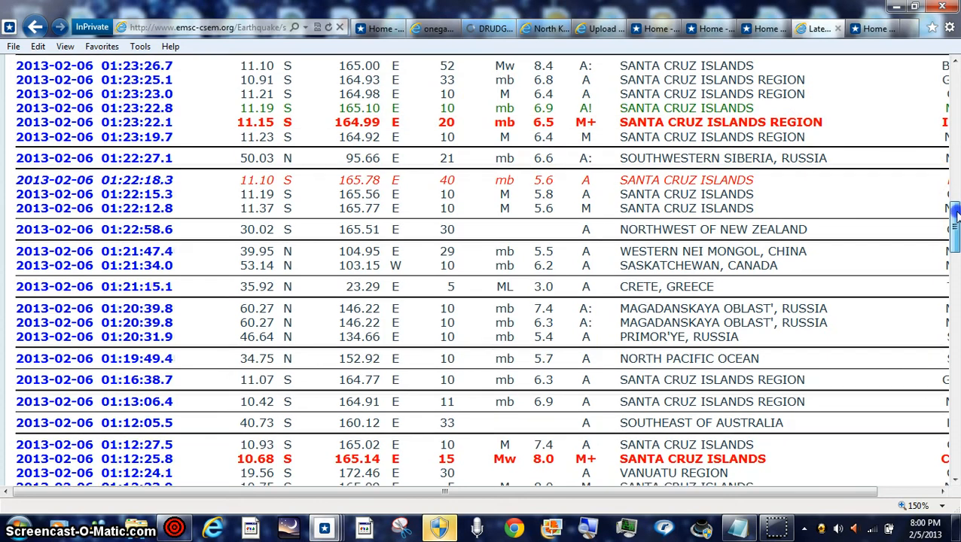
scroll(down, 3)
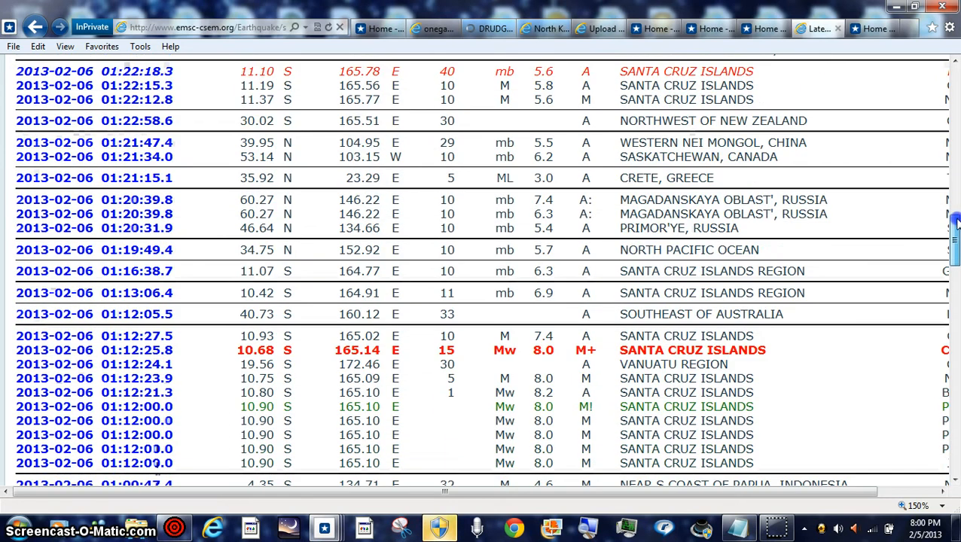
scroll(up, 3)
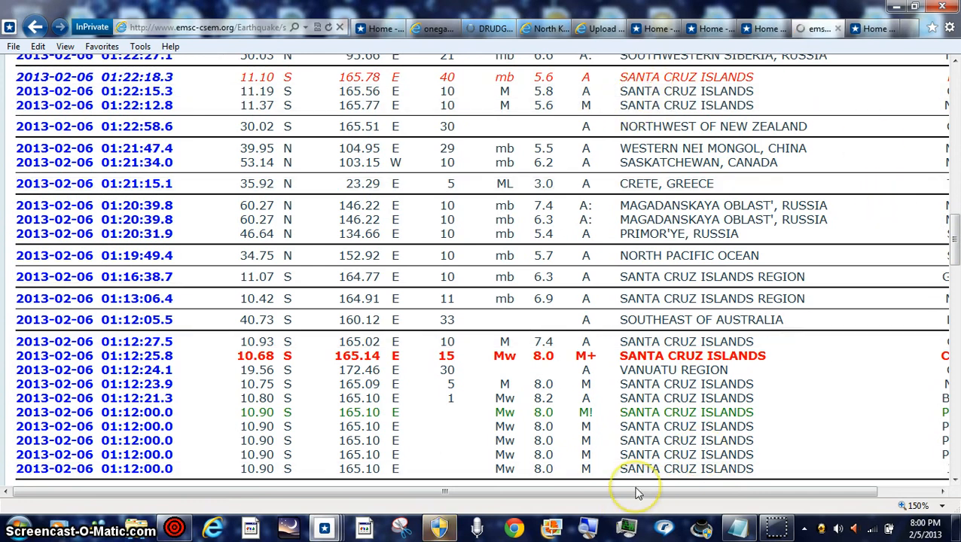
scroll(up, 3)
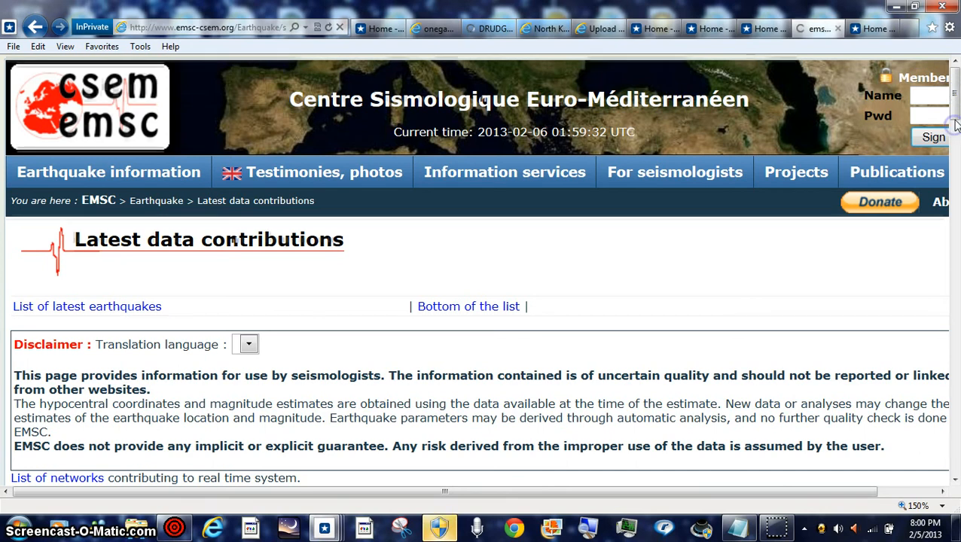
scroll(down, 3)
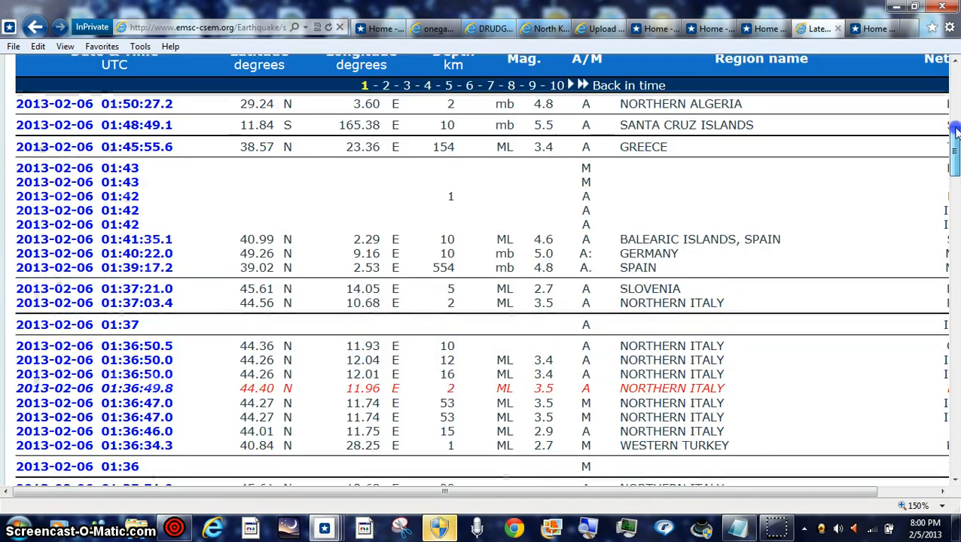
scroll(down, 3)
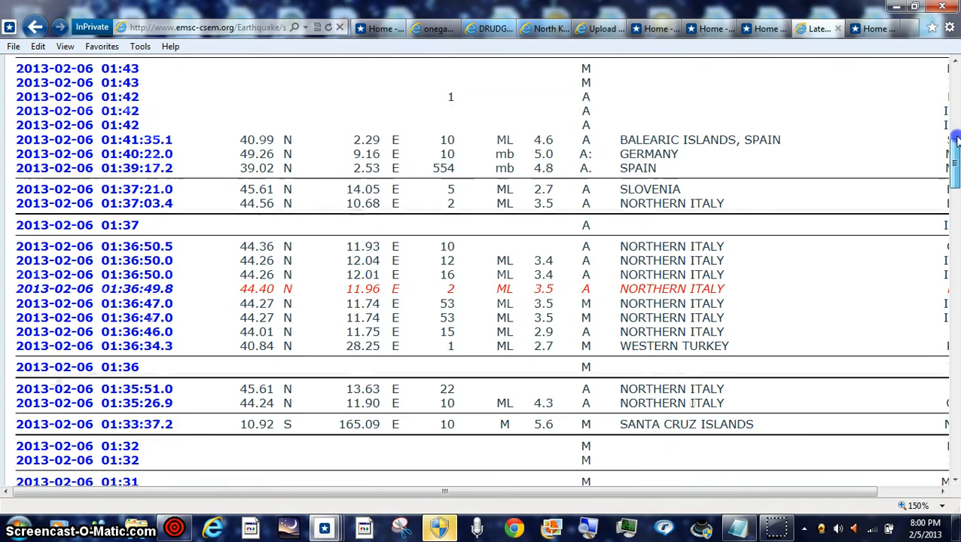
scroll(down, 3)
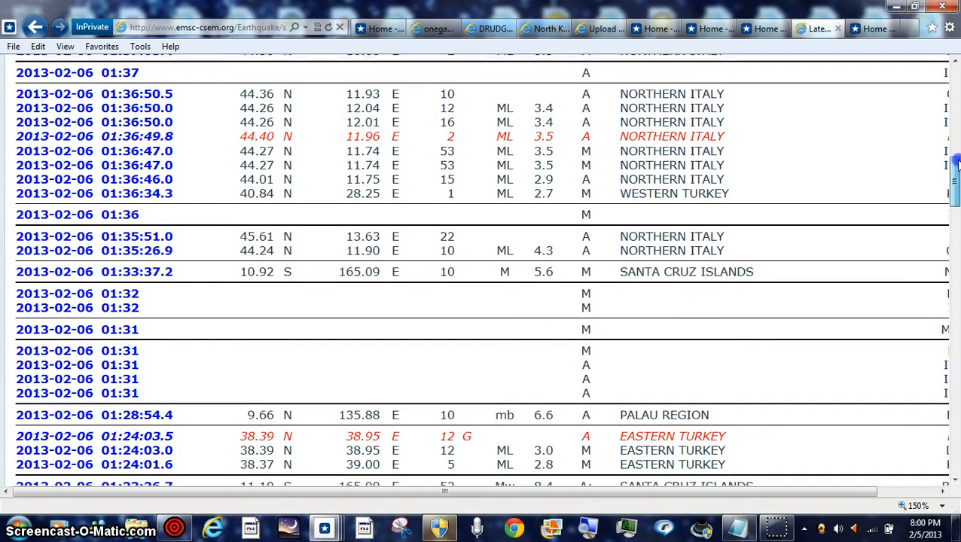
scroll(down, 3)
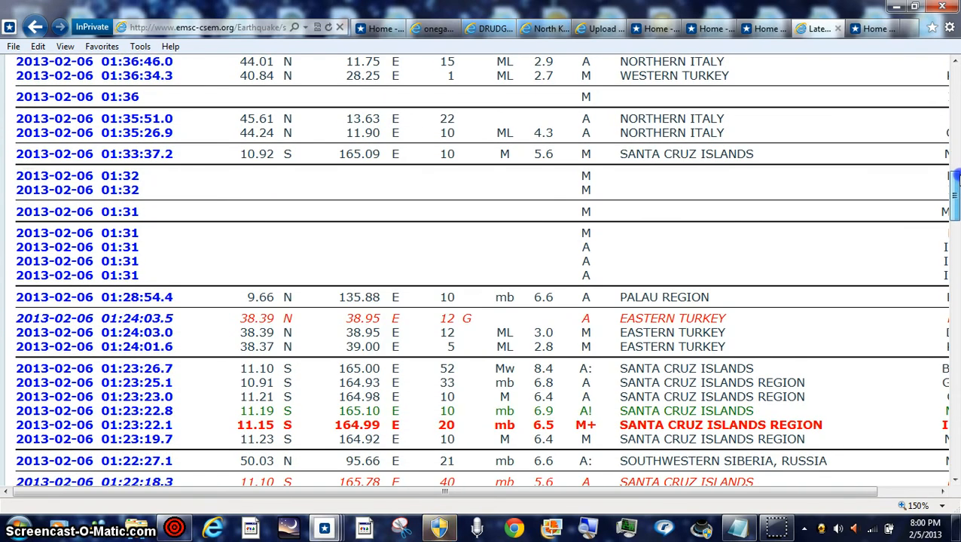
scroll(down, 3)
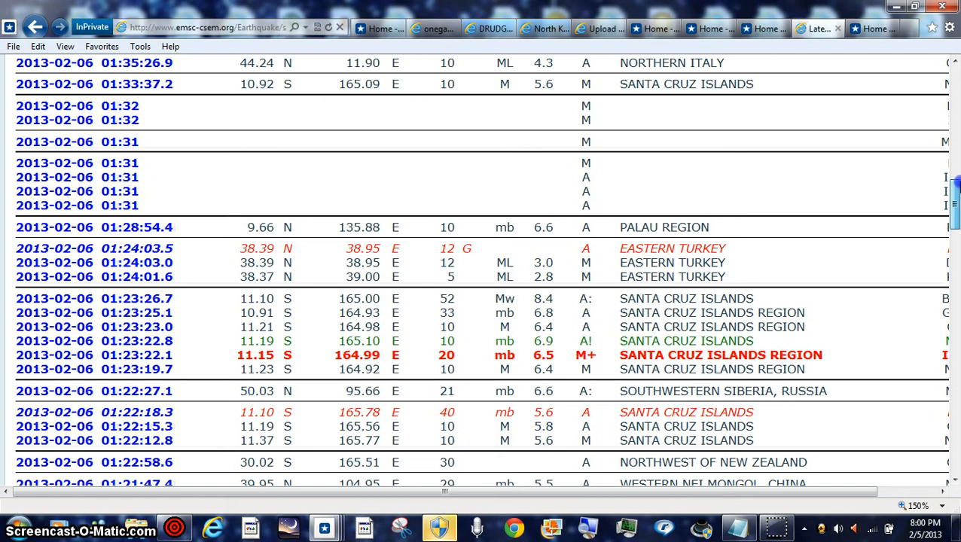
scroll(down, 3)
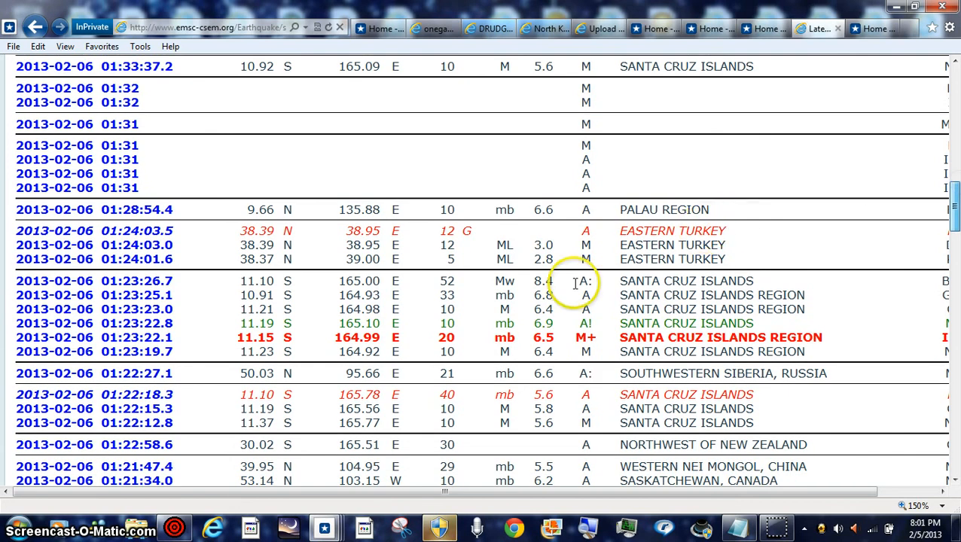
mouse_move(531, 290)
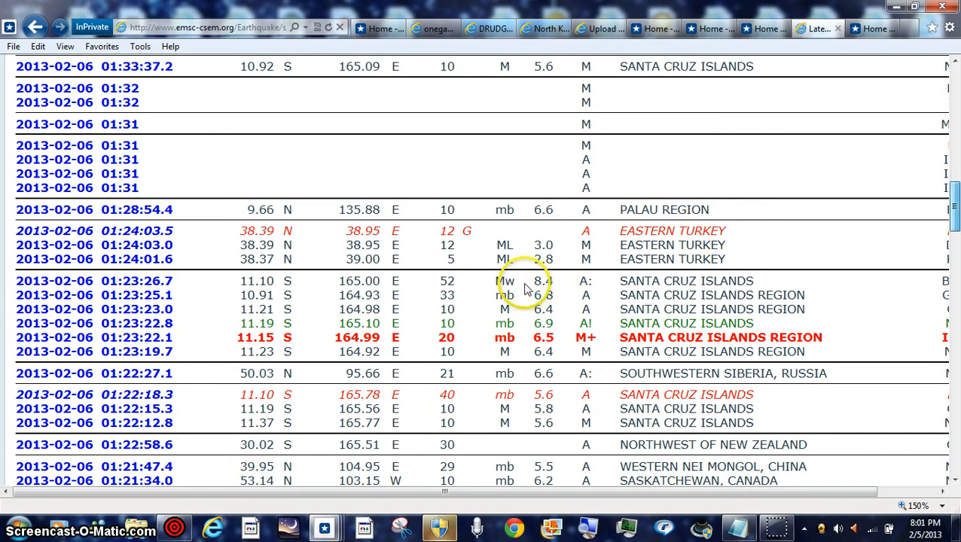
mouse_move(708, 369)
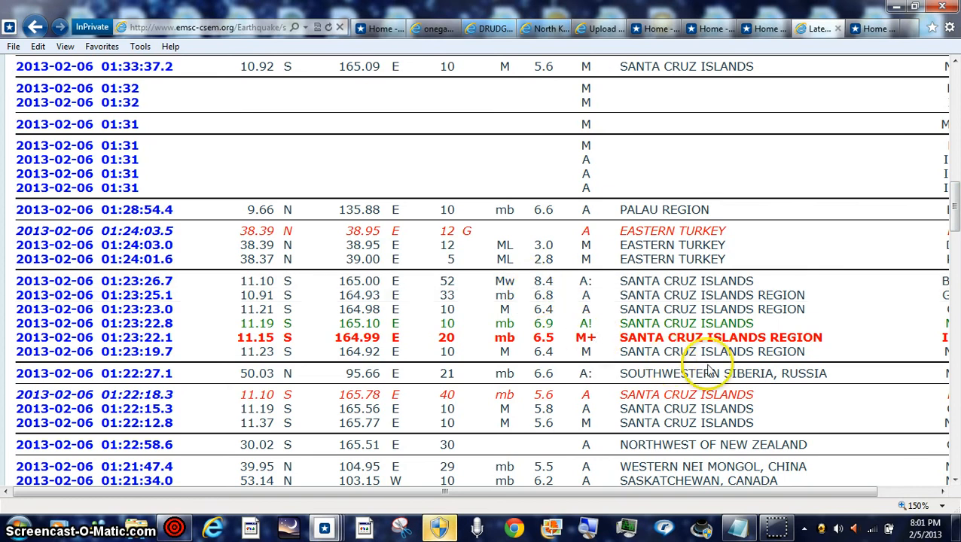
scroll(down, 3)
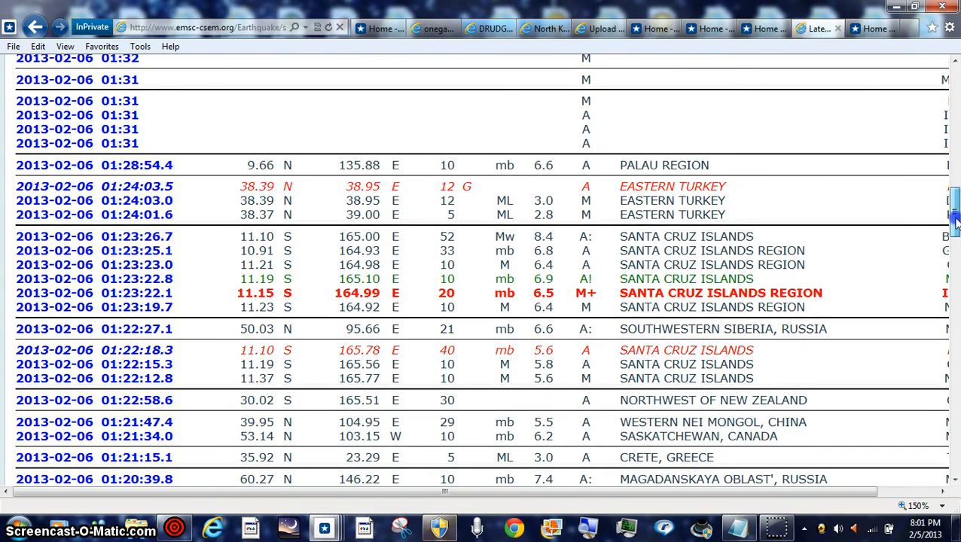
scroll(down, 3)
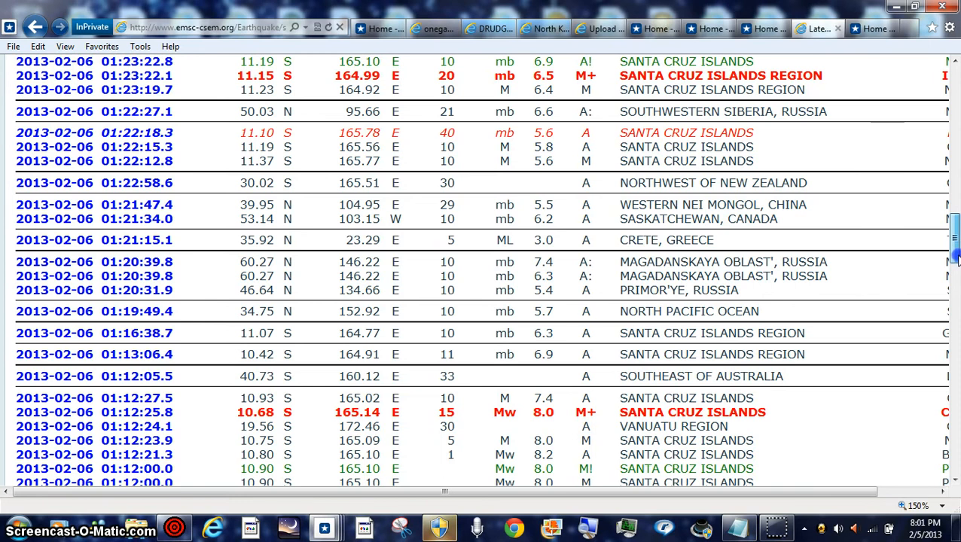
scroll(down, 3)
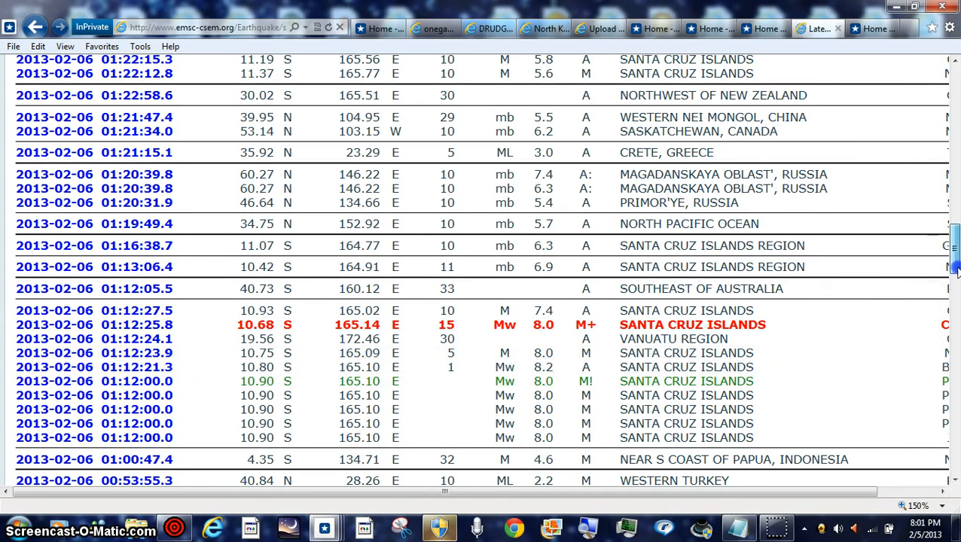
scroll(down, 3)
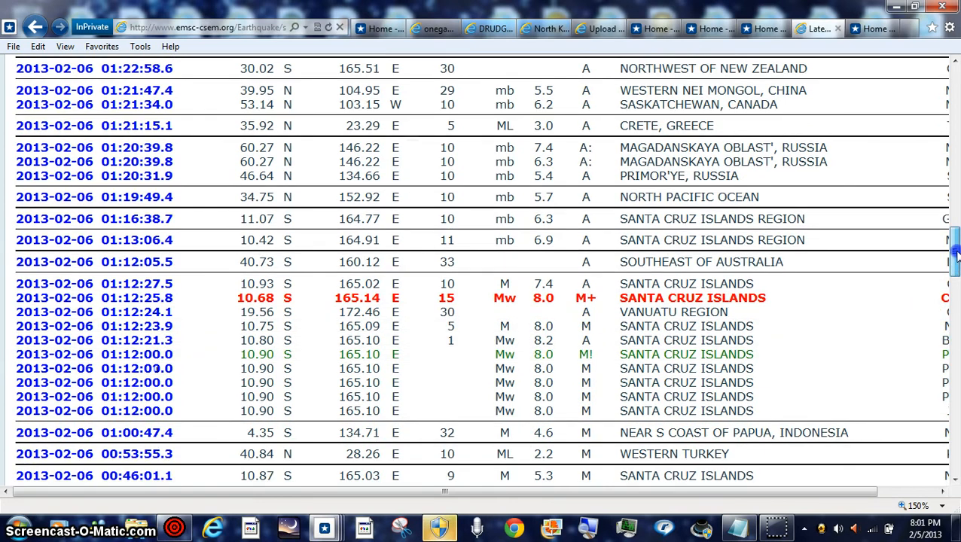
scroll(up, 3)
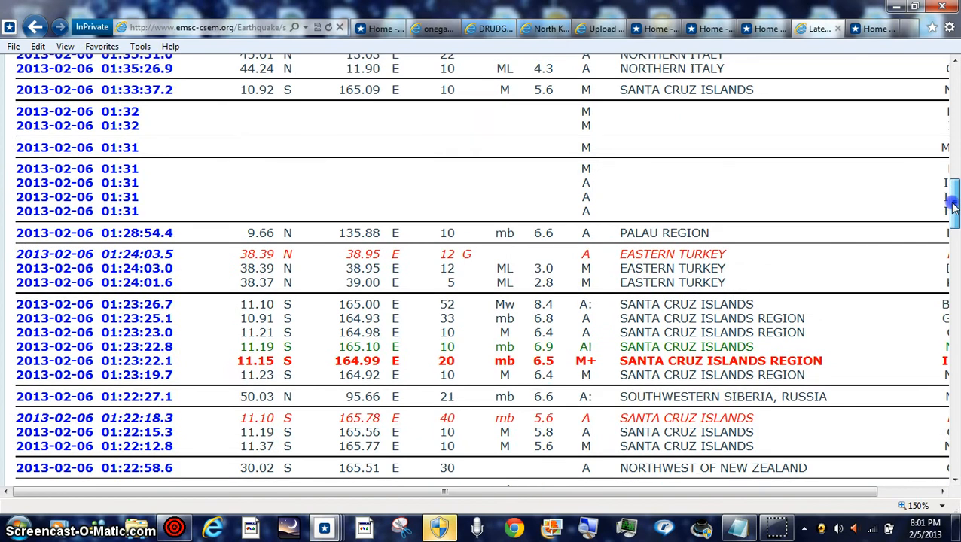
scroll(up, 3)
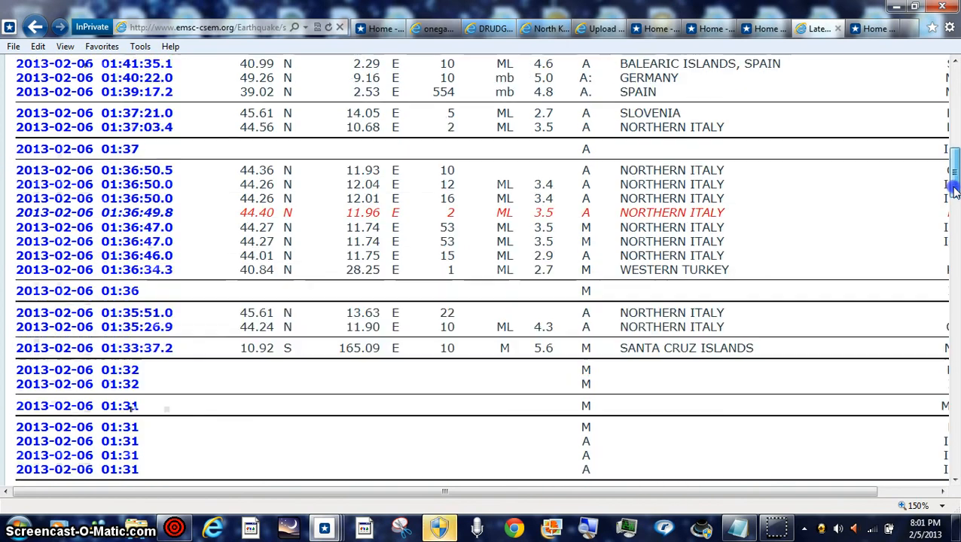
scroll(up, 3)
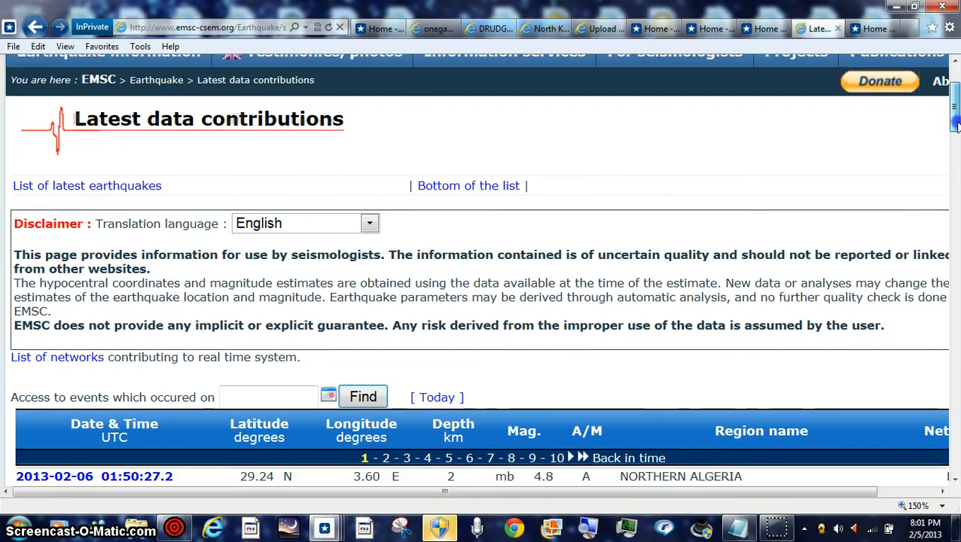
scroll(down, 3)
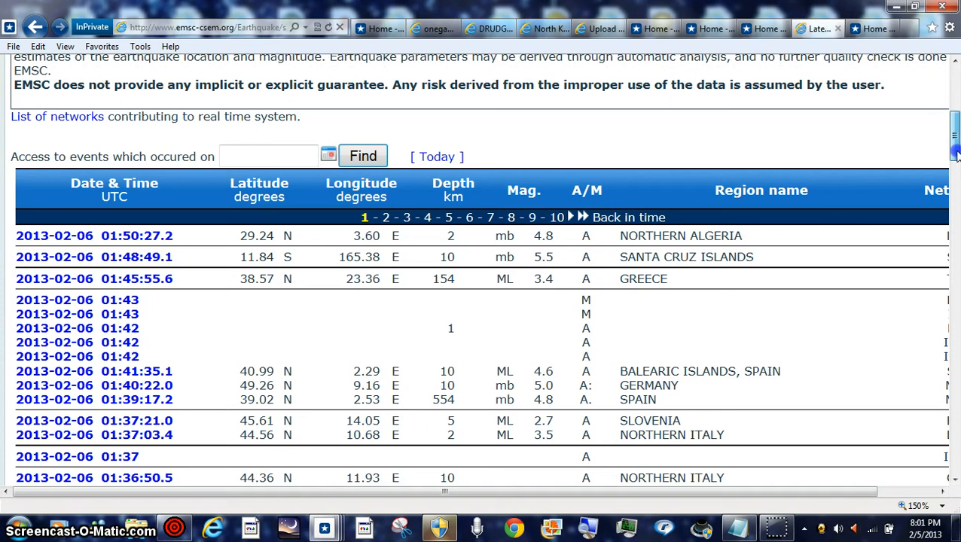
scroll(down, 3)
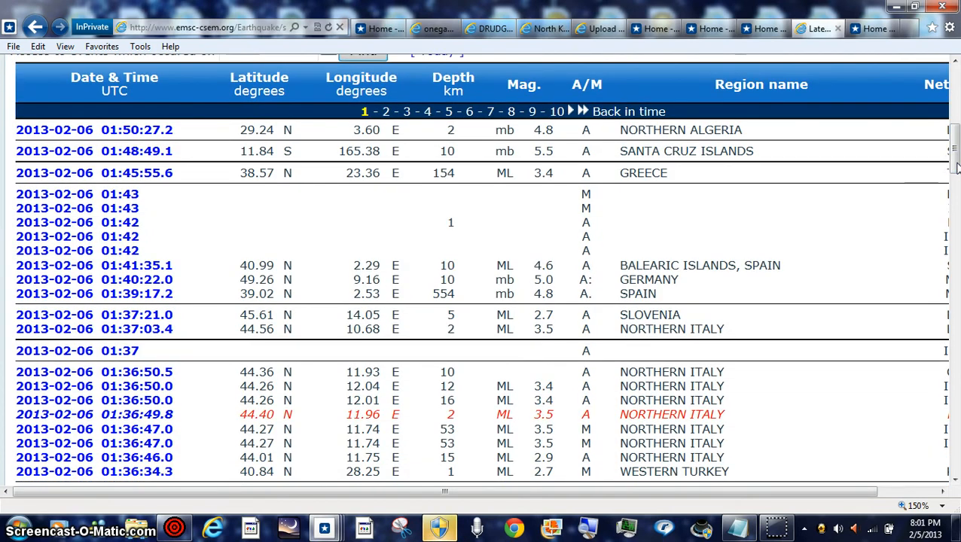
mouse_move(870, 98)
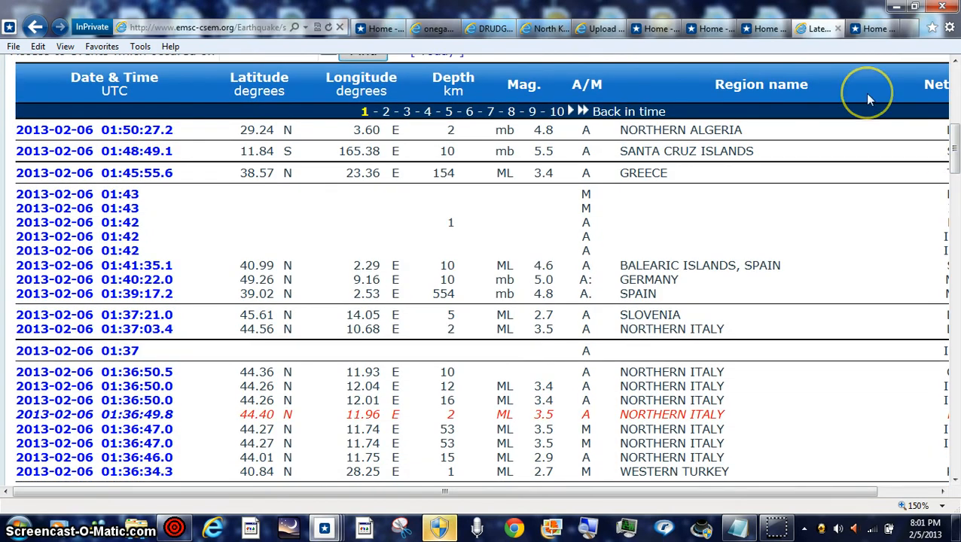
mouse_move(777, 527)
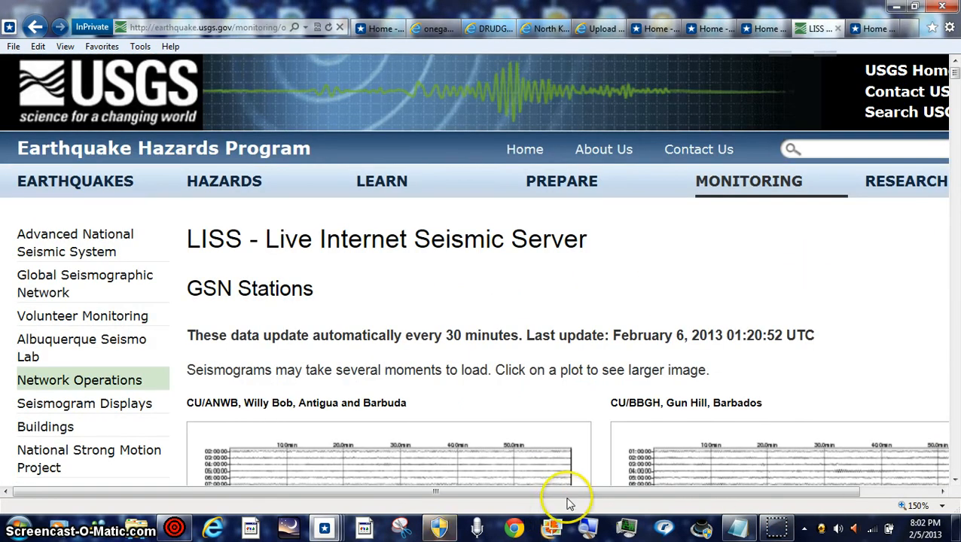
Step: Scroll down the LISS GSN Stations page through the first 24-hour station seismograms
scroll(right, 3)
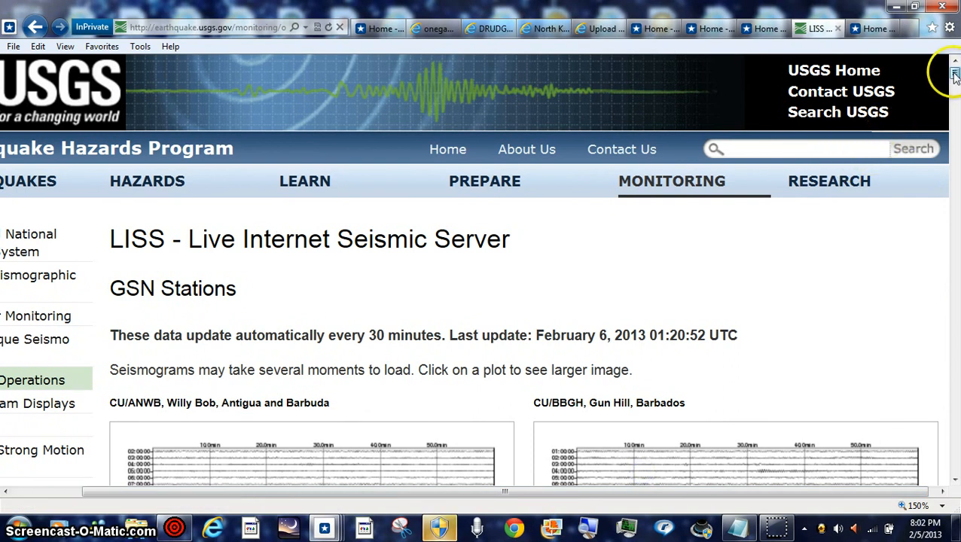
scroll(down, 3)
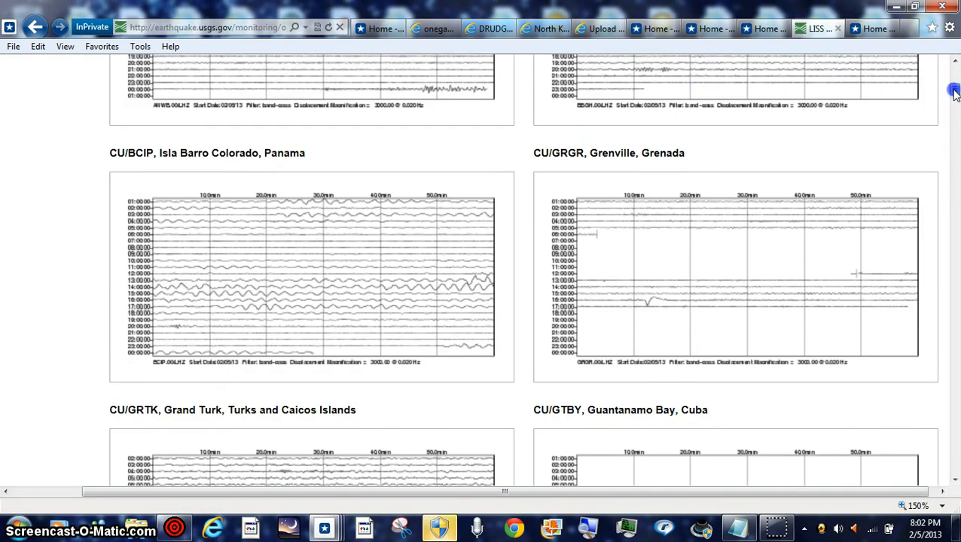
scroll(down, 3)
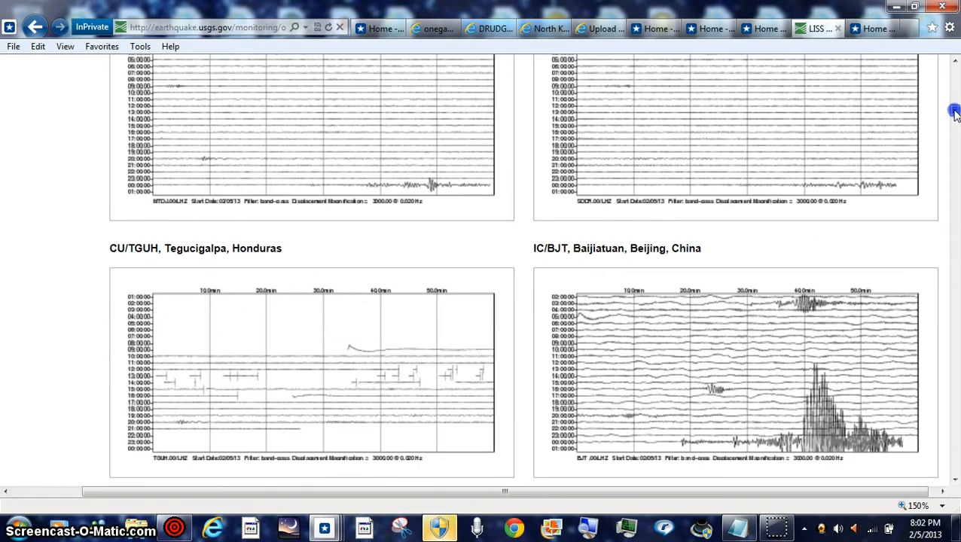
scroll(down, 3)
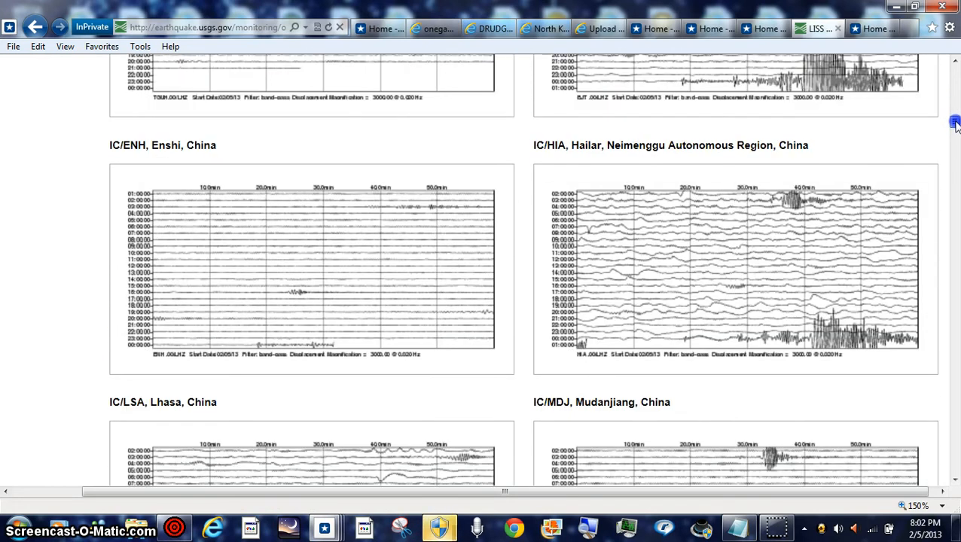
scroll(down, 3)
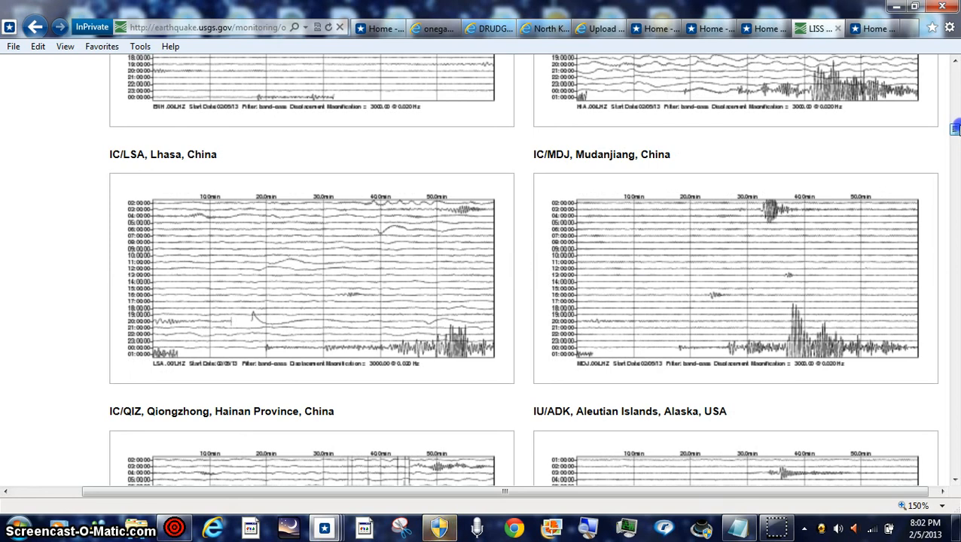
mouse_move(956, 154)
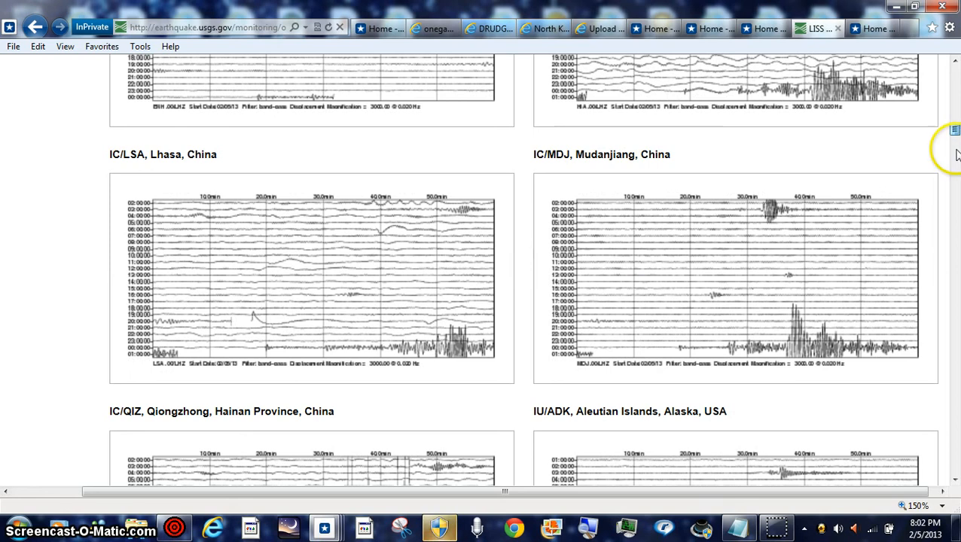
scroll(down, 3)
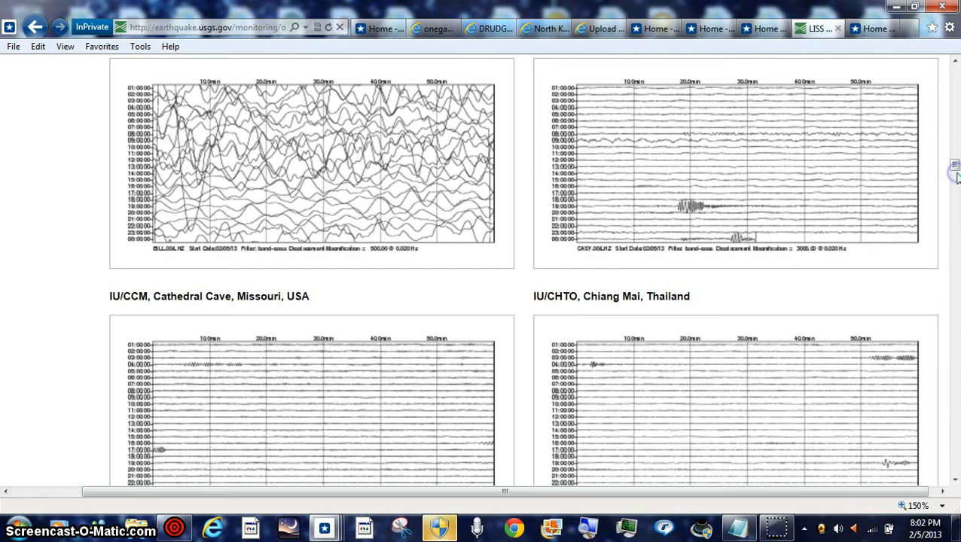
scroll(down, 3)
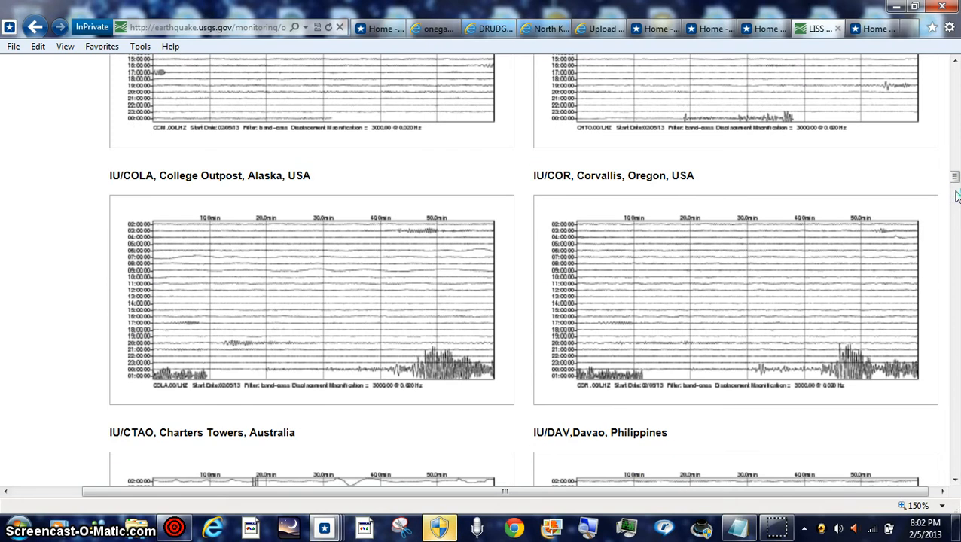
scroll(down, 3)
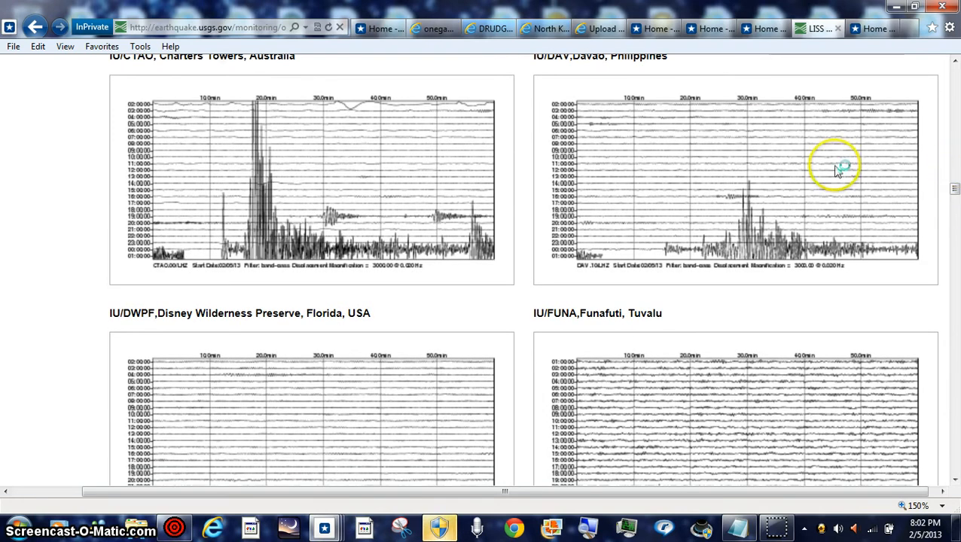
mouse_move(957, 132)
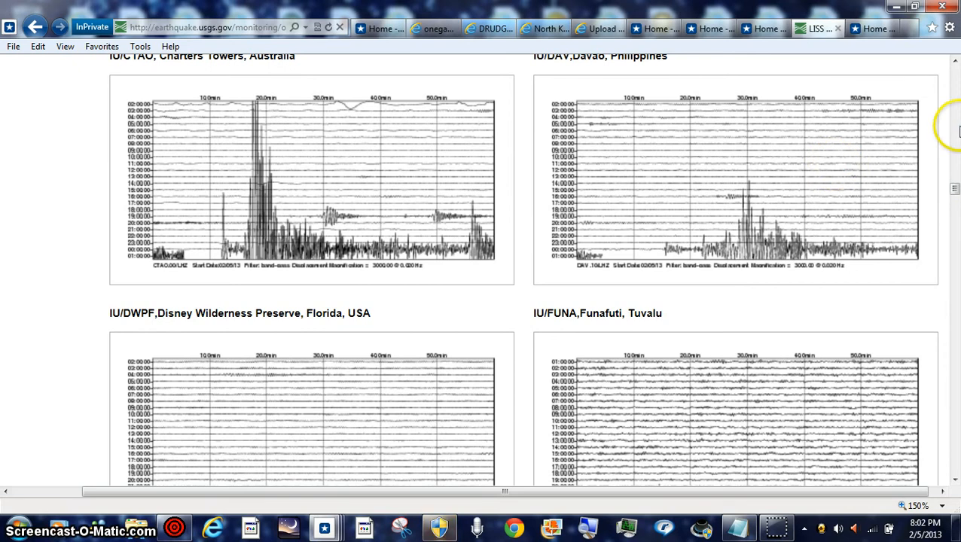
Step: Continue down past Guam, Honiara and Kipapa to the Kanton Island and Kongsberg traces
scroll(up, 3)
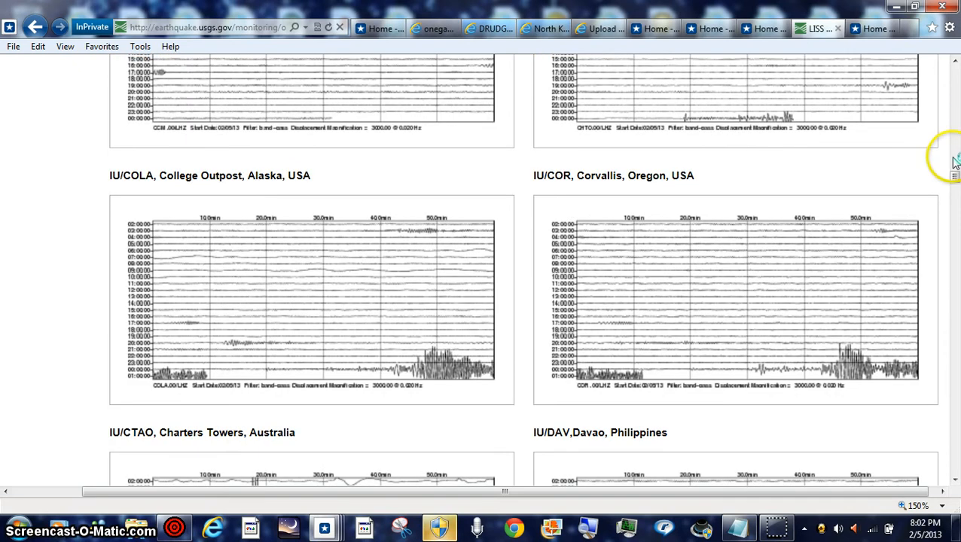
scroll(down, 3)
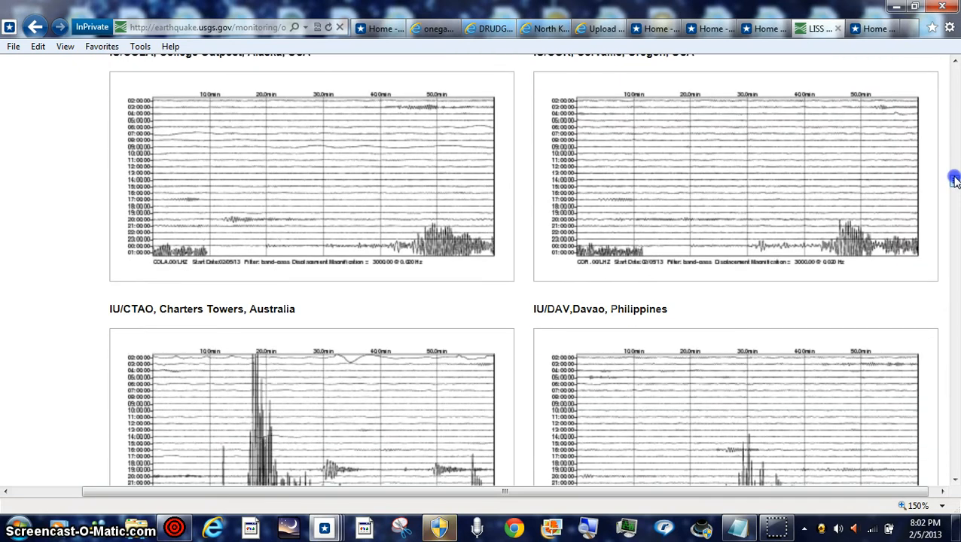
scroll(down, 3)
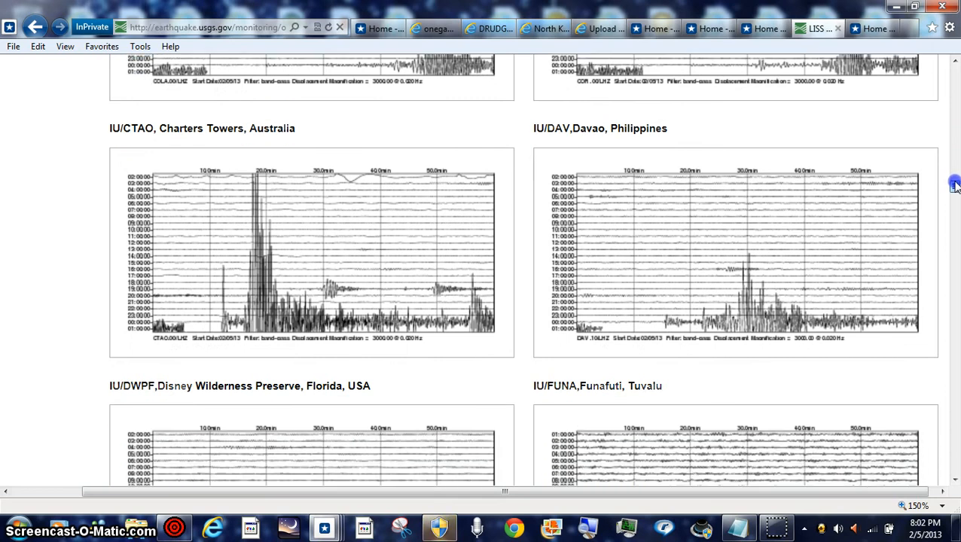
scroll(down, 3)
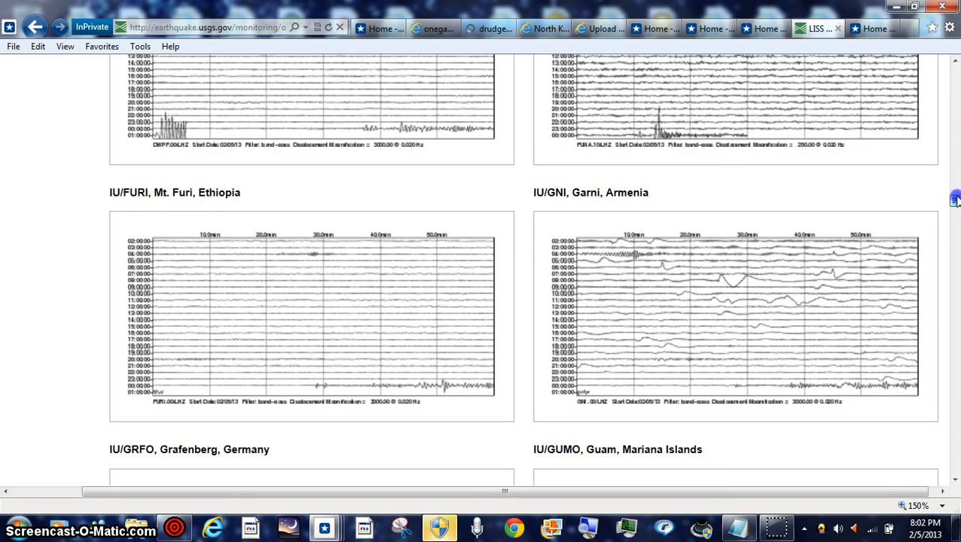
scroll(down, 3)
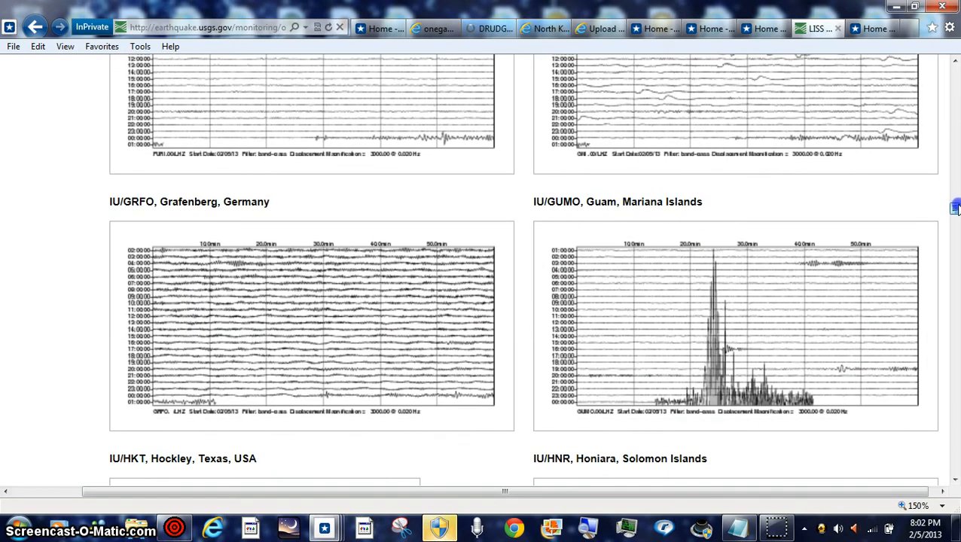
scroll(down, 3)
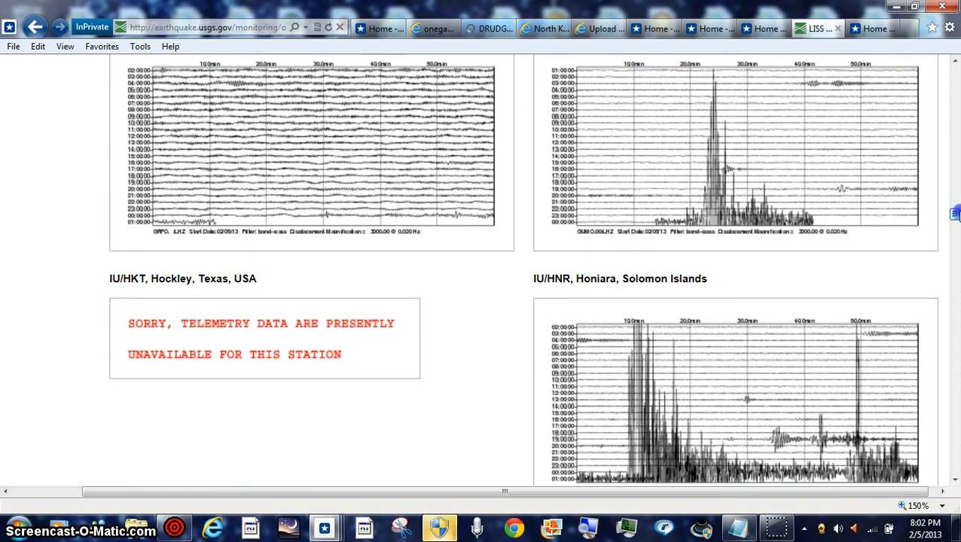
scroll(down, 3)
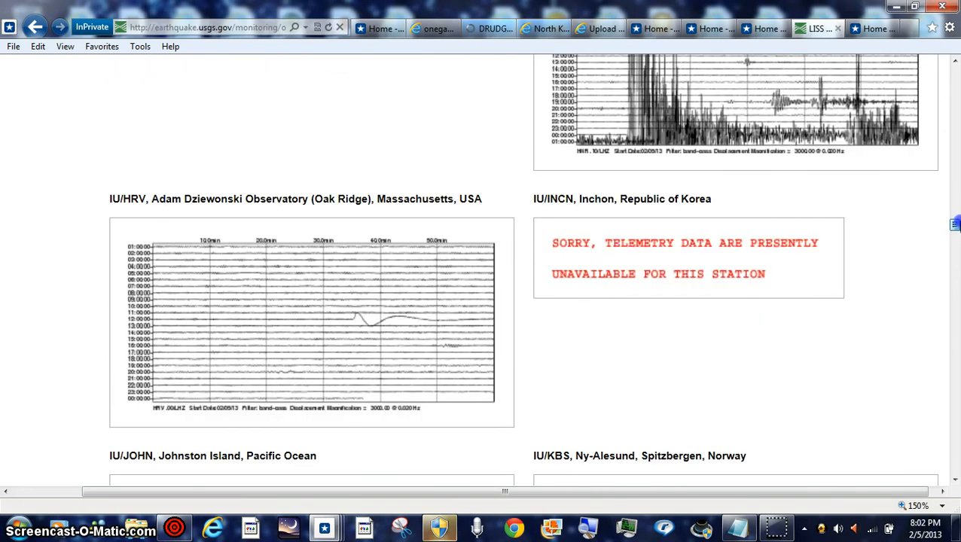
scroll(down, 3)
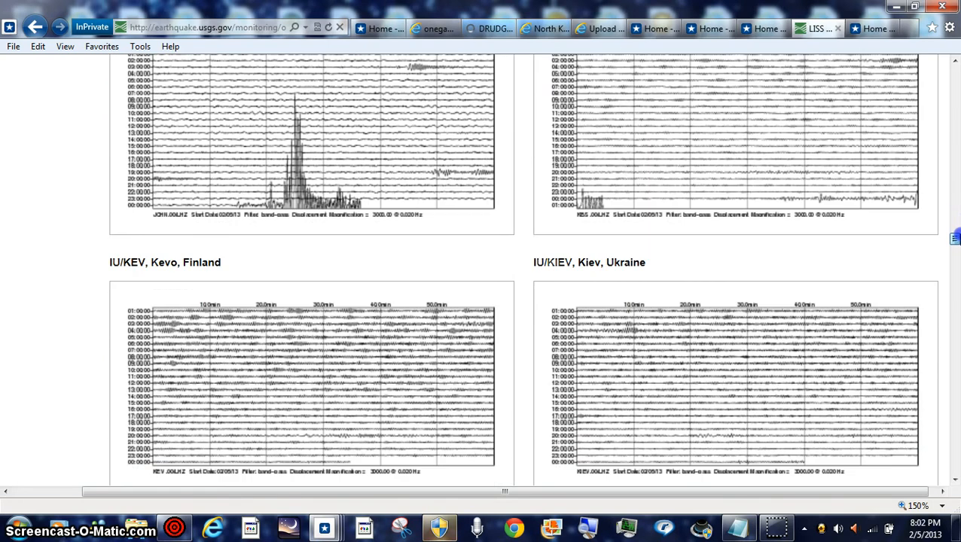
scroll(down, 3)
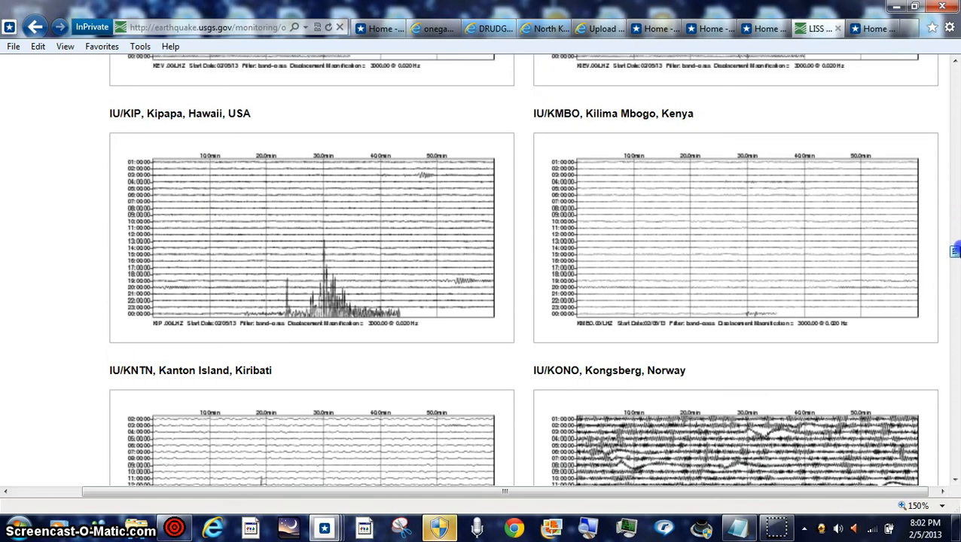
scroll(down, 3)
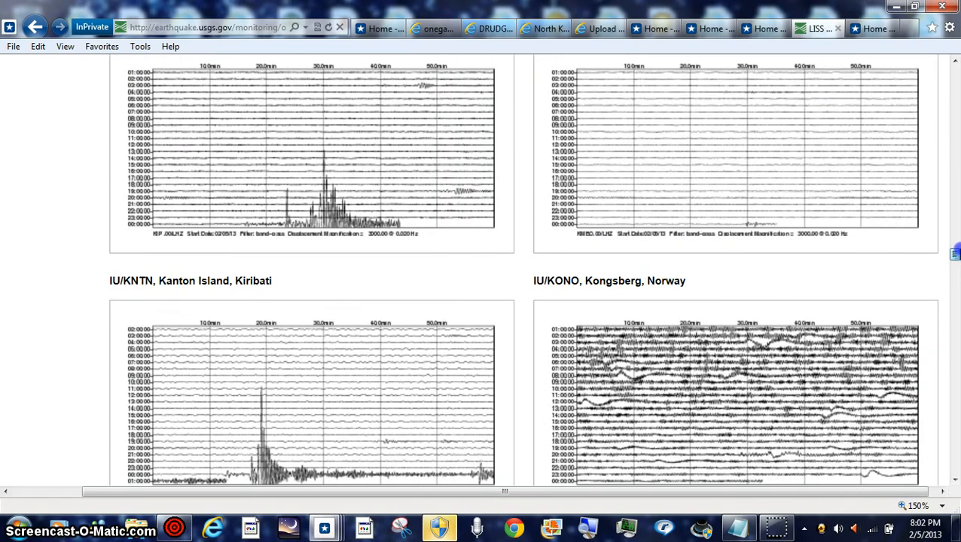
scroll(down, 3)
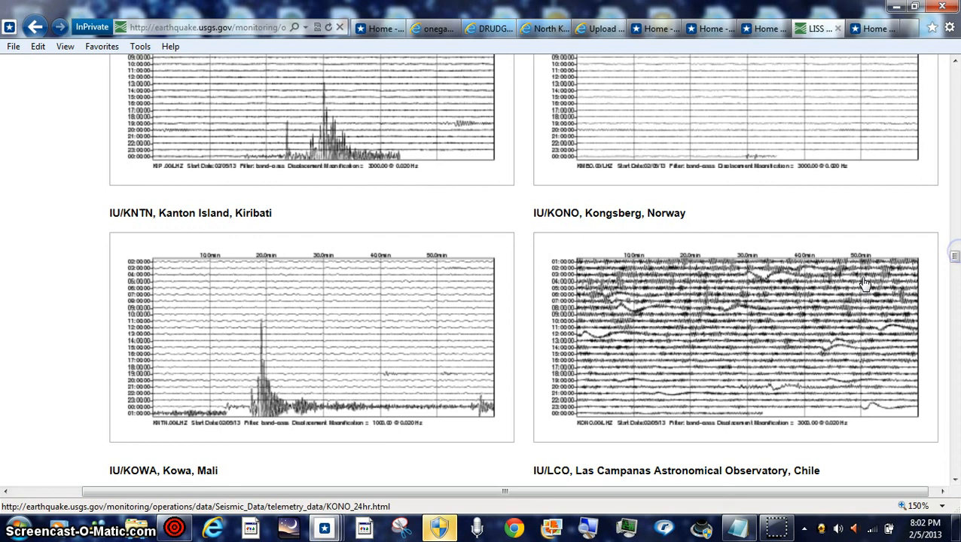
mouse_move(953, 256)
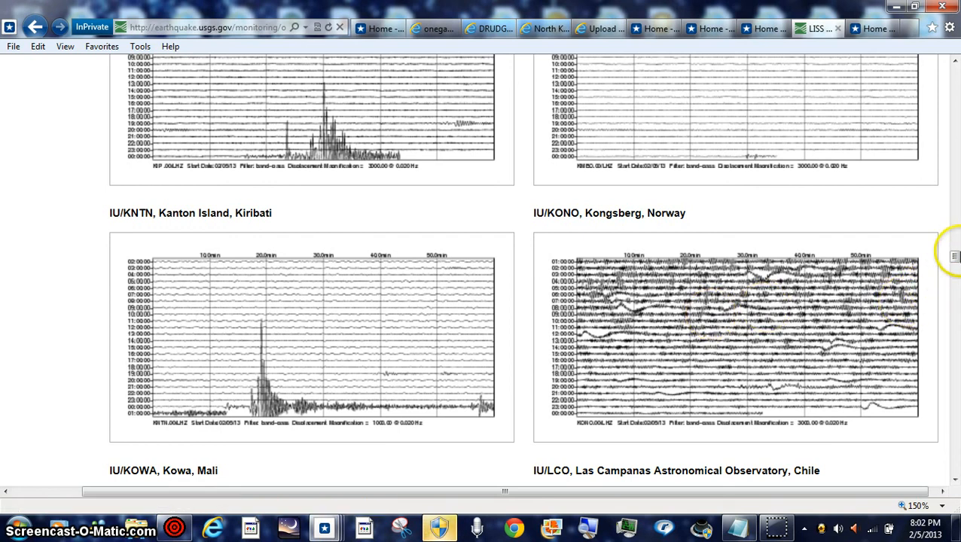
Step: Scroll through the remaining LISS station plots to Yakutsk and Yuzhno Sakhalinsk
scroll(down, 3)
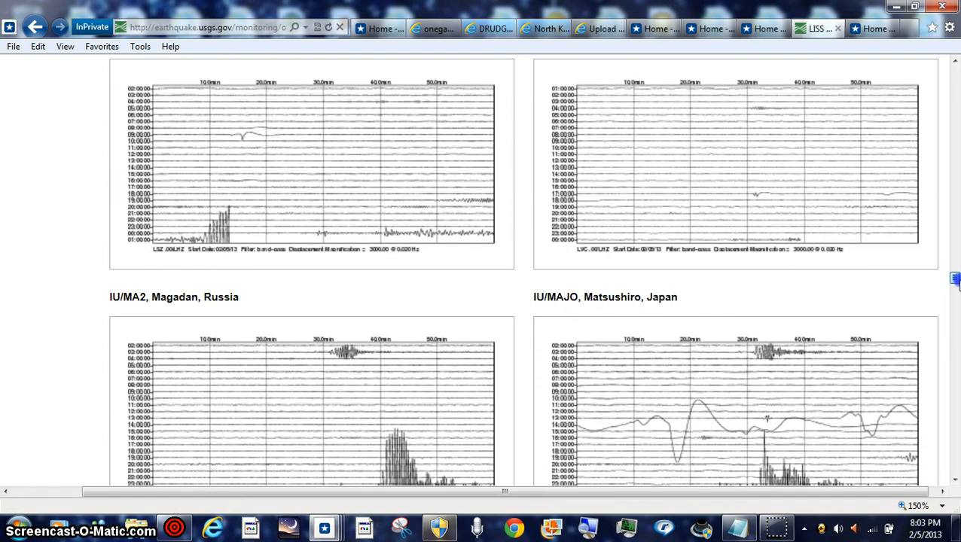
scroll(down, 3)
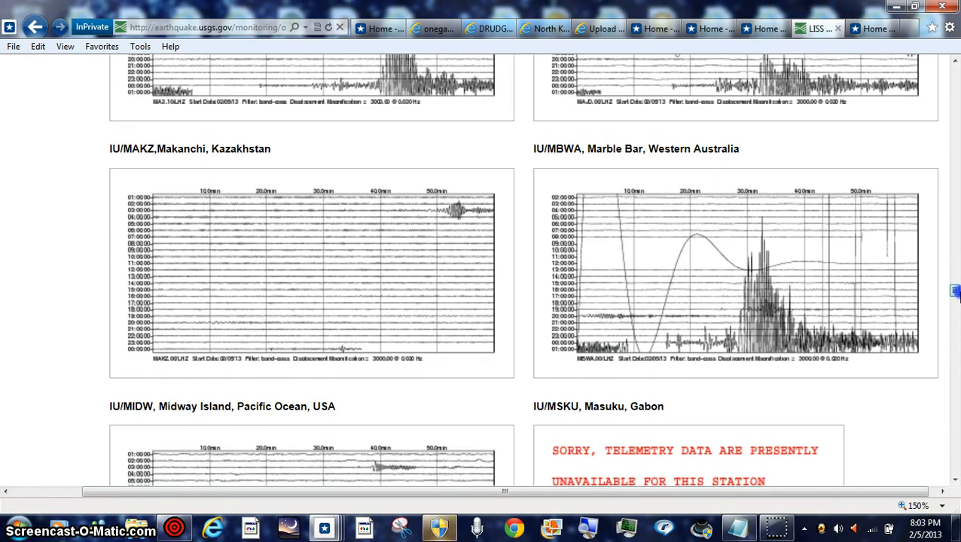
scroll(up, 3)
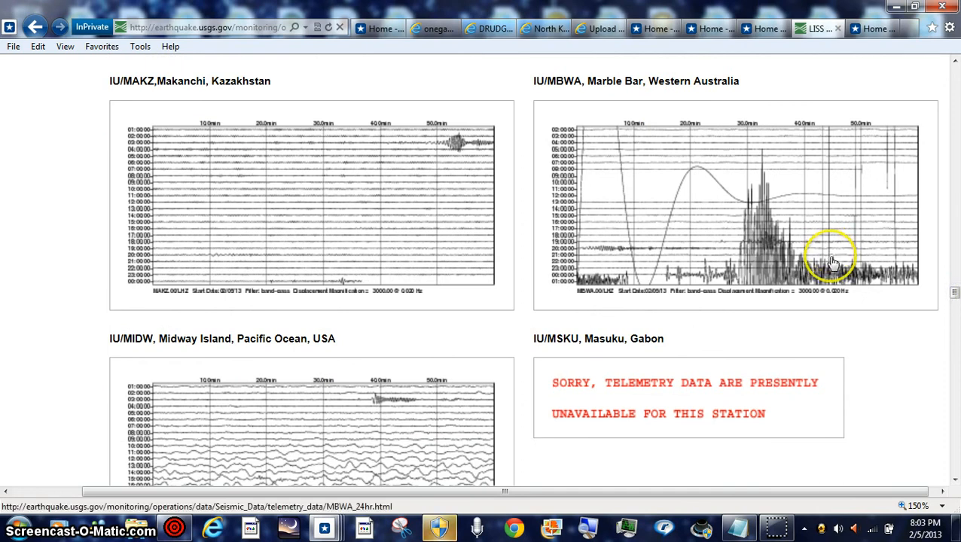
scroll(down, 3)
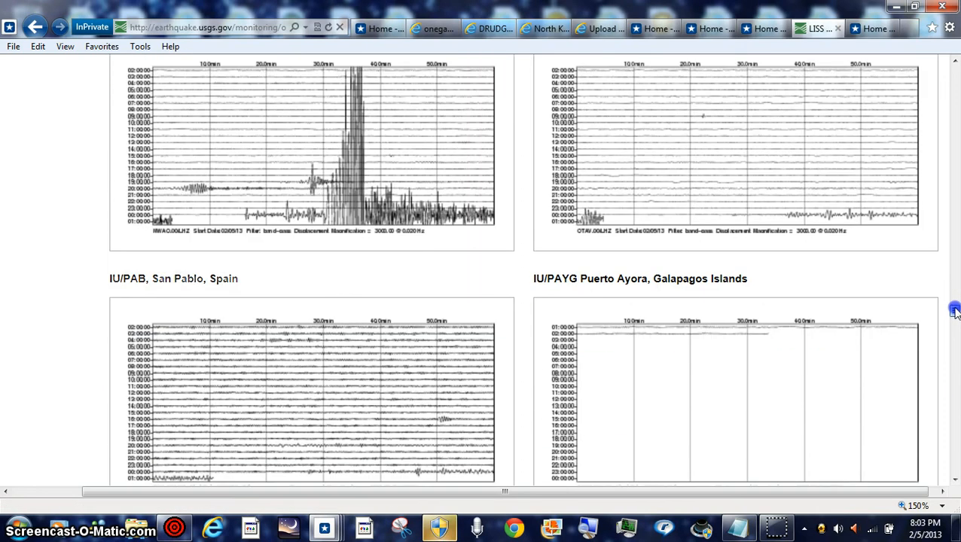
scroll(down, 3)
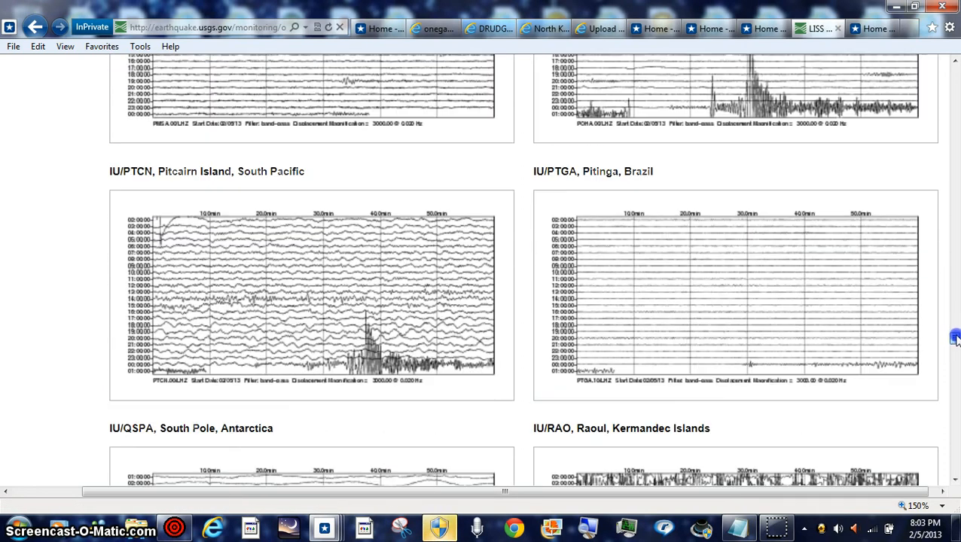
scroll(down, 3)
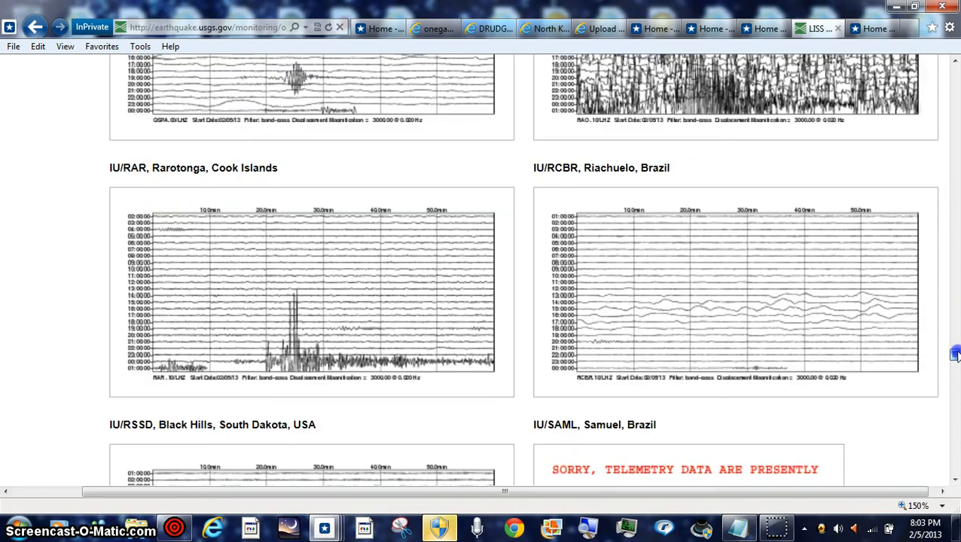
scroll(down, 3)
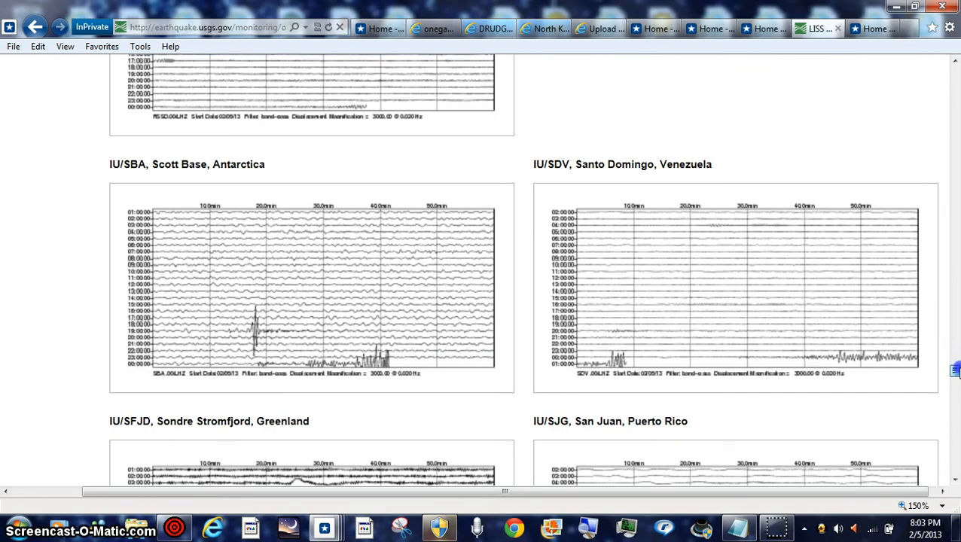
scroll(down, 3)
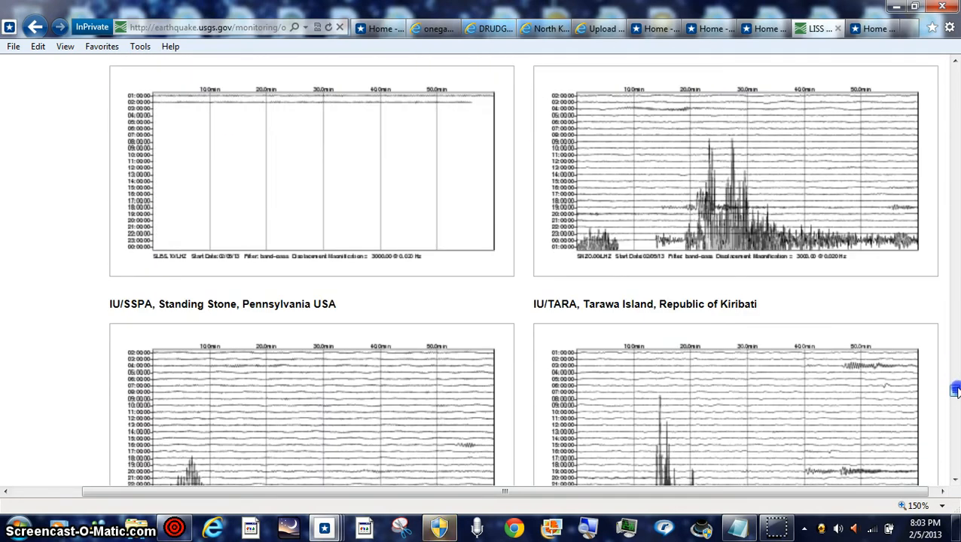
scroll(down, 3)
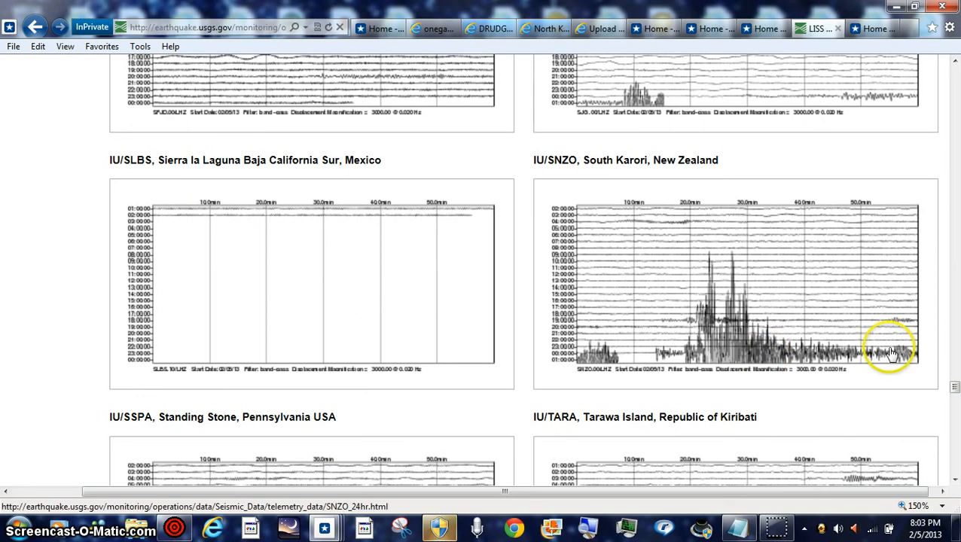
scroll(down, 3)
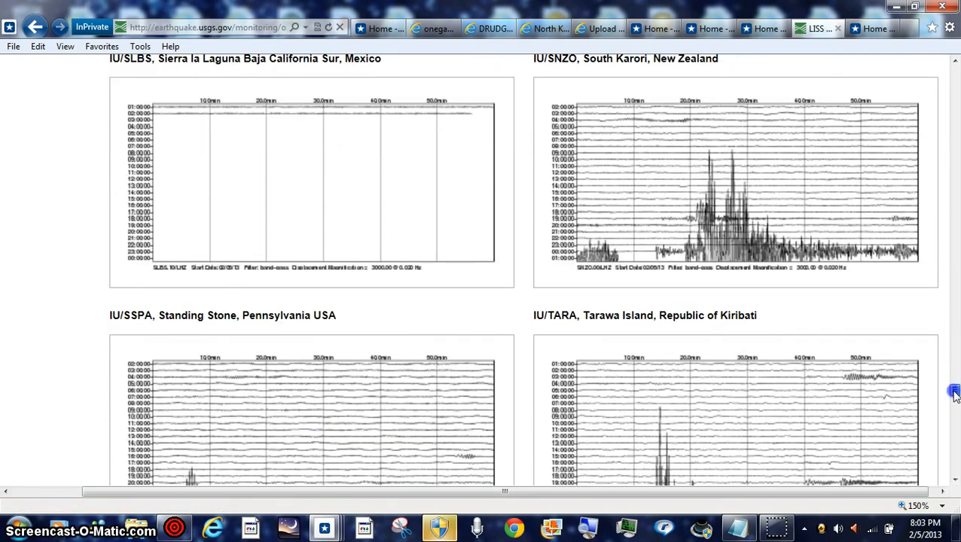
scroll(down, 3)
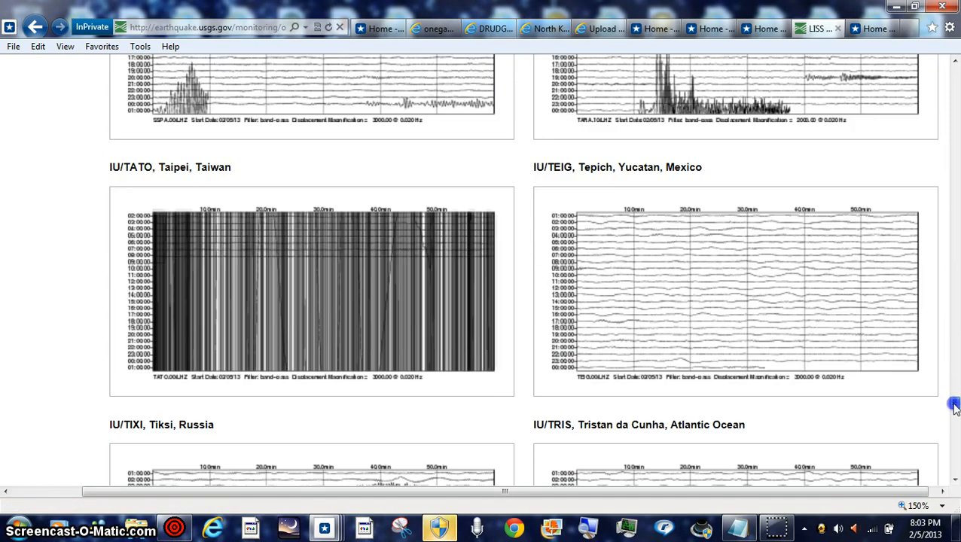
scroll(down, 3)
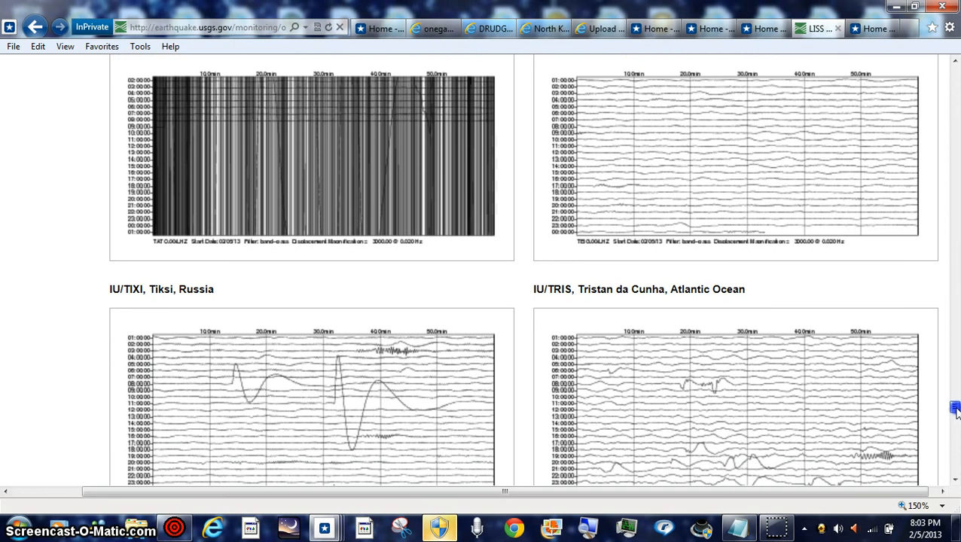
mouse_move(787, 302)
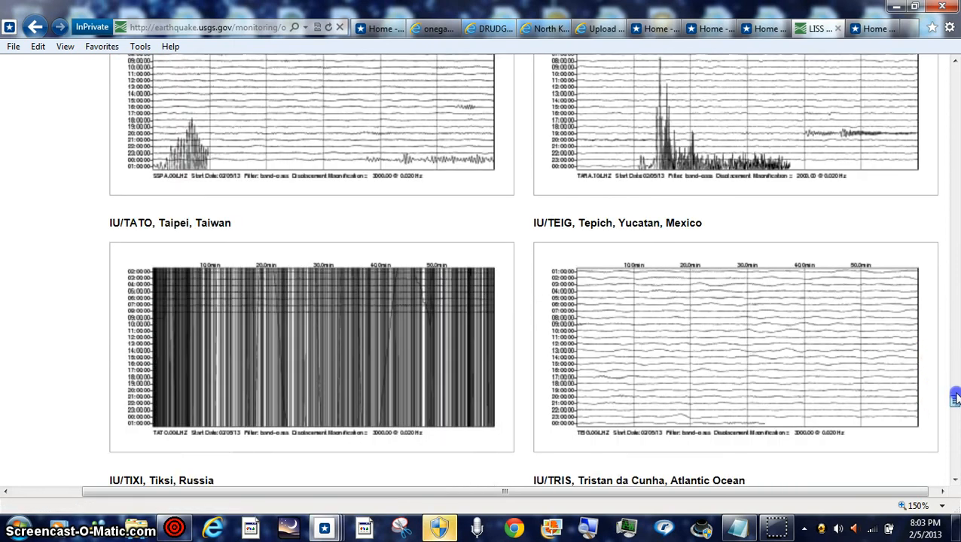
scroll(down, 3)
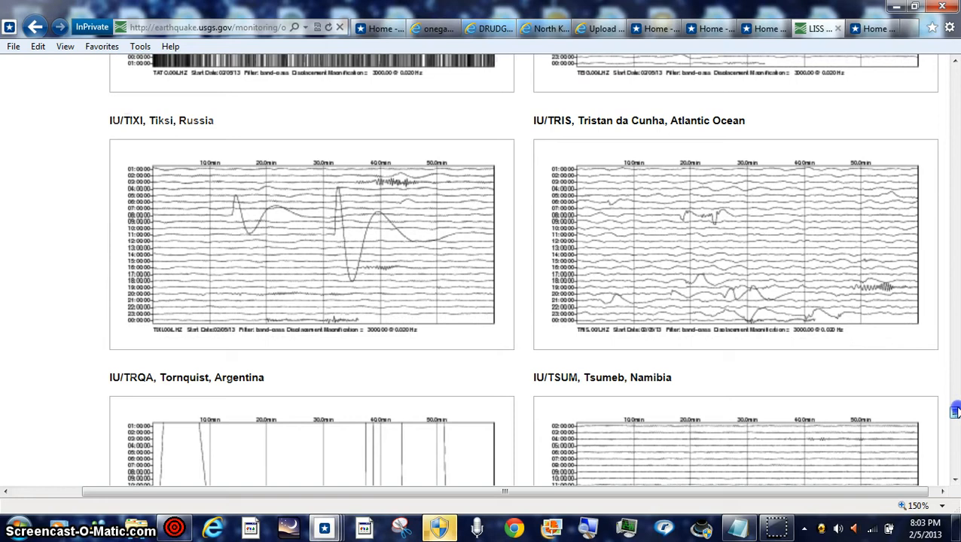
scroll(down, 3)
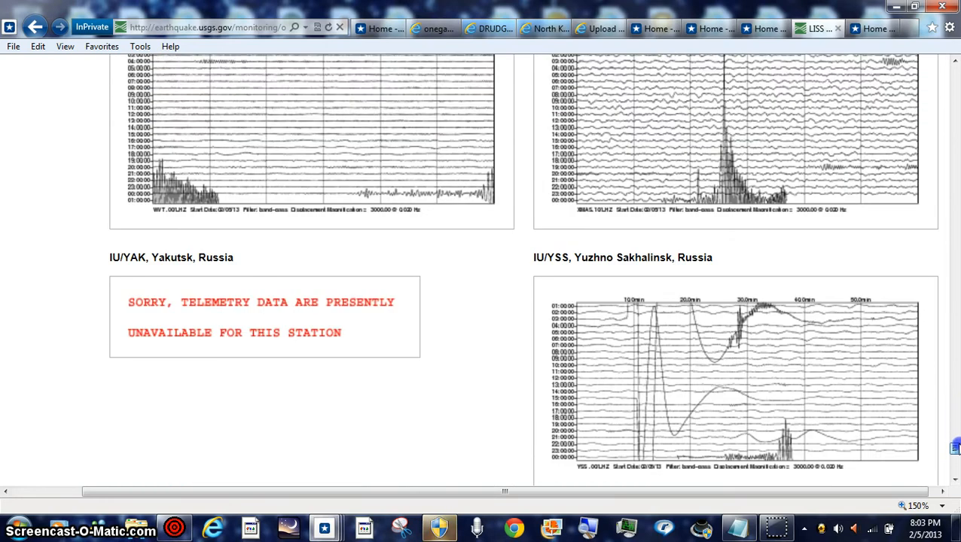
scroll(down, 3)
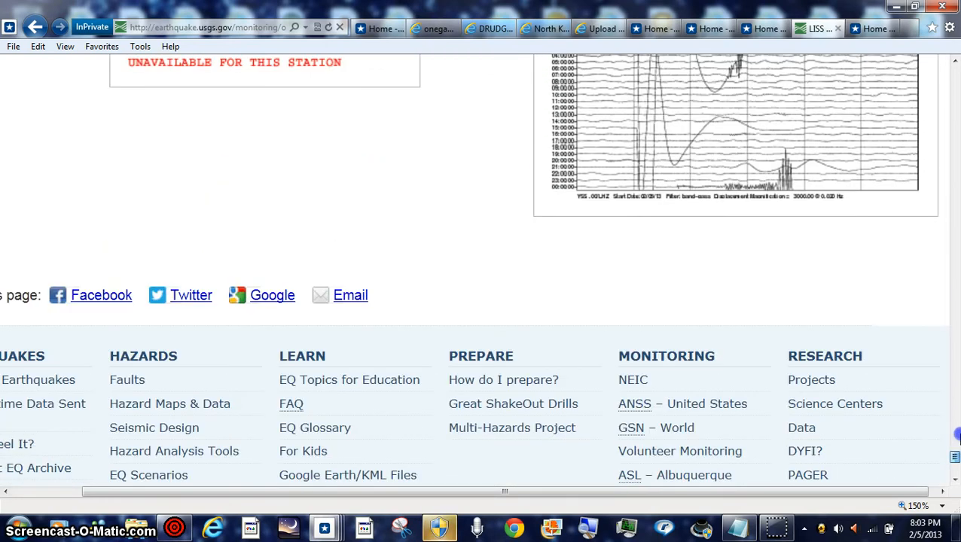
scroll(up, 3)
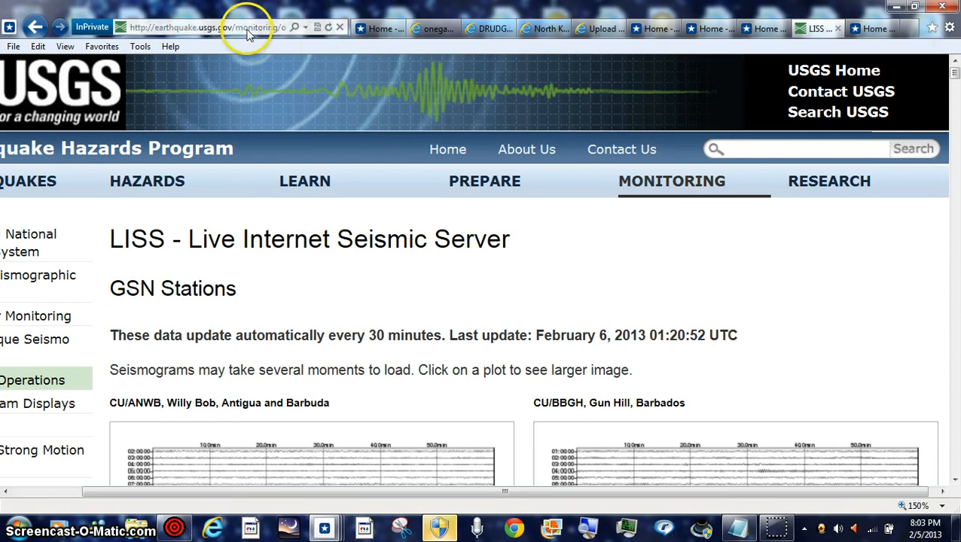
mouse_move(676, 497)
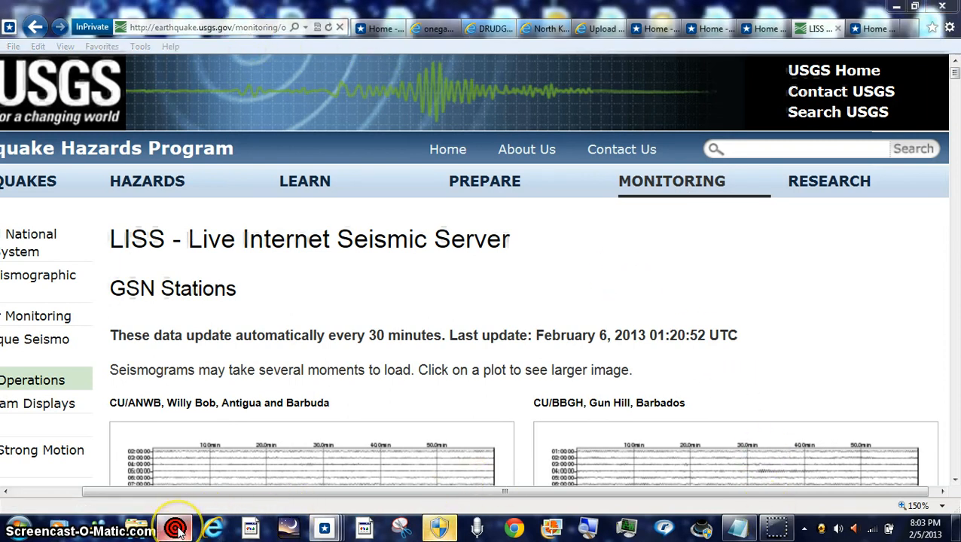
Step: Switch from the LISS page to the EQ3D quake globe via the taskbar
click(175, 527)
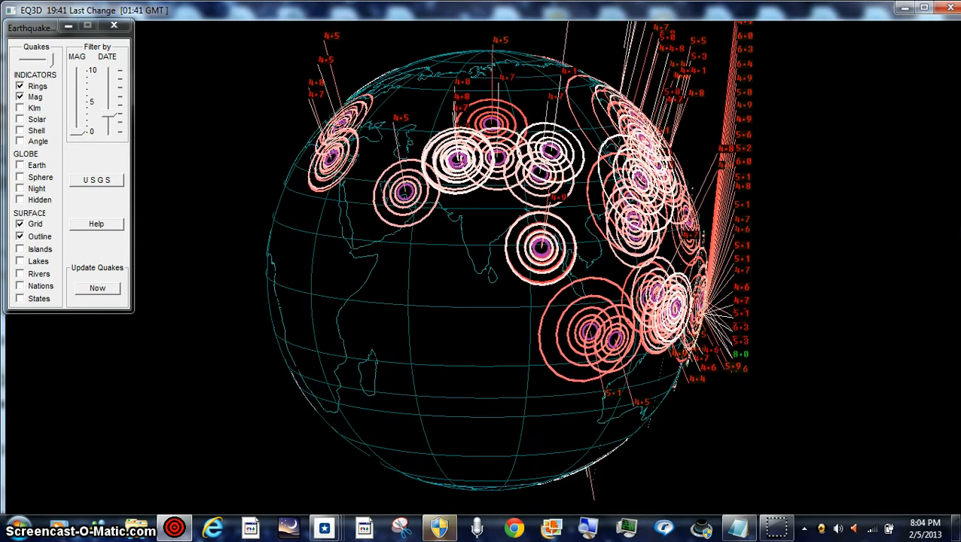
Step: Drag the EQ3D globe to centre the green rings of the magnitude 8 Santa Cruz quake
drag(527, 301, 486, 422)
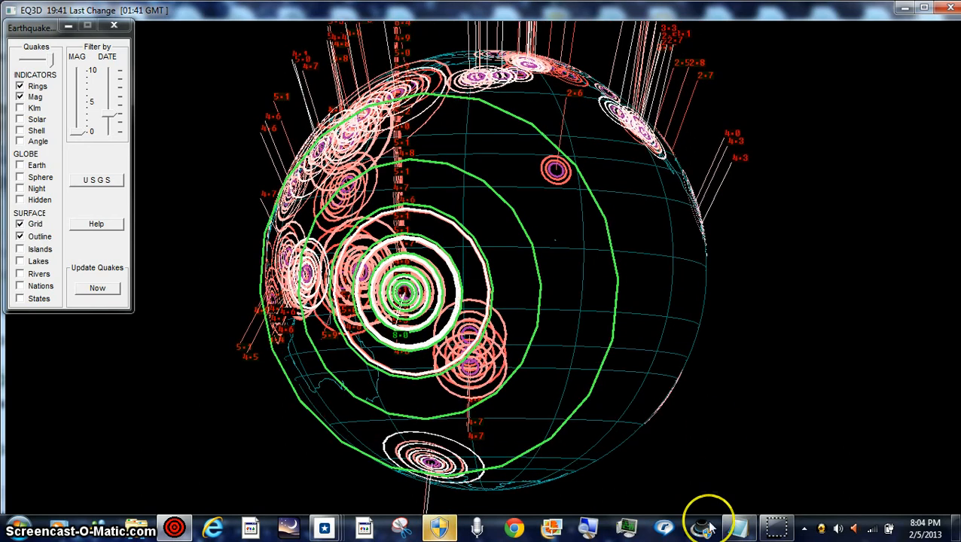
mouse_move(602, 171)
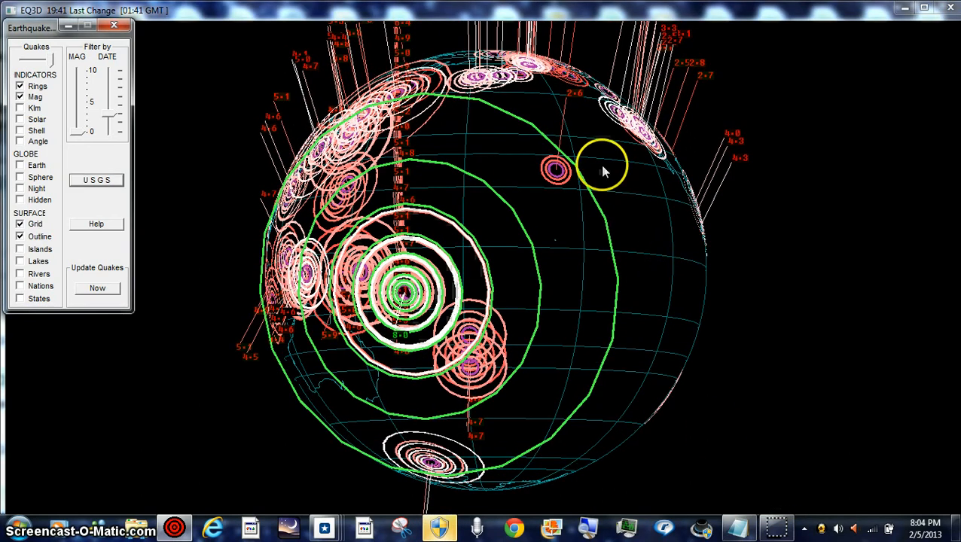
mouse_move(780, 507)
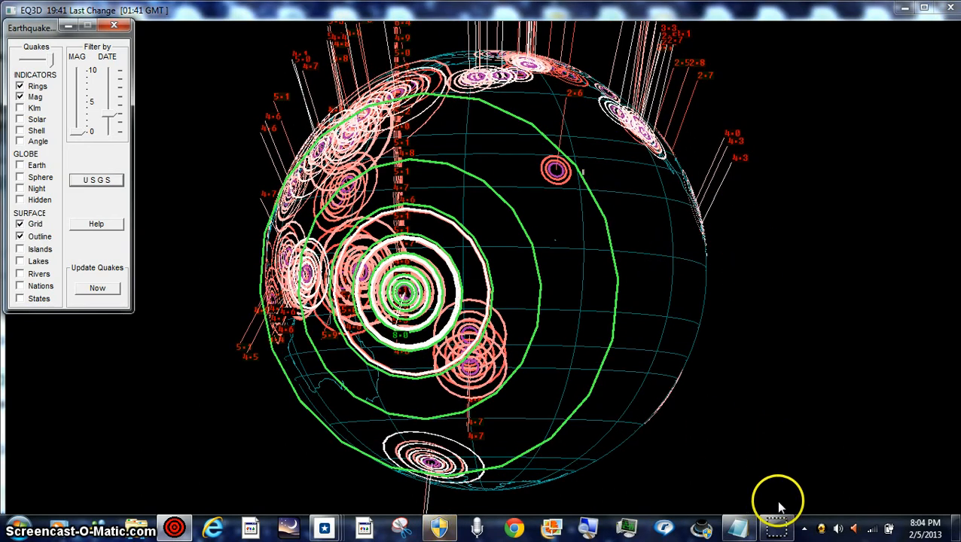
mouse_move(778, 527)
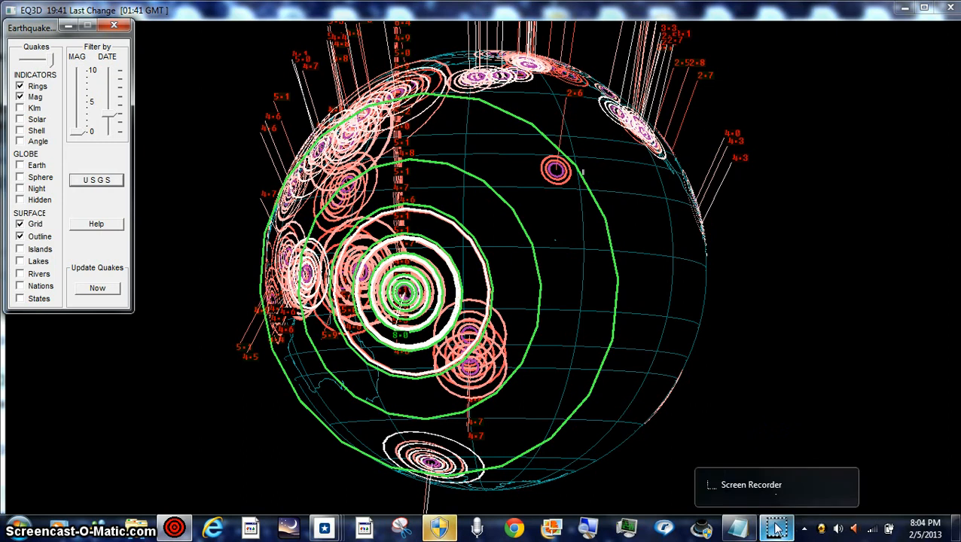